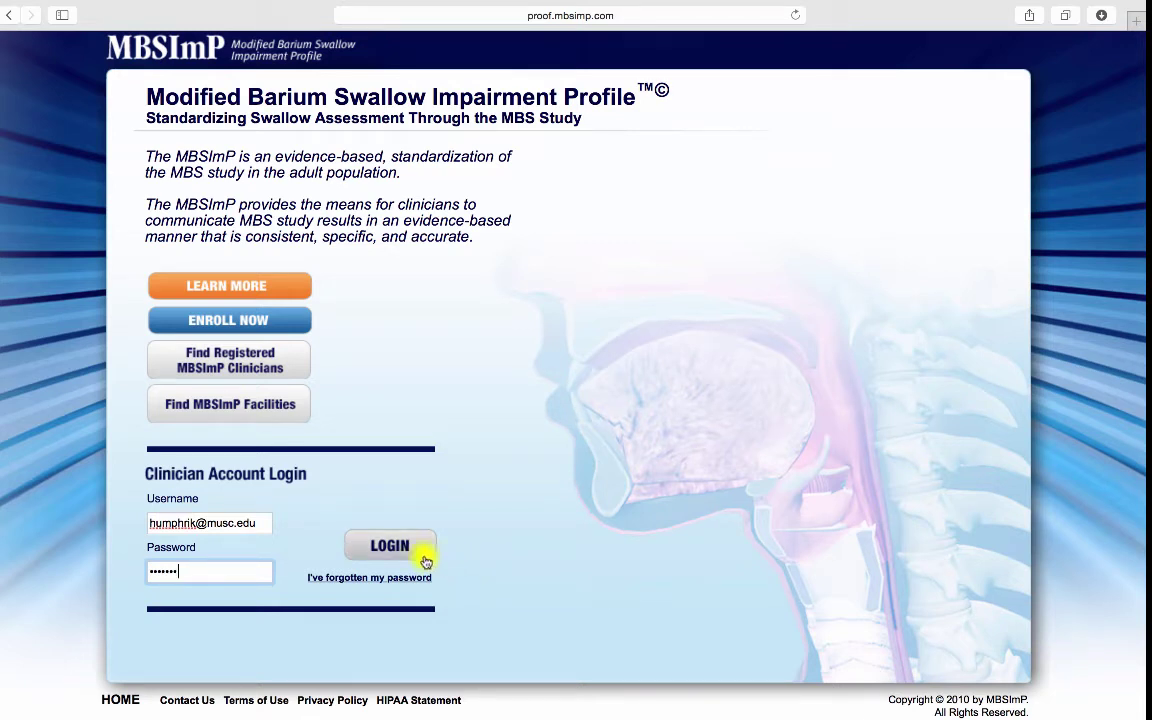
# Step: Log in to the MBSImP clinician account with the username and password
pyautogui.click(389, 545)
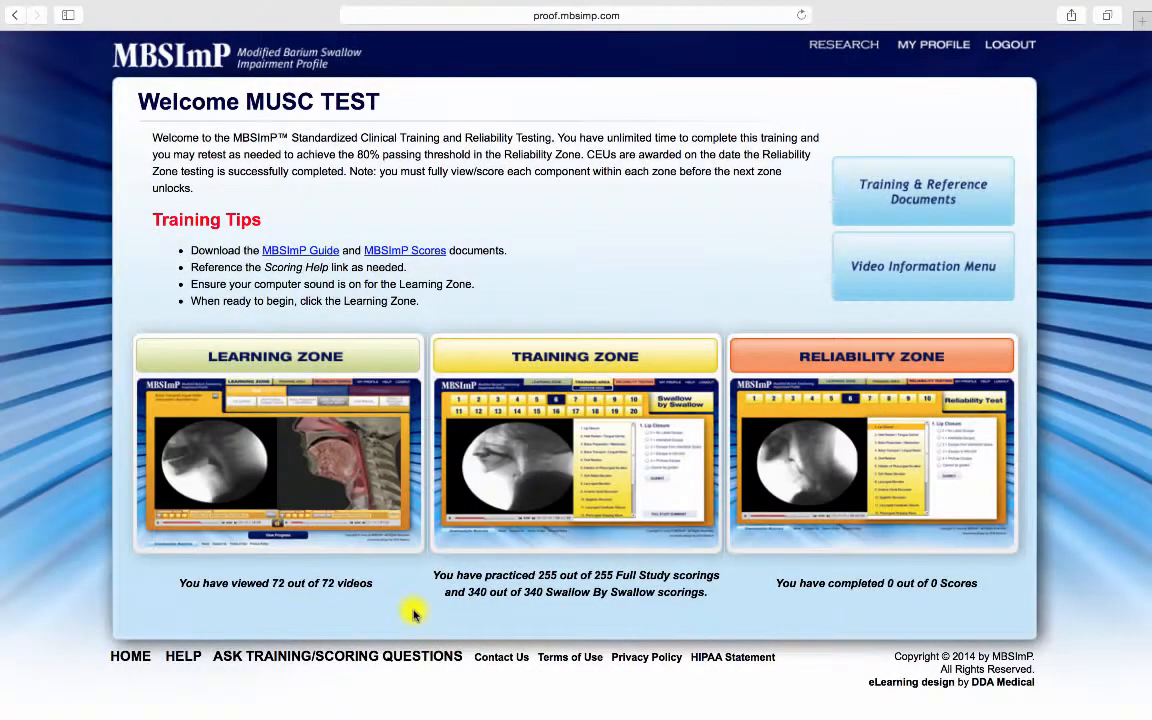
pyautogui.moveTo(415, 607)
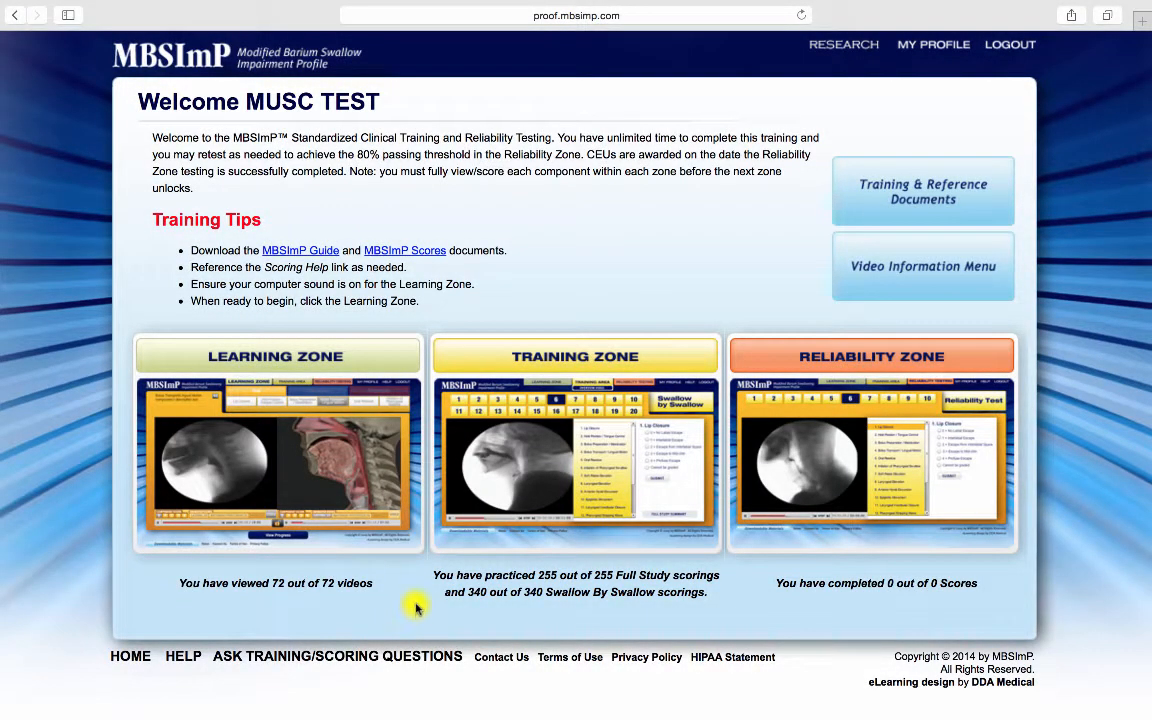
pyautogui.moveTo(922, 92)
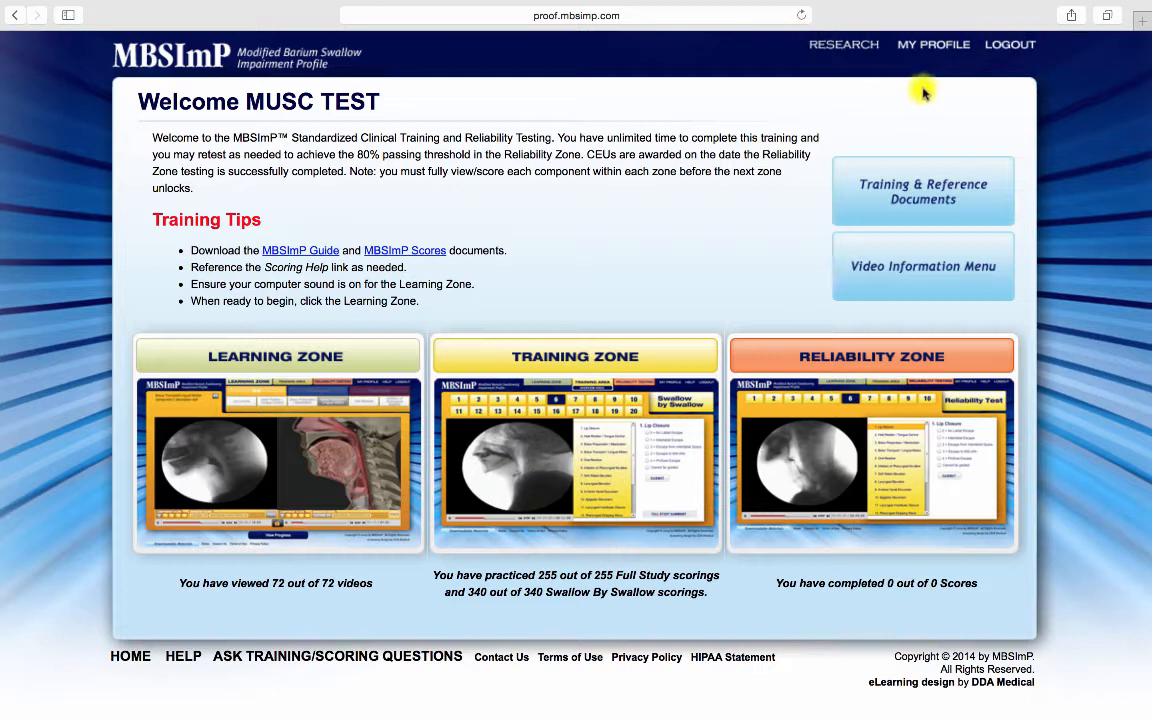
pyautogui.moveTo(937, 44)
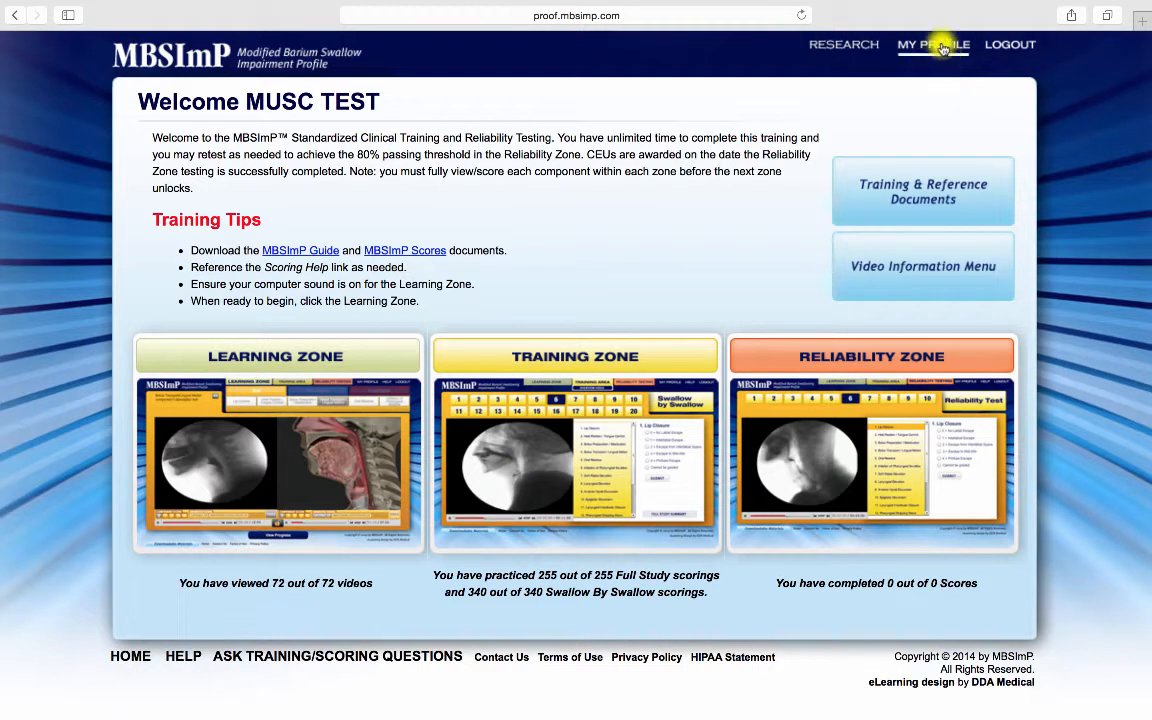
pyautogui.moveTo(851, 55)
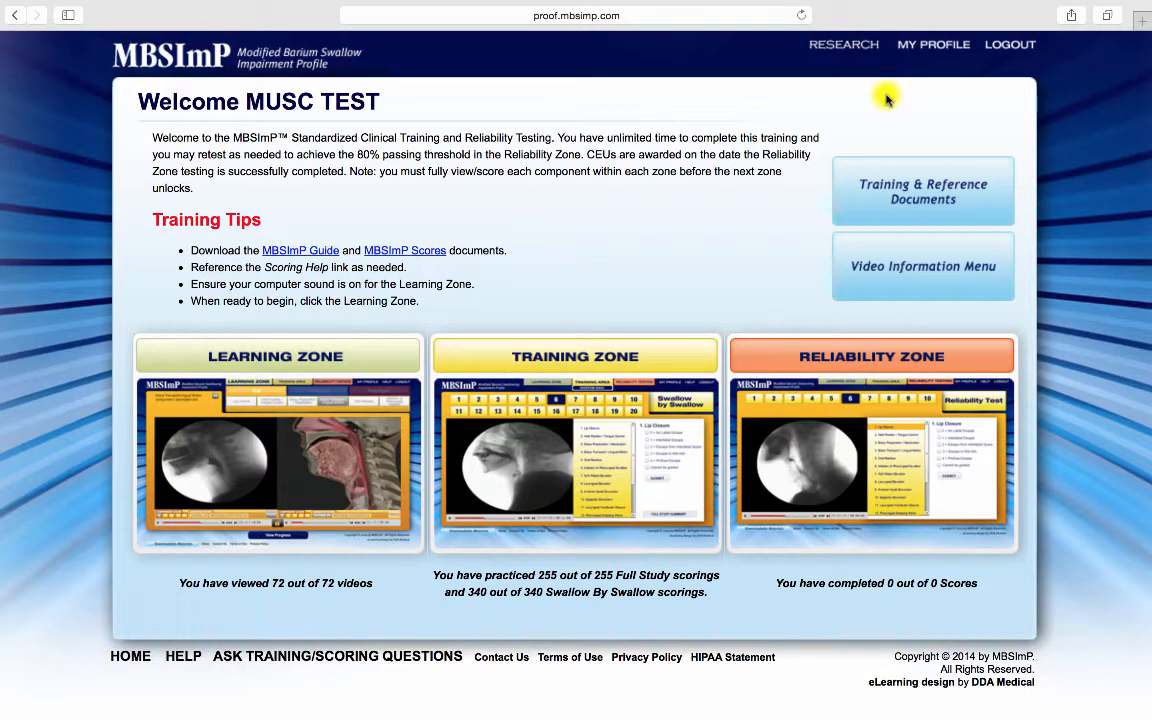
pyautogui.moveTo(250, 413)
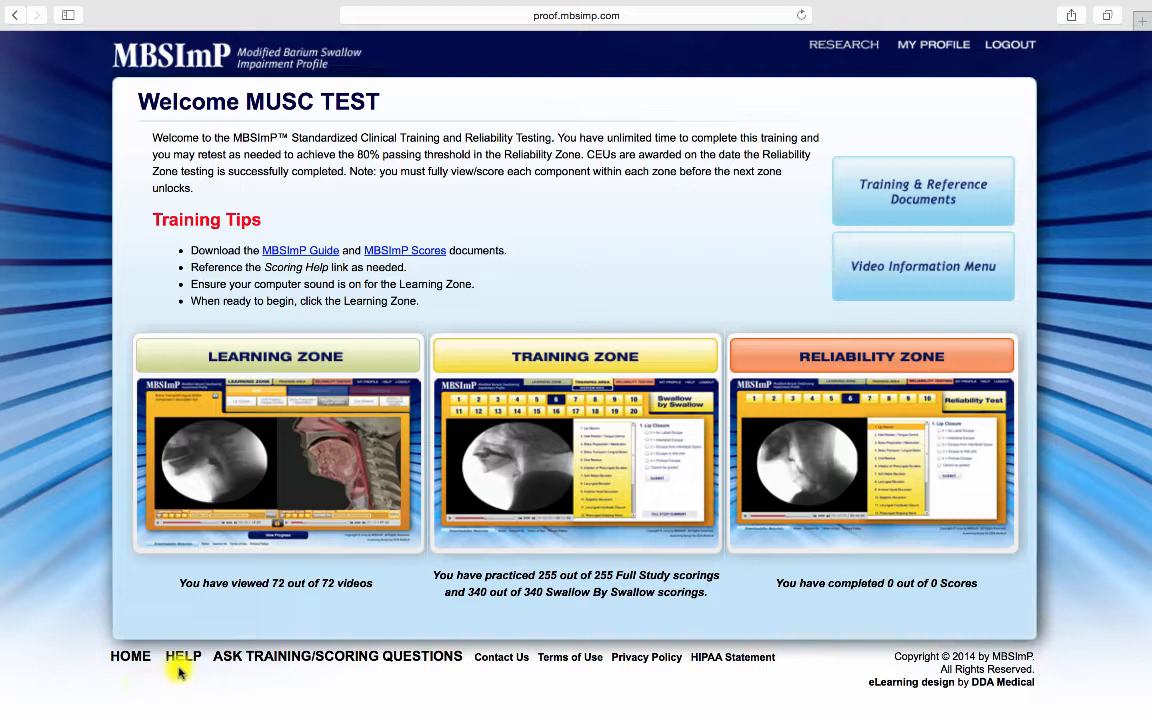
pyautogui.moveTo(333, 665)
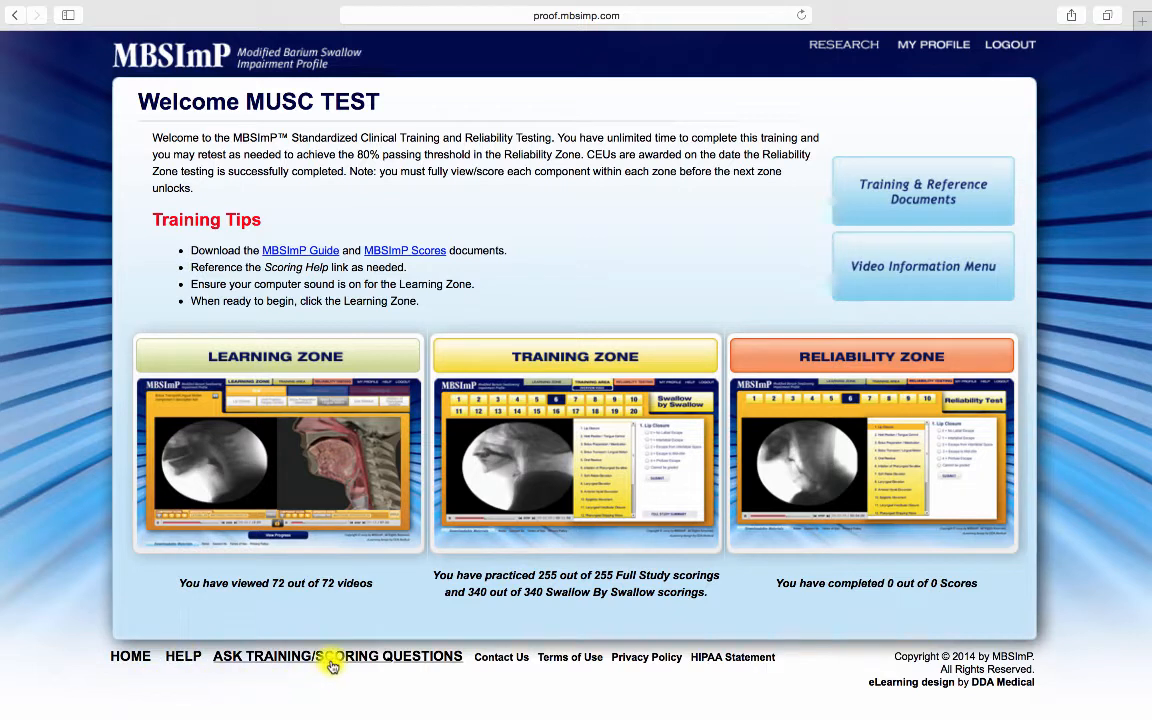
pyautogui.moveTo(510, 665)
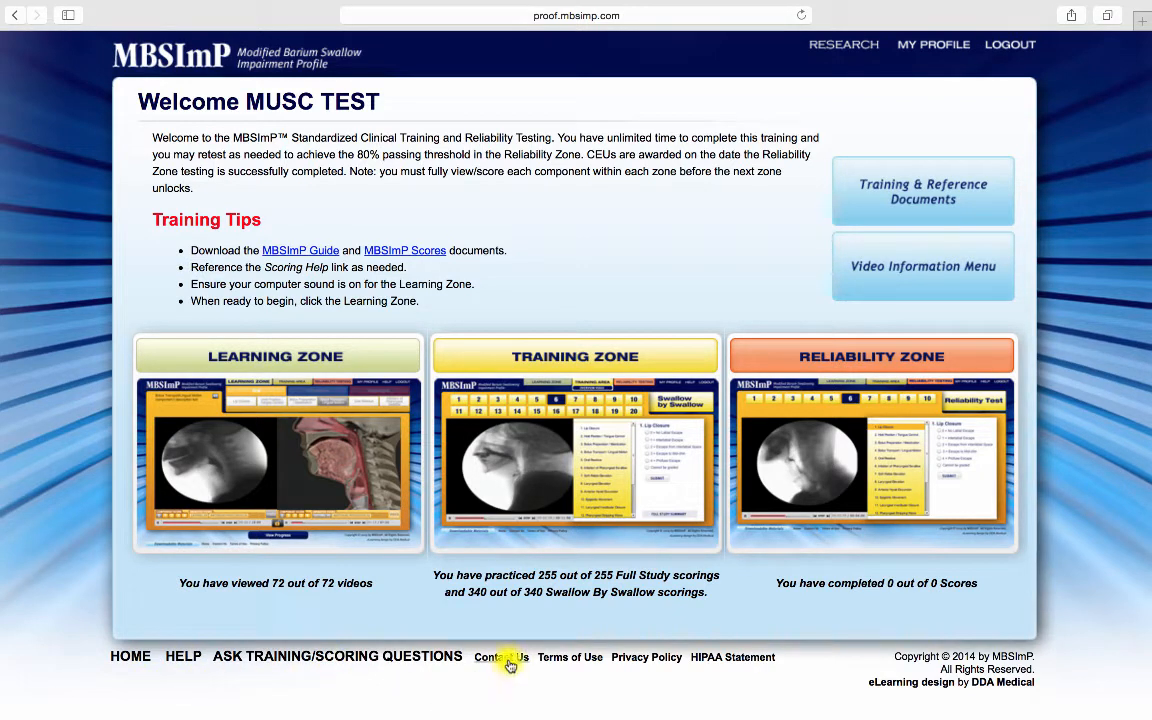
pyautogui.moveTo(583, 675)
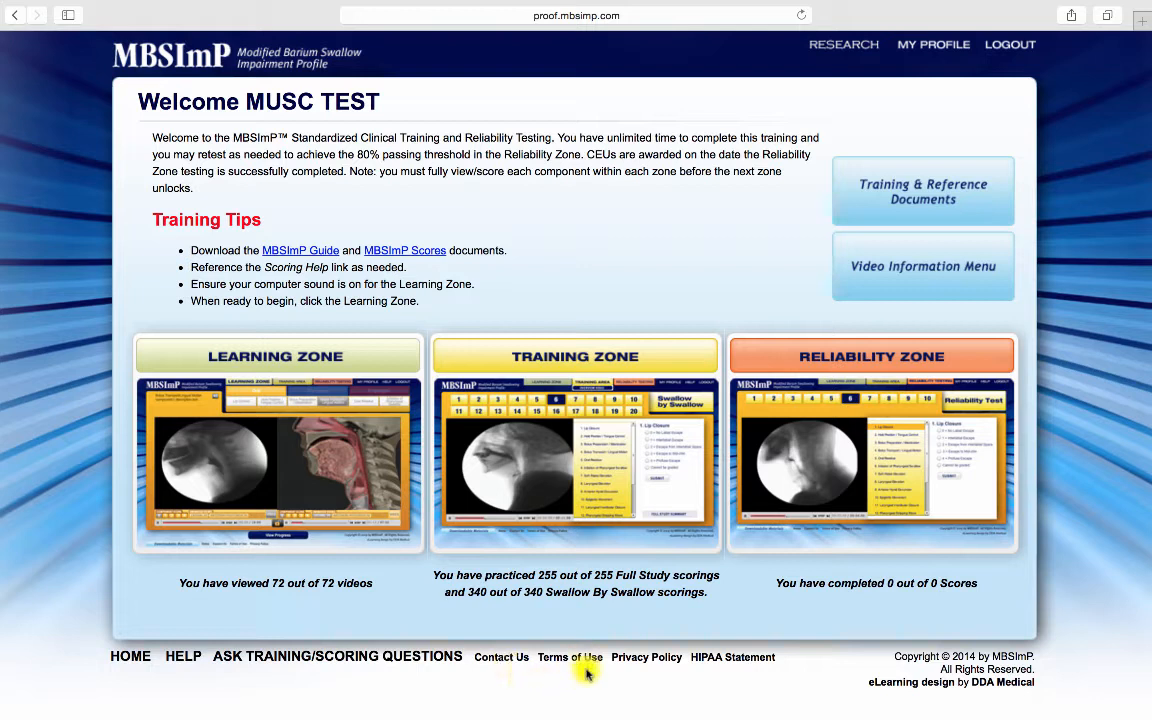
pyautogui.moveTo(722, 676)
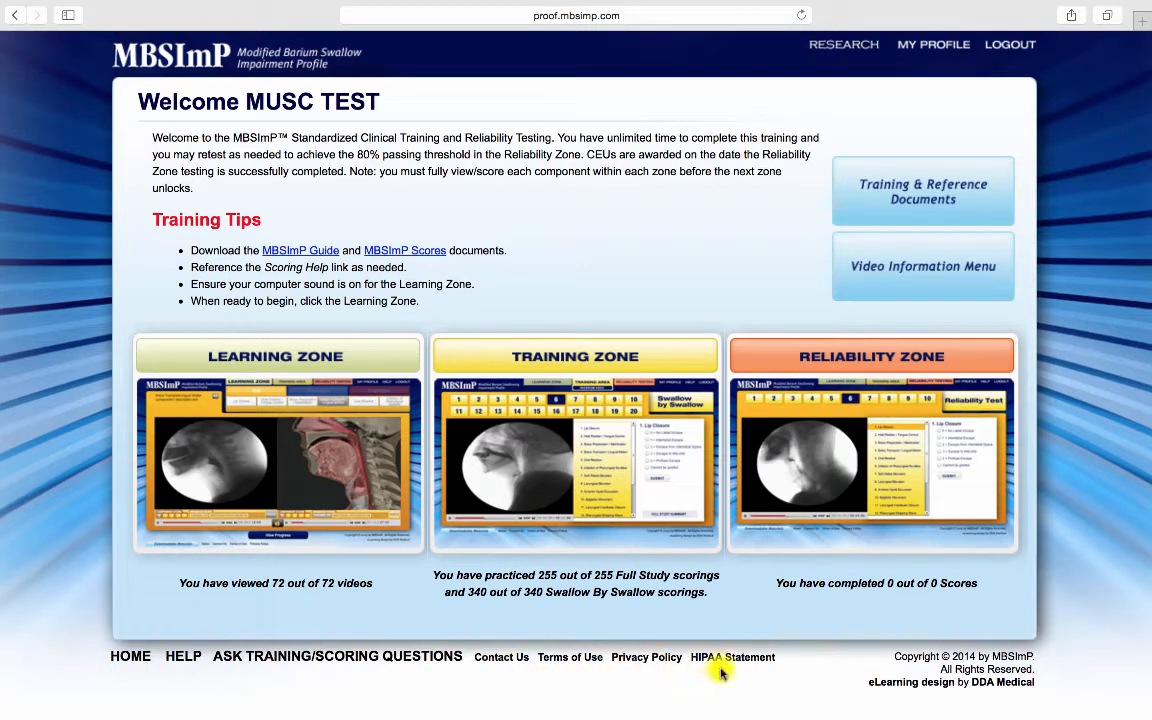
pyautogui.moveTo(726, 665)
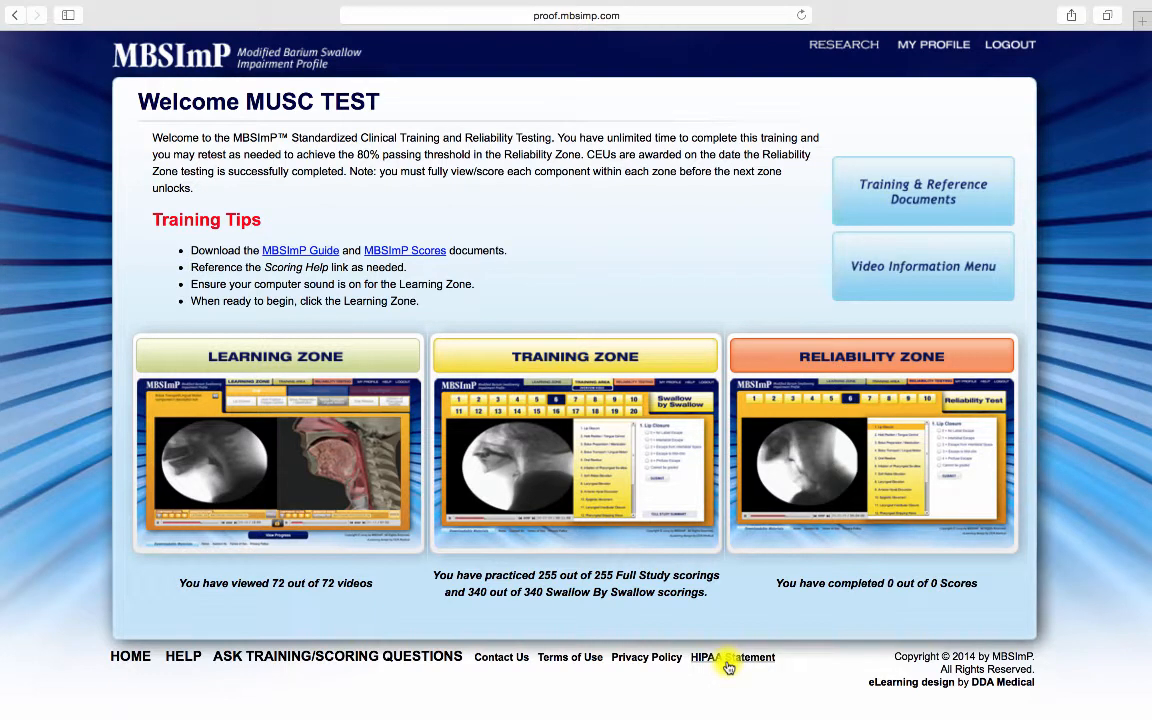
pyautogui.moveTo(1035, 245)
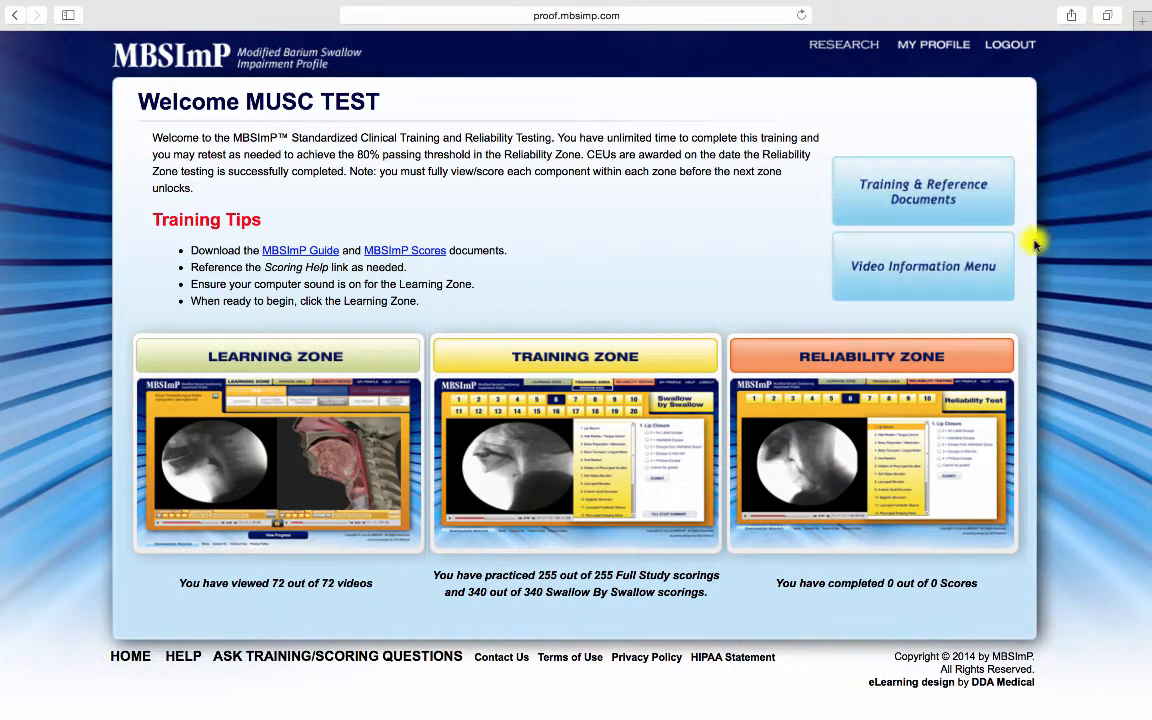
pyautogui.moveTo(987, 212)
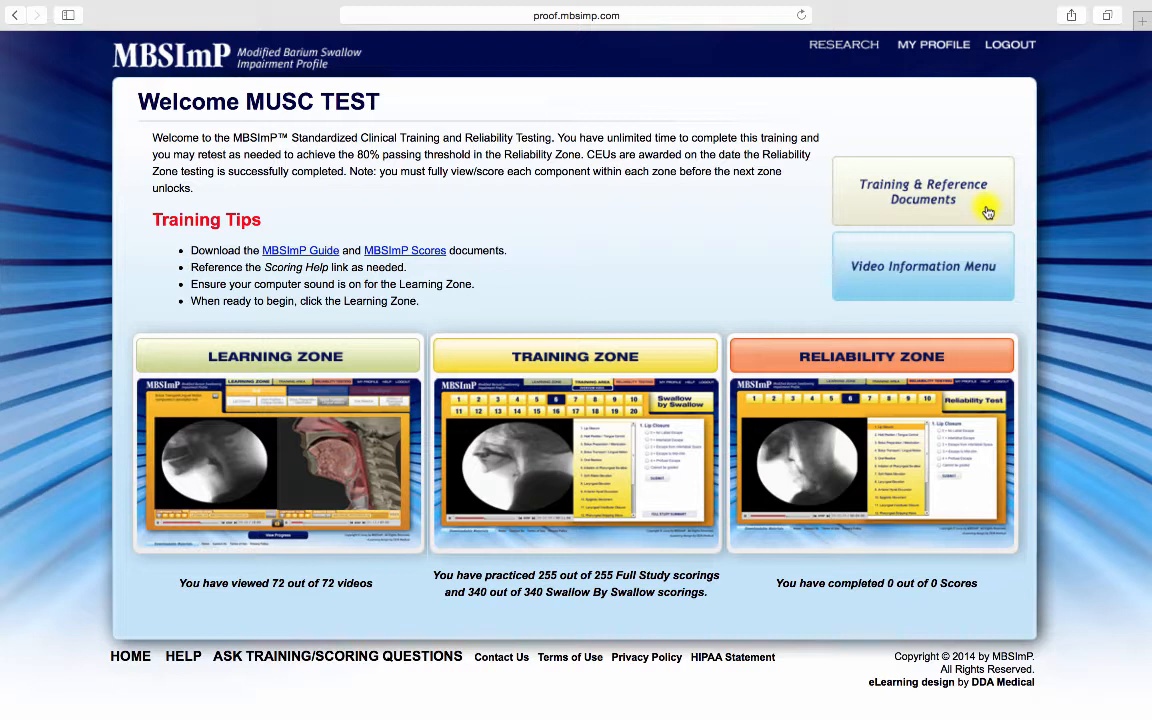
pyautogui.moveTo(993, 296)
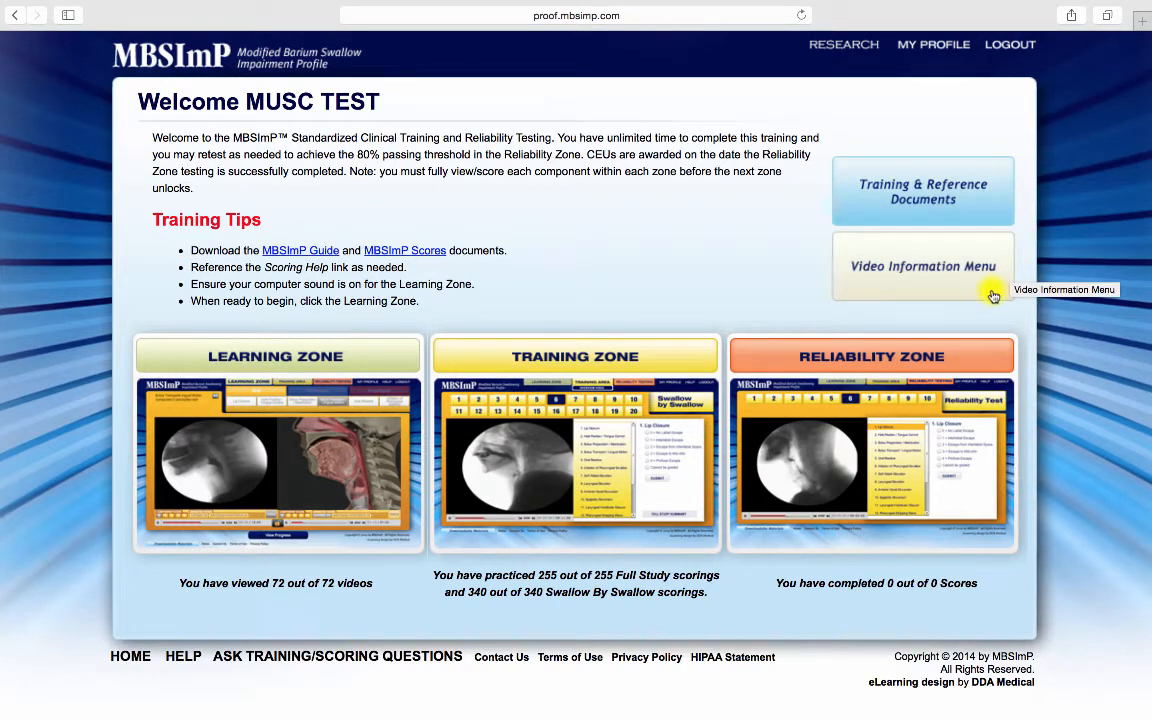
pyautogui.moveTo(959, 220)
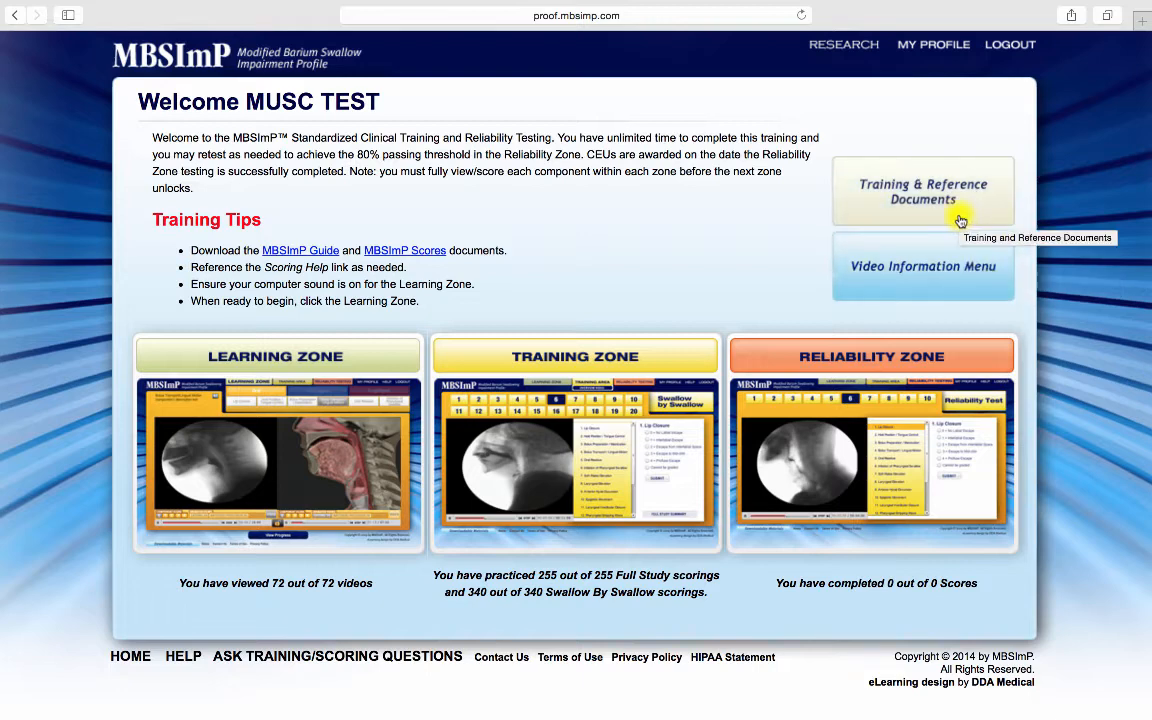
# Step: Open the Training & Reference Documents page from the welcome dashboard
pyautogui.click(922, 191)
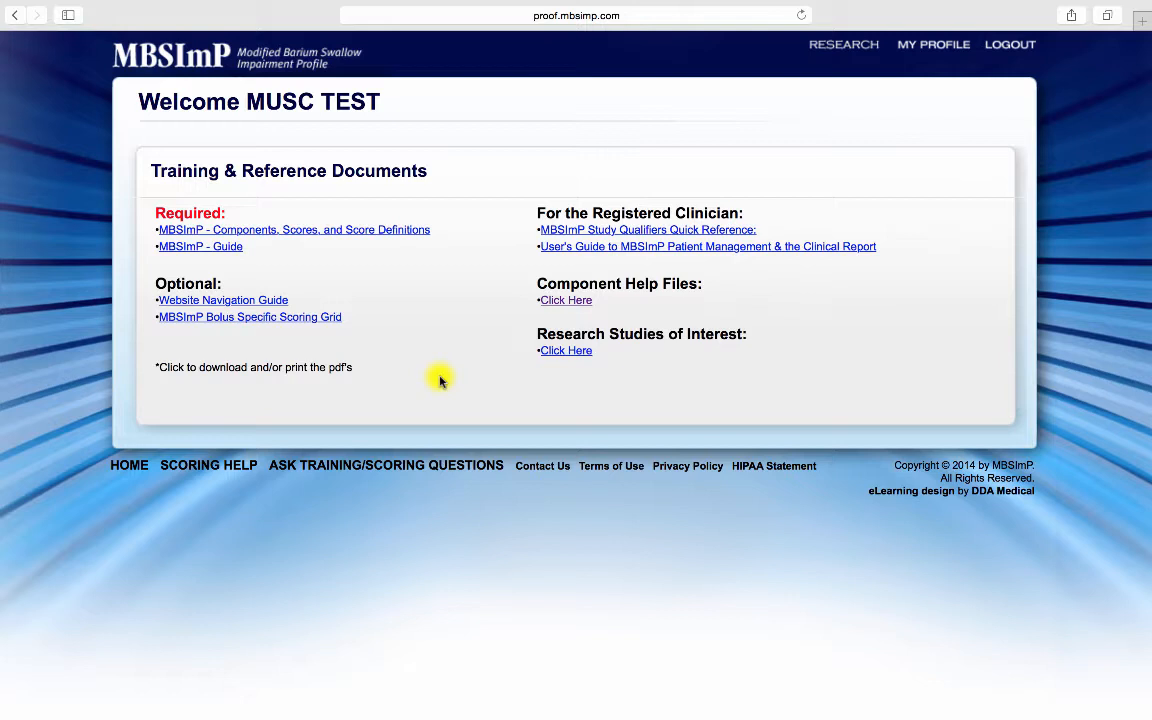
pyautogui.moveTo(427, 237)
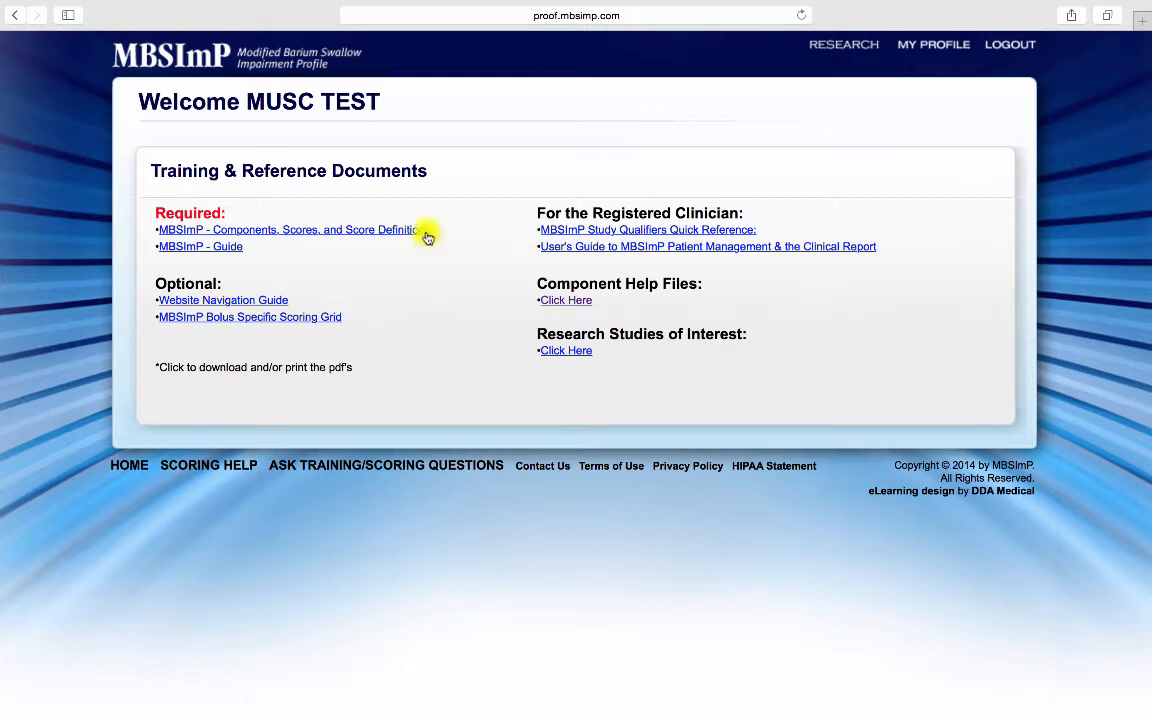
pyautogui.moveTo(240, 256)
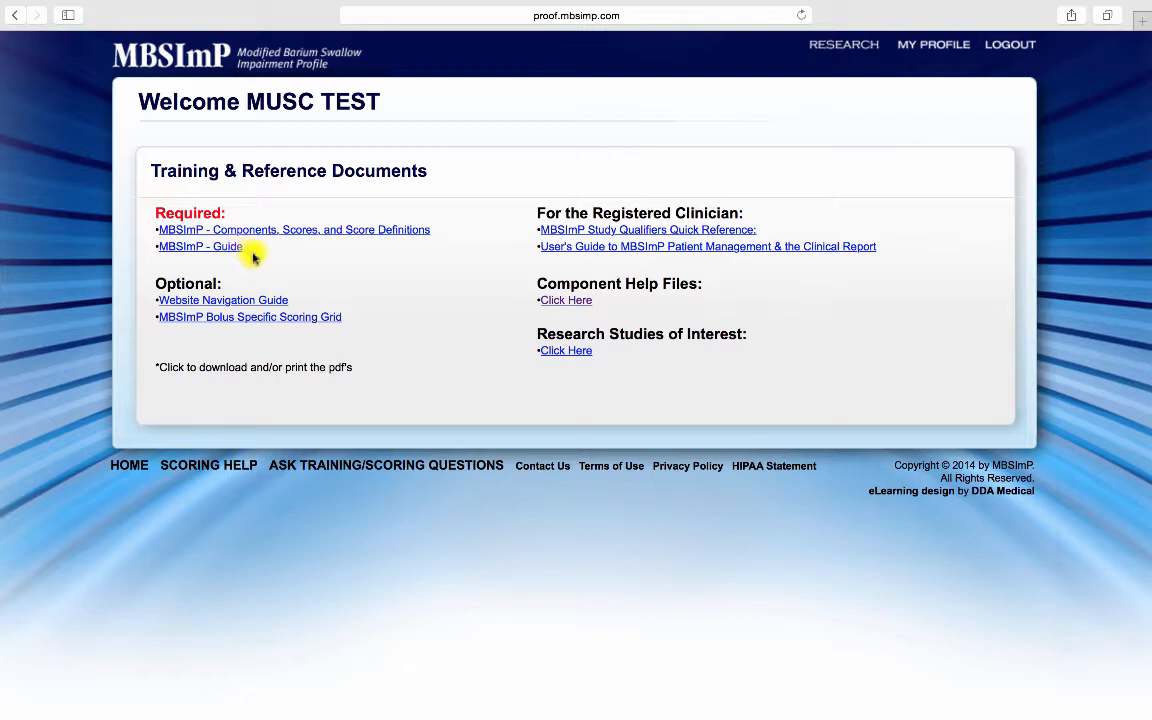
pyautogui.moveTo(287, 302)
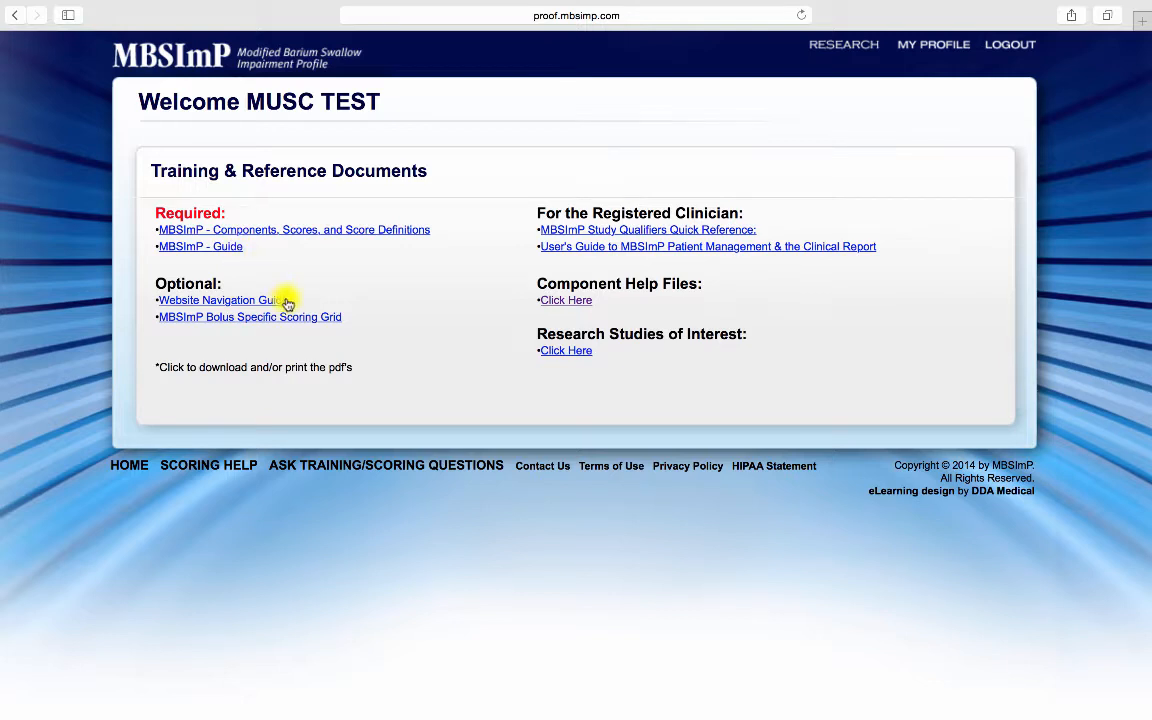
pyautogui.moveTo(337, 322)
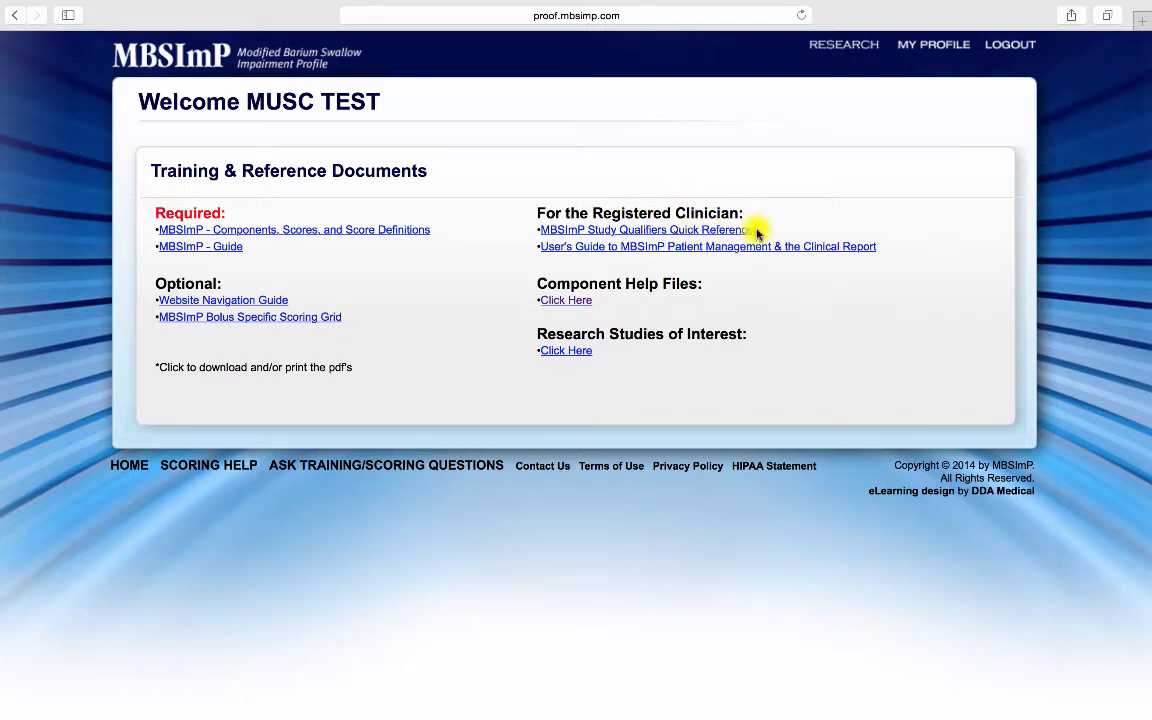
pyautogui.moveTo(793, 238)
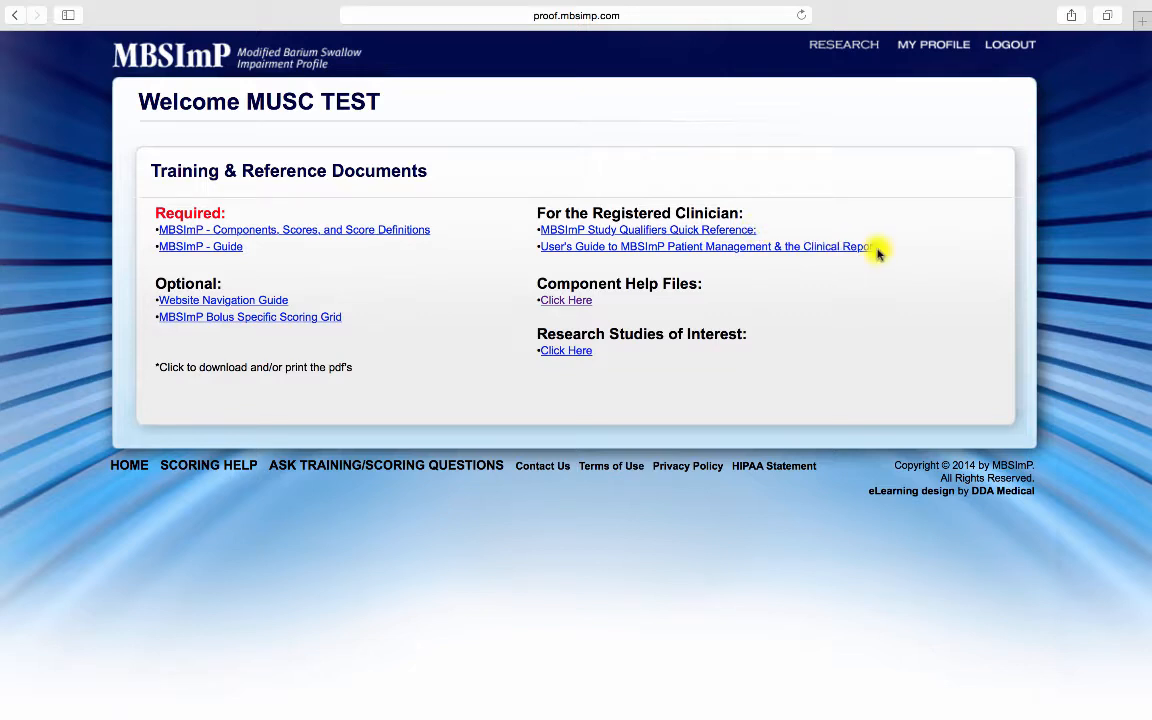
pyautogui.moveTo(589, 305)
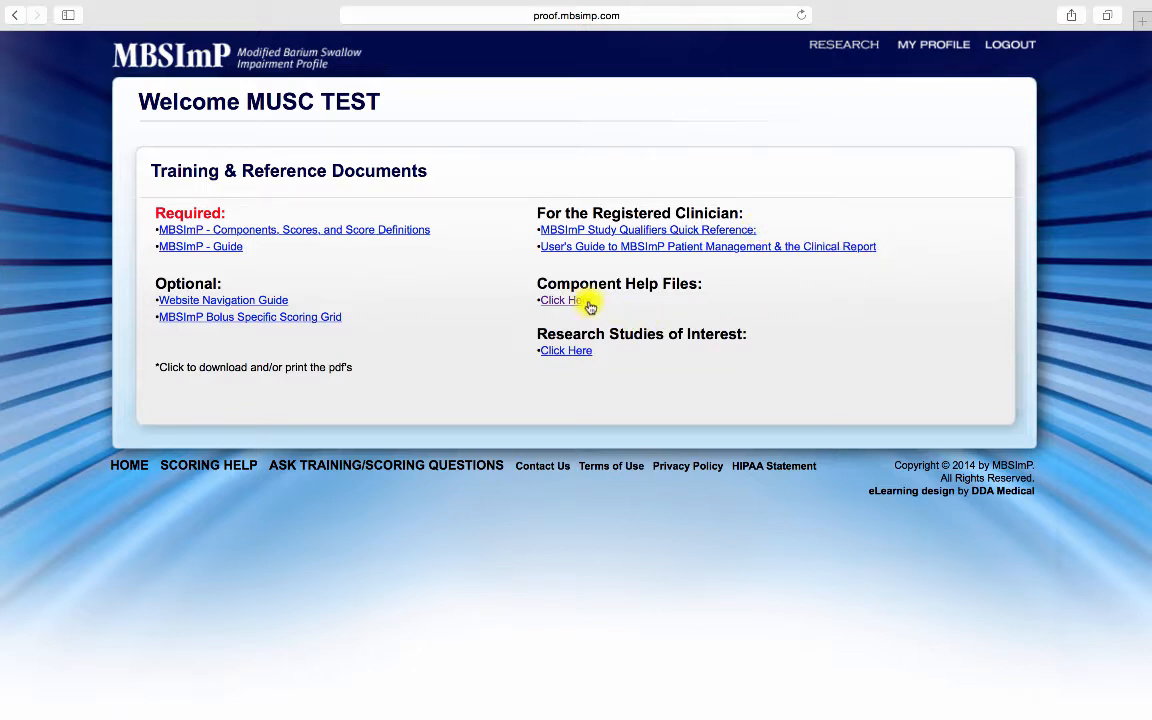
pyautogui.moveTo(592, 360)
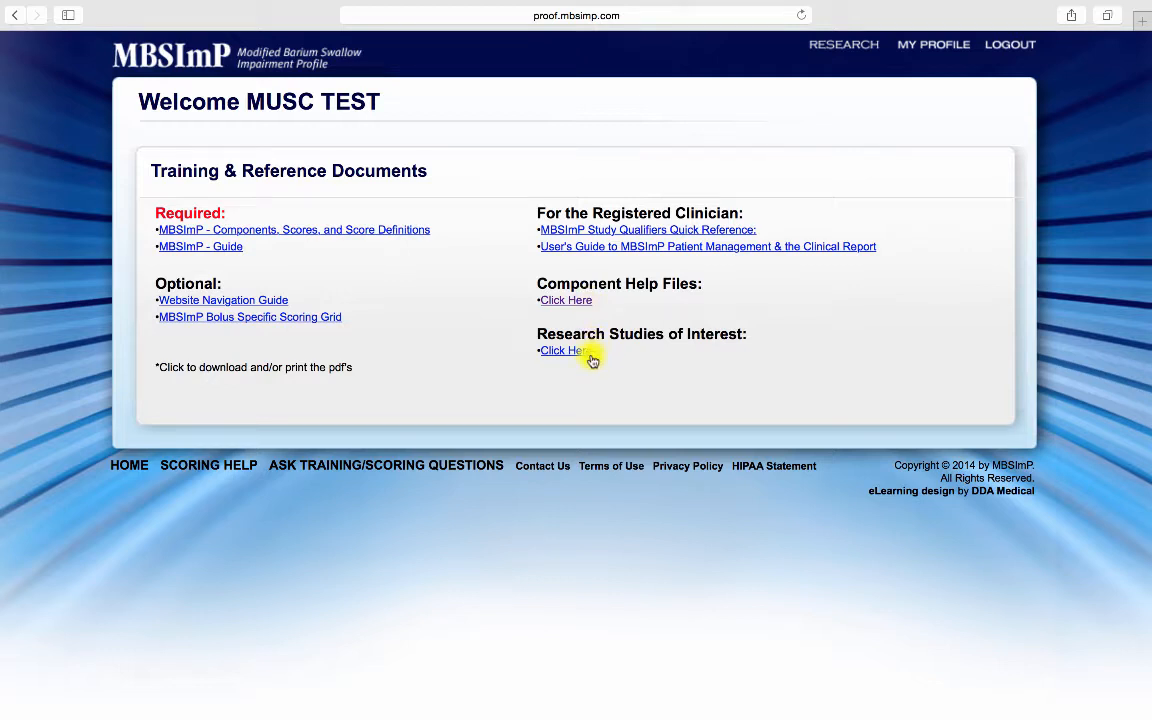
pyautogui.moveTo(124, 467)
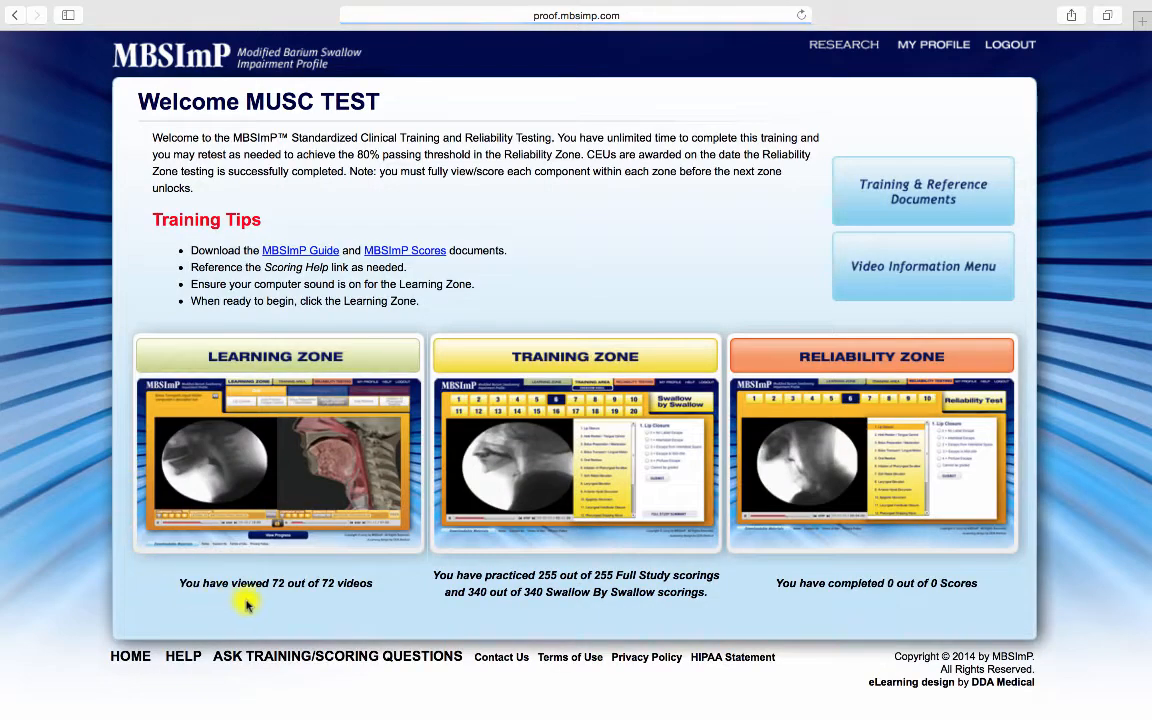
pyautogui.moveTo(520, 612)
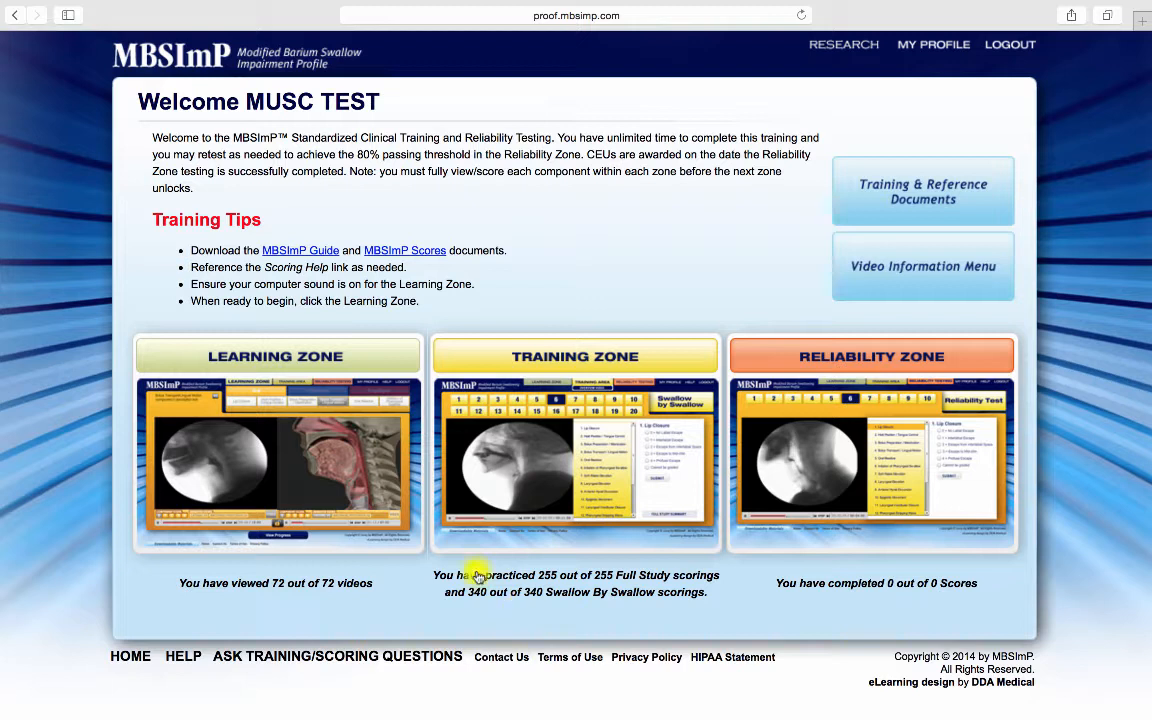
pyautogui.moveTo(386, 365)
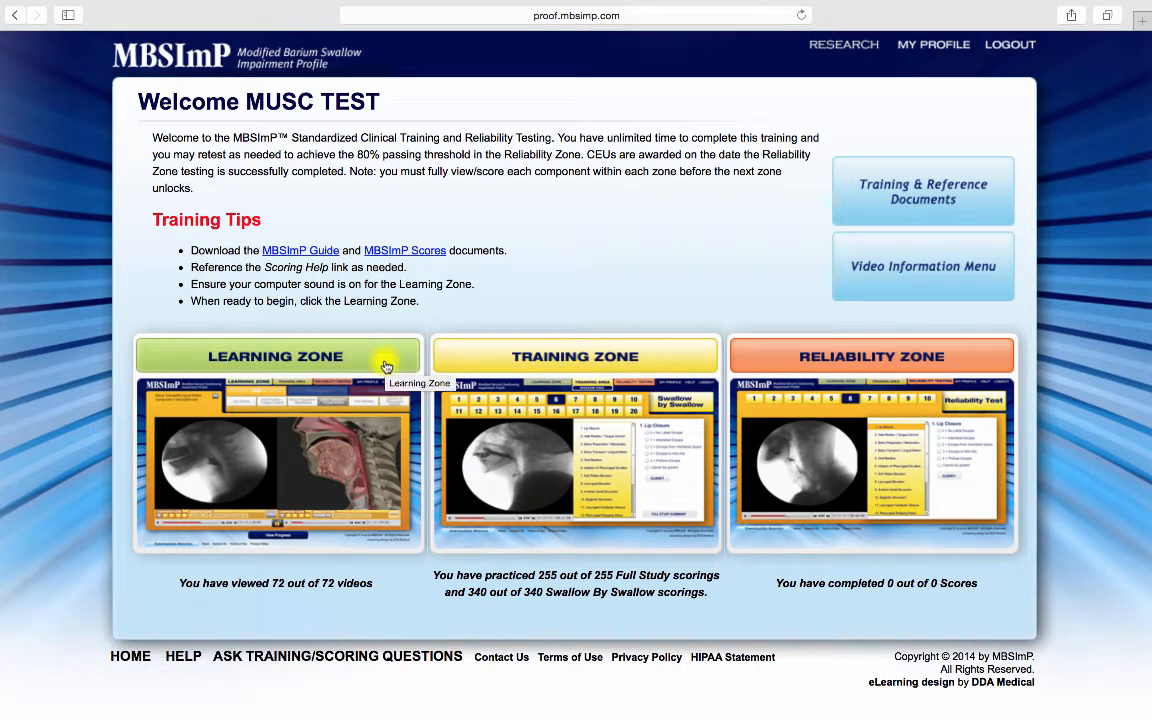
pyautogui.moveTo(849, 356)
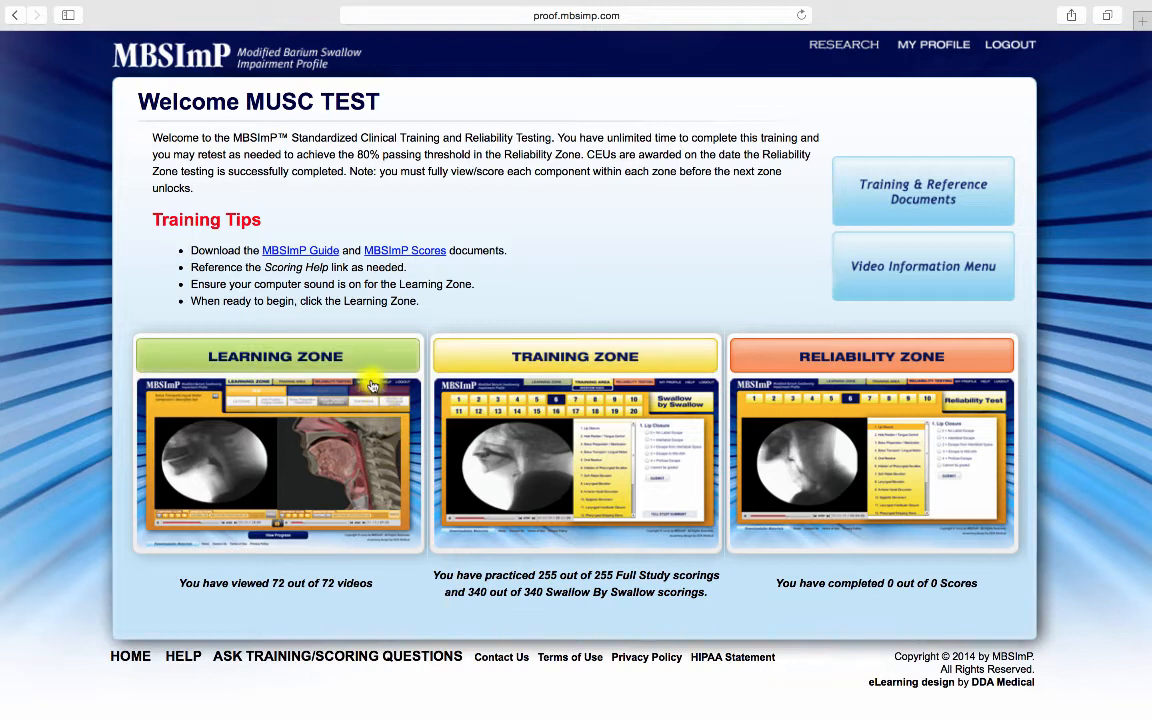
pyautogui.moveTo(373, 386)
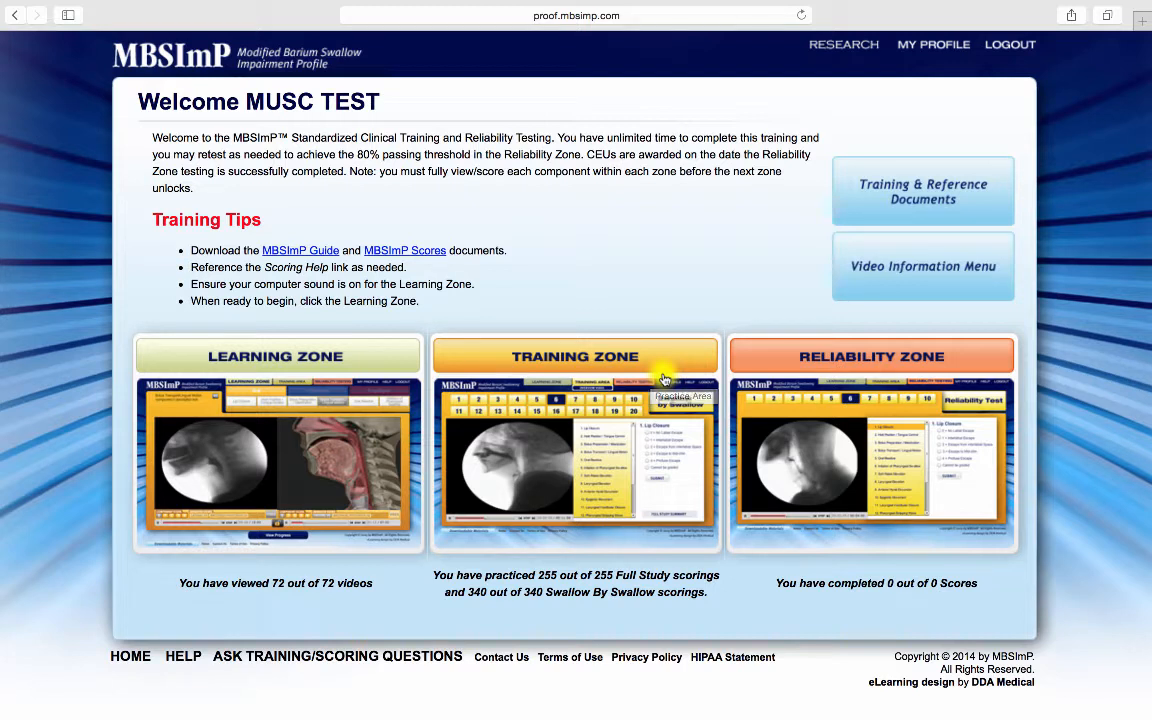
pyautogui.moveTo(963, 378)
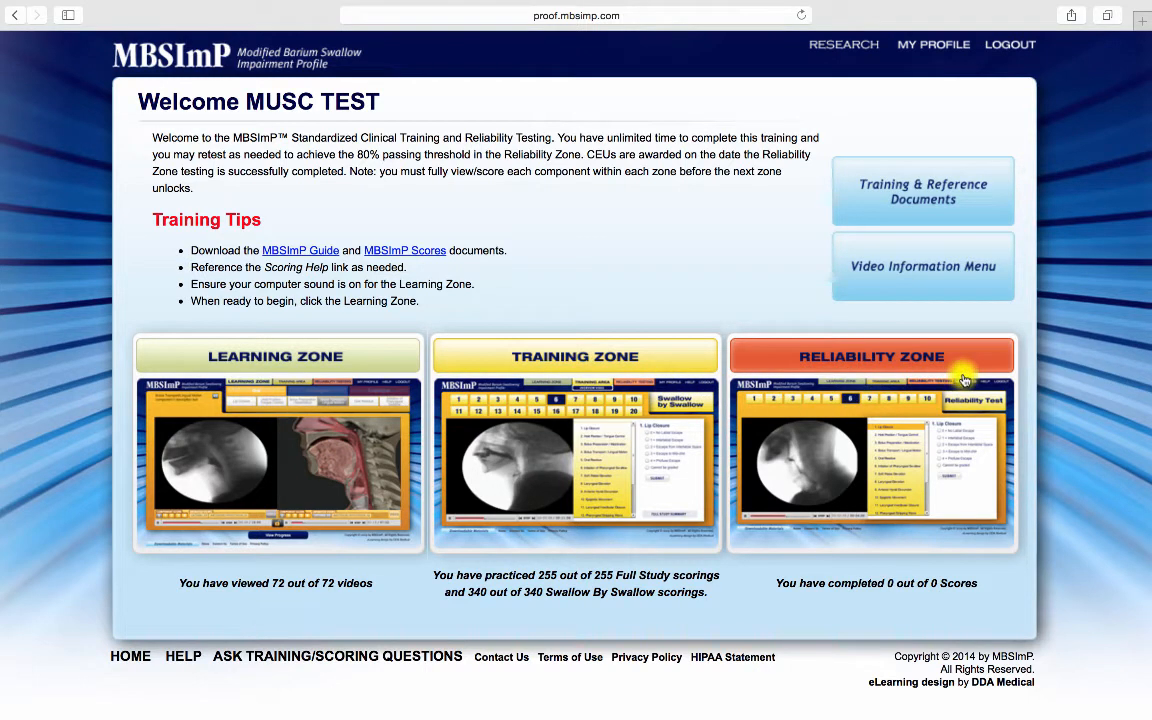
pyautogui.moveTo(960, 380)
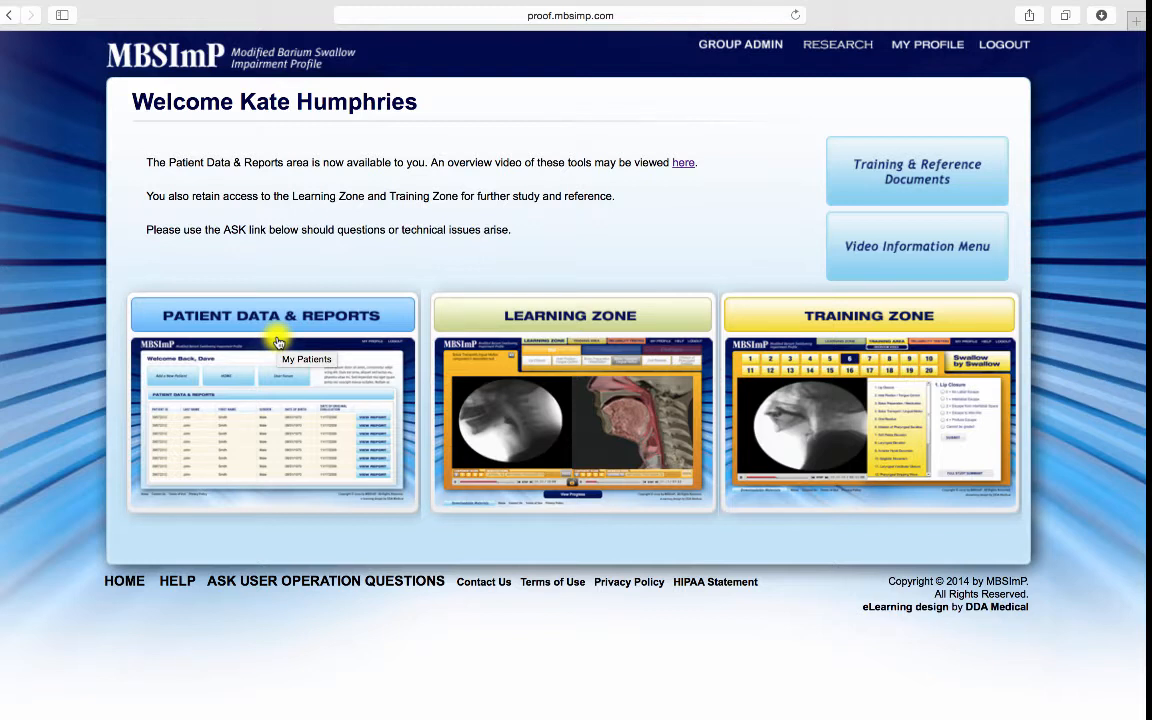
pyautogui.moveTo(547, 623)
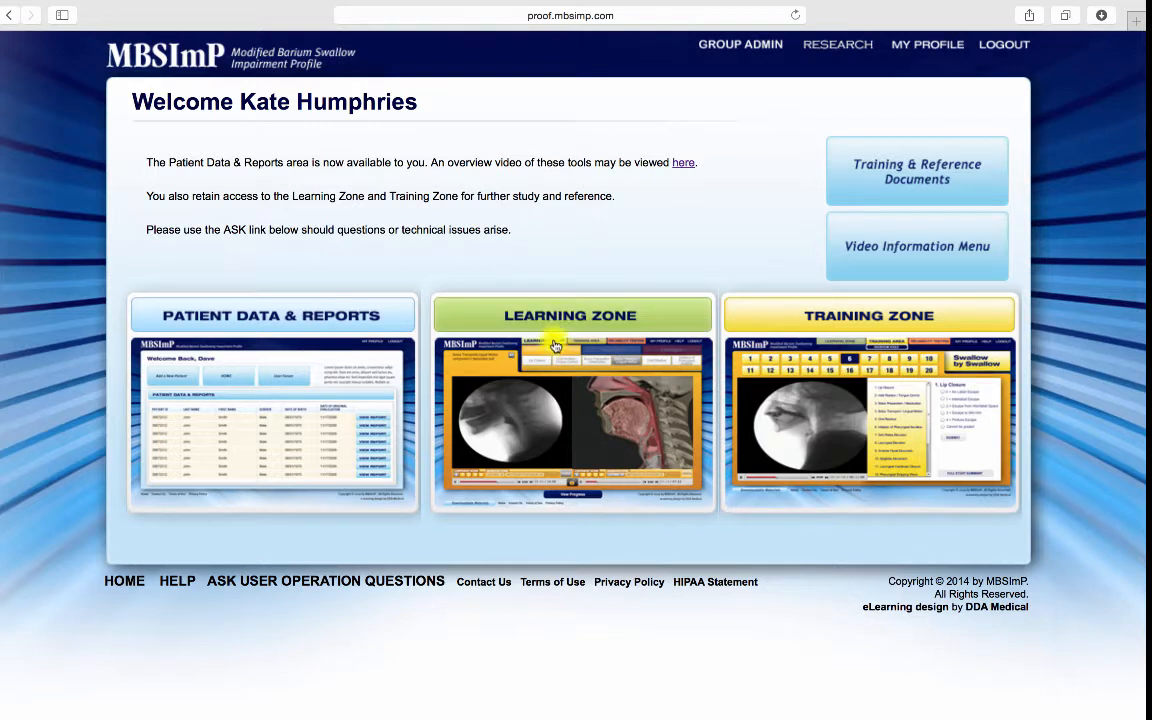
# Step: In the Learning Zone, open Oral > Initiation of Pharyngeal Swallow and view the score 3 example
pyautogui.click(573, 314)
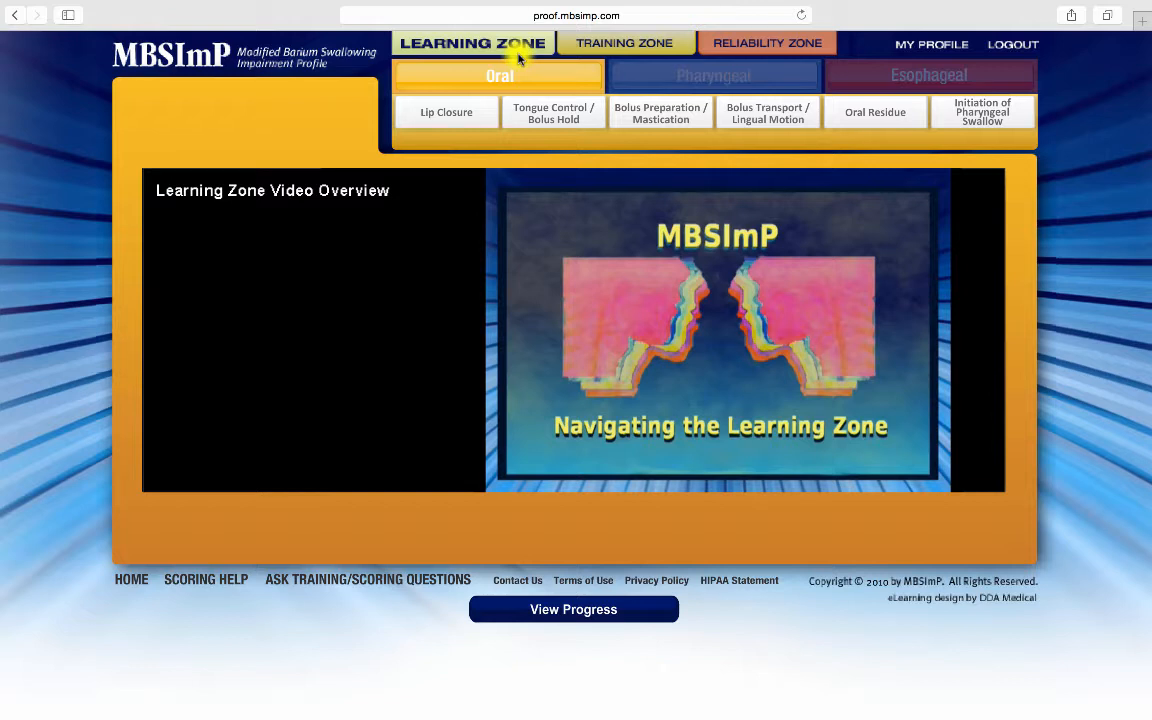
pyautogui.click(711, 75)
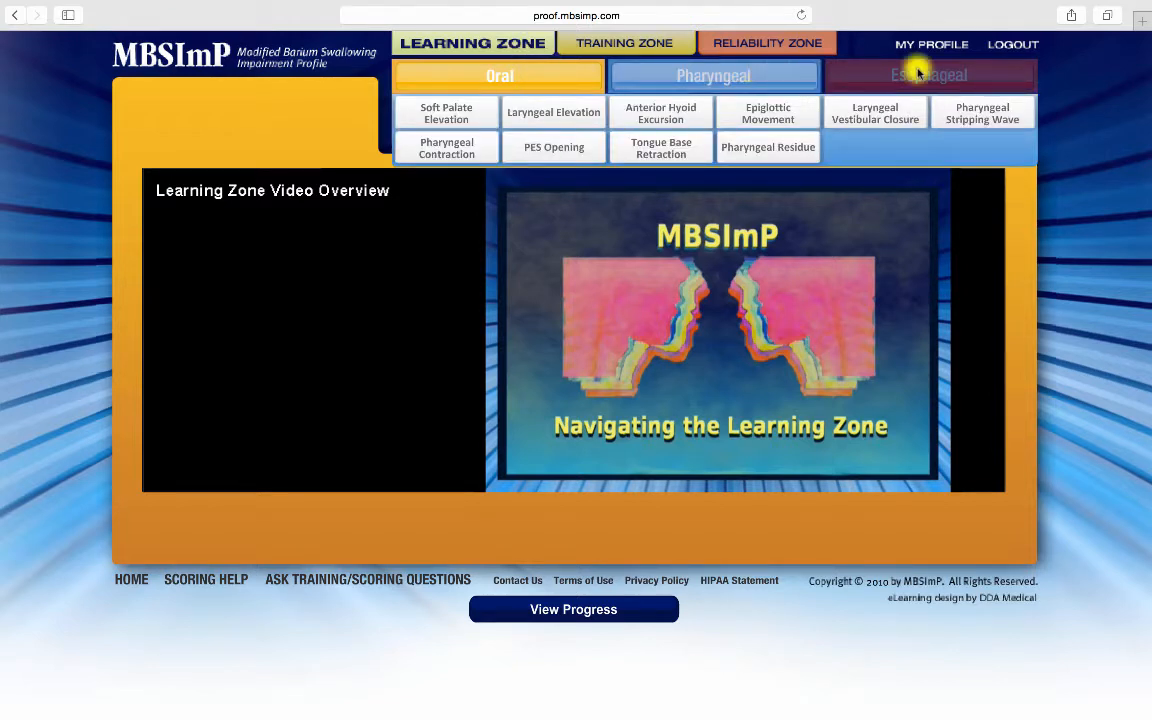
pyautogui.click(929, 74)
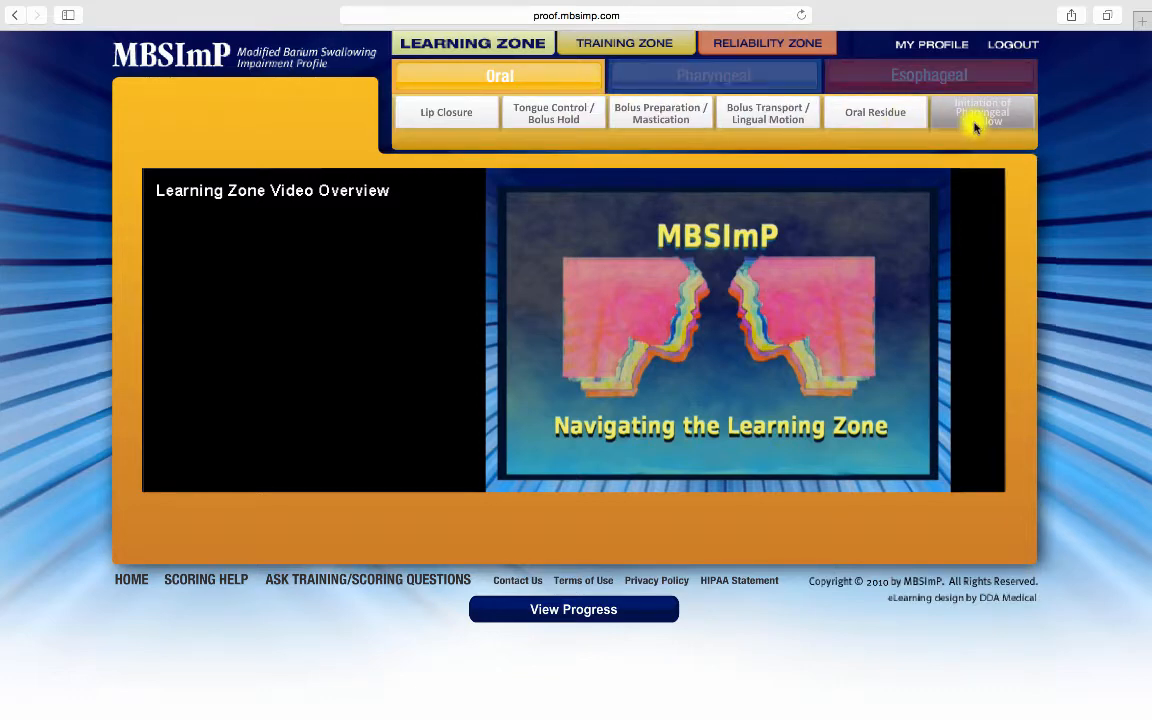
pyautogui.click(982, 112)
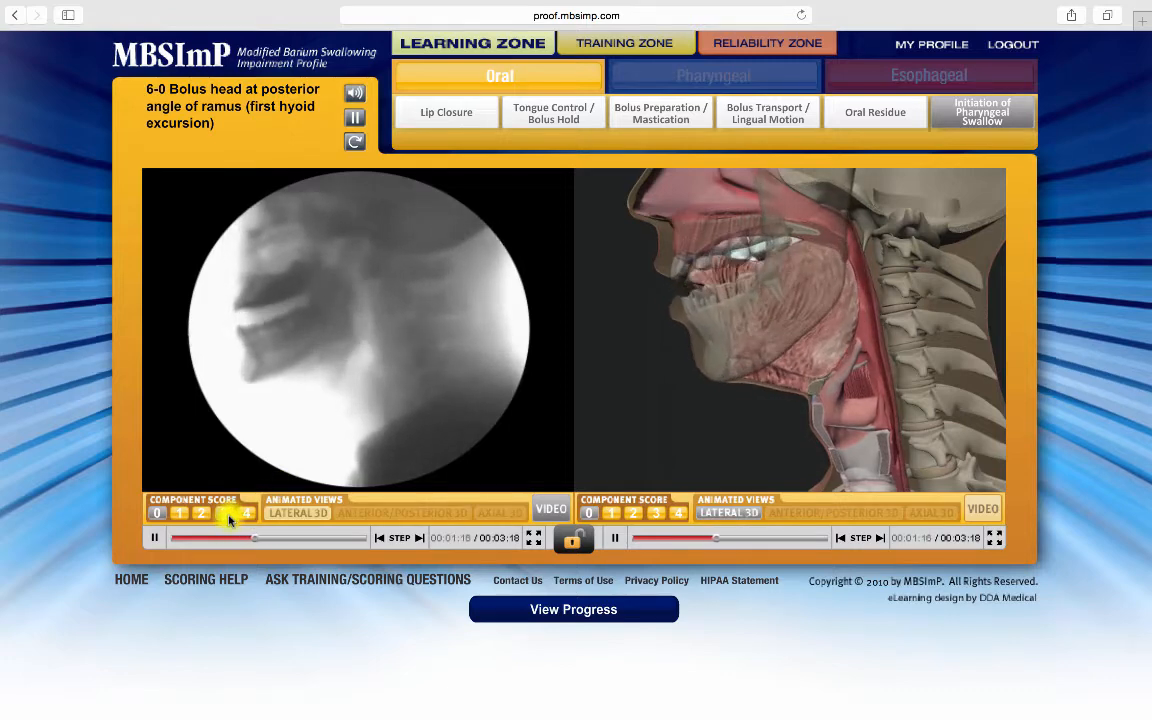
pyautogui.click(223, 512)
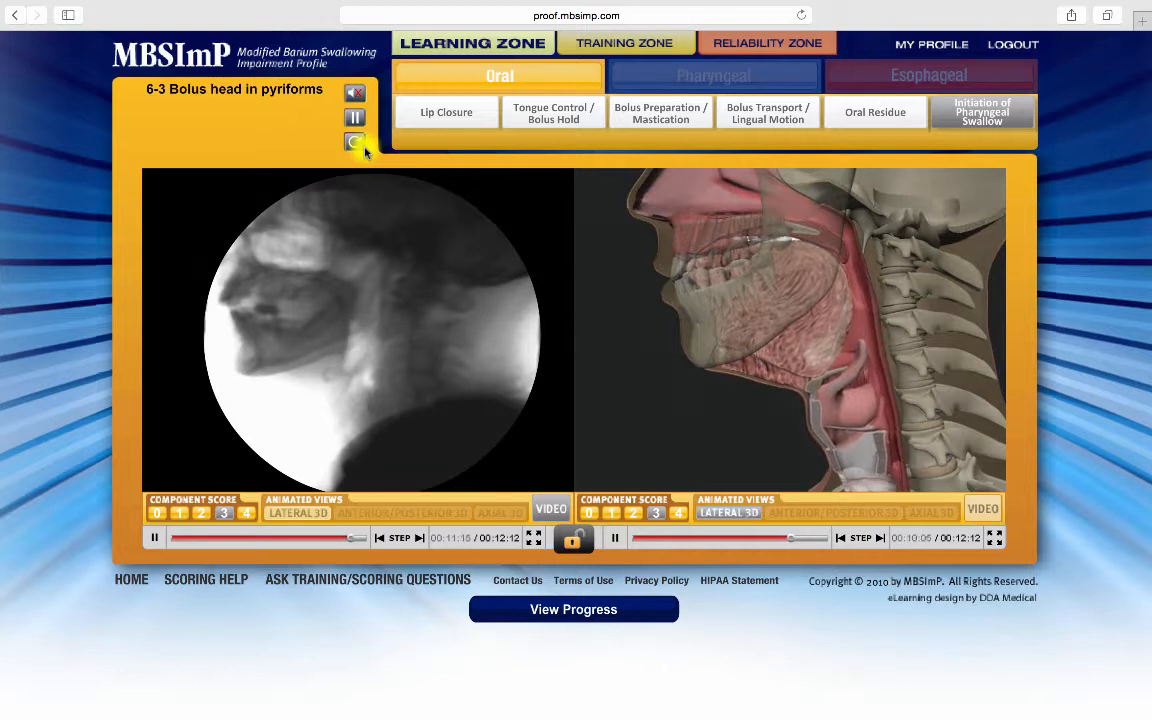
# Step: Load the score 4 example on the left player and advance its timeline
pyautogui.click(354, 141)
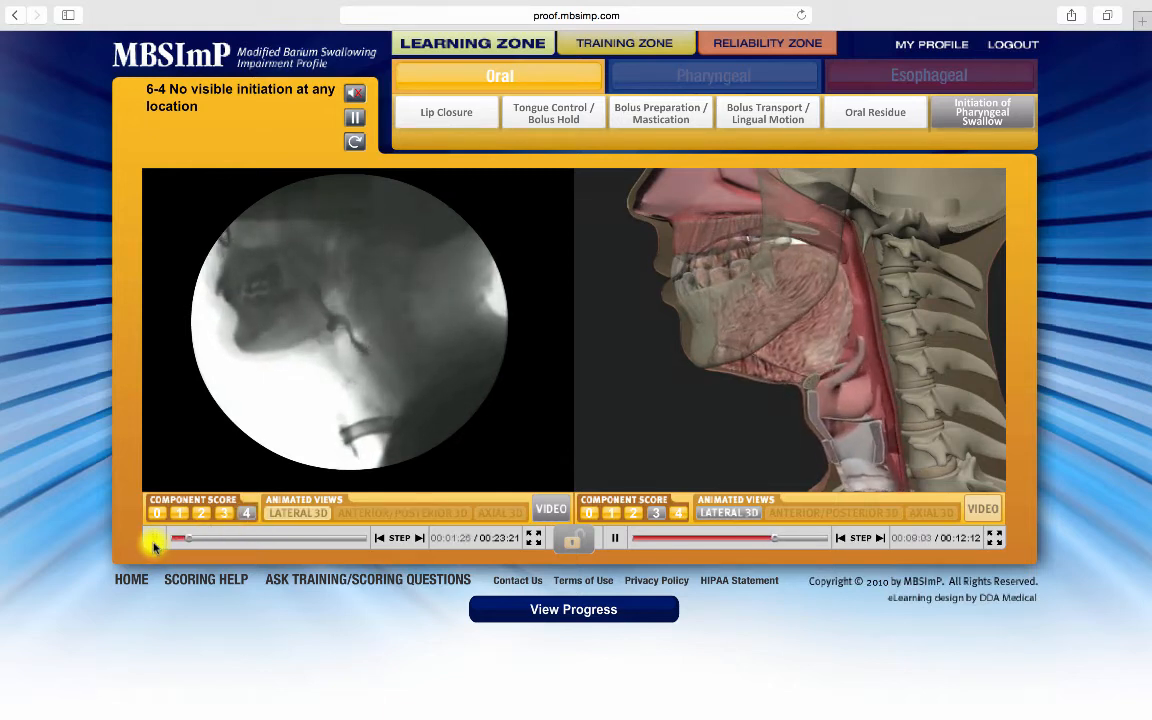
pyautogui.moveTo(178, 538); pyautogui.dragTo(268, 538)
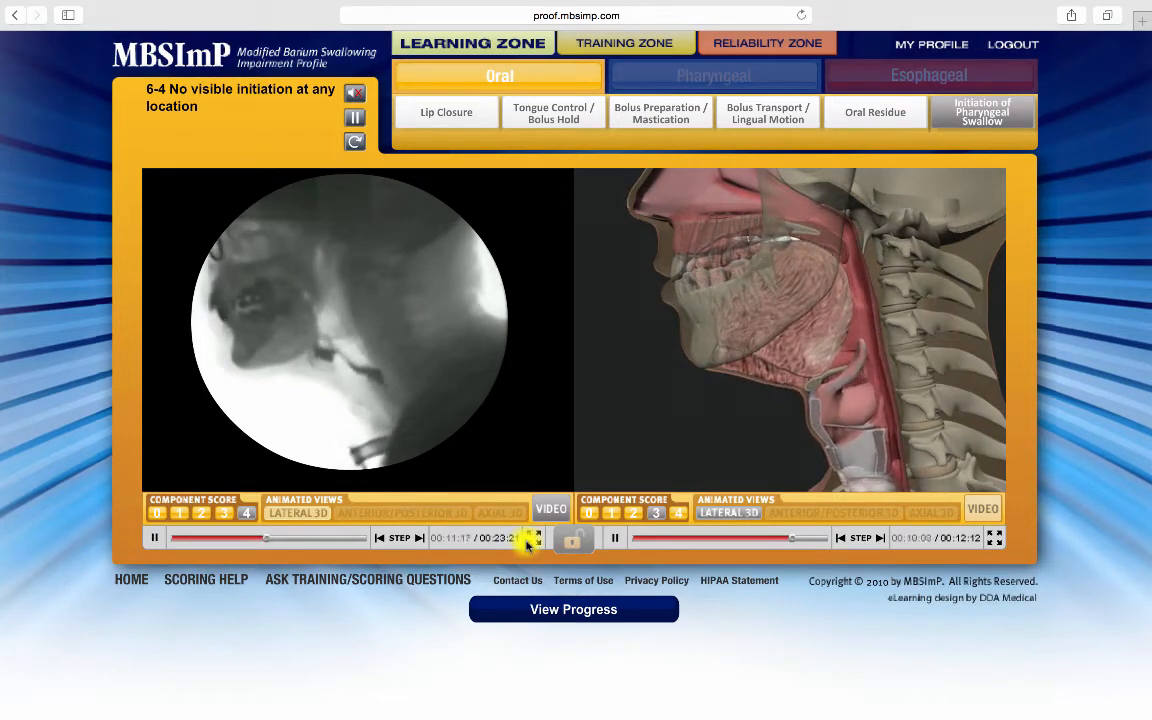
pyautogui.click(536, 538)
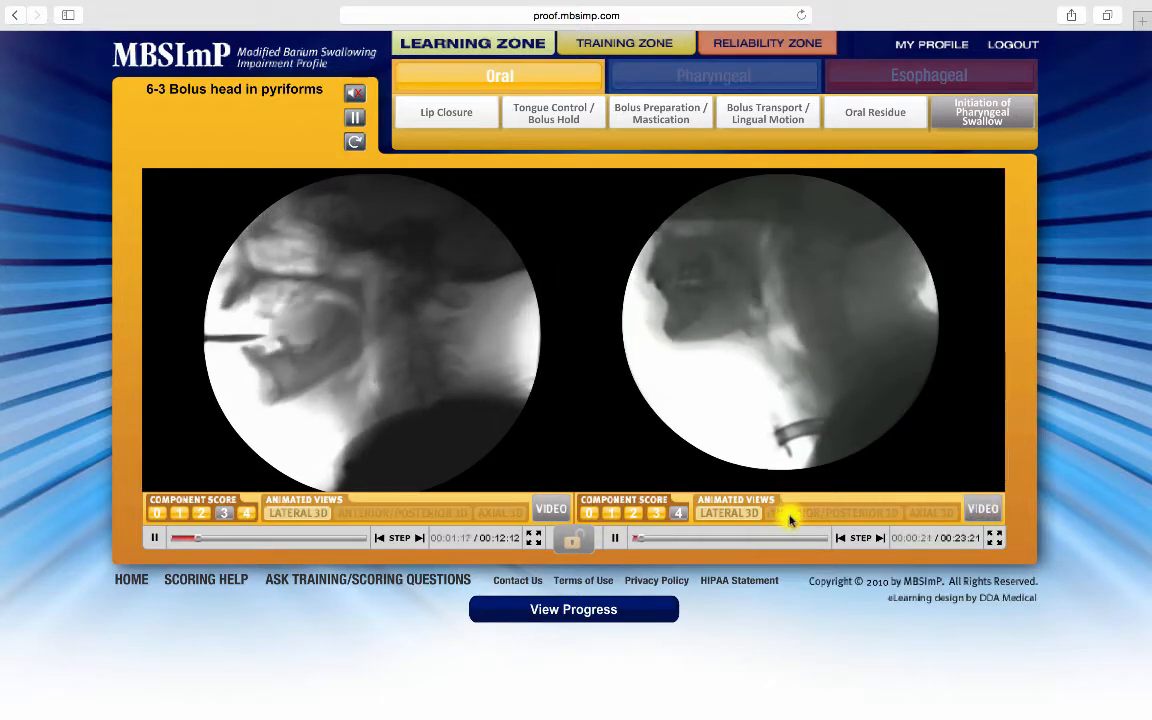
# Step: Switch the right player to the Lateral 3D animation view
pyautogui.click(728, 513)
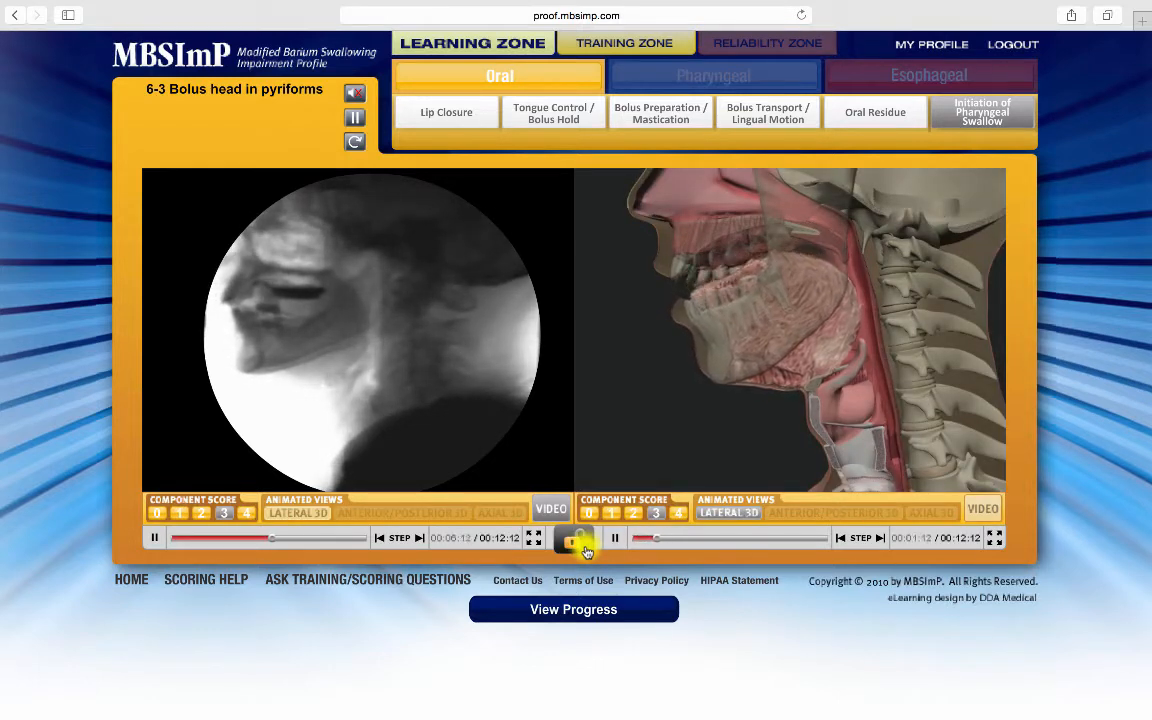
# Step: Lock both players in sync and open the Pharyngeal Tongue Base Retraction score 2 example
pyautogui.click(586, 537)
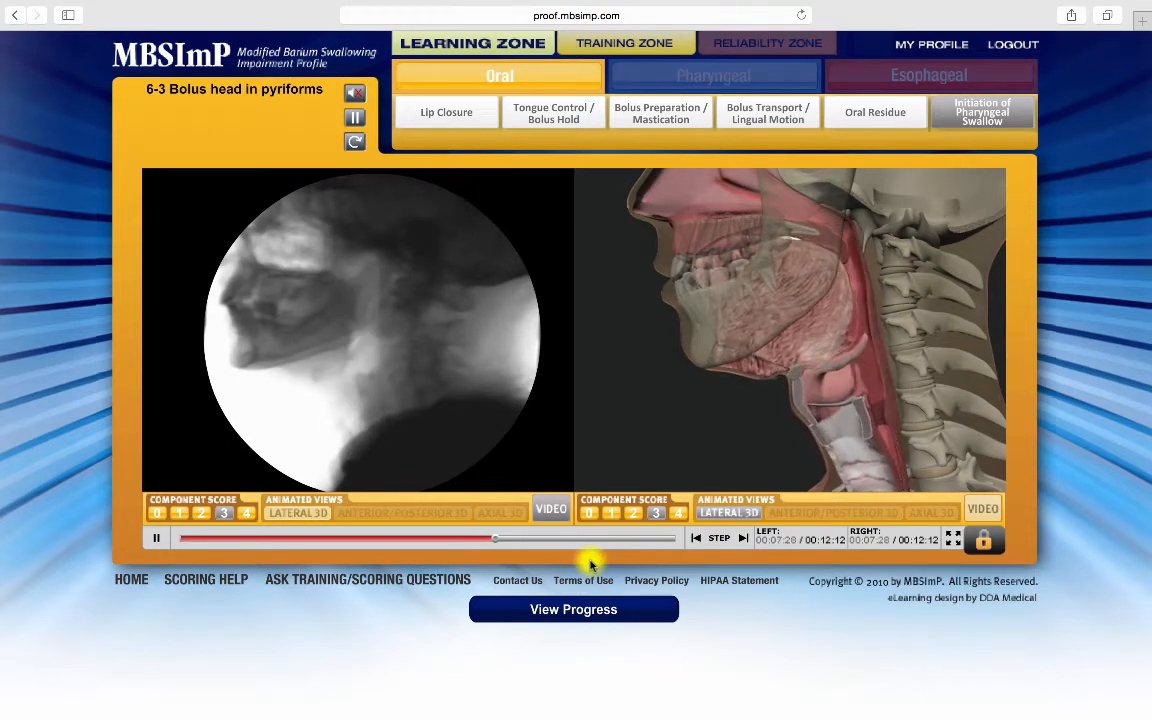
pyautogui.click(713, 75)
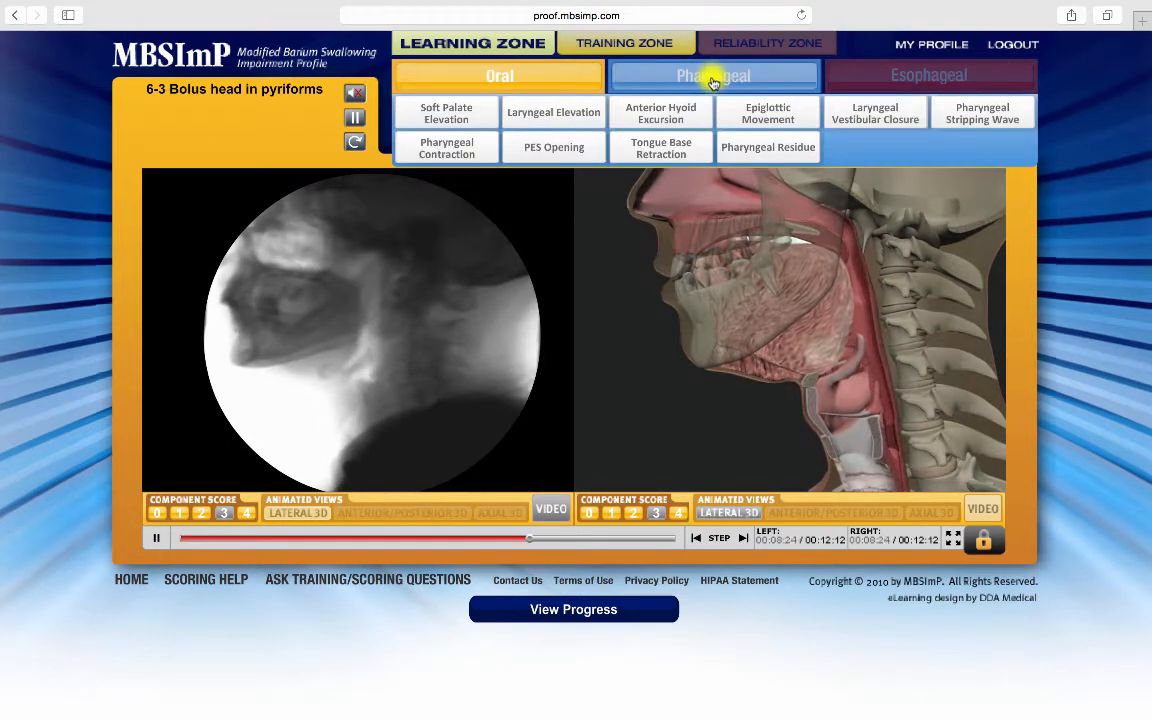
pyautogui.click(660, 147)
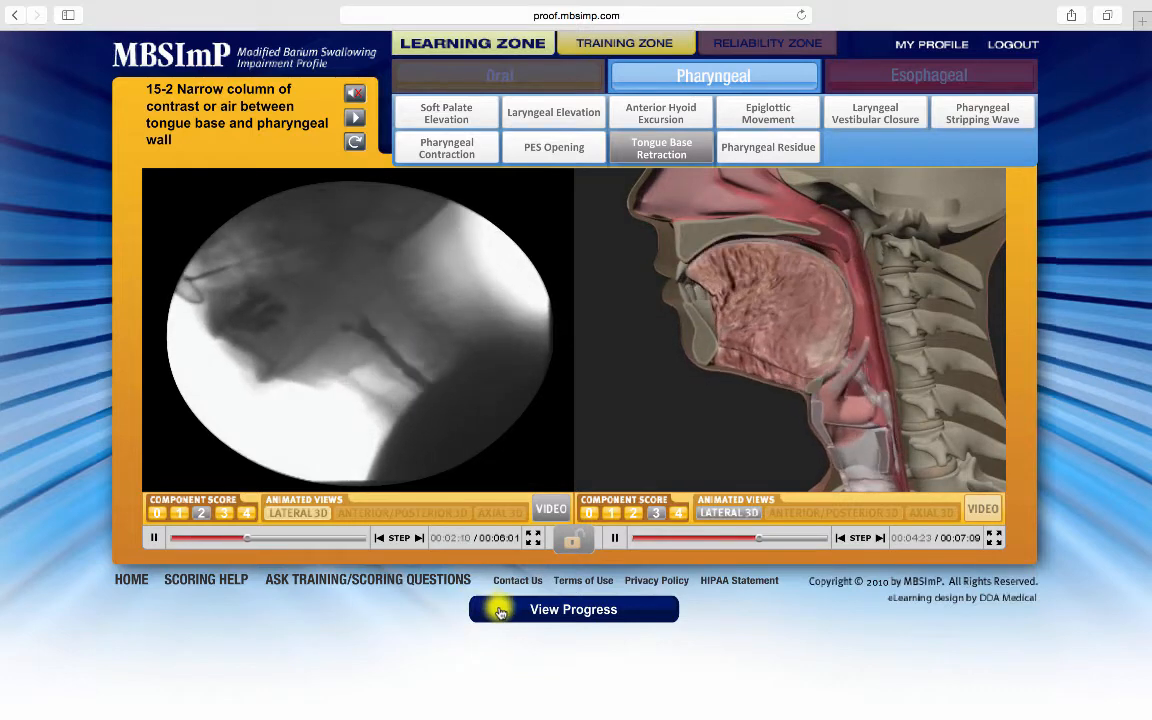
# Step: Enter the Training Zone, try Swallow by Swallow studies 15 and 19, then return
pyautogui.click(573, 609)
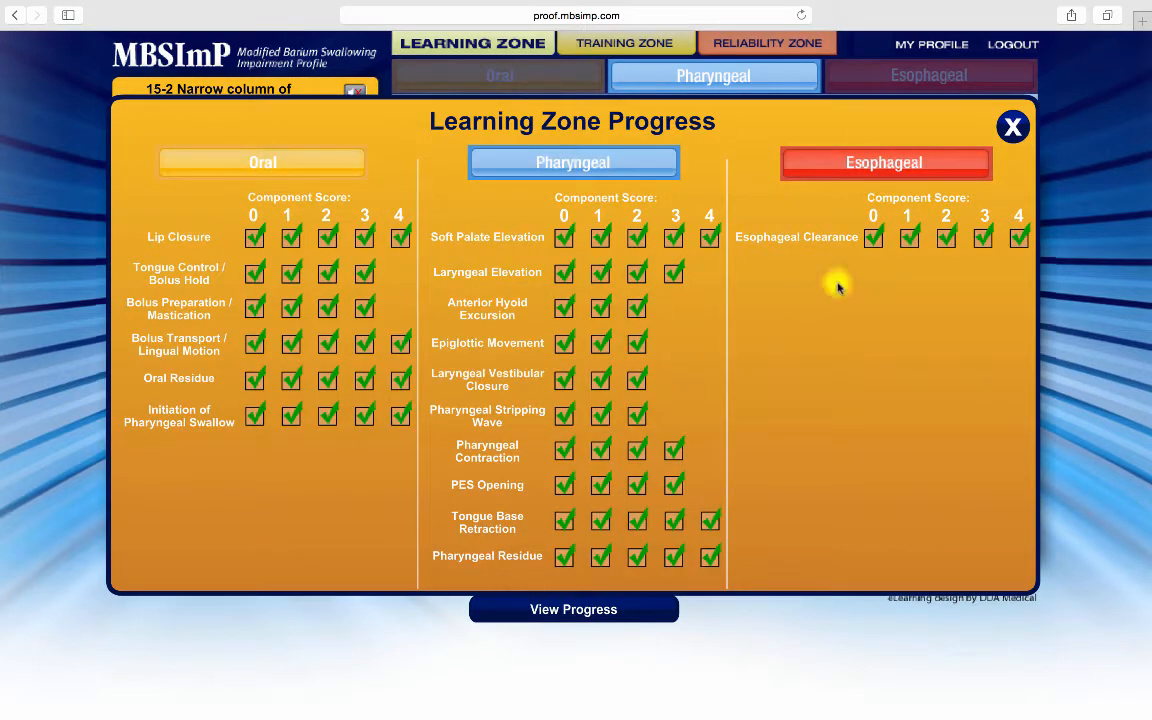
pyautogui.click(1012, 126)
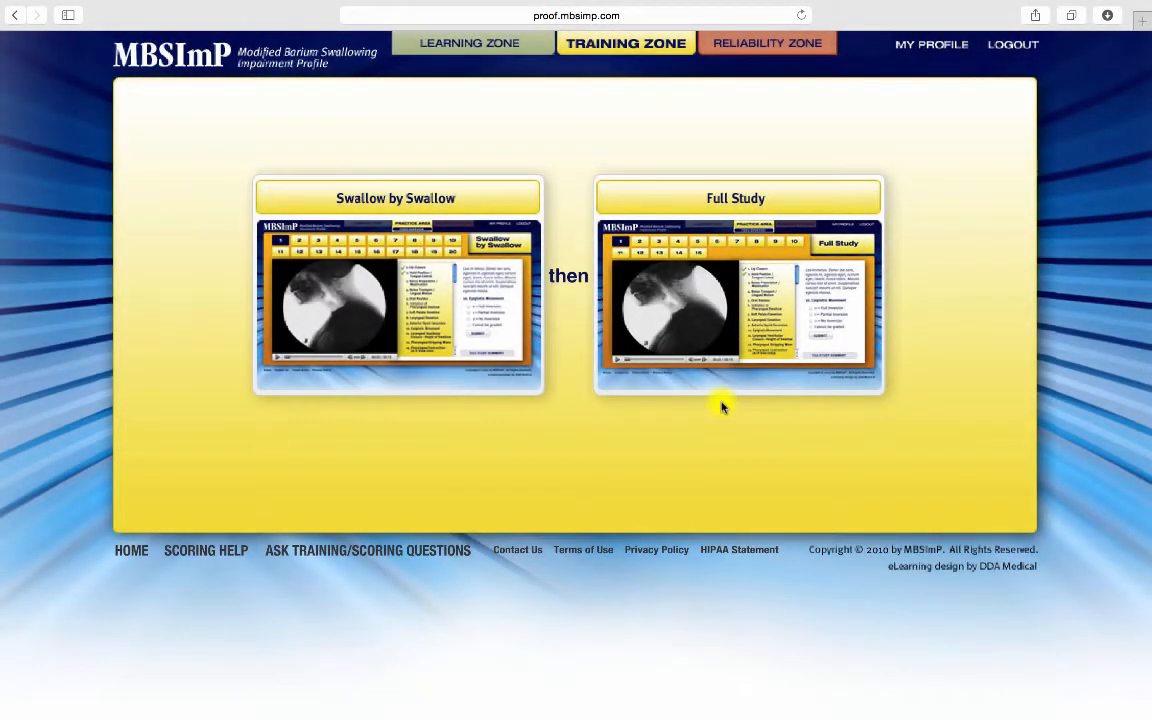
pyautogui.moveTo(385, 196)
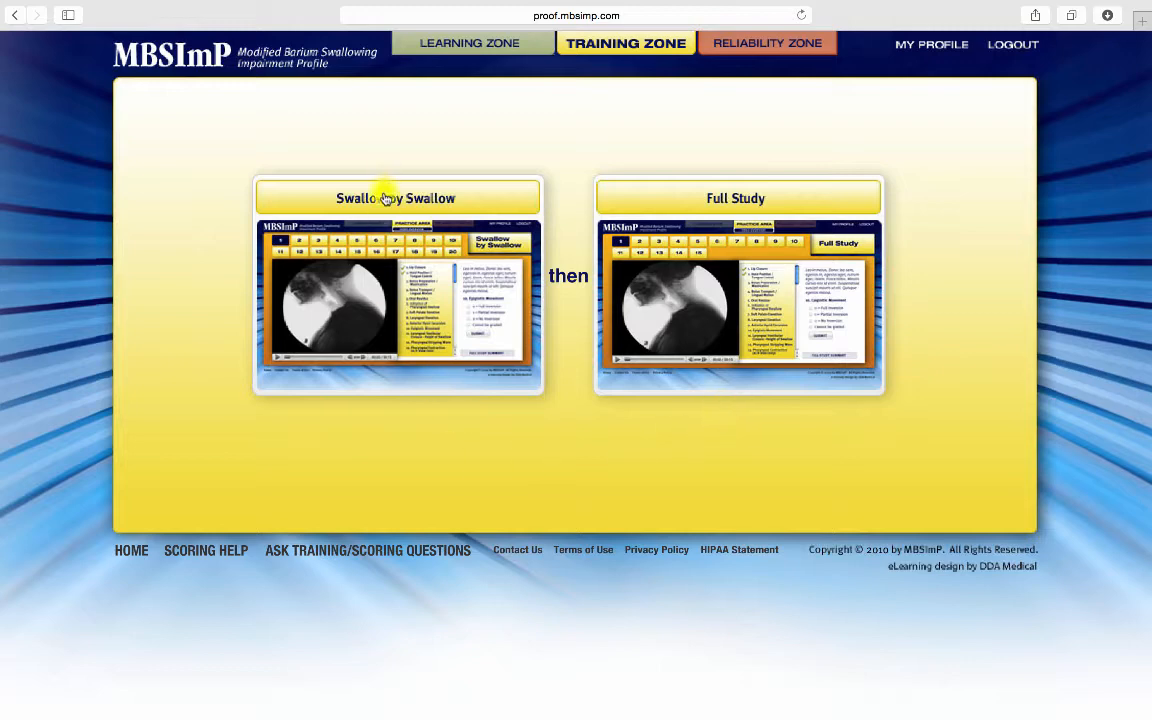
pyautogui.click(396, 197)
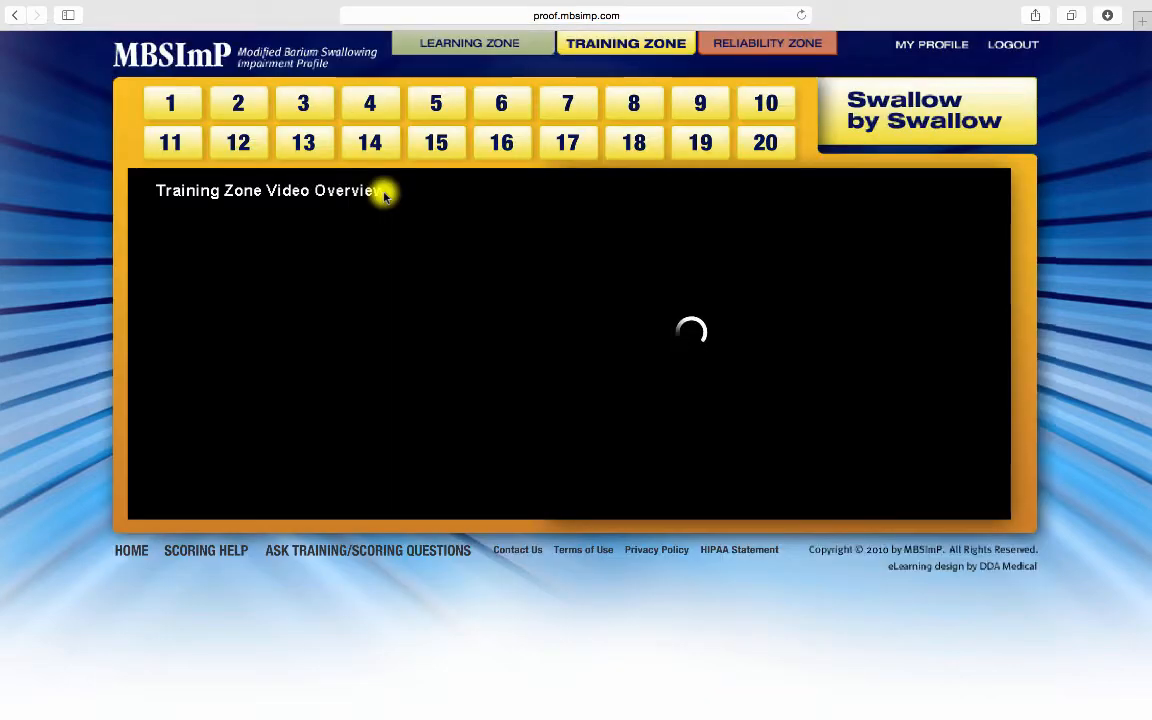
pyautogui.click(435, 142)
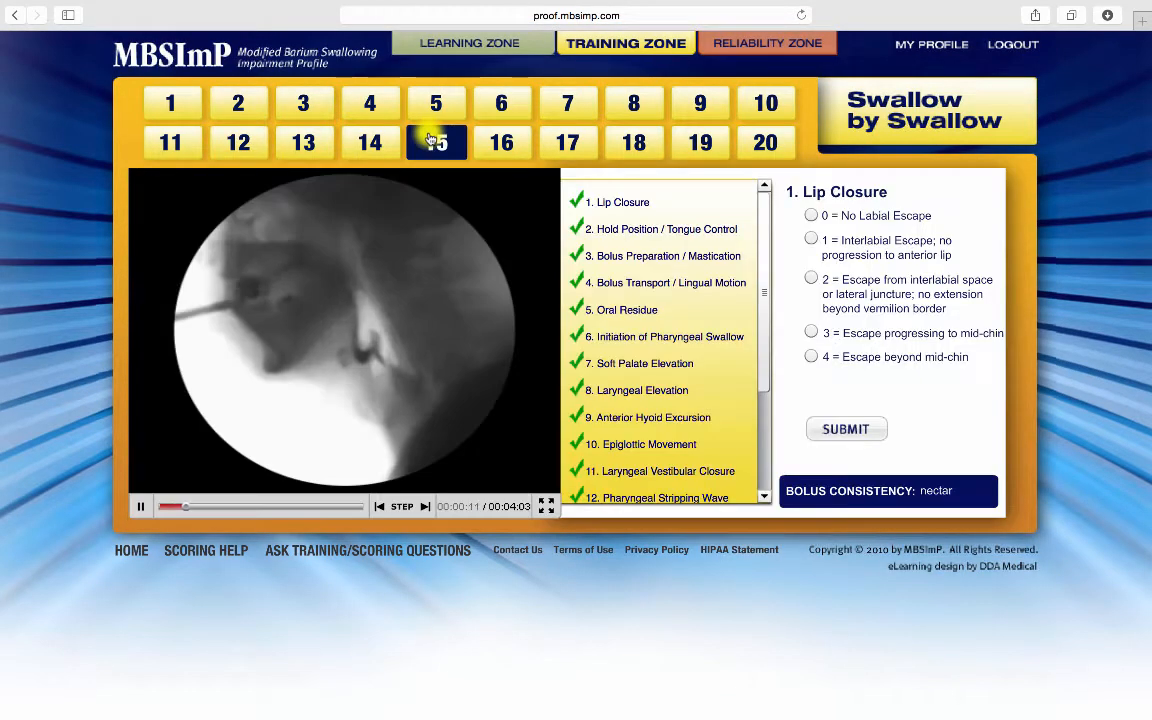
pyautogui.click(501, 103)
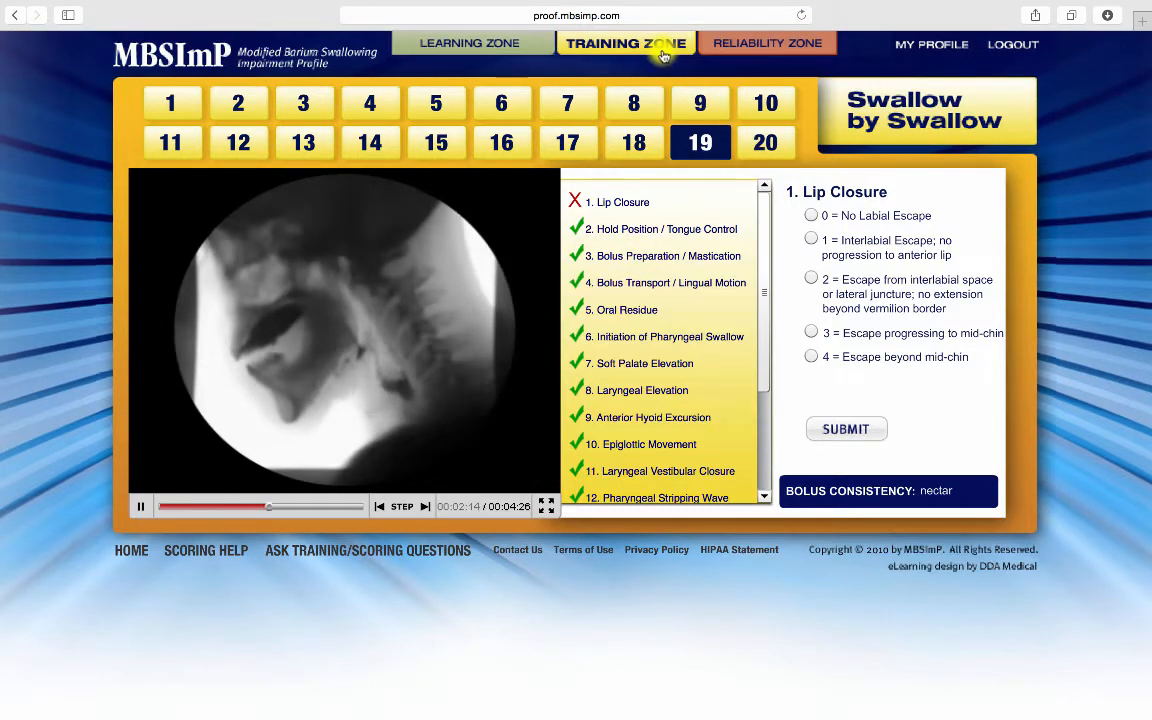
pyautogui.click(625, 43)
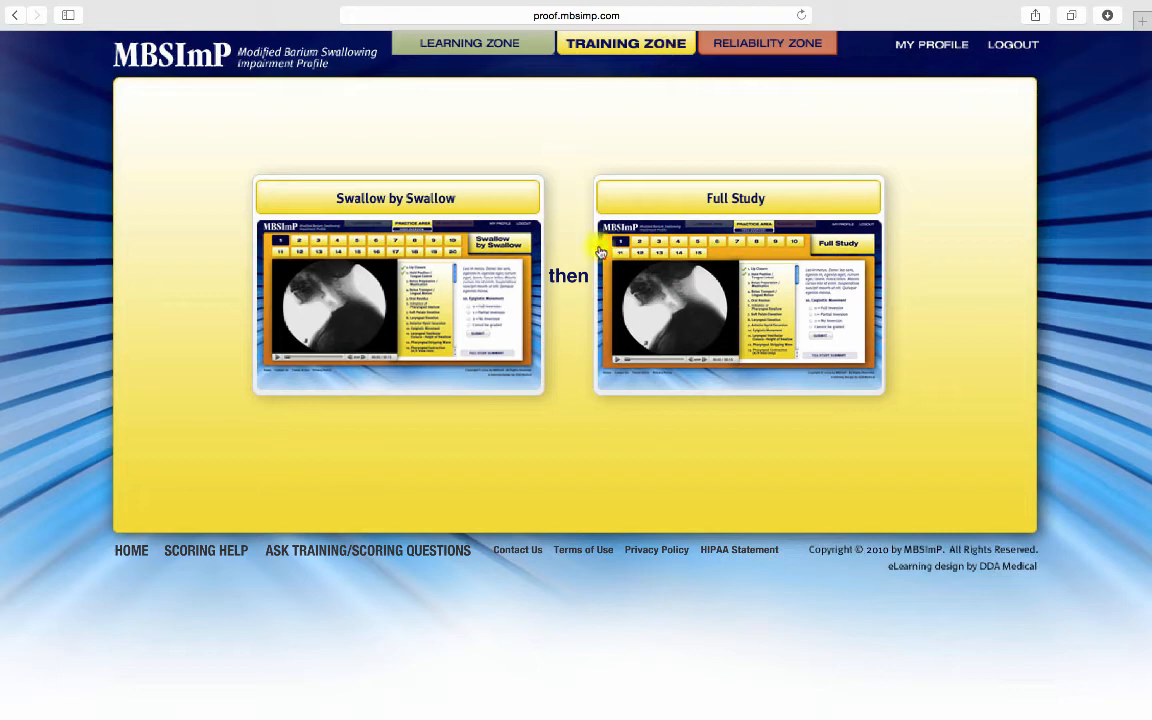
# Step: Open Full Study practice, read the OI Scoring Tips under Help, and return to Training
pyautogui.click(716, 198)
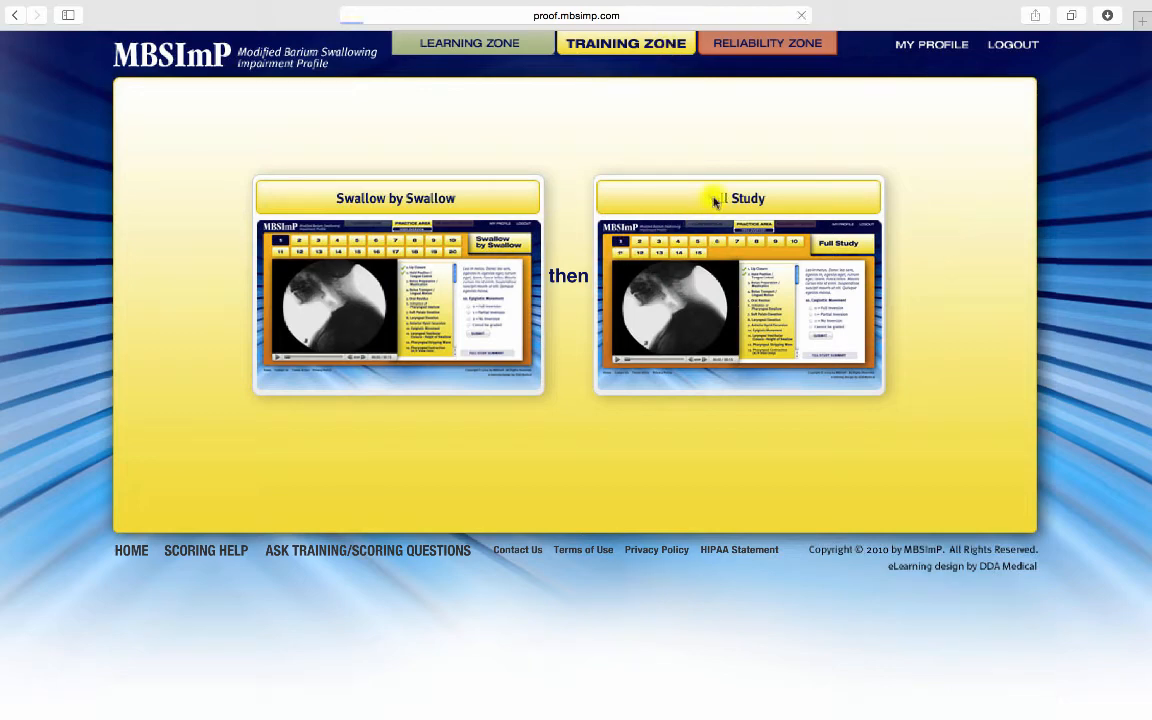
pyautogui.click(738, 198)
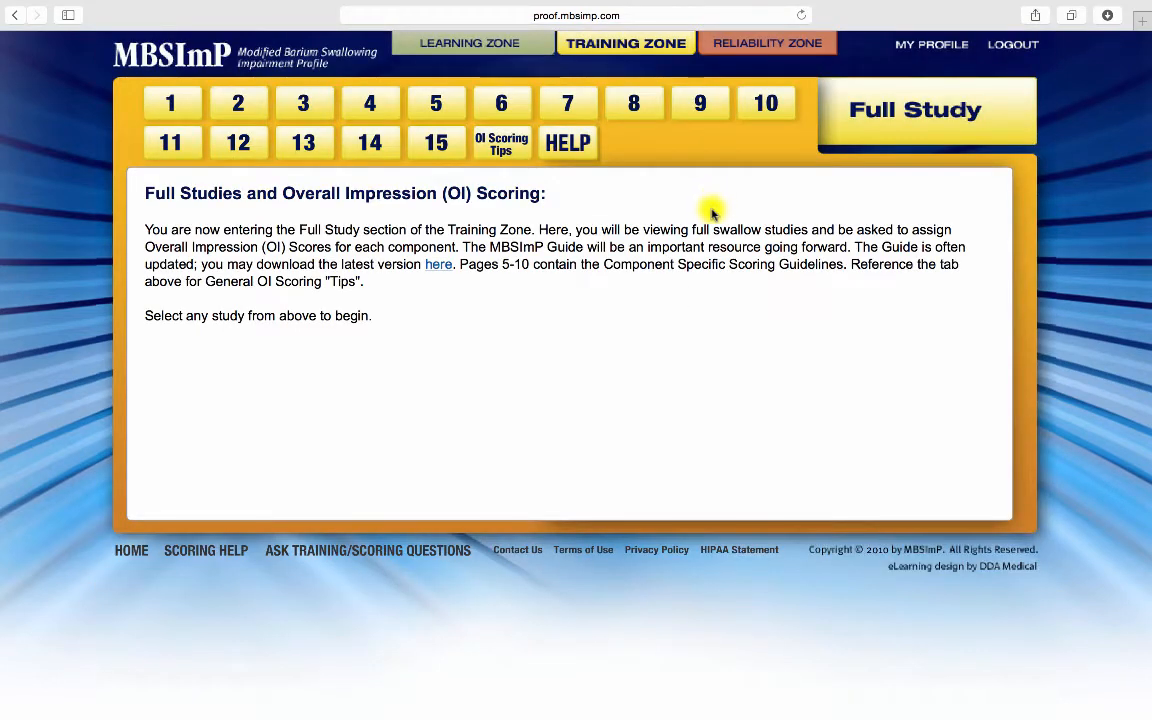
pyautogui.click(170, 104)
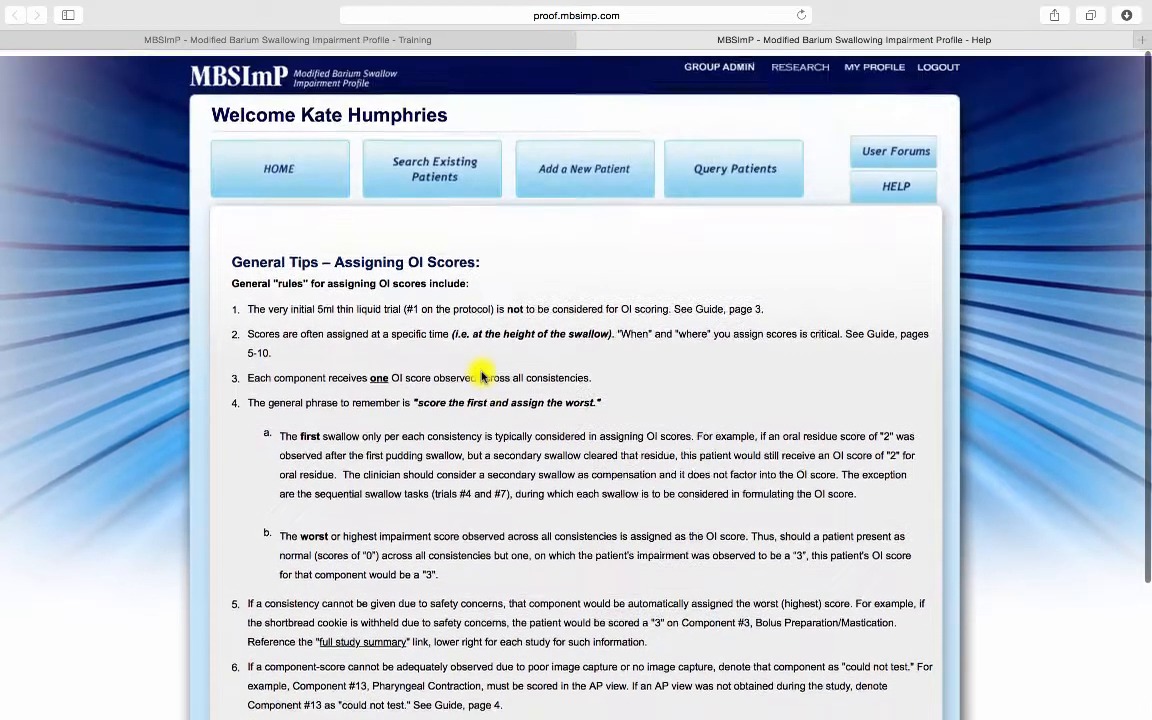
pyautogui.click(625, 43)
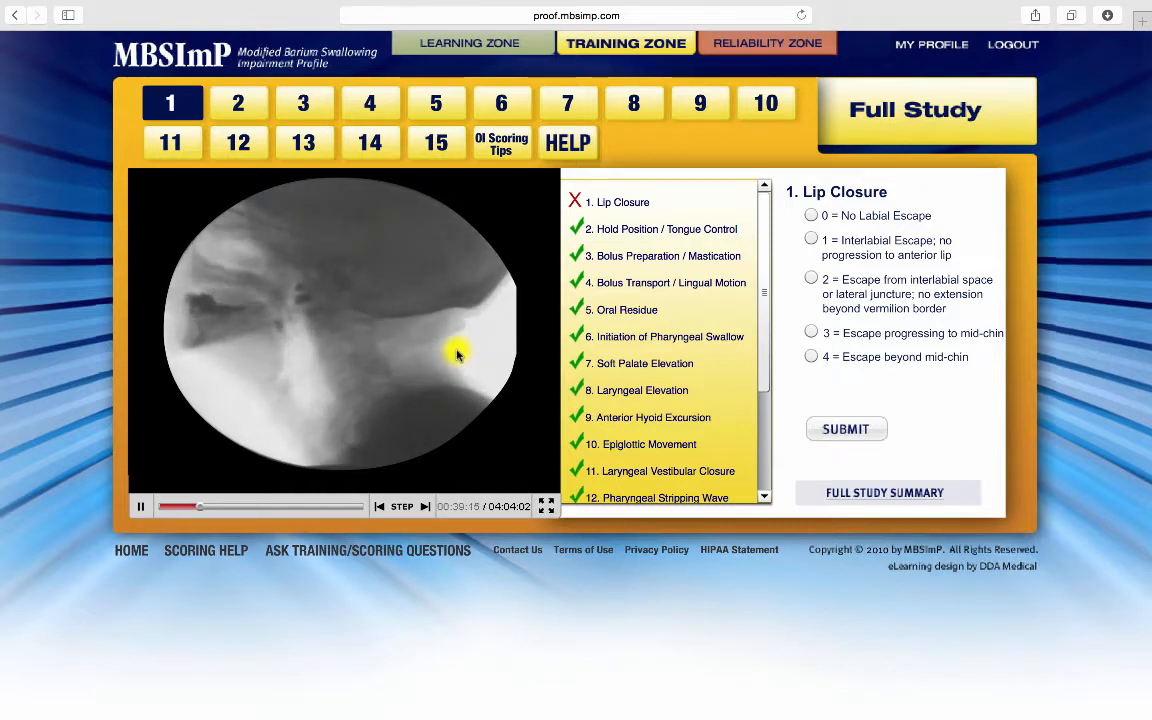
# Step: Open full study 5, submit a Lip Closure score, and view the correct-score explanation
pyautogui.click(436, 103)
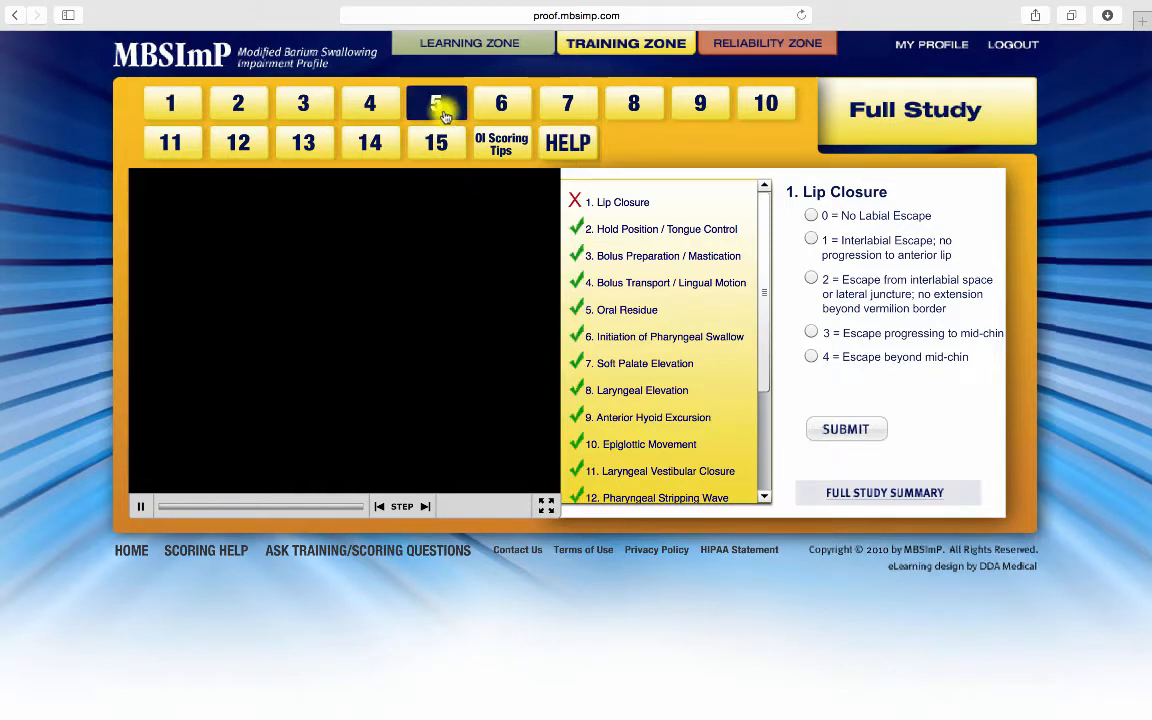
pyautogui.click(140, 506)
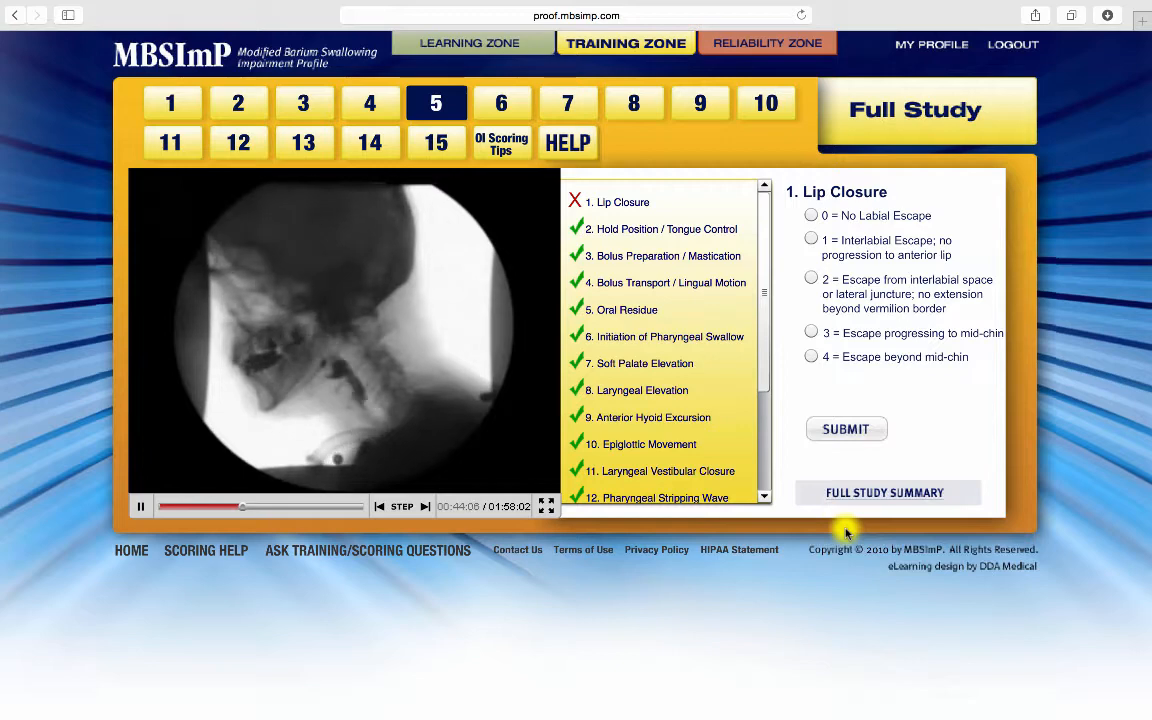
pyautogui.click(888, 492)
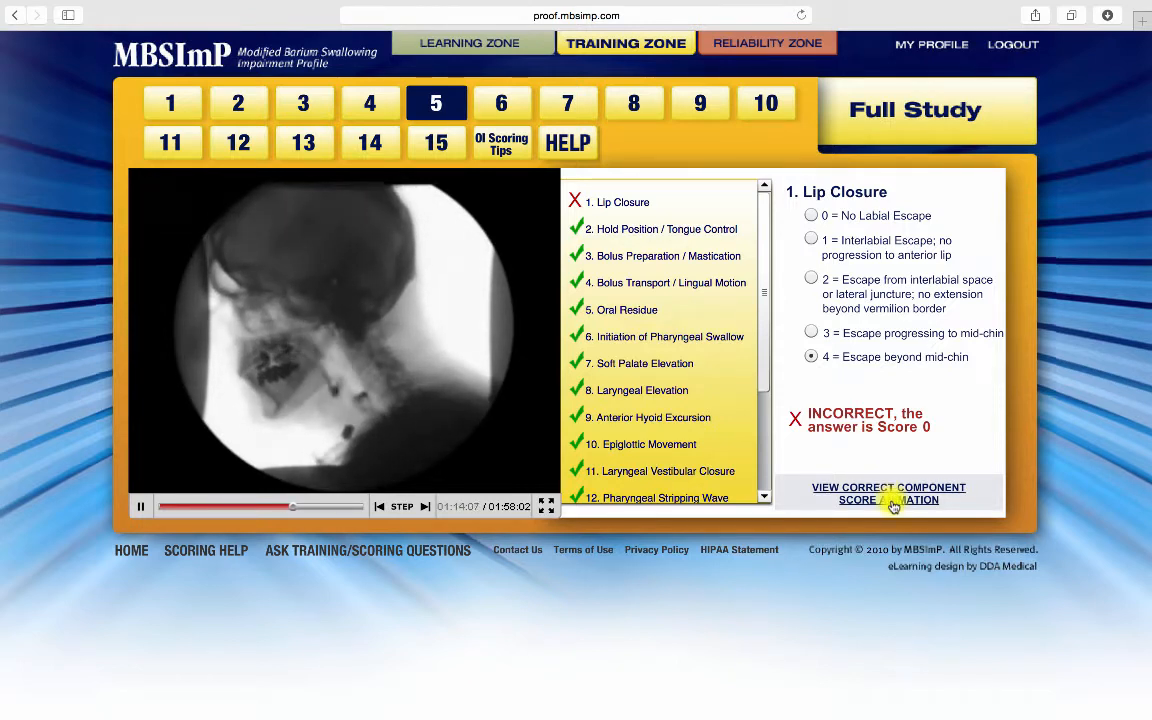
pyautogui.click(888, 494)
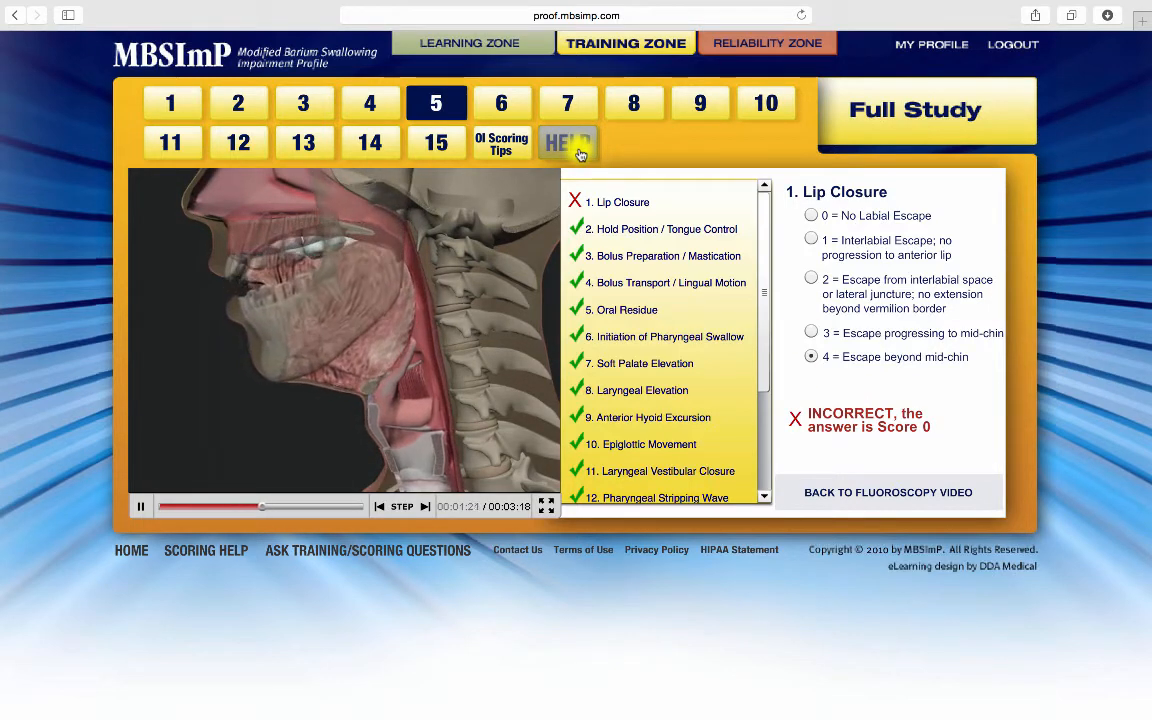
# Step: Open the Lip Closure scoring guide from Help's supplemental files and scroll through it
pyautogui.click(567, 142)
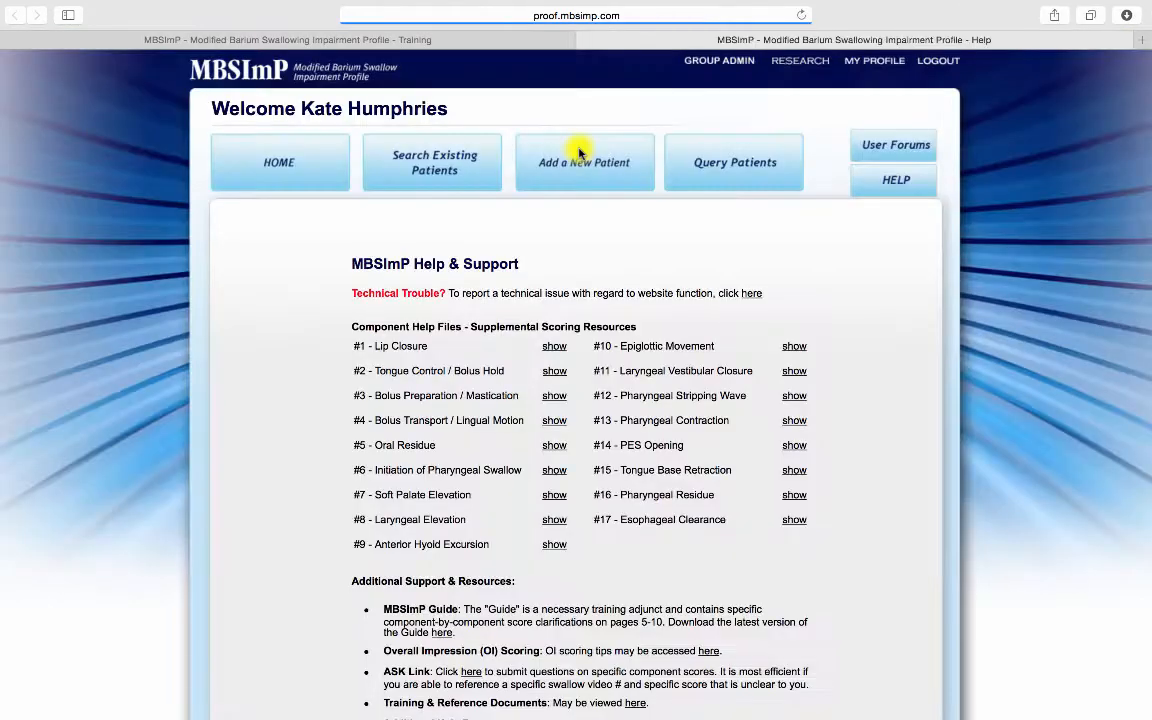
pyautogui.click(553, 345)
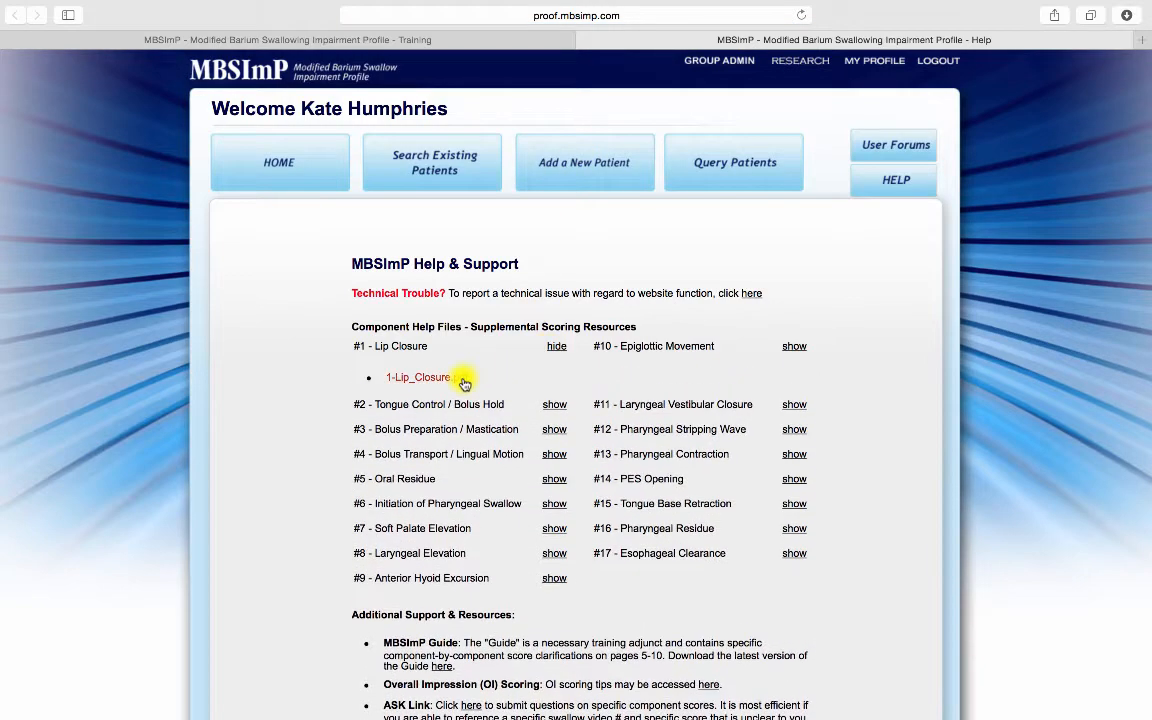
pyautogui.click(419, 377)
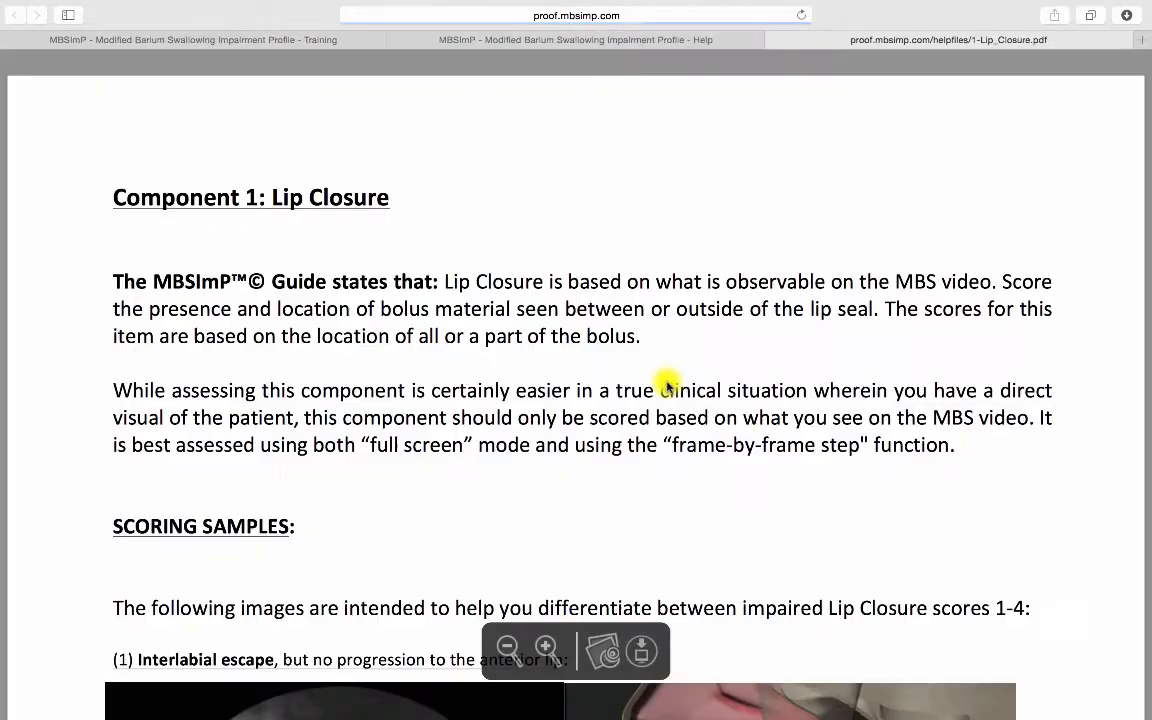
pyautogui.scroll(-3)
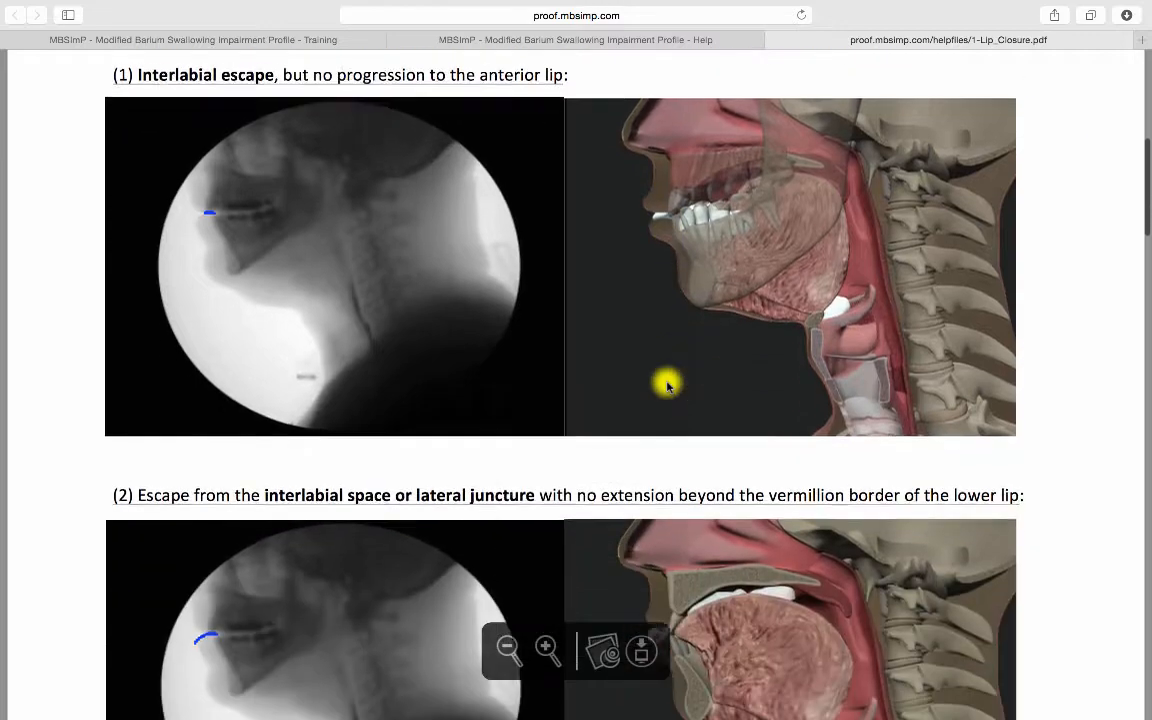
pyautogui.scroll(-3)
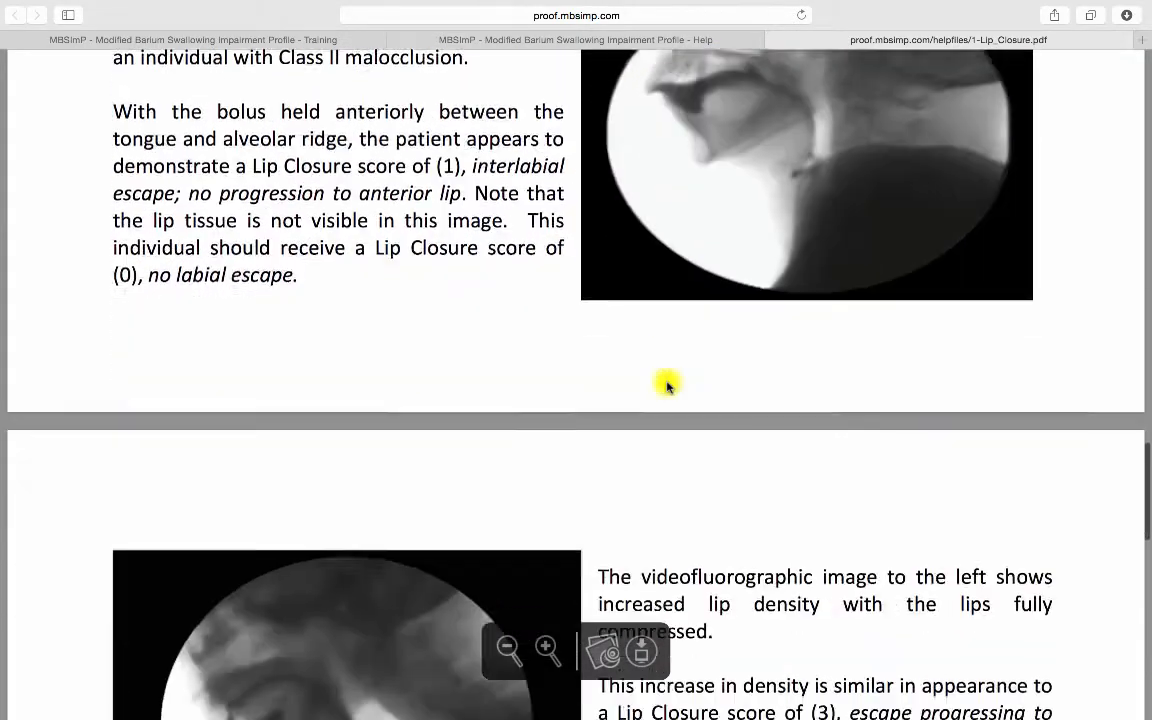
pyautogui.scroll(-3)
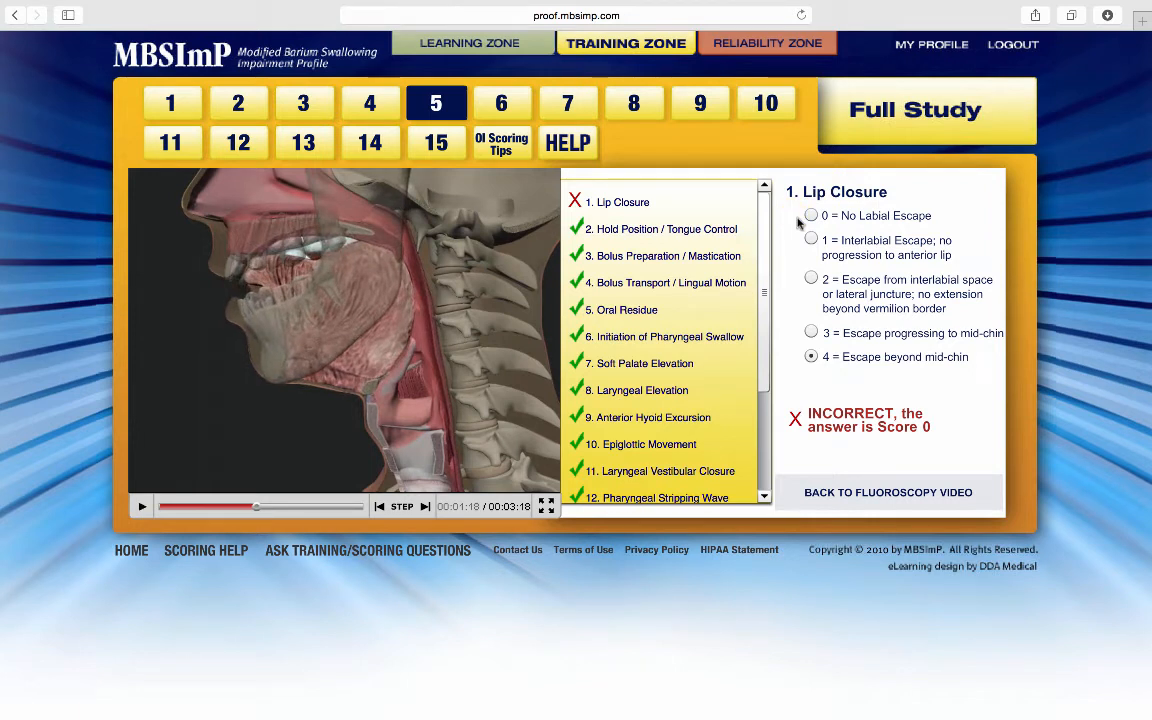
# Step: Switch to the Reliability Zone showing the 'An Assessment of Scoring Skill' video overview
pyautogui.click(769, 42)
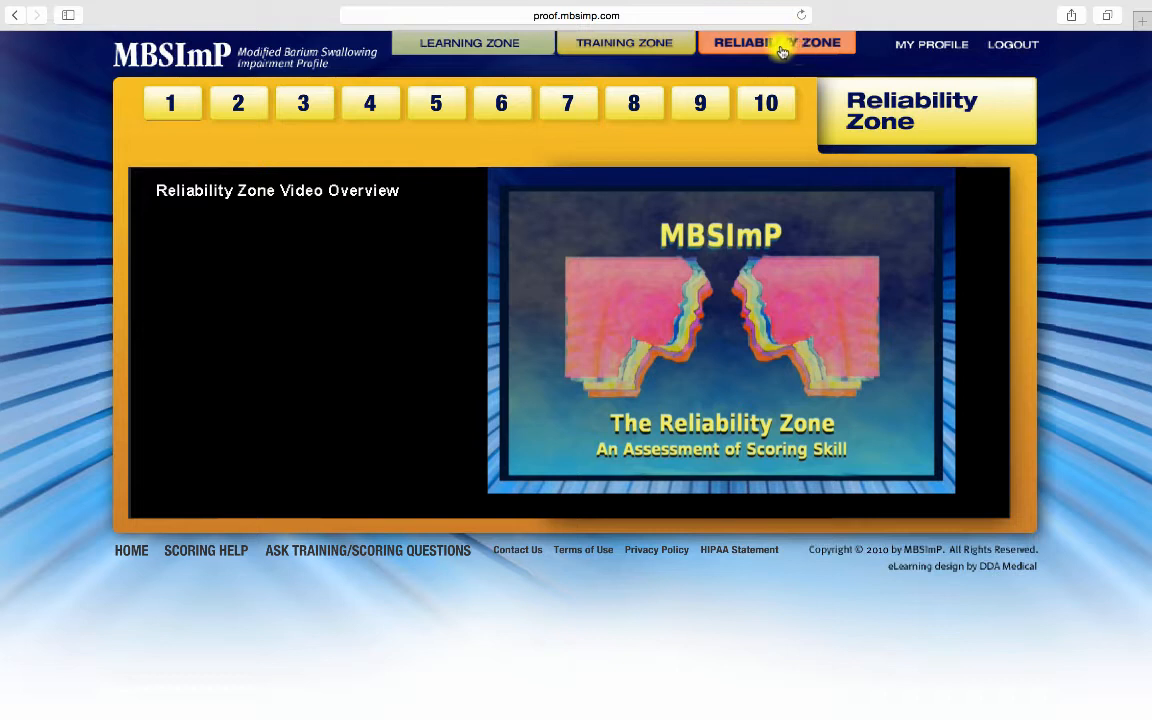
pyautogui.moveTo(565, 107)
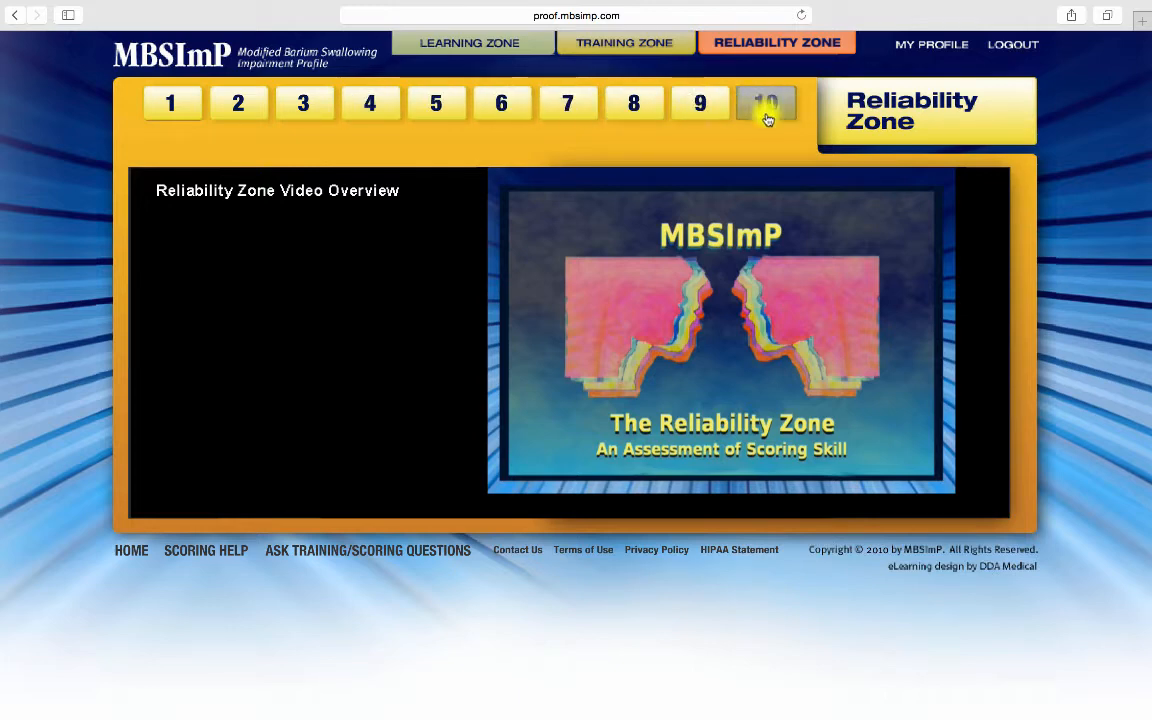
pyautogui.moveTo(697, 110)
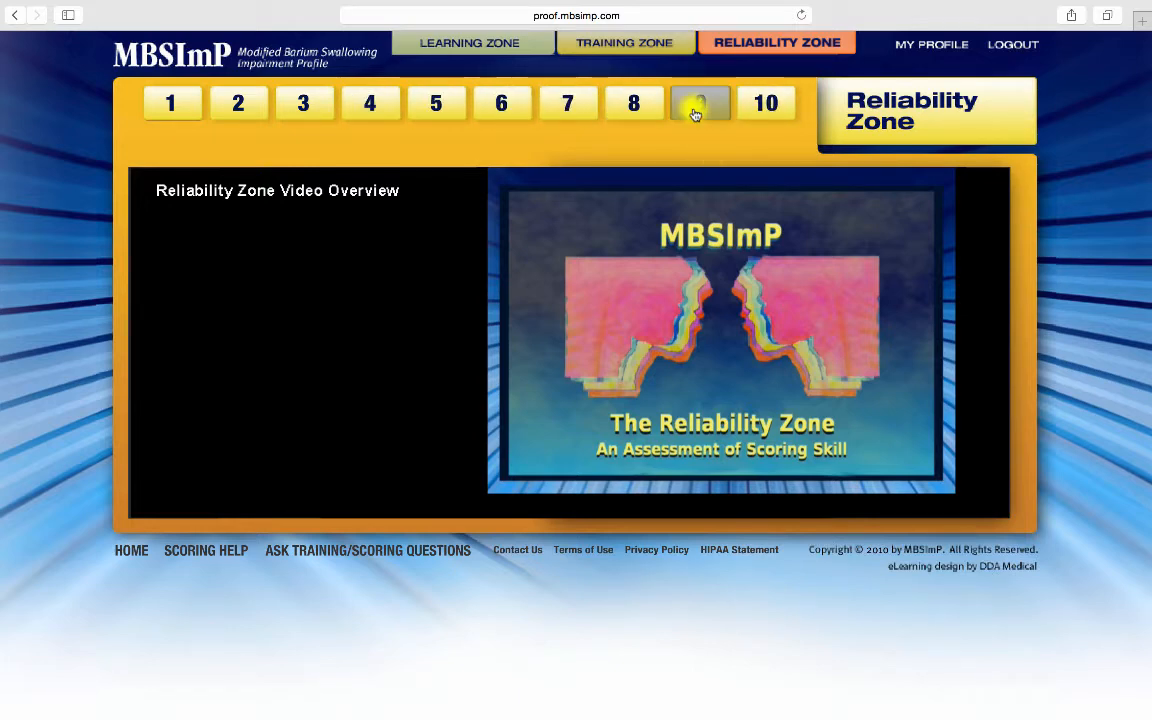
# Step: Open study 9, score Lip Closure as interlabial escape, and finish scoring the studies
pyautogui.click(700, 103)
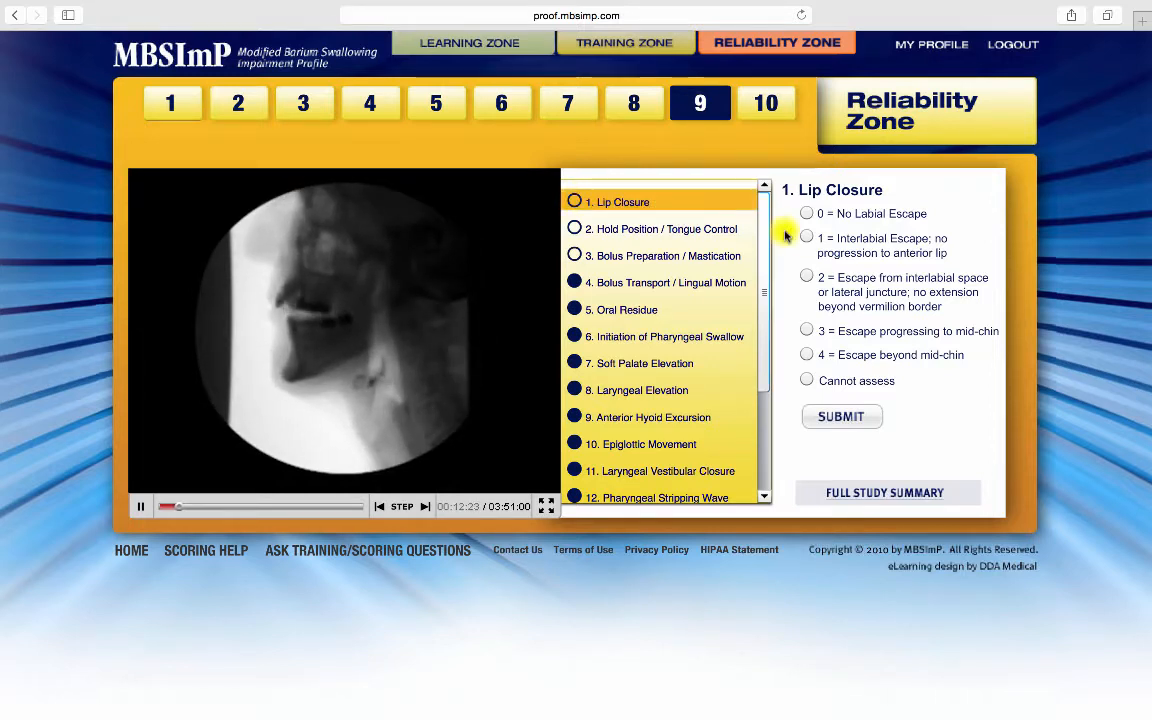
pyautogui.click(806, 237)
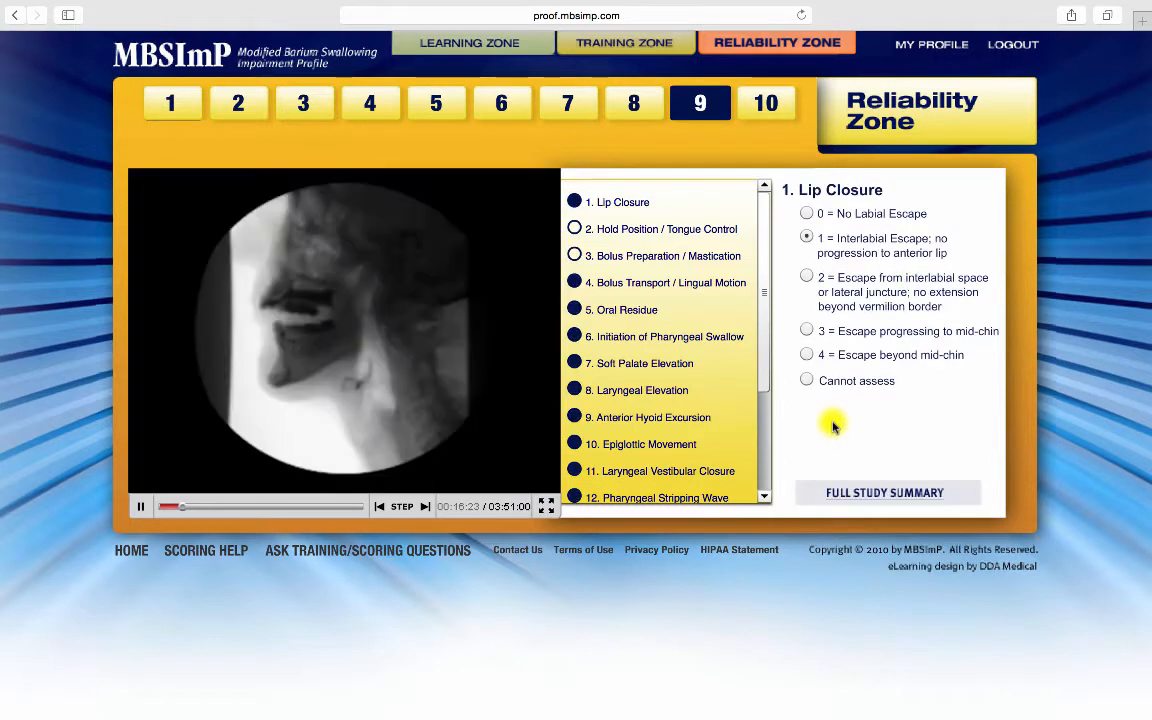
pyautogui.moveTo(820, 435)
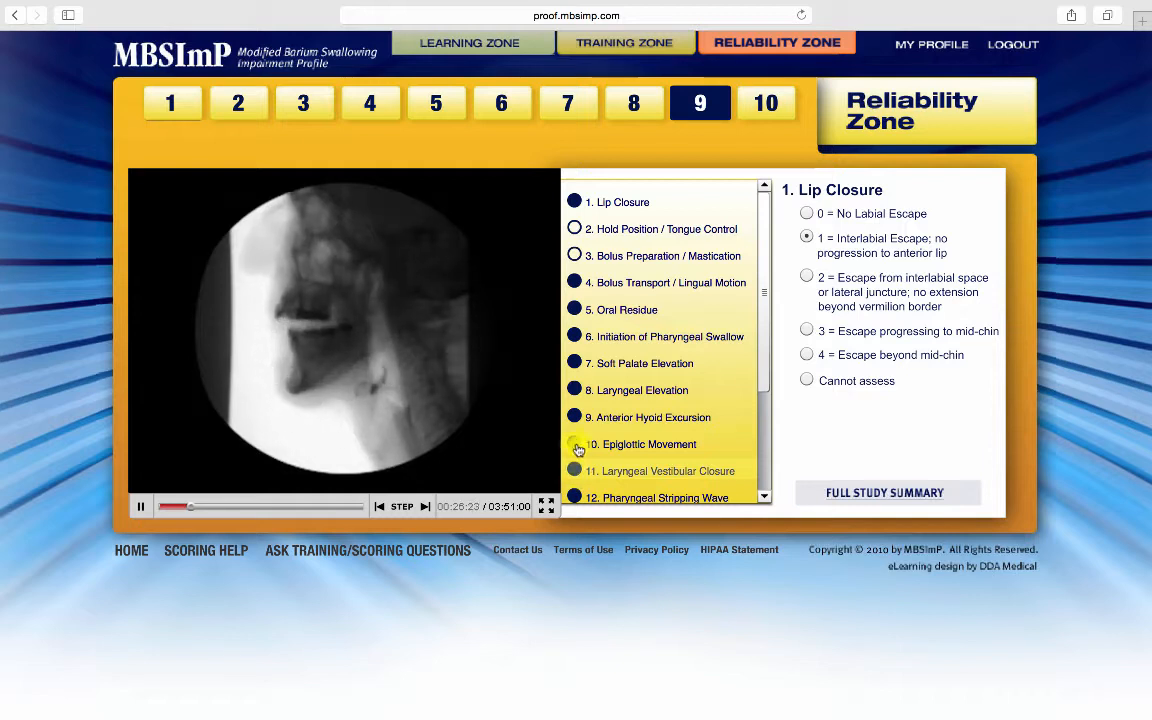
pyautogui.click(661, 228)
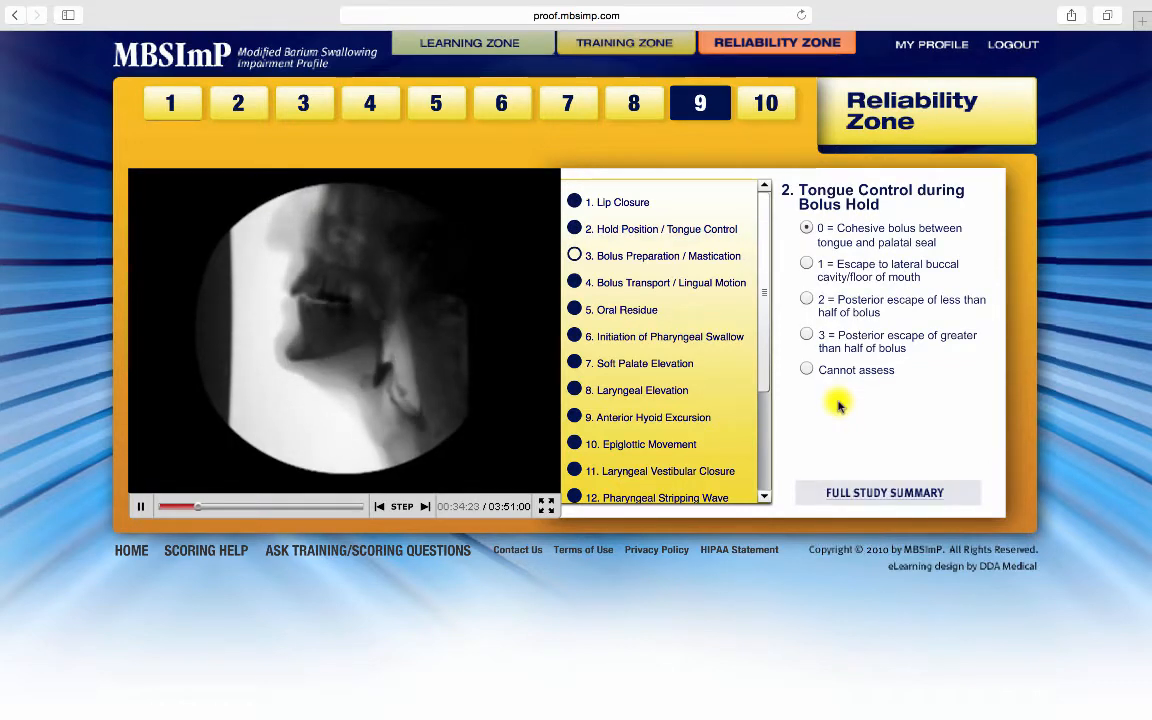
pyautogui.click(663, 256)
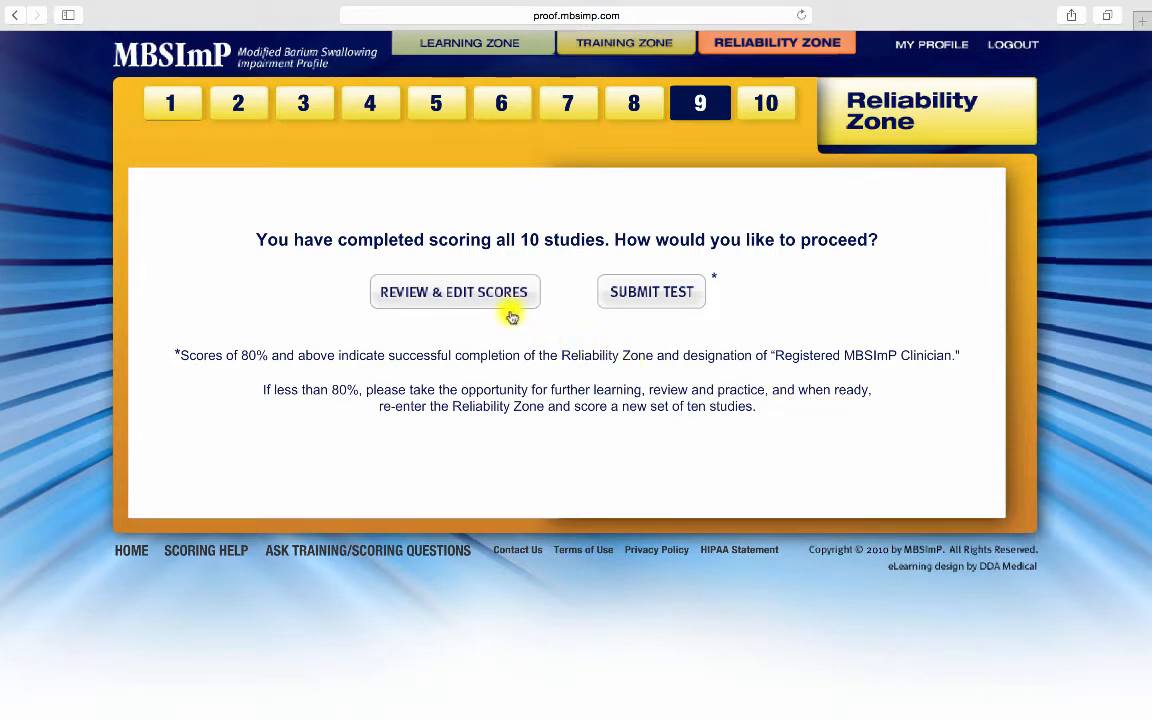
# Step: Review the scored studies and submit the reliability test for grading
pyautogui.click(454, 291)
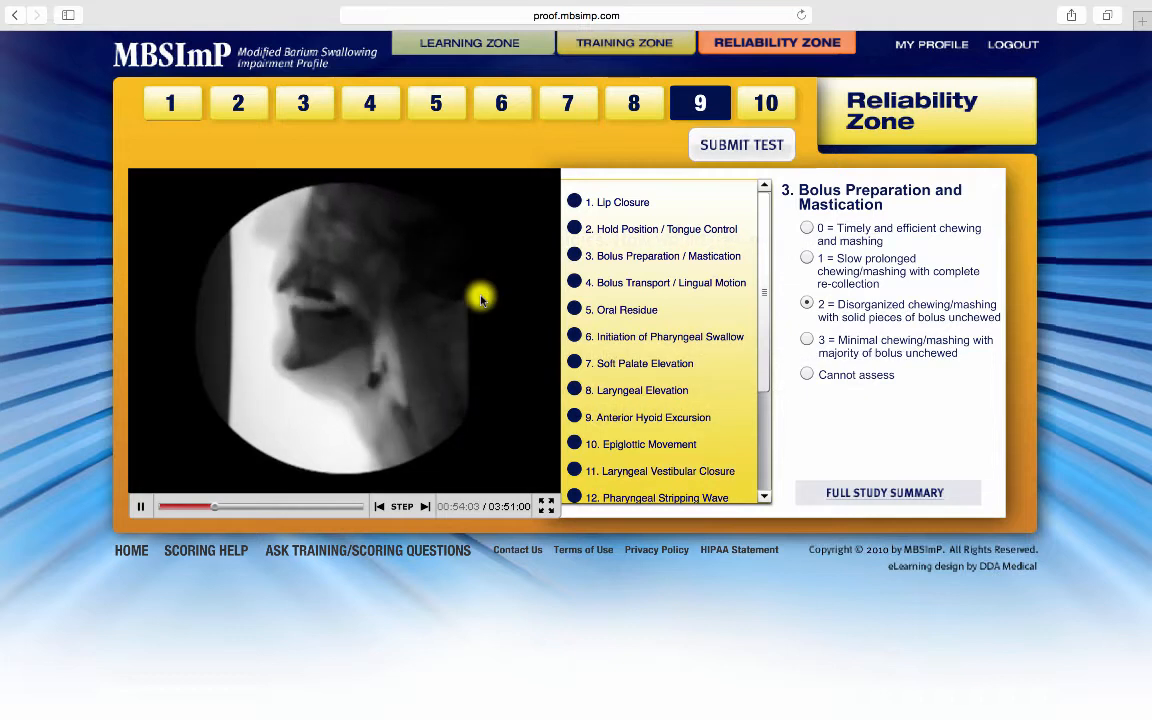
pyautogui.click(434, 103)
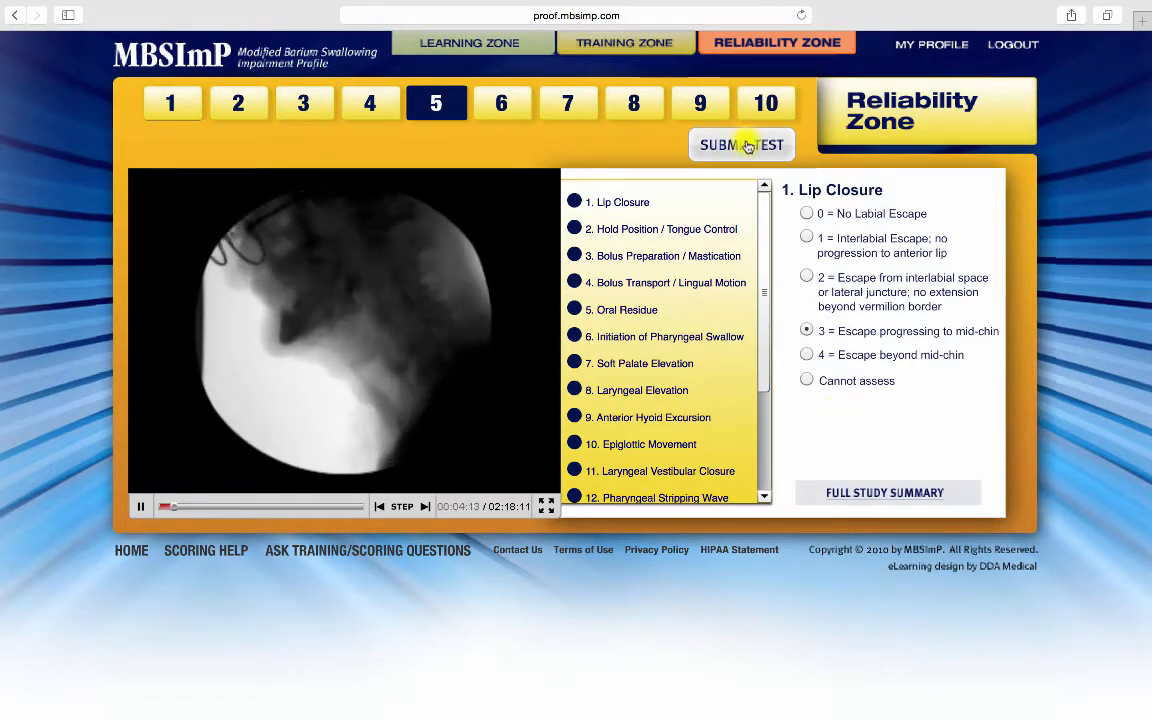
pyautogui.click(741, 144)
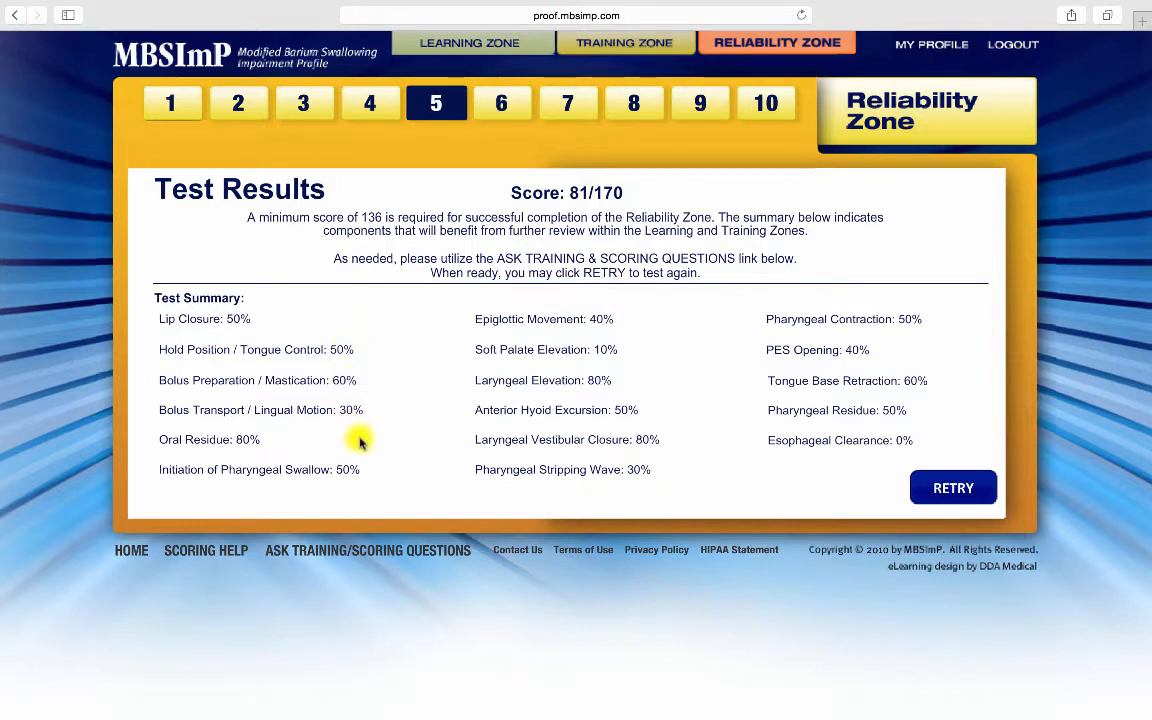
pyautogui.moveTo(762, 448)
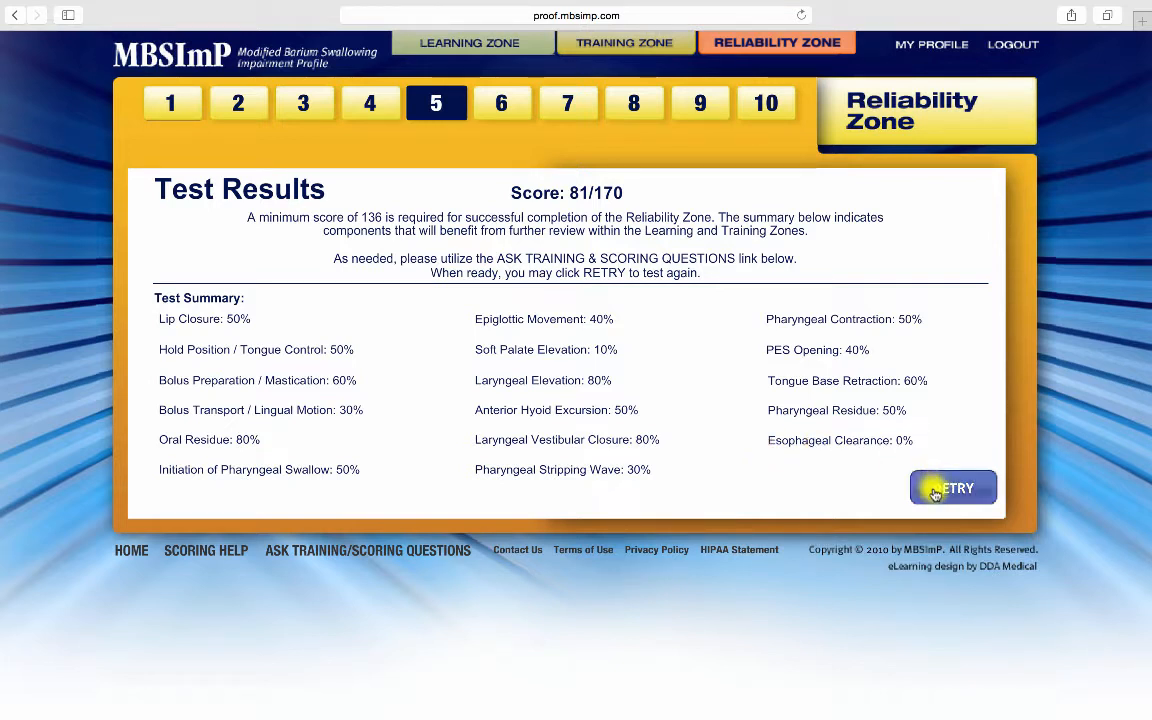
# Step: Retry the reliability test from the 81/170 Test Results page
pyautogui.click(952, 487)
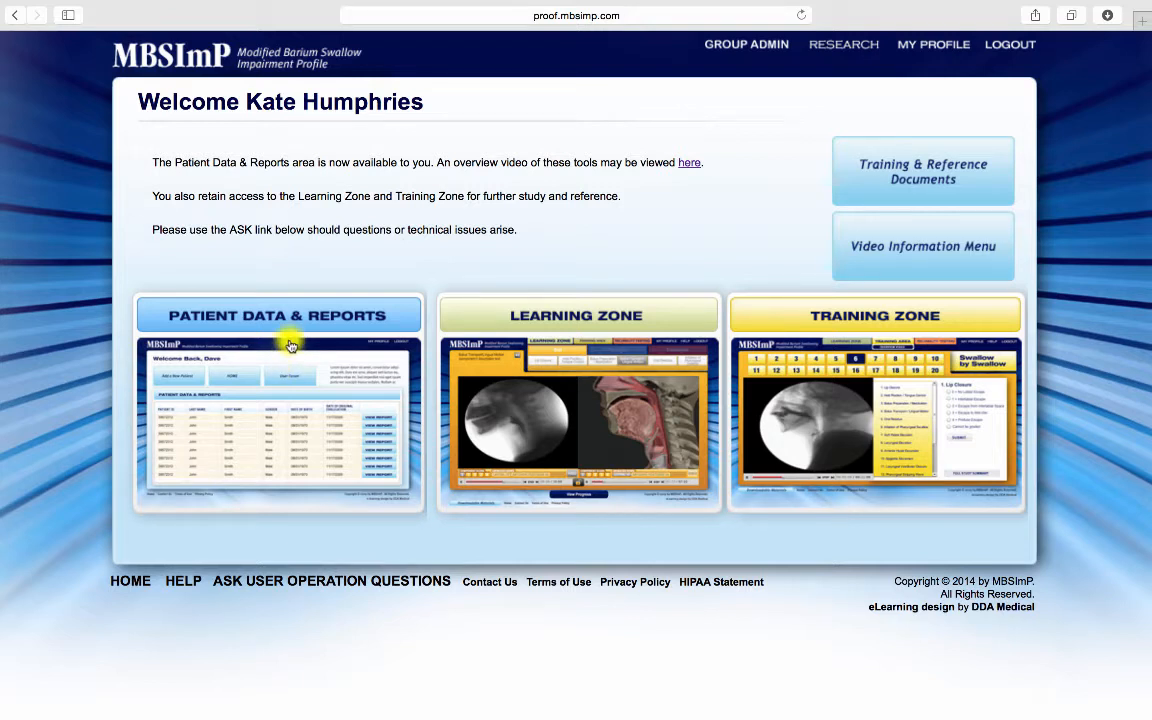
pyautogui.moveTo(290, 332)
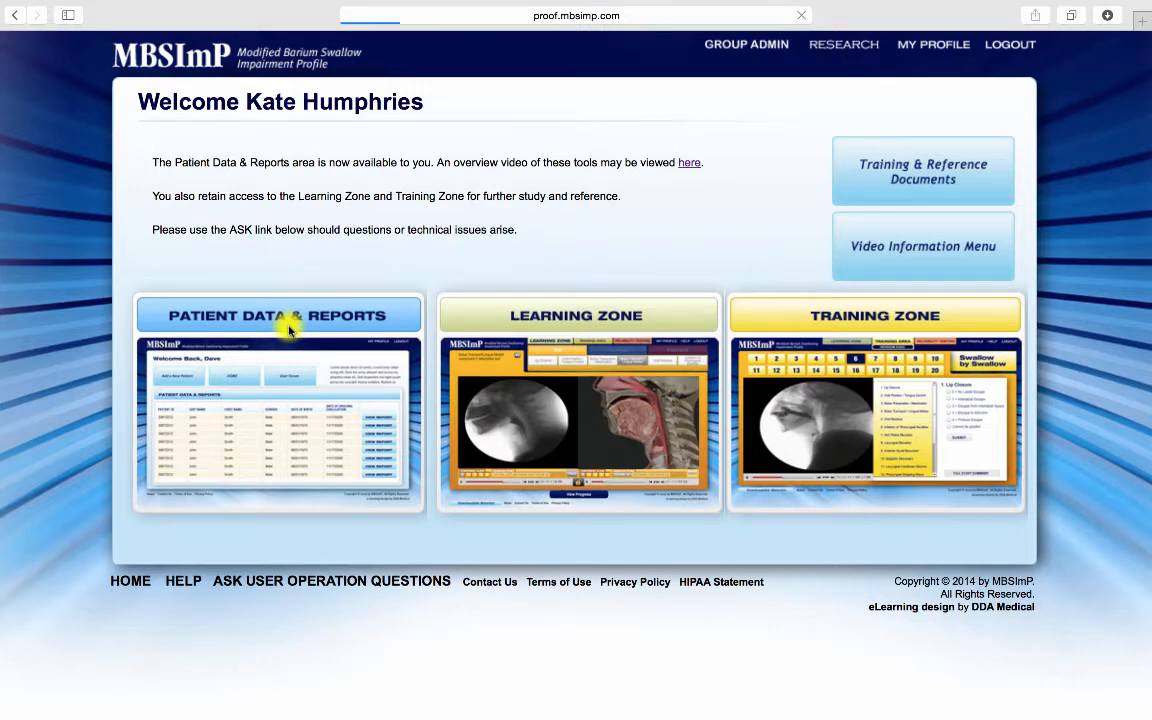
# Step: Open the Patient Data & Reports panel on the welcome page
pyautogui.click(278, 314)
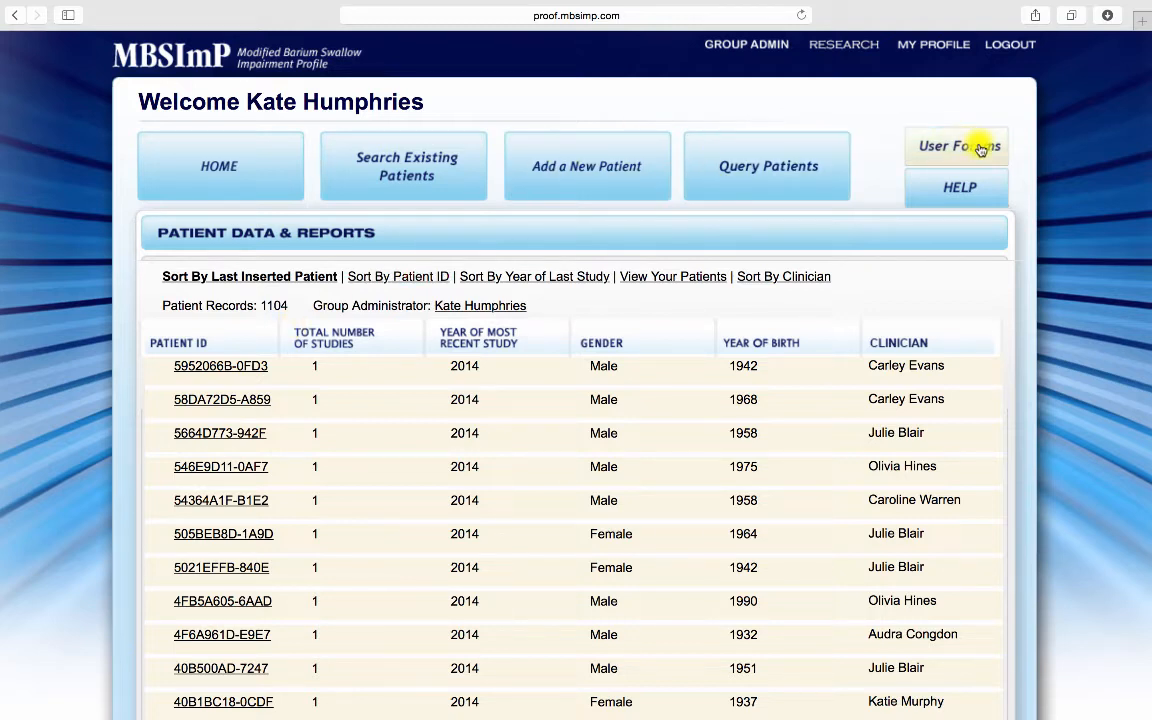
pyautogui.moveTo(968, 197)
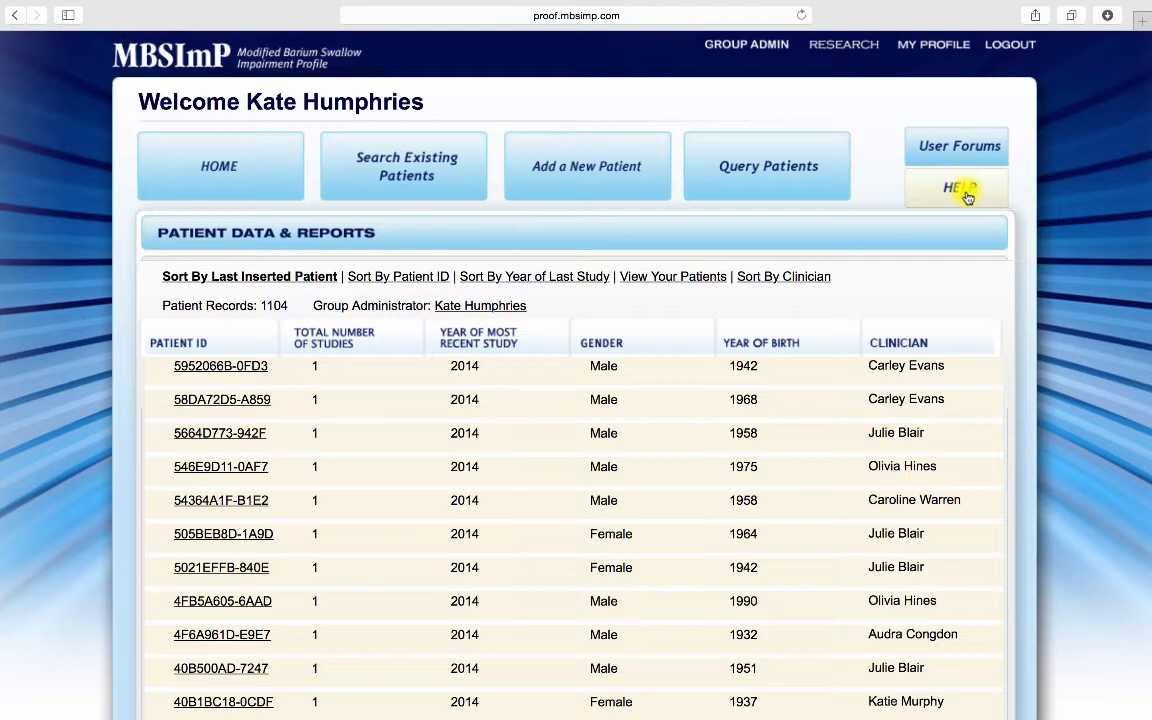
pyautogui.moveTo(573, 198)
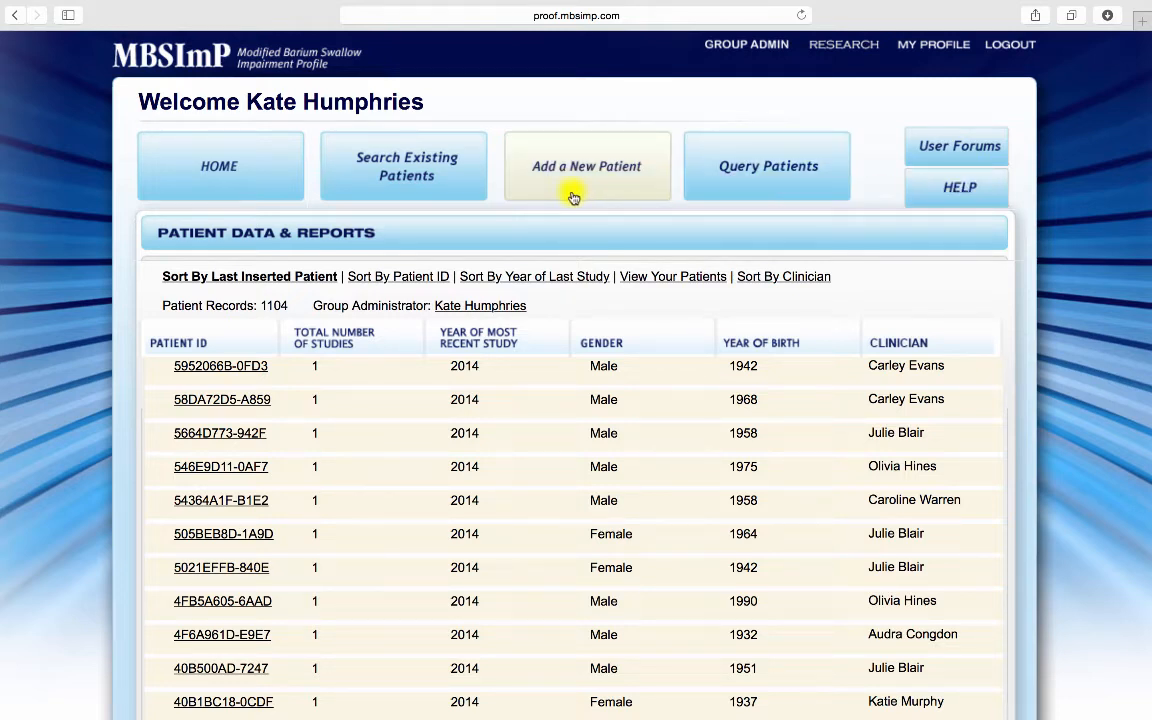
pyautogui.moveTo(429, 188)
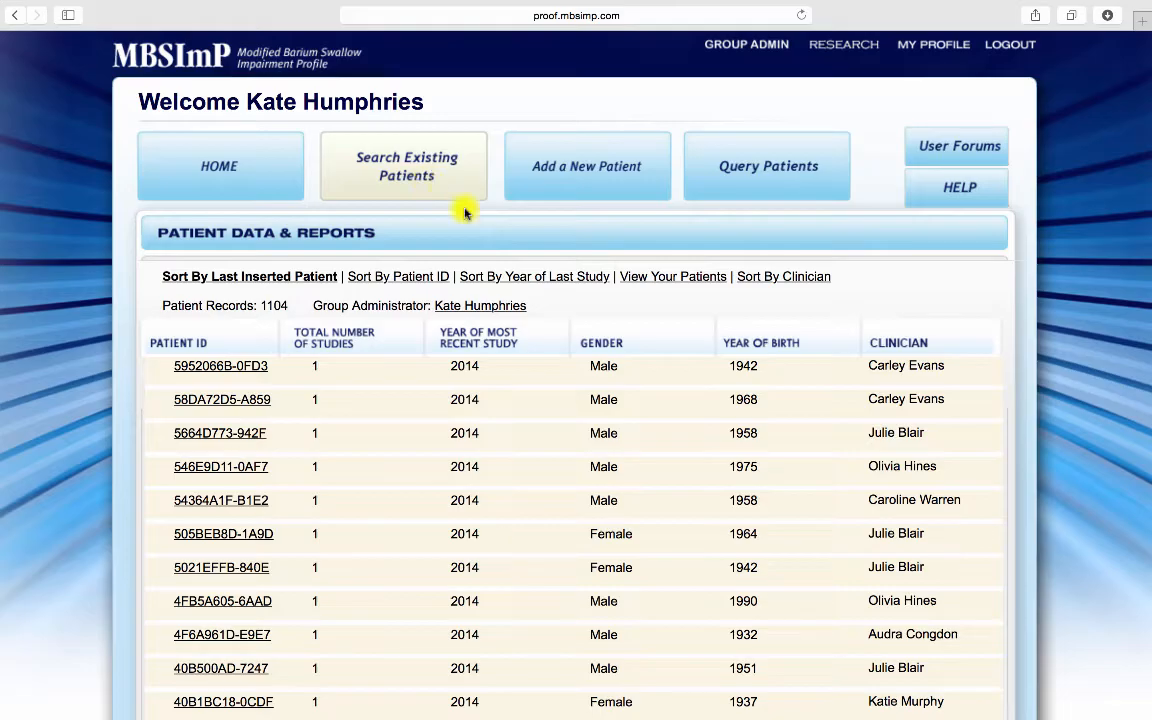
# Step: Look over the 1104-record patient list and choose View Your Patients
pyautogui.scroll(-3)
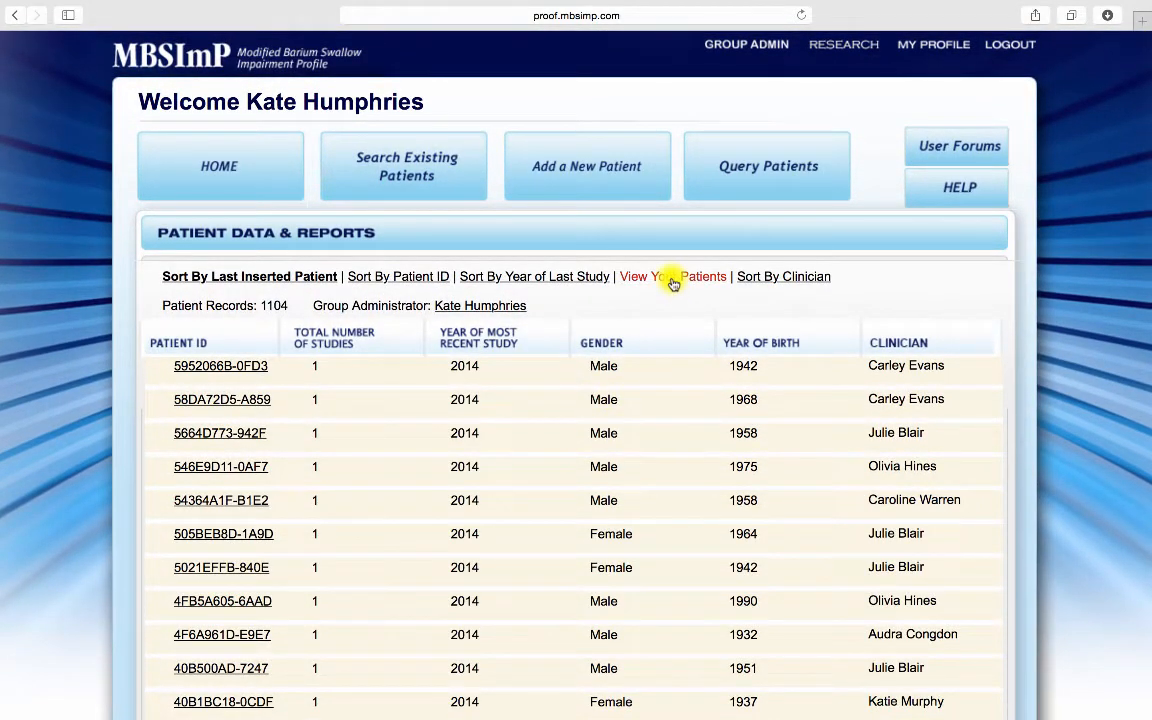
pyautogui.click(672, 276)
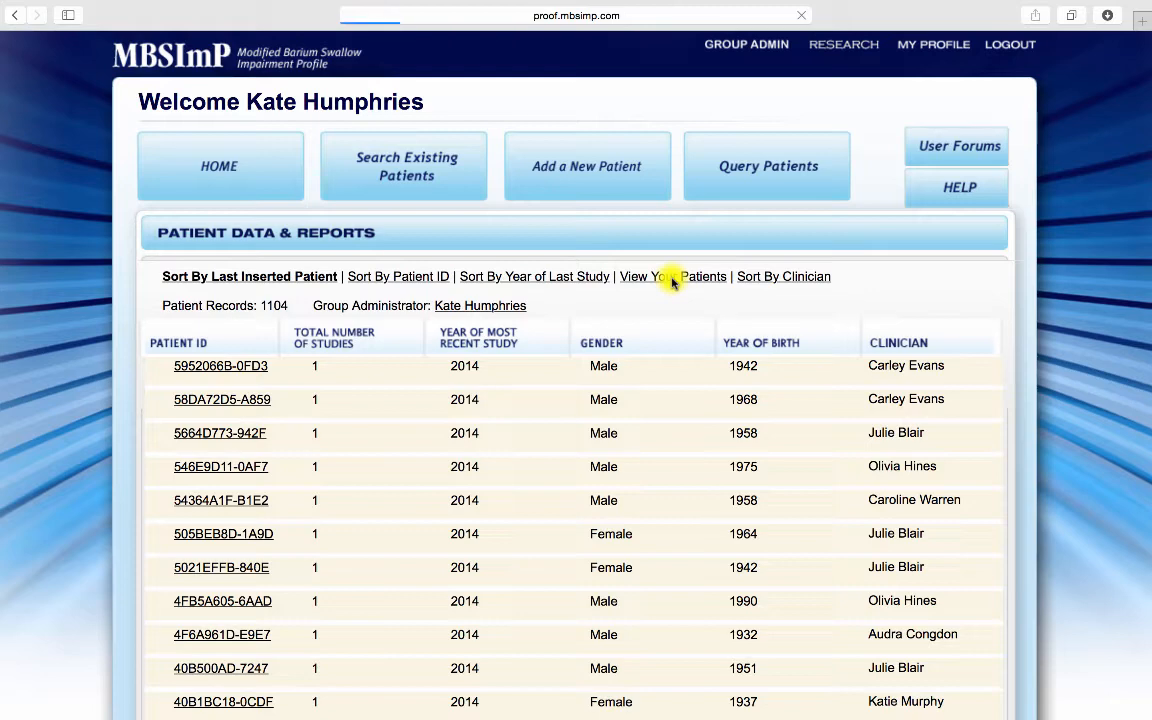
# Step: Filter to your 145 own patients and start a new patient history entry
pyautogui.click(672, 276)
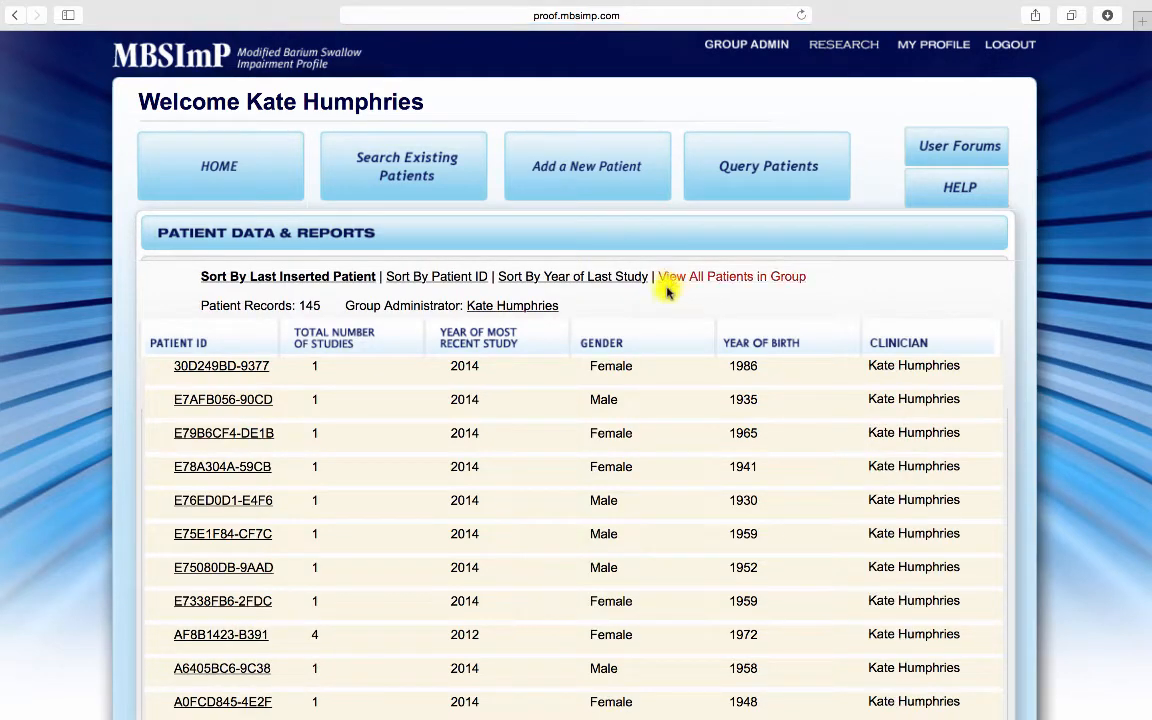
pyautogui.moveTo(712, 315)
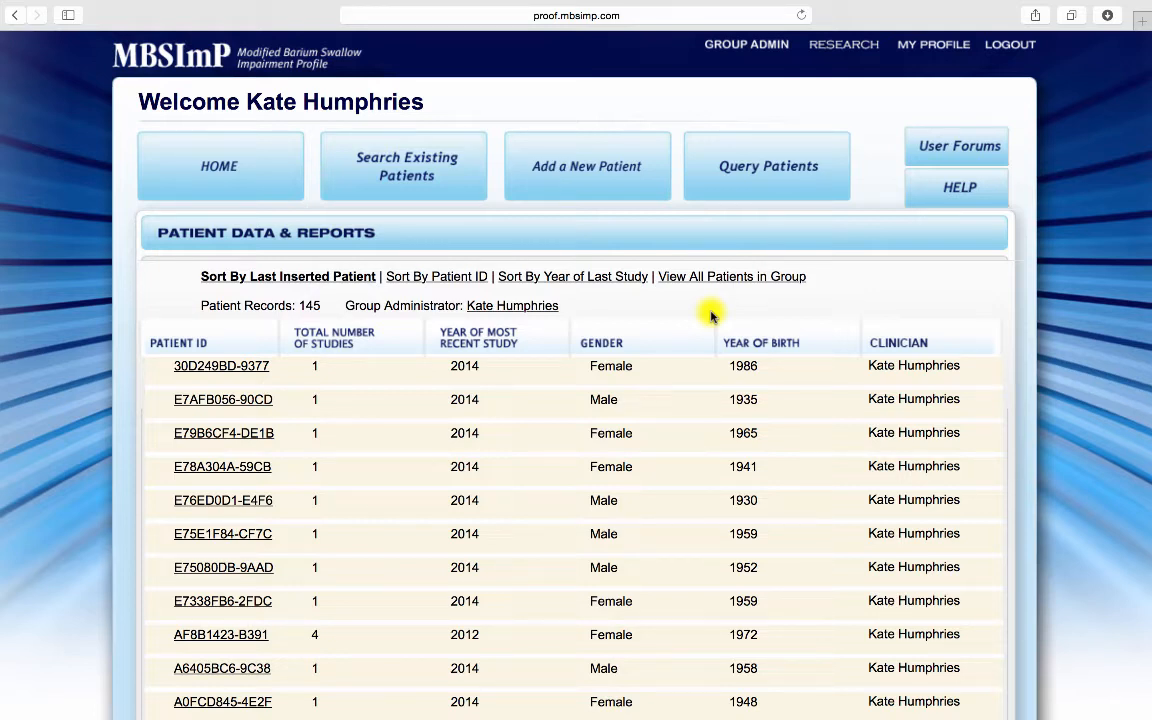
pyautogui.moveTo(612, 188)
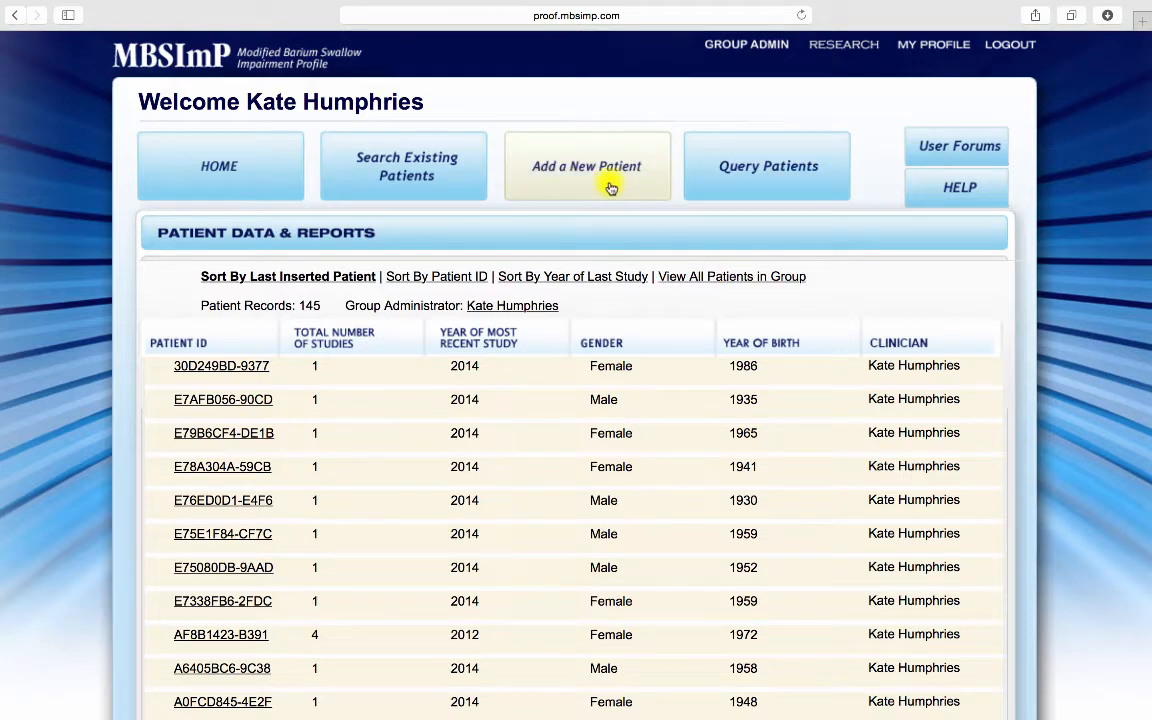
pyautogui.click(611, 185)
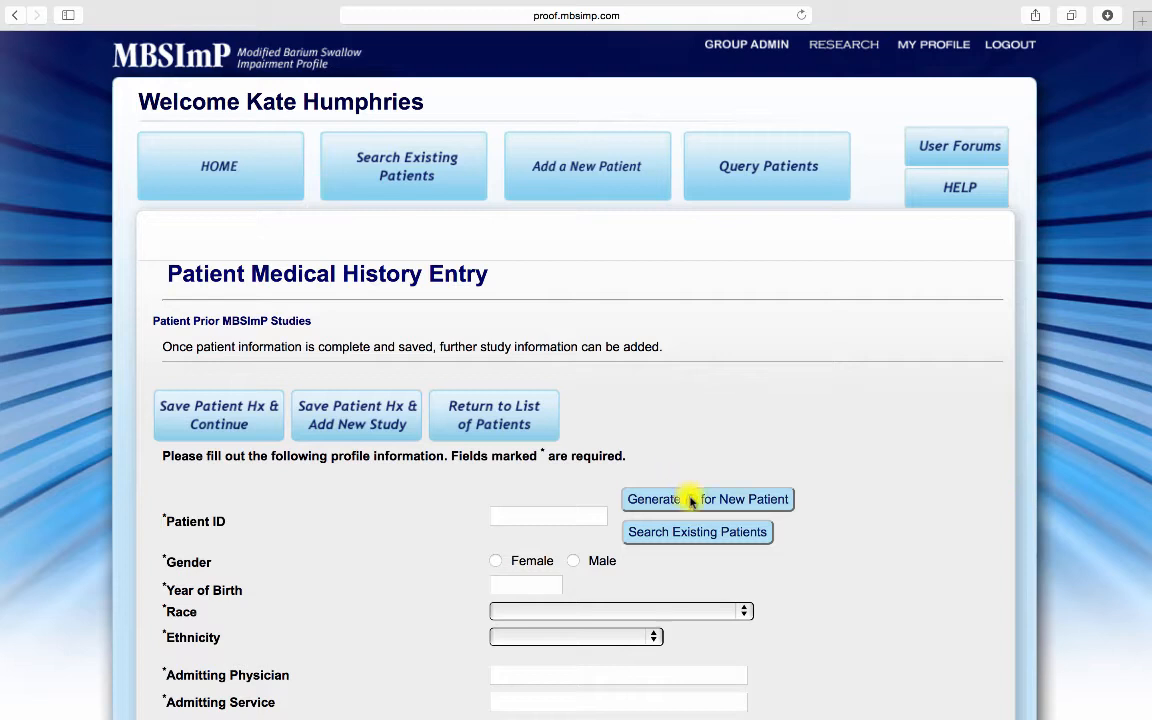
pyautogui.click(707, 499)
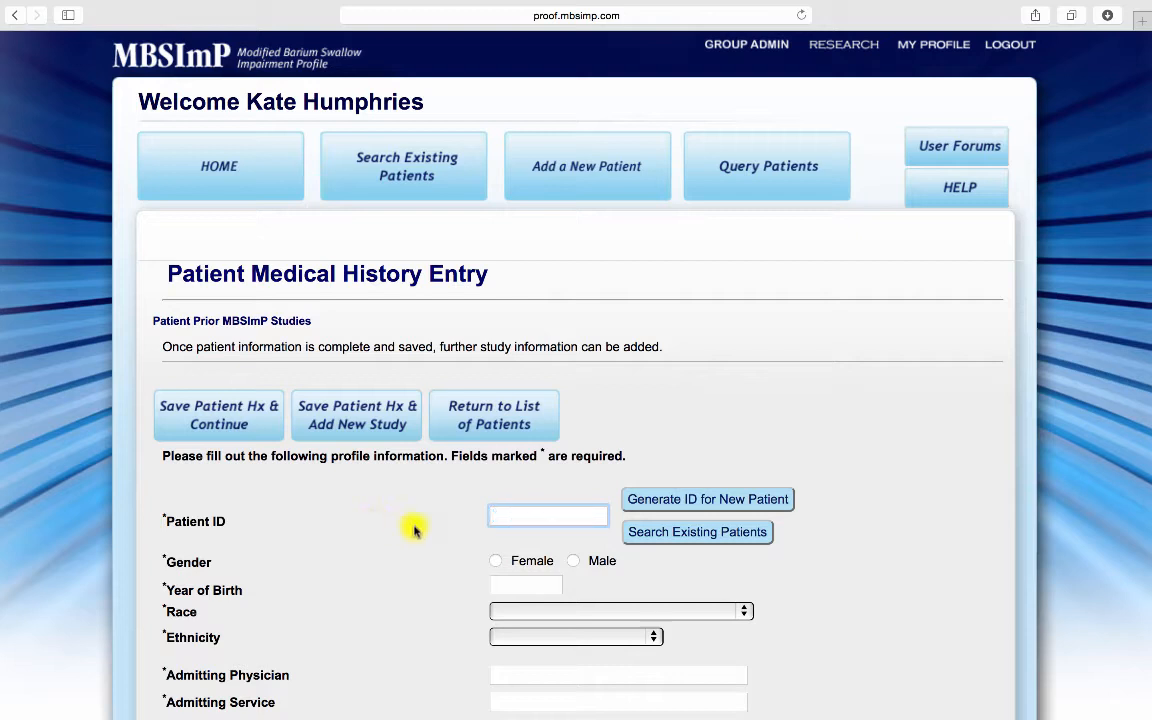
pyautogui.rightClick(548, 515)
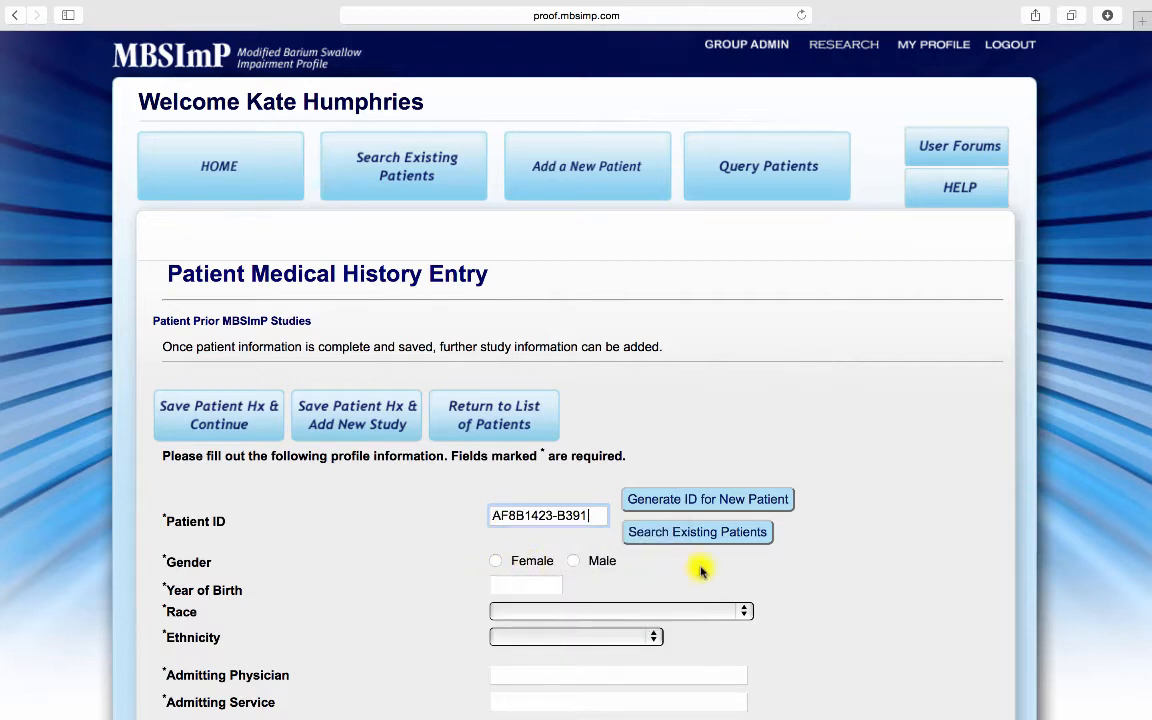
pyautogui.click(697, 532)
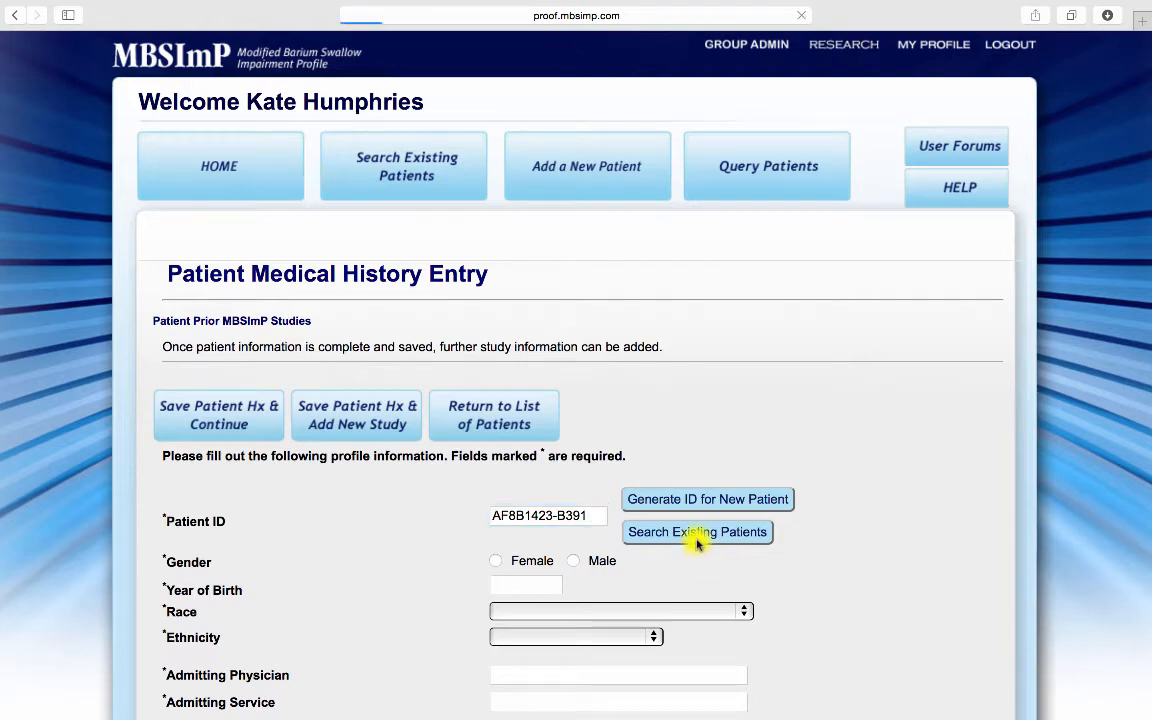
pyautogui.click(697, 532)
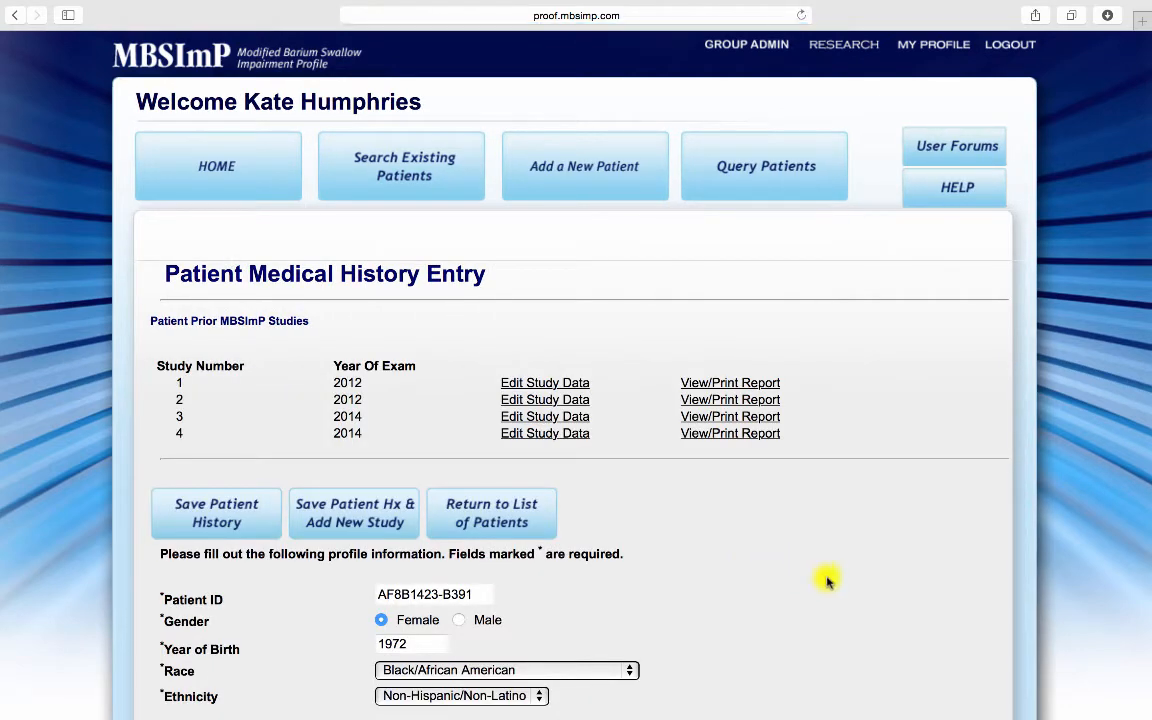
# Step: Toggle the patient's gender to Male and back to Female
pyautogui.scroll(-3)
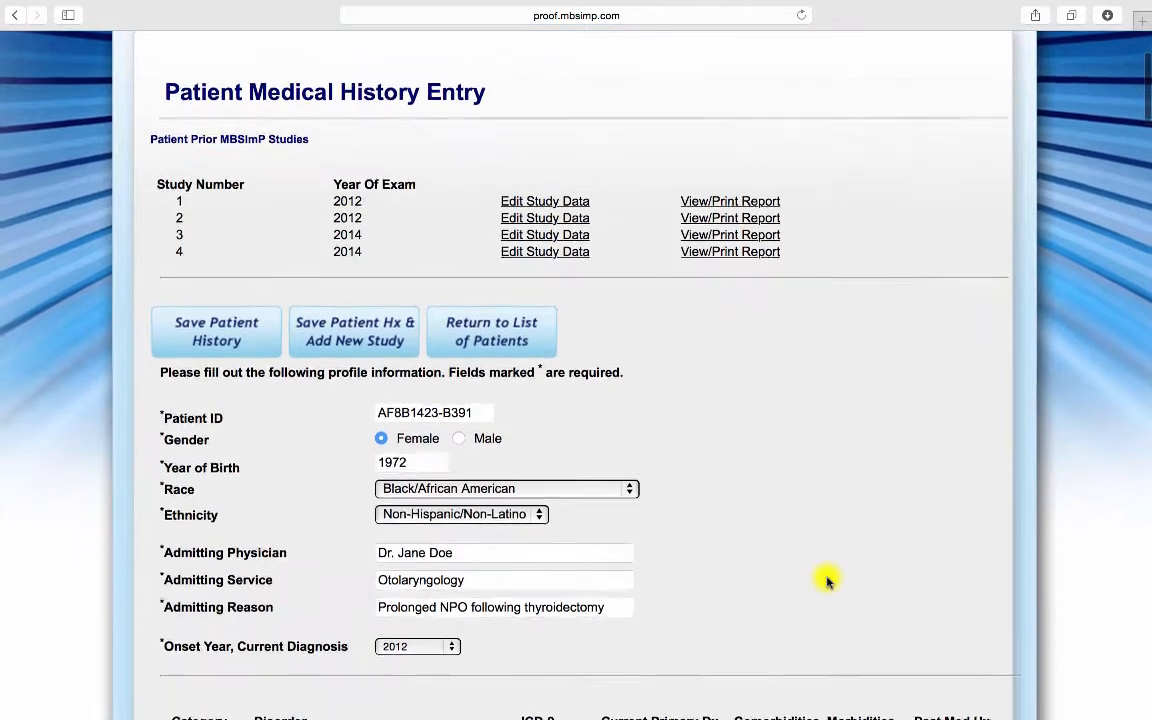
pyautogui.scroll(-3)
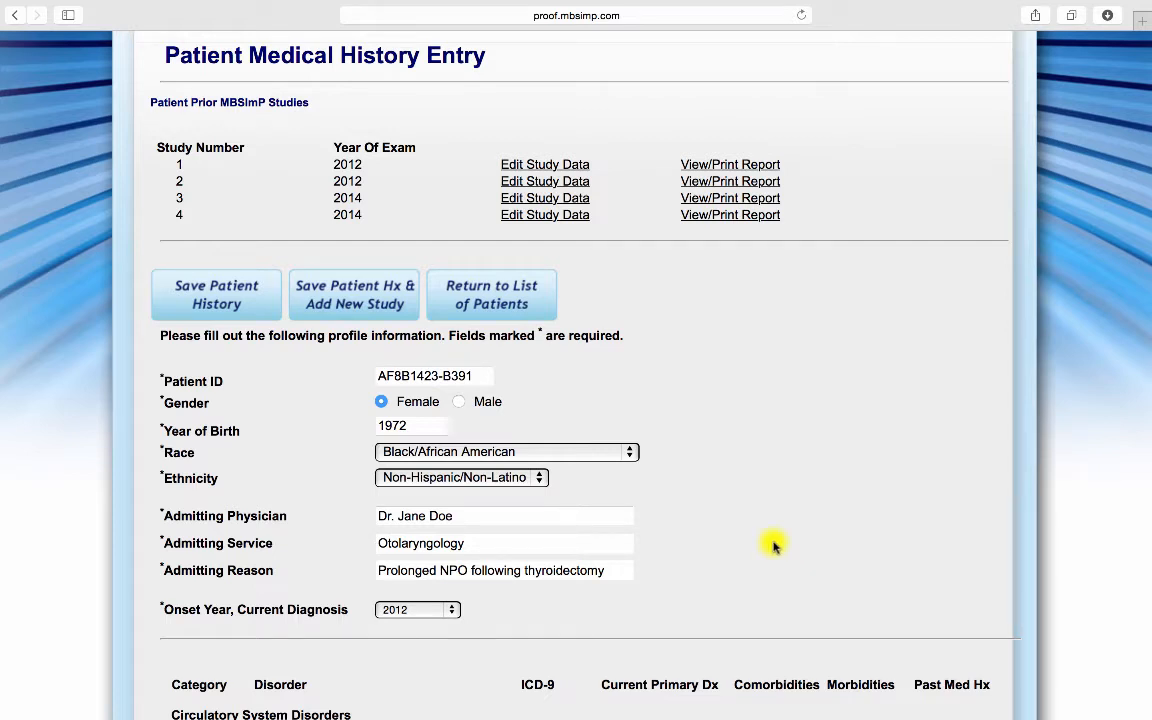
pyautogui.click(458, 401)
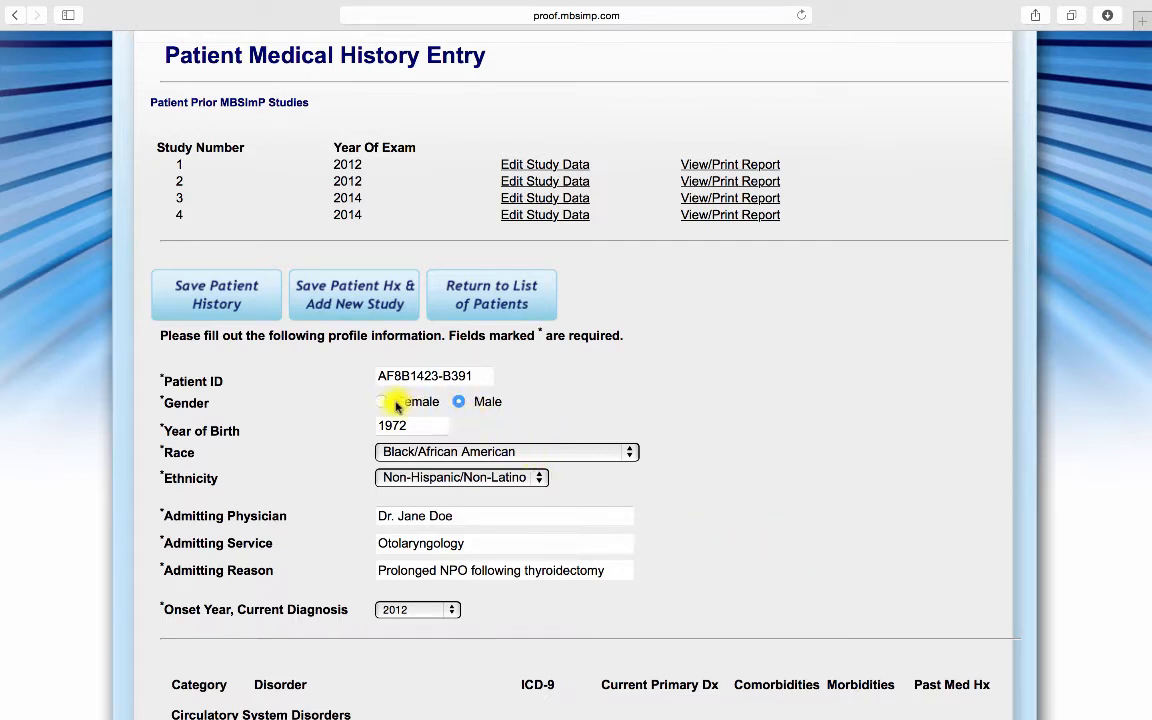
pyautogui.click(380, 401)
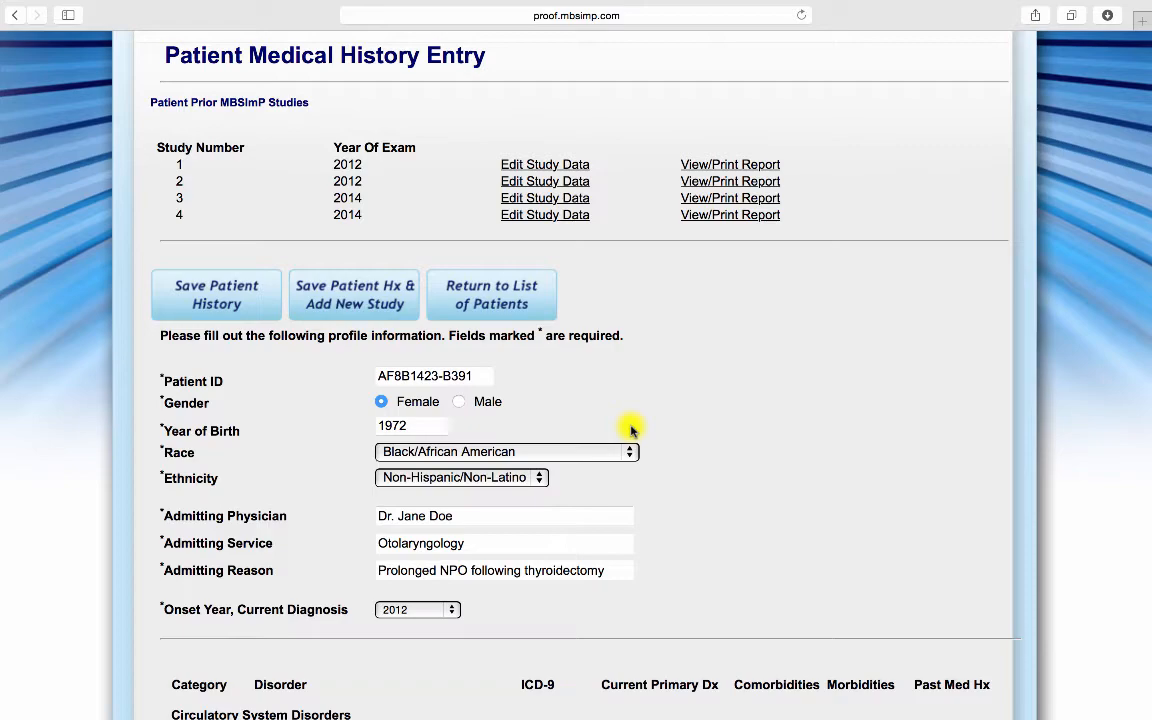
pyautogui.moveTo(717, 526)
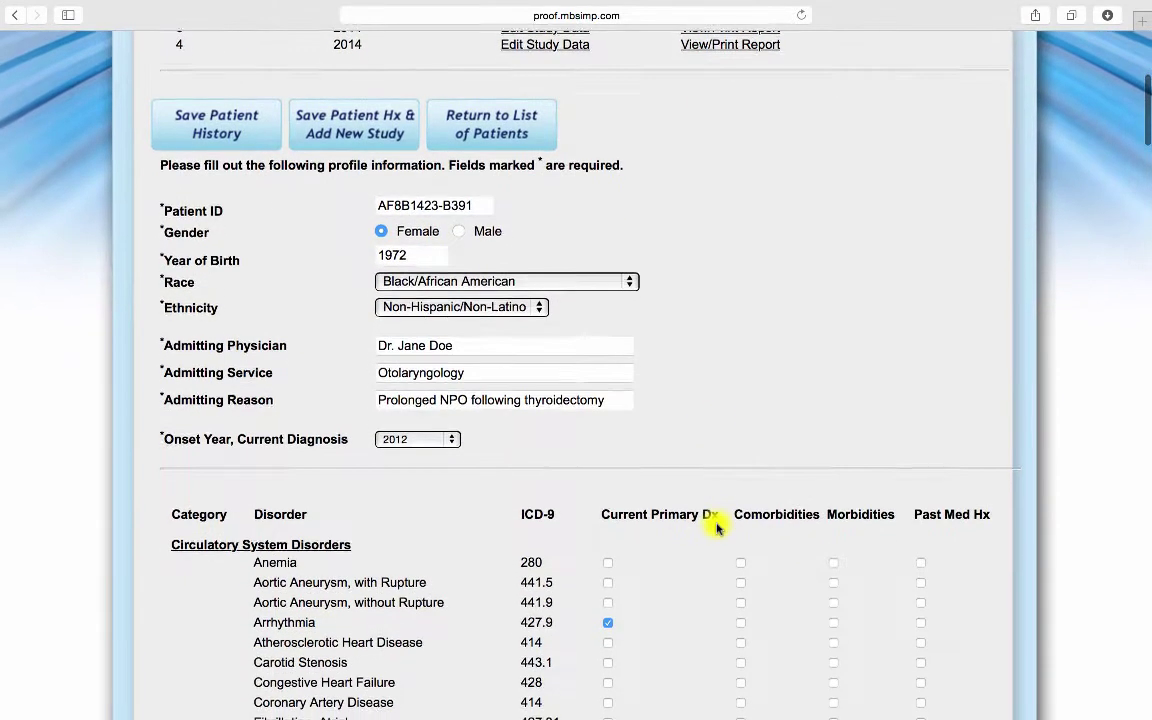
# Step: Tick congestive heart failure as comorbidity and hypercholesterolemia as morbidity
pyautogui.scroll(-3)
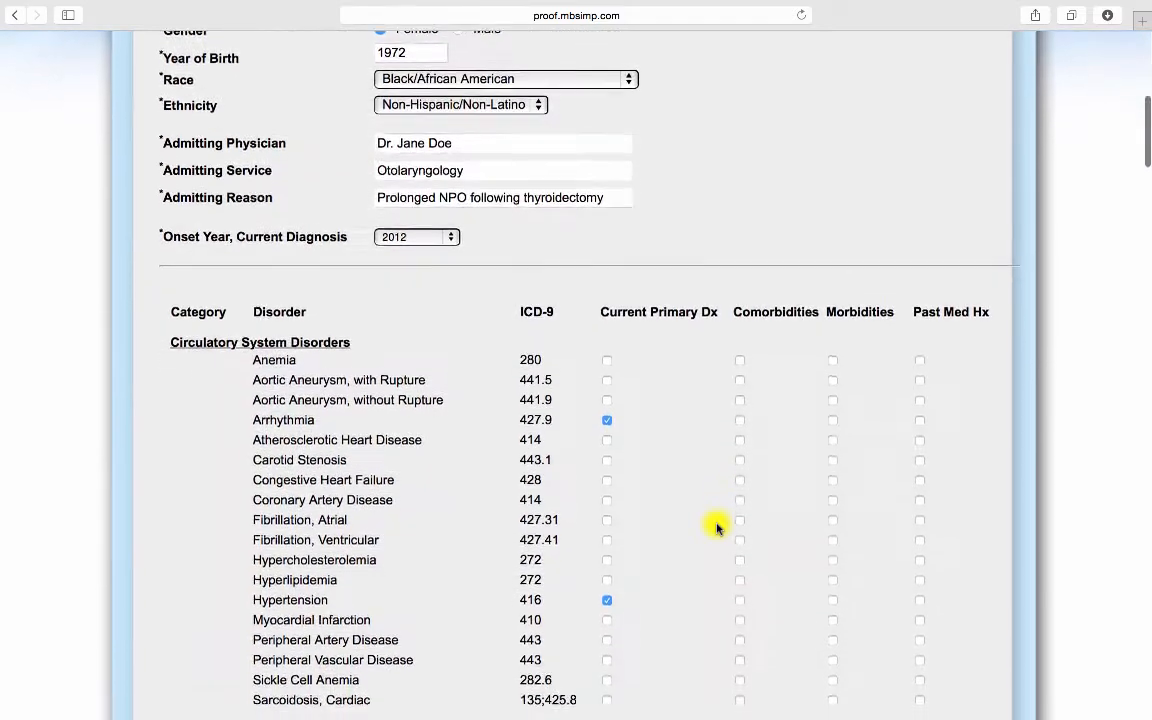
pyautogui.scroll(-3)
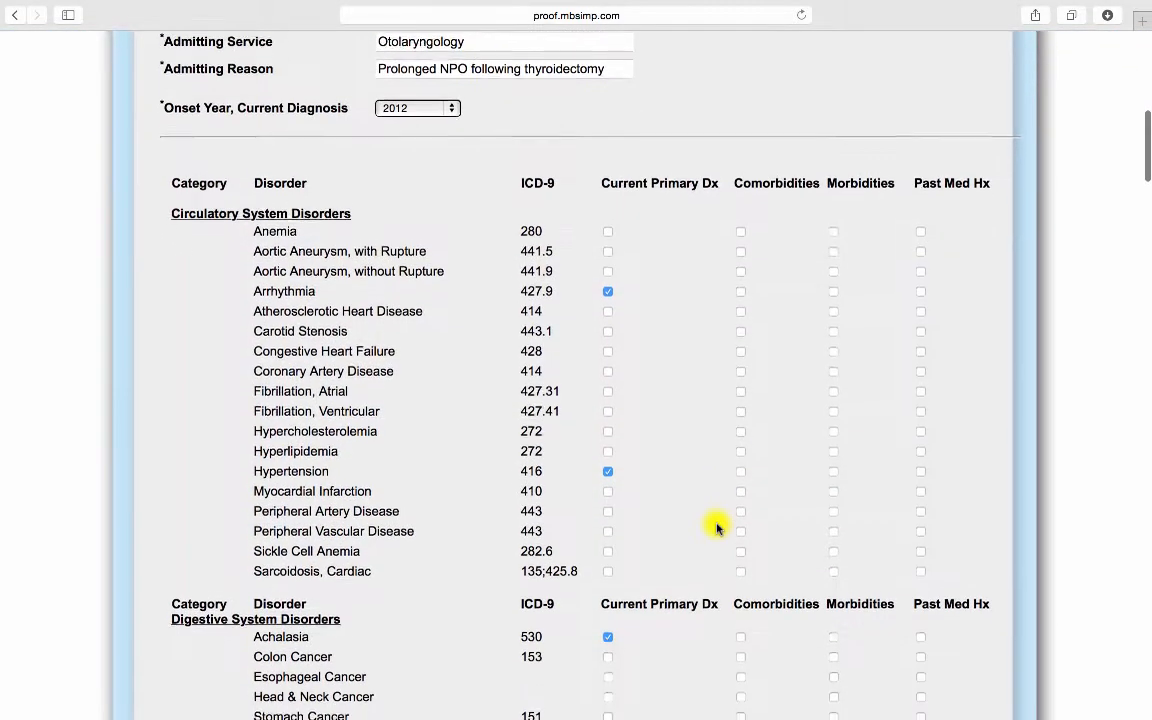
pyautogui.scroll(-3)
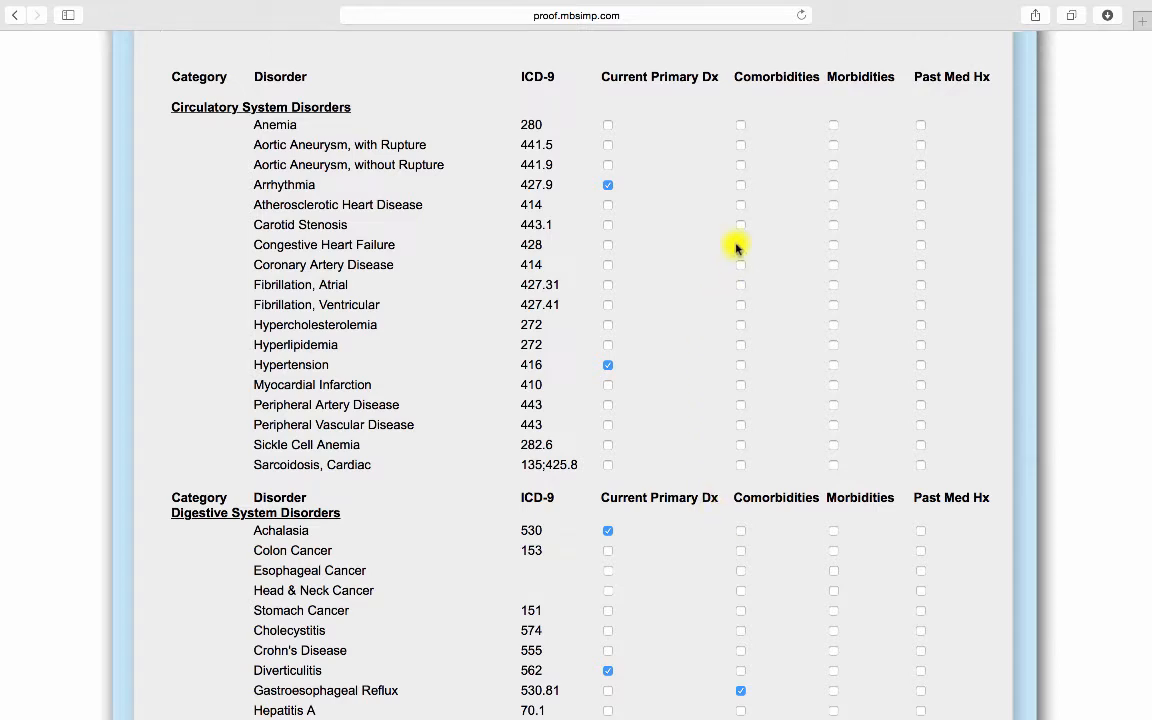
pyautogui.click(740, 245)
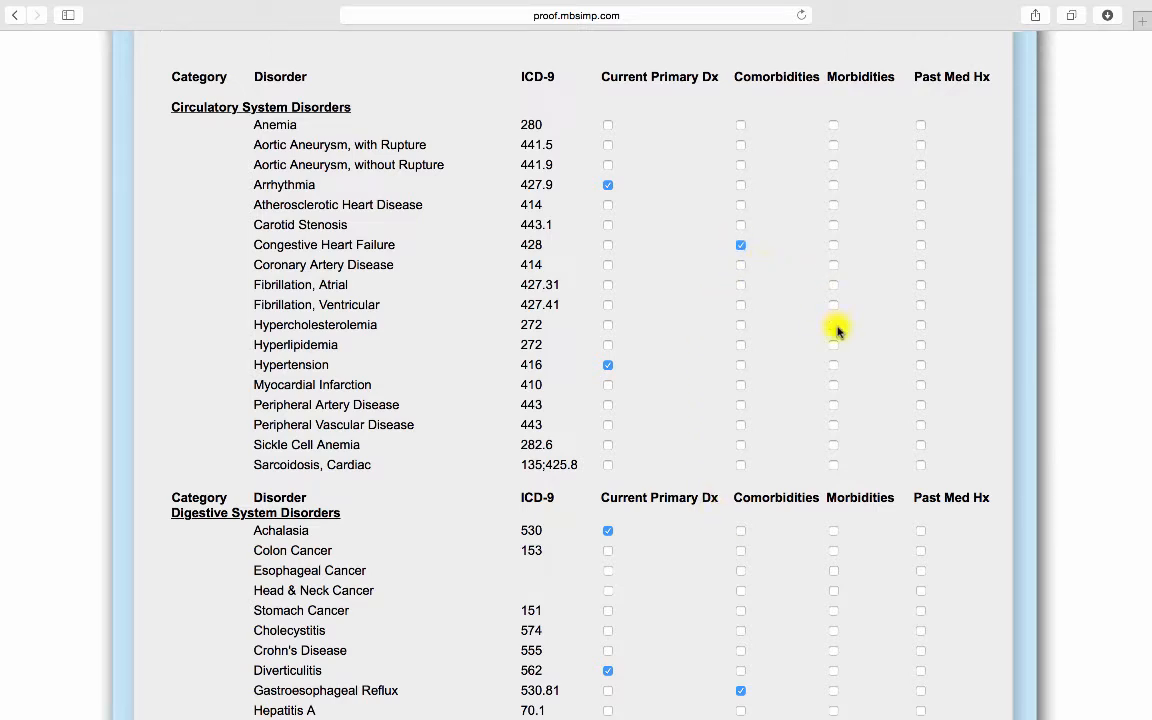
pyautogui.click(833, 324)
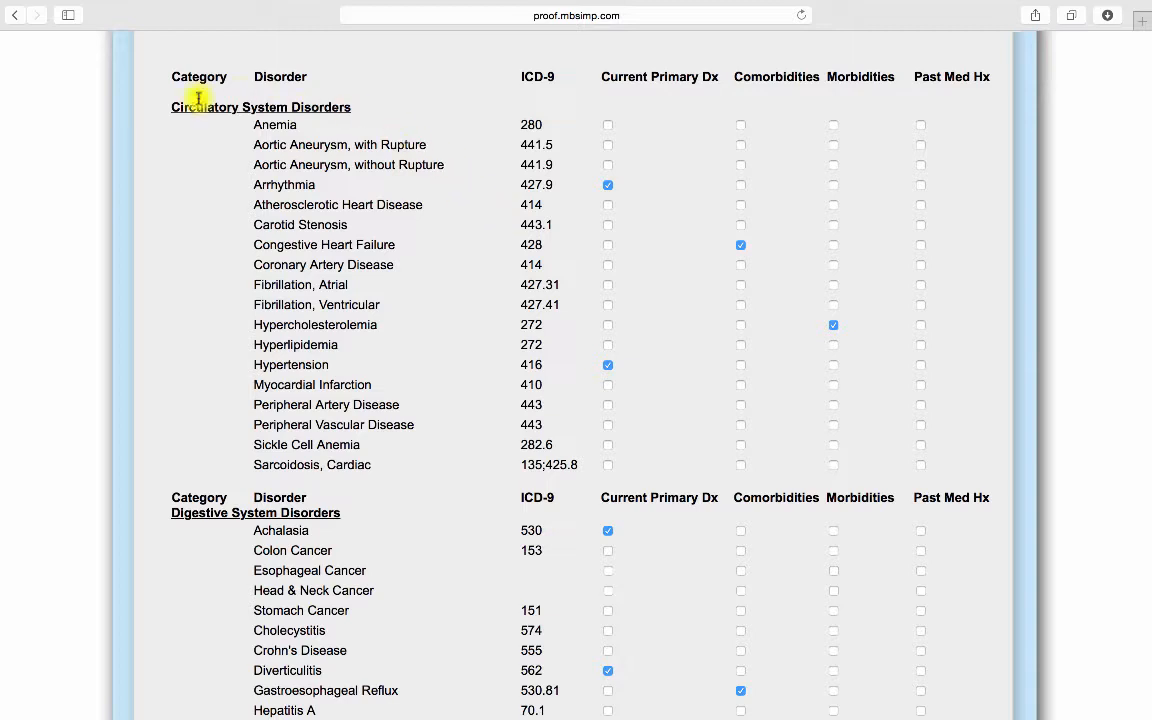
pyautogui.moveTo(720, 90)
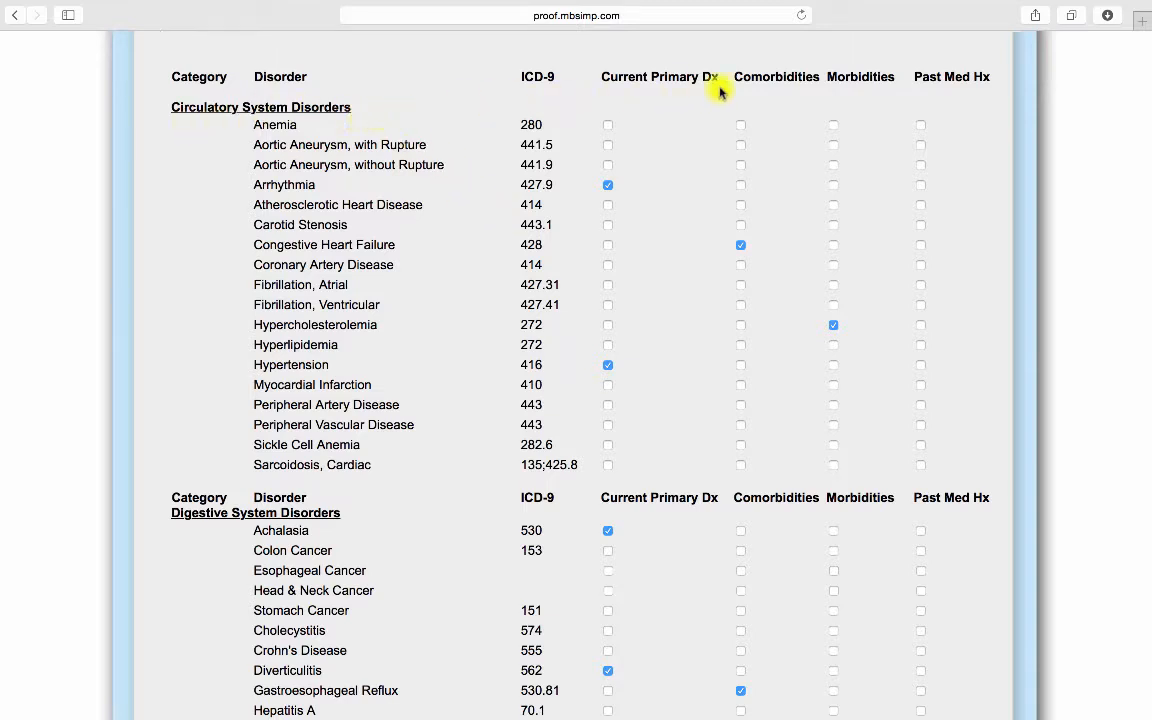
pyautogui.moveTo(501, 224)
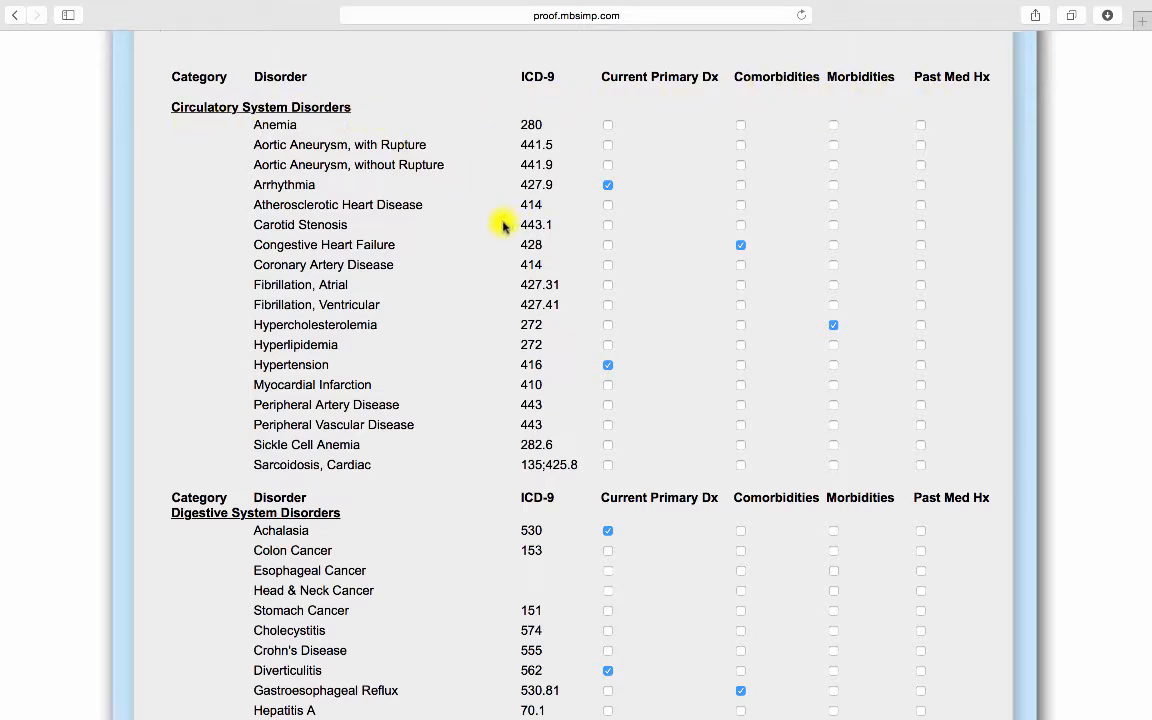
pyautogui.scroll(-3)
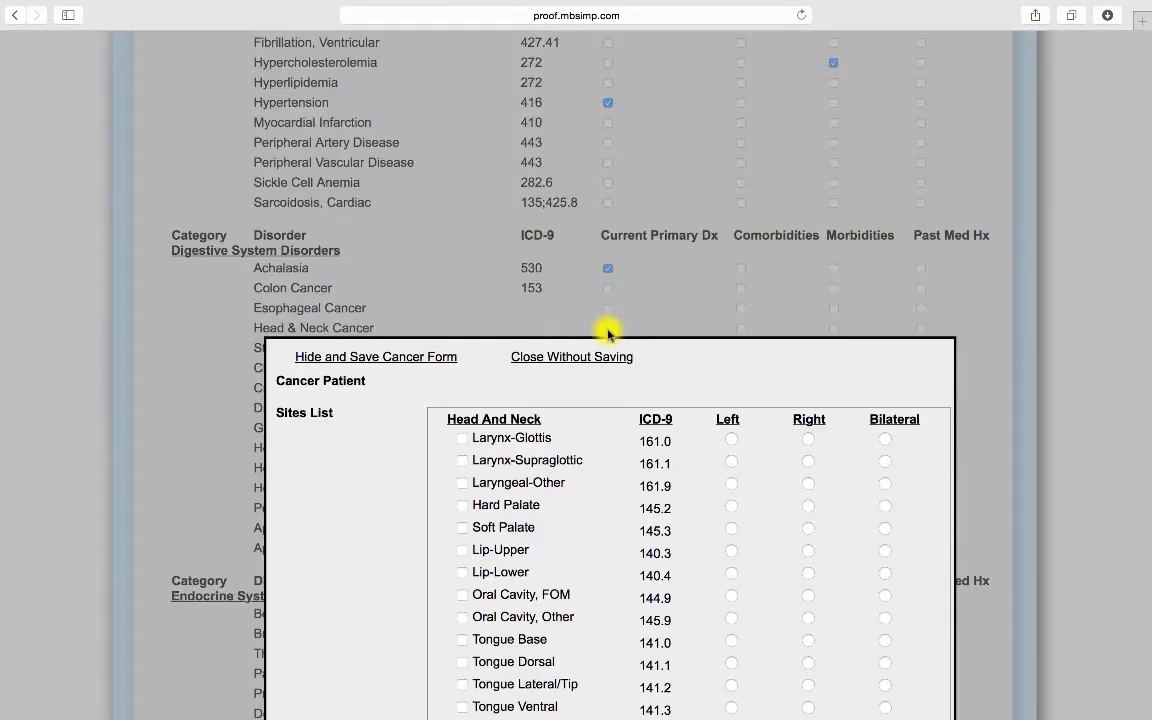
# Step: Mark the cancer as treated with surgery and postoperative radiation therapy, then save the form
pyautogui.scroll(-3)
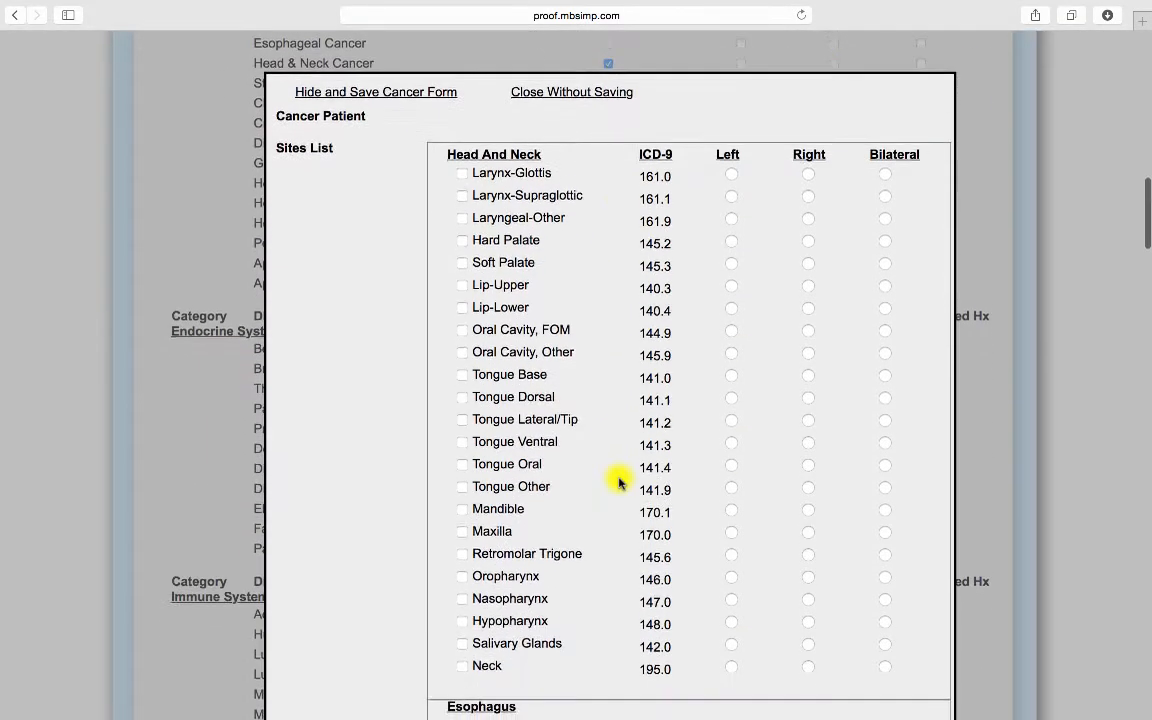
pyautogui.scroll(-3)
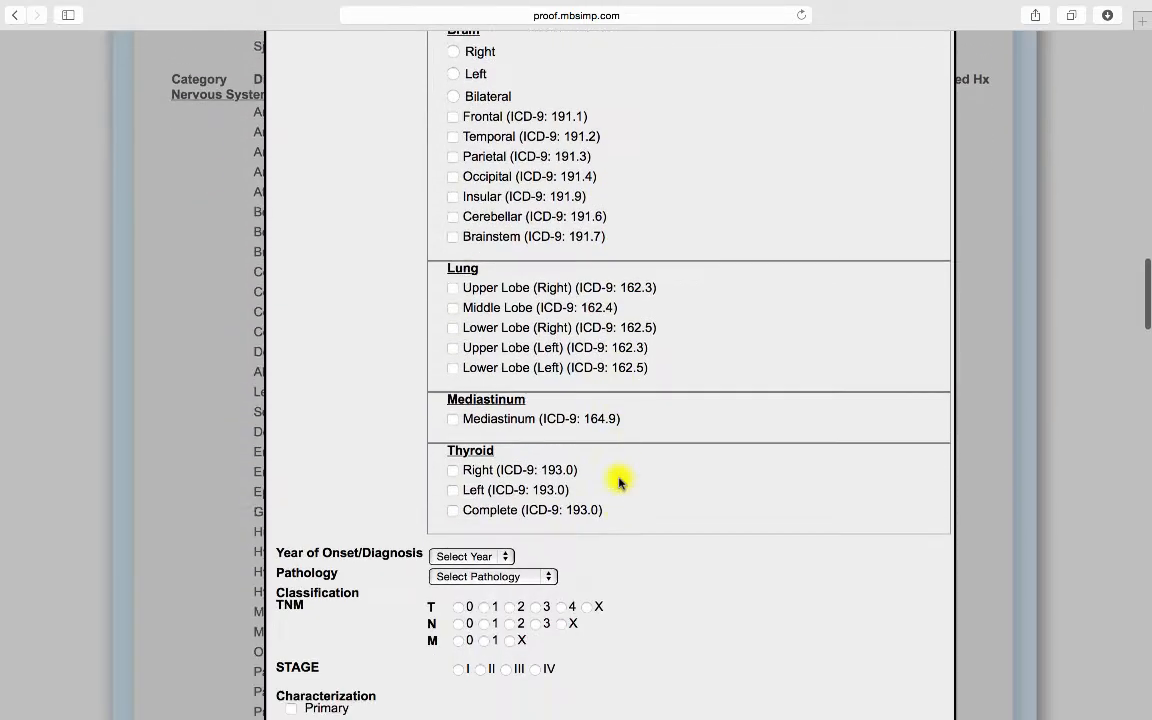
pyautogui.scroll(-3)
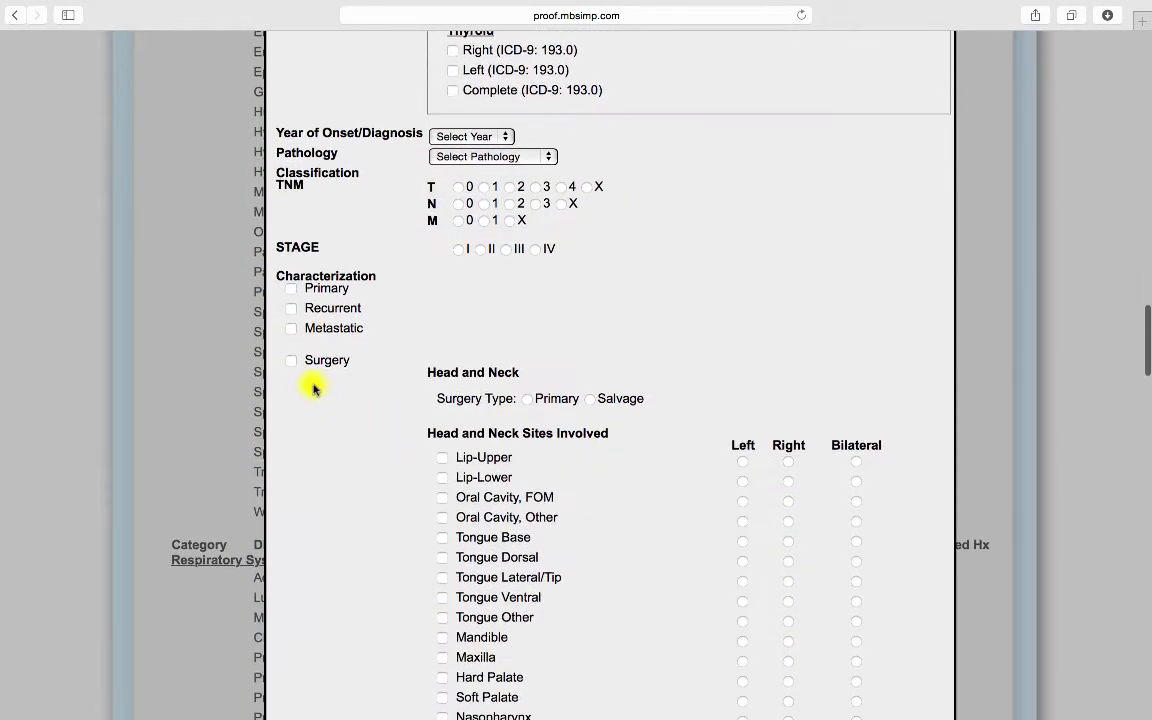
pyautogui.click(291, 360)
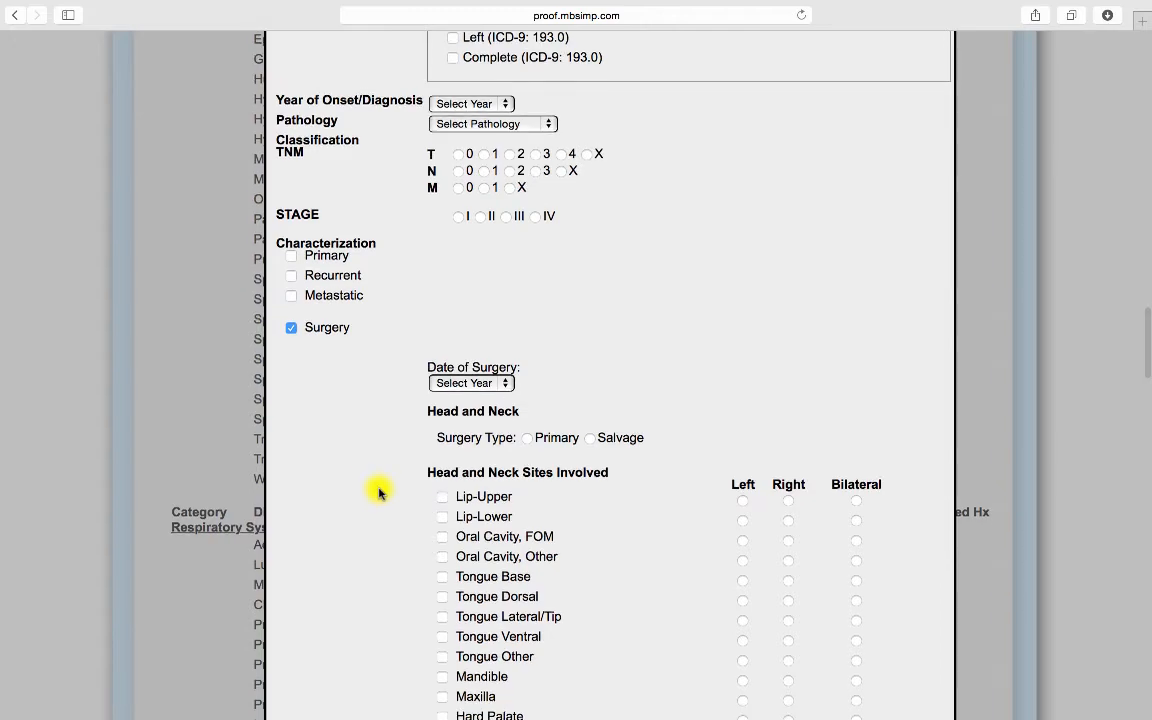
pyautogui.scroll(-3)
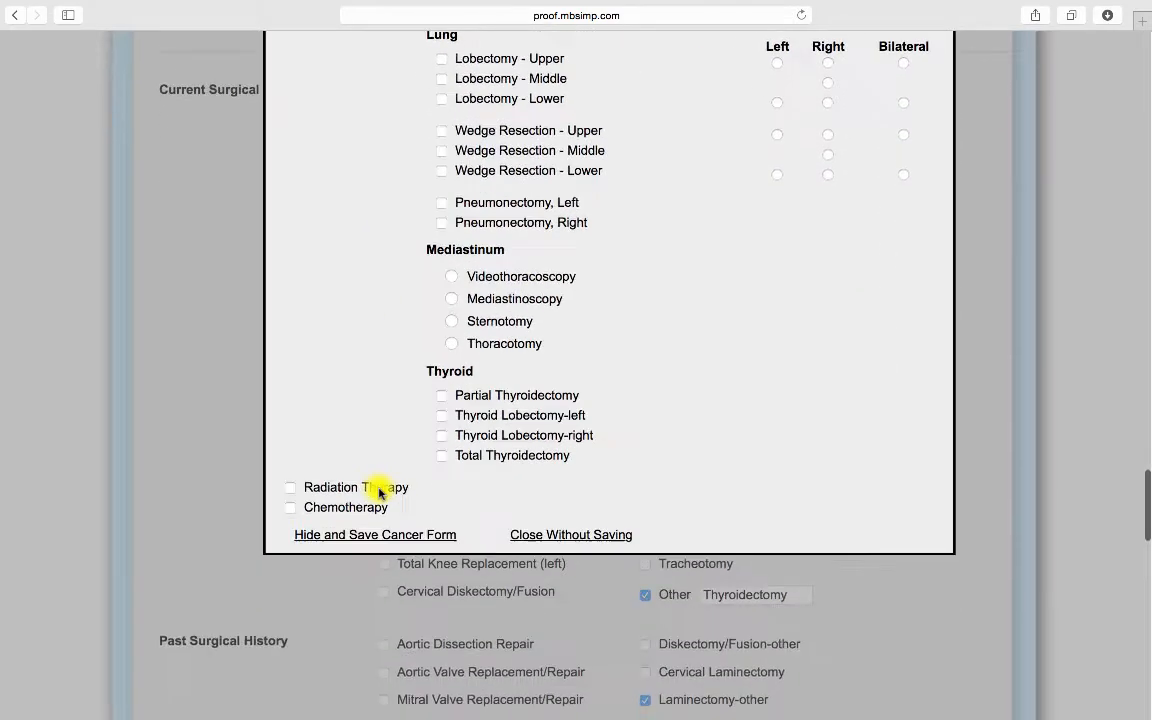
pyautogui.click(290, 487)
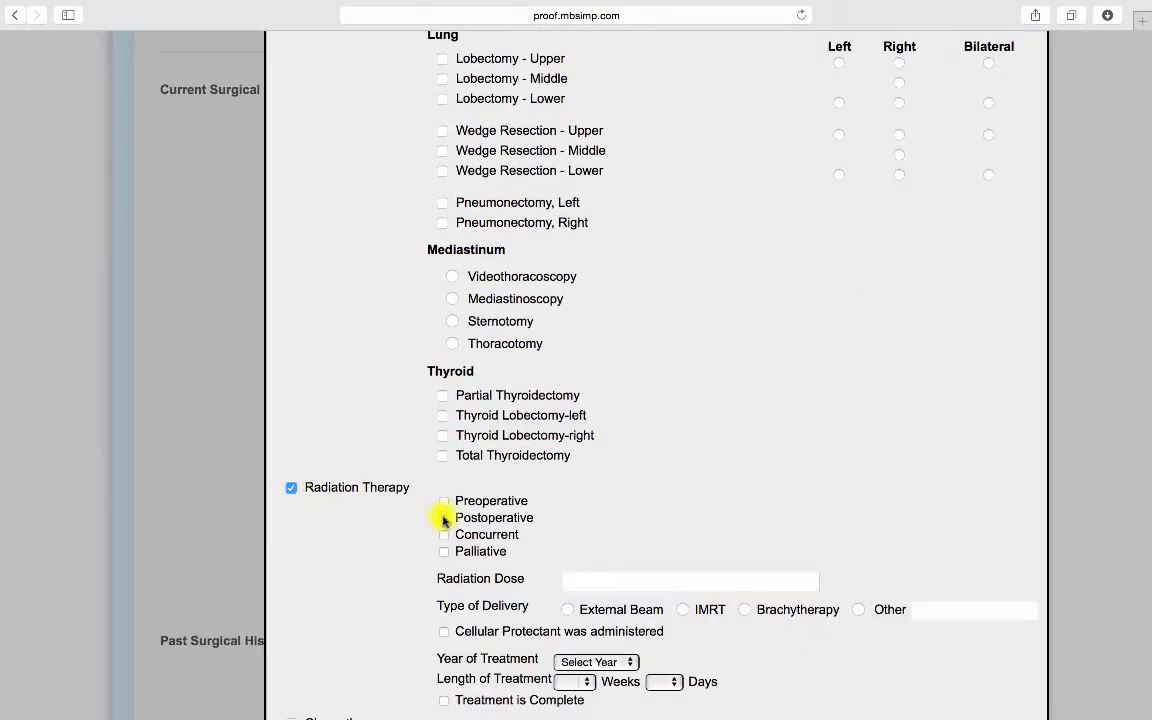
pyautogui.click(443, 518)
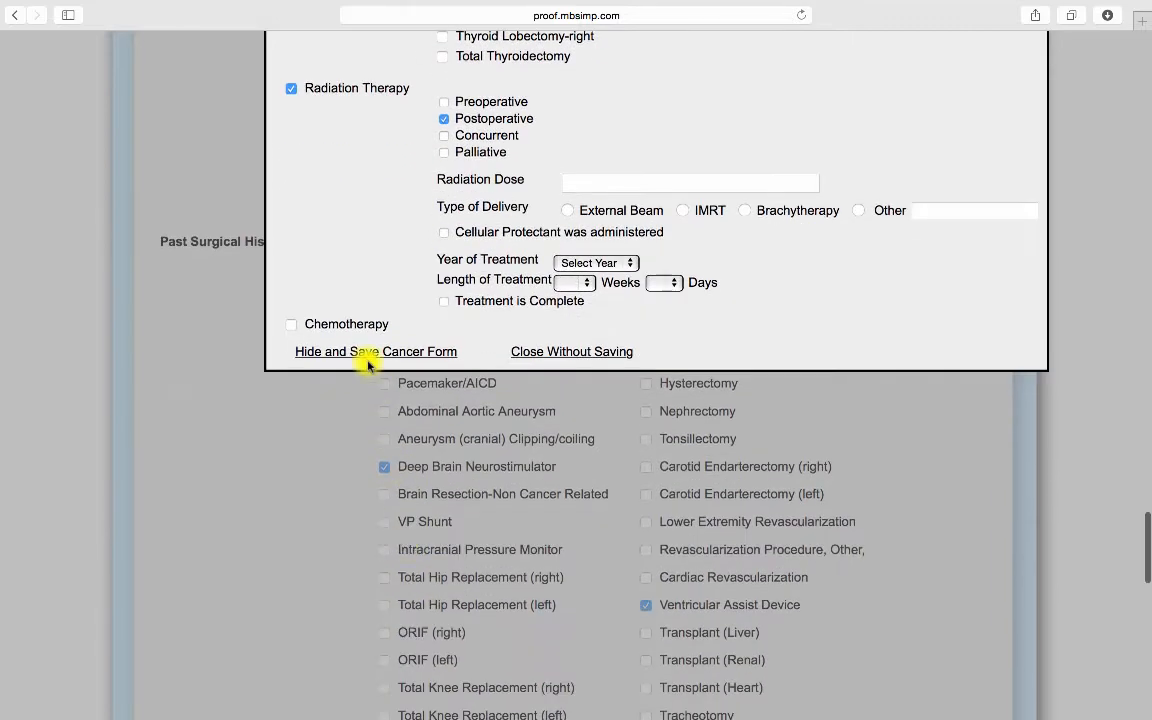
pyautogui.click(375, 351)
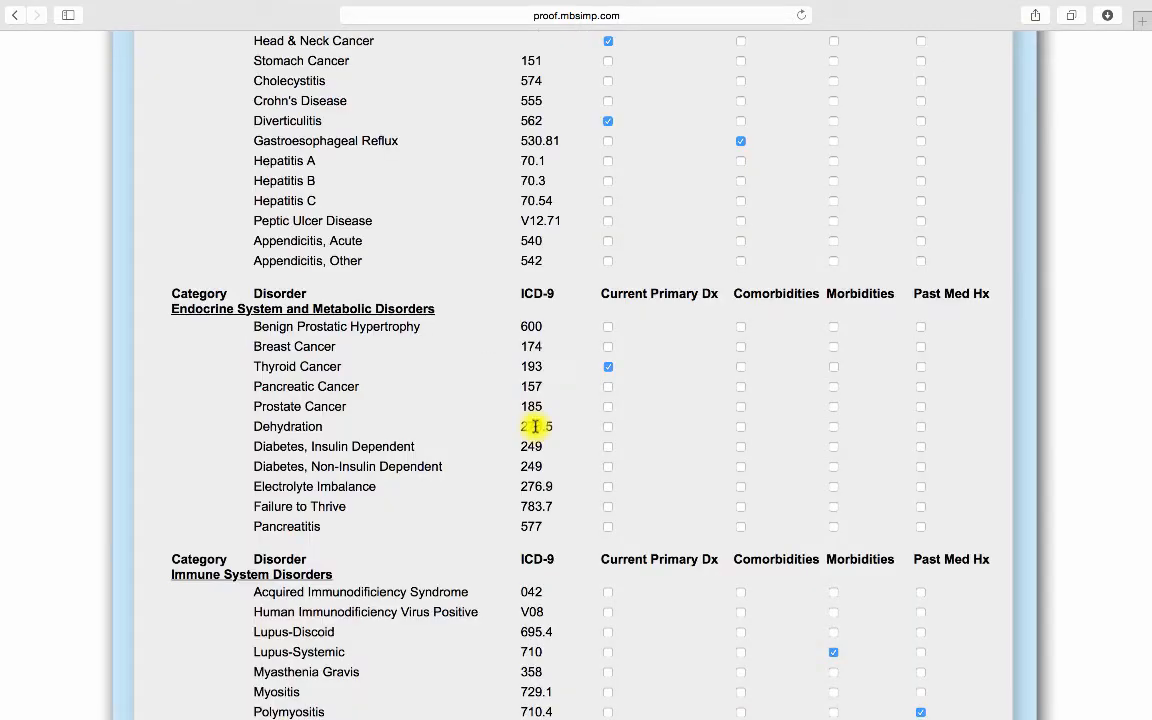
# Step: Enter Ataxia under Other Diagnoses Not Listed Elsewhere and tick it as Current Primary Dx
pyautogui.scroll(-3)
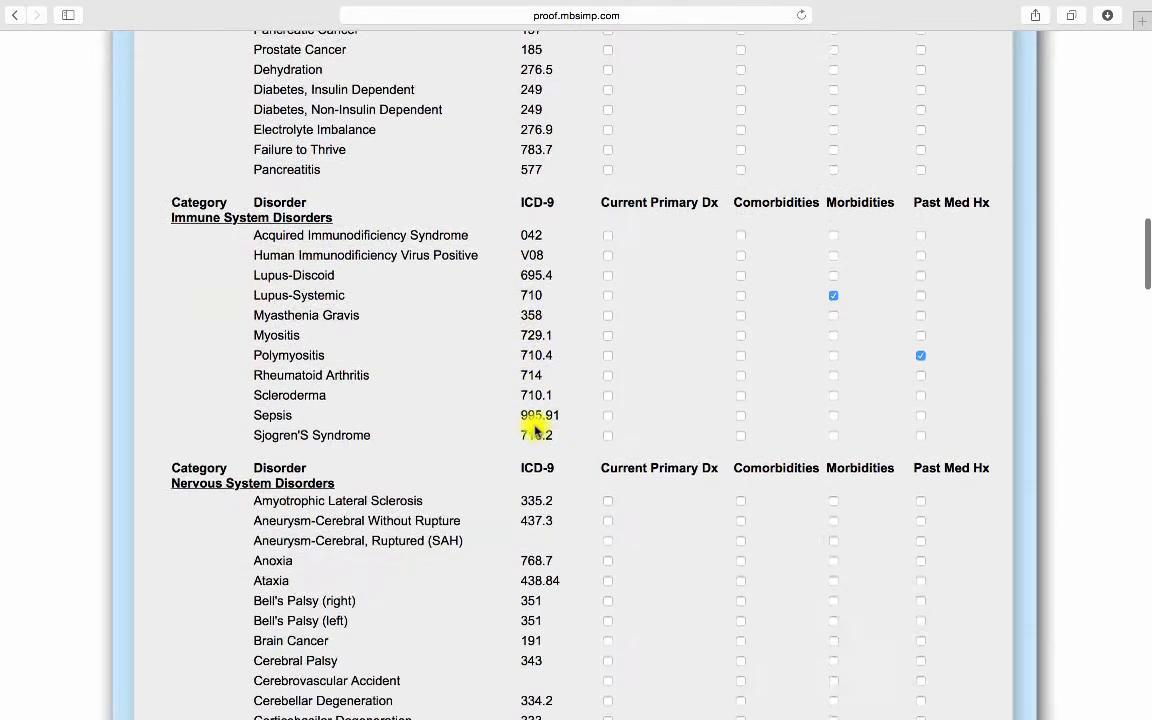
pyautogui.scroll(-3)
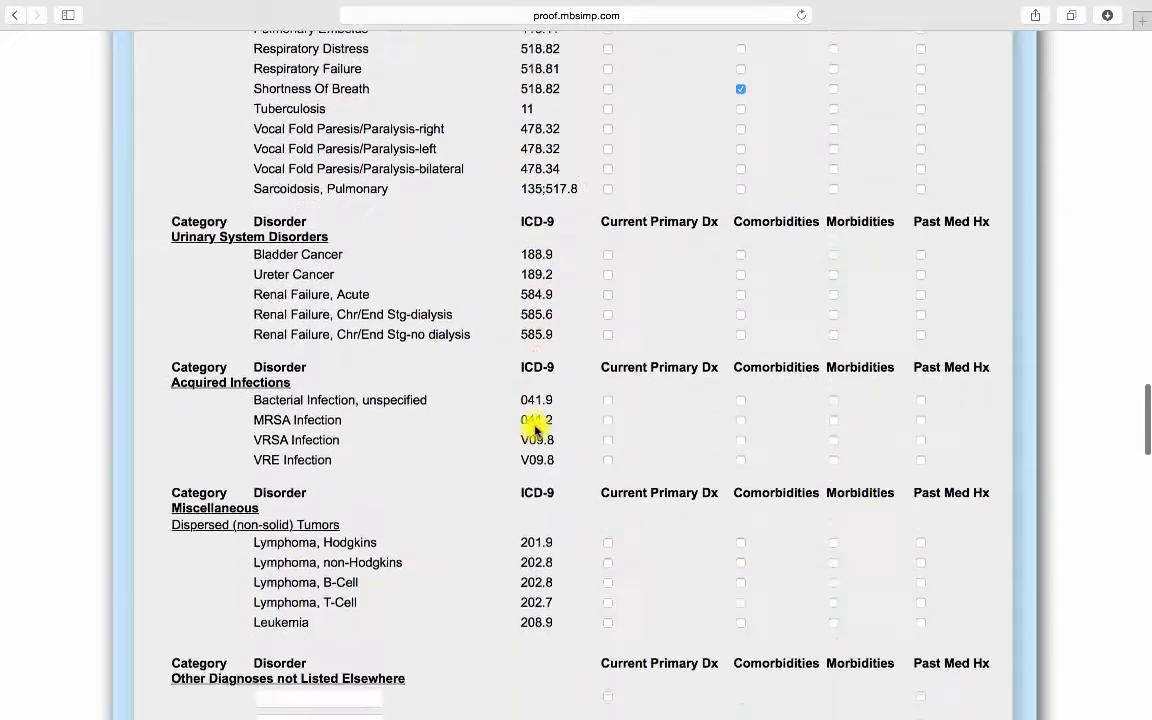
pyautogui.scroll(-3)
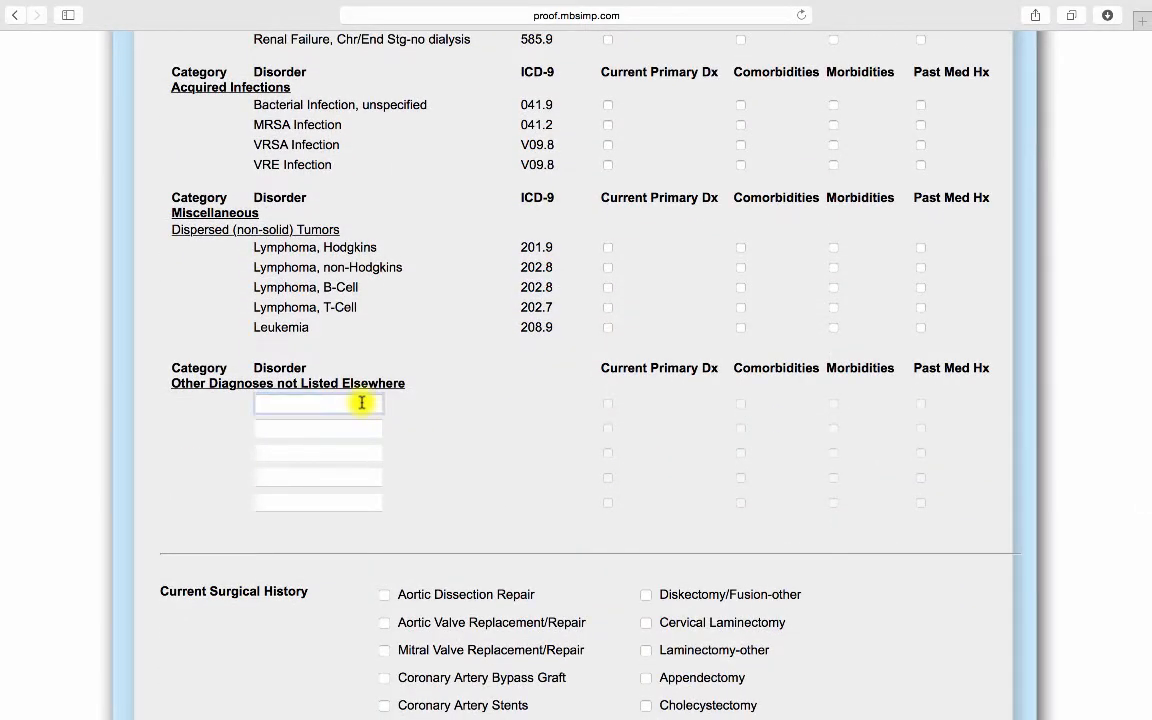
pyautogui.write('Ataxia')
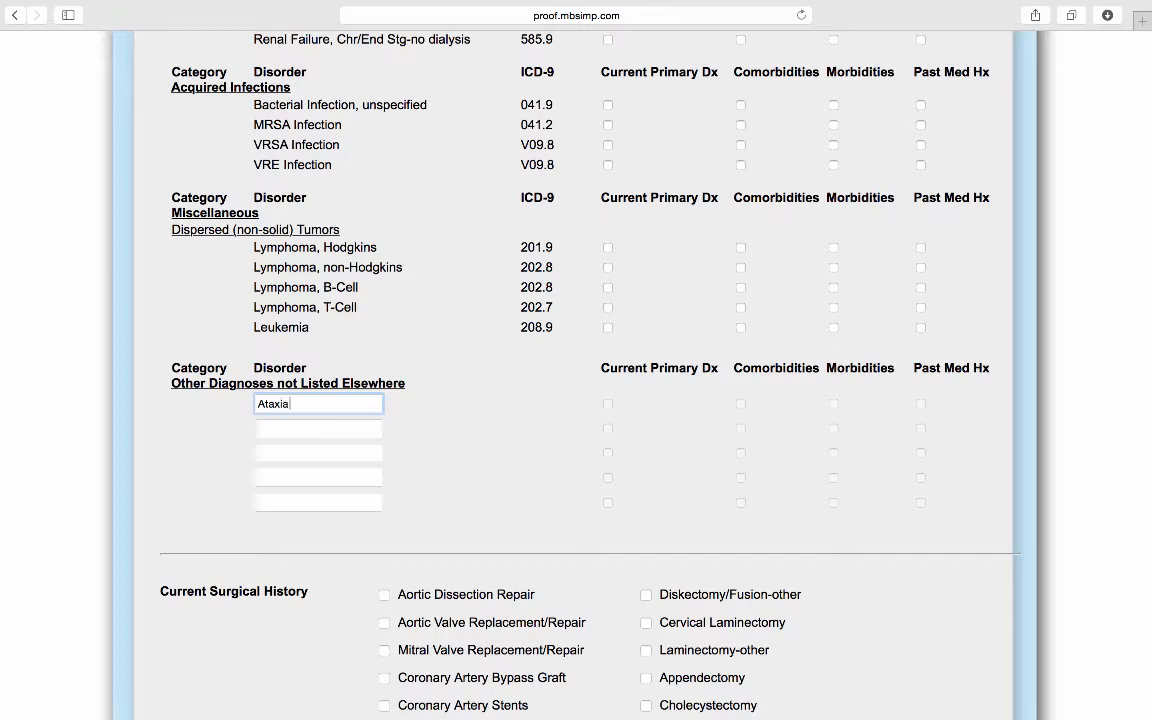
pyautogui.click(607, 403)
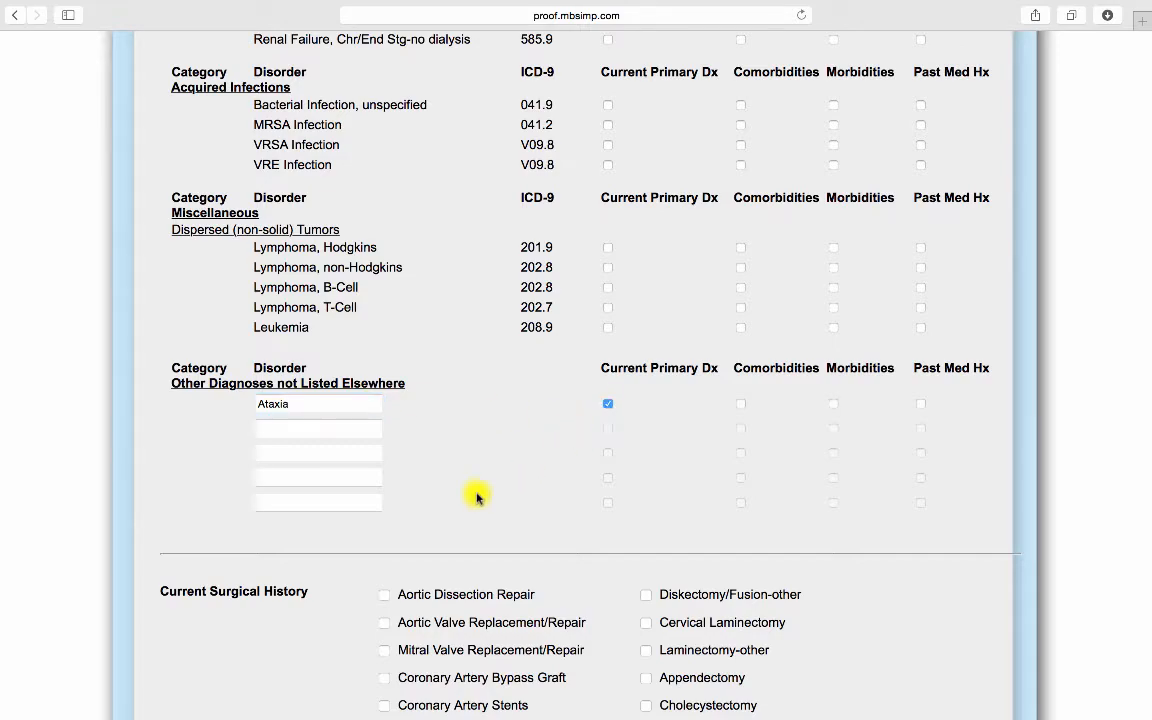
pyautogui.scroll(-3)
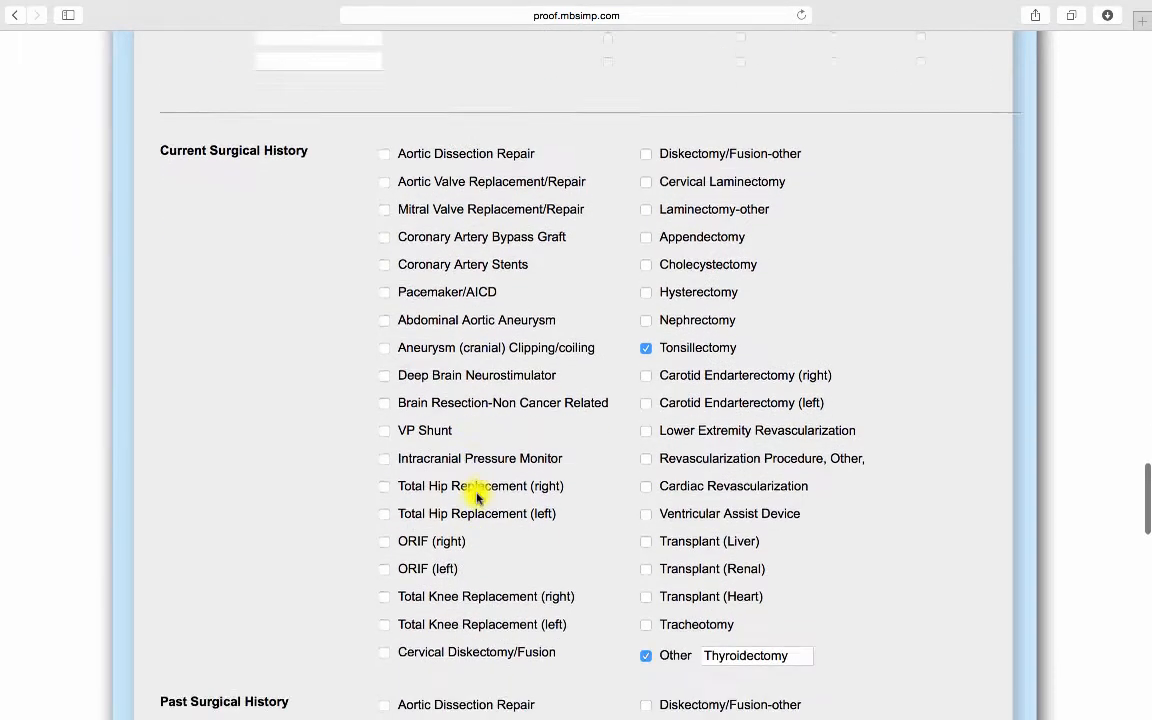
# Step: Enter Plavix as the patient's medication
pyautogui.scroll(-3)
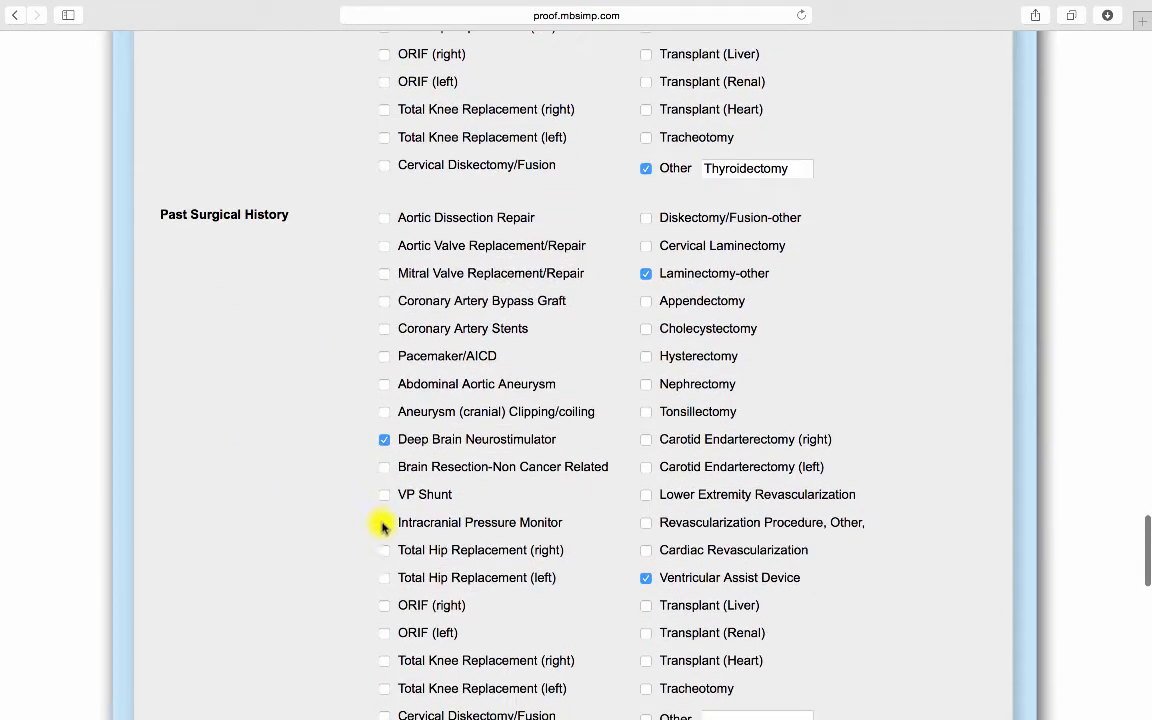
pyautogui.scroll(-3)
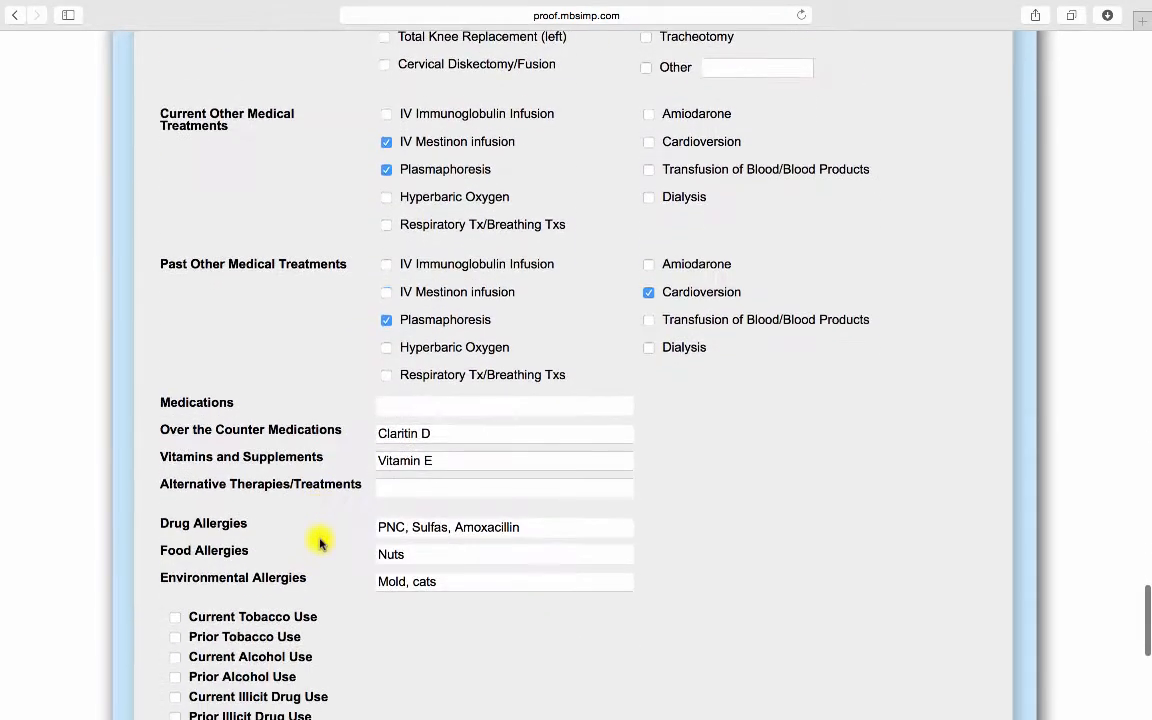
pyautogui.click(385, 196)
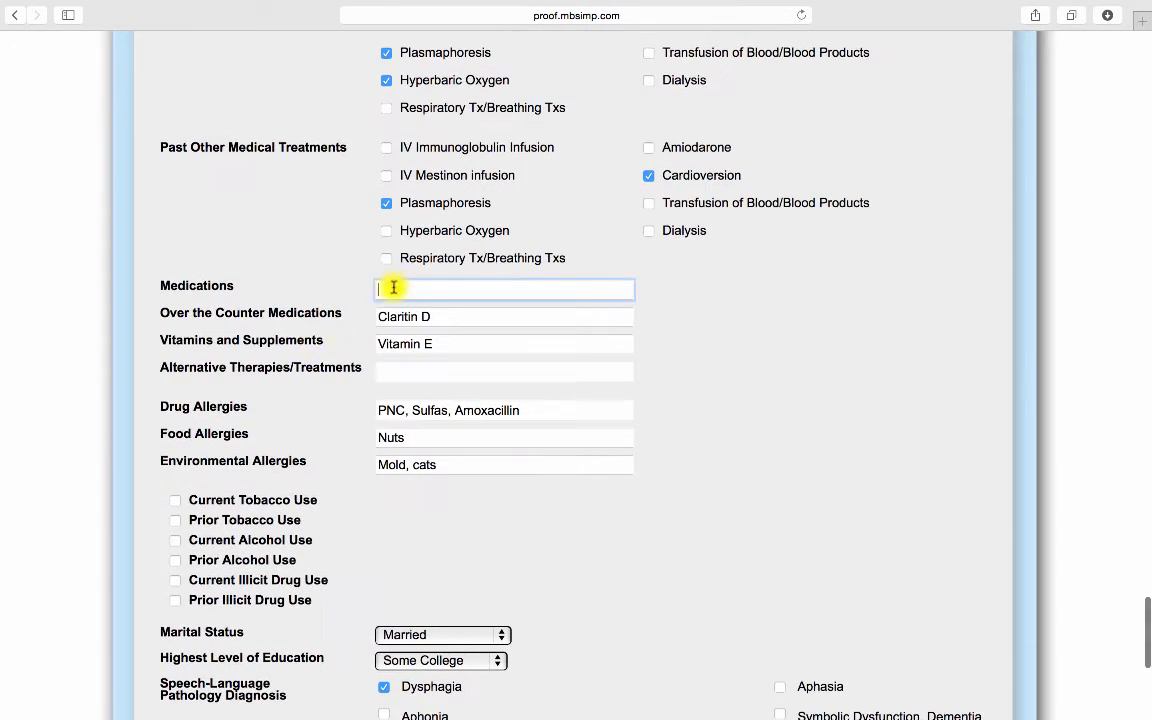
pyautogui.write('Plavix')
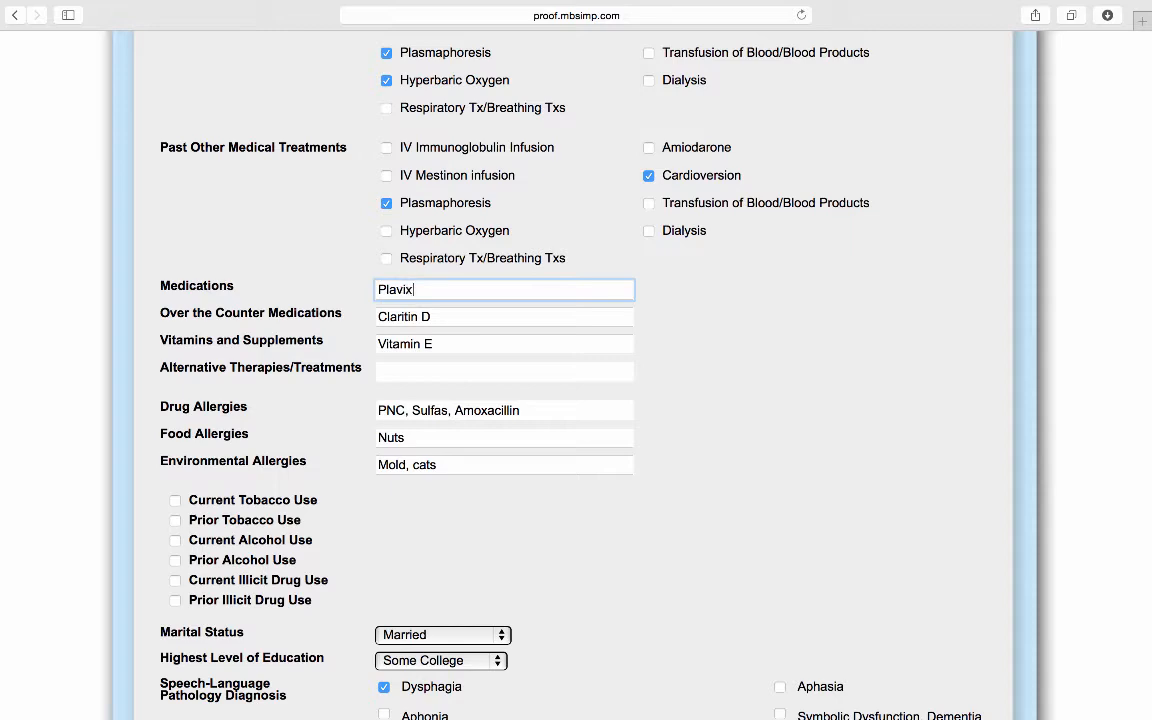
# Step: Record current tobacco use as cigarettes at 1.5 packs per day
pyautogui.scroll(-3)
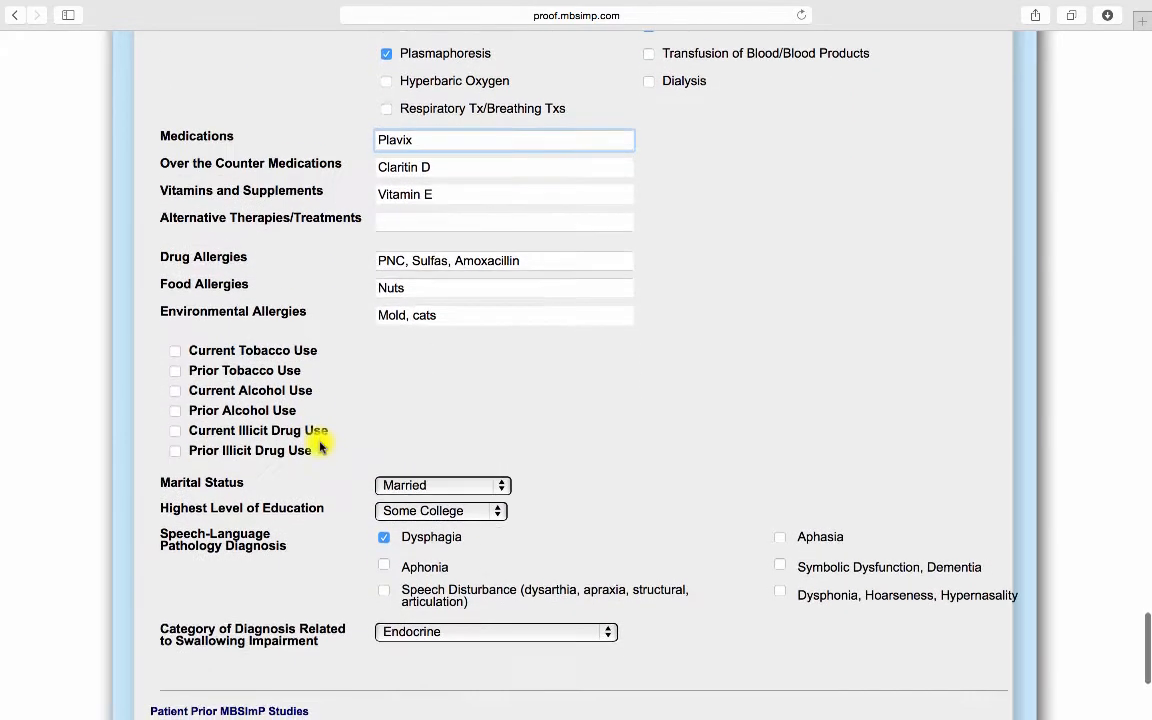
pyautogui.scroll(-3)
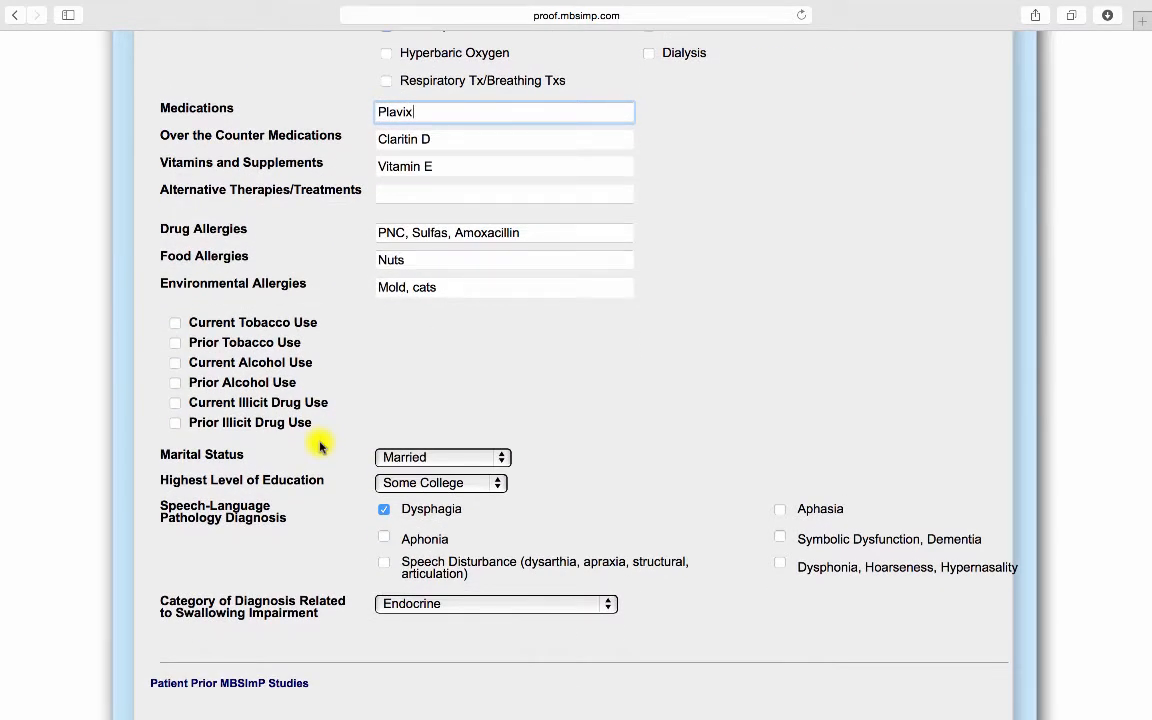
pyautogui.click(175, 322)
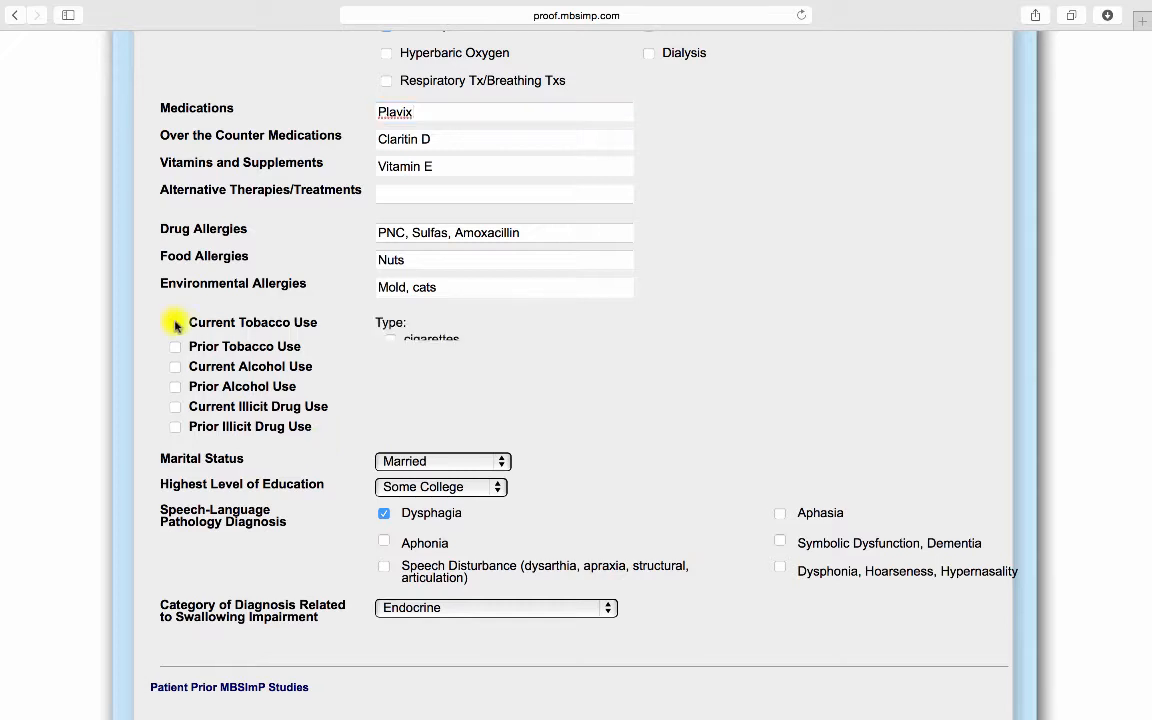
pyautogui.click(175, 322)
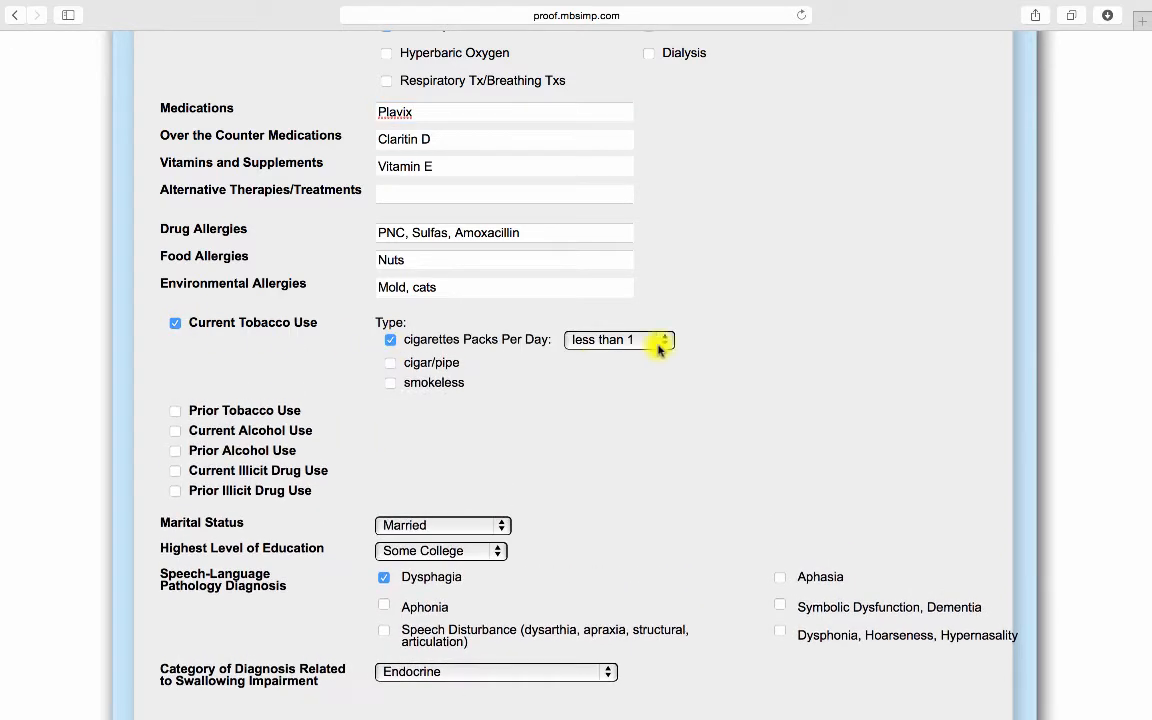
pyautogui.click(619, 340)
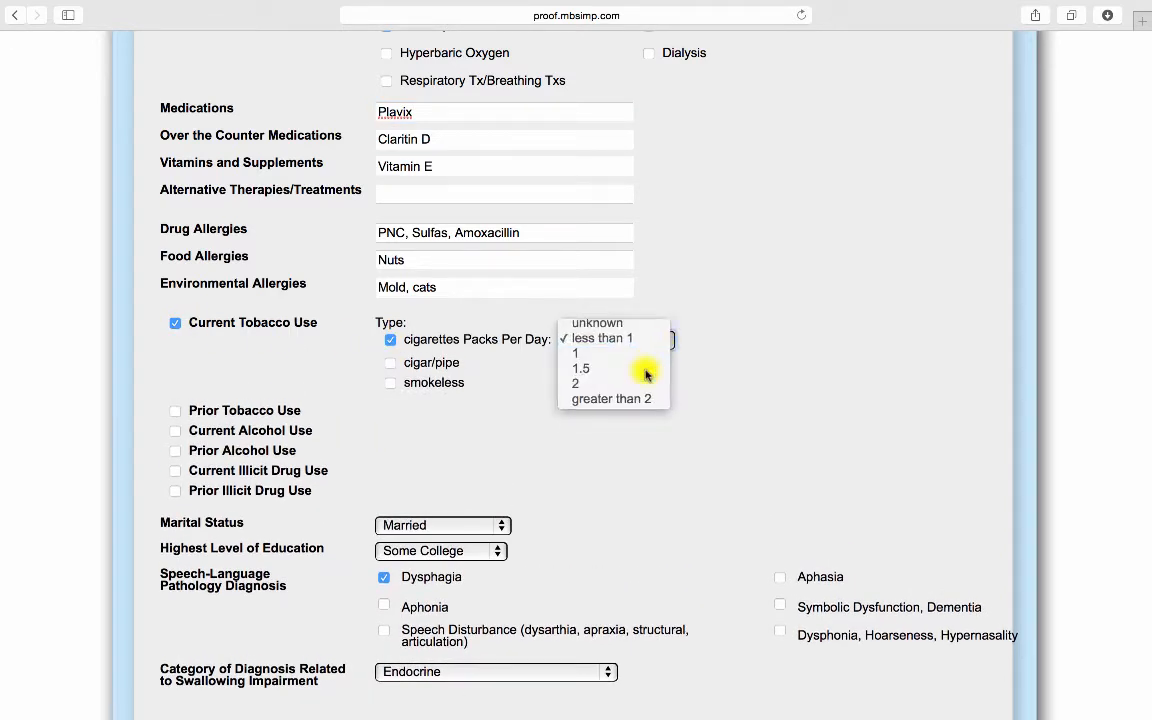
pyautogui.click(581, 368)
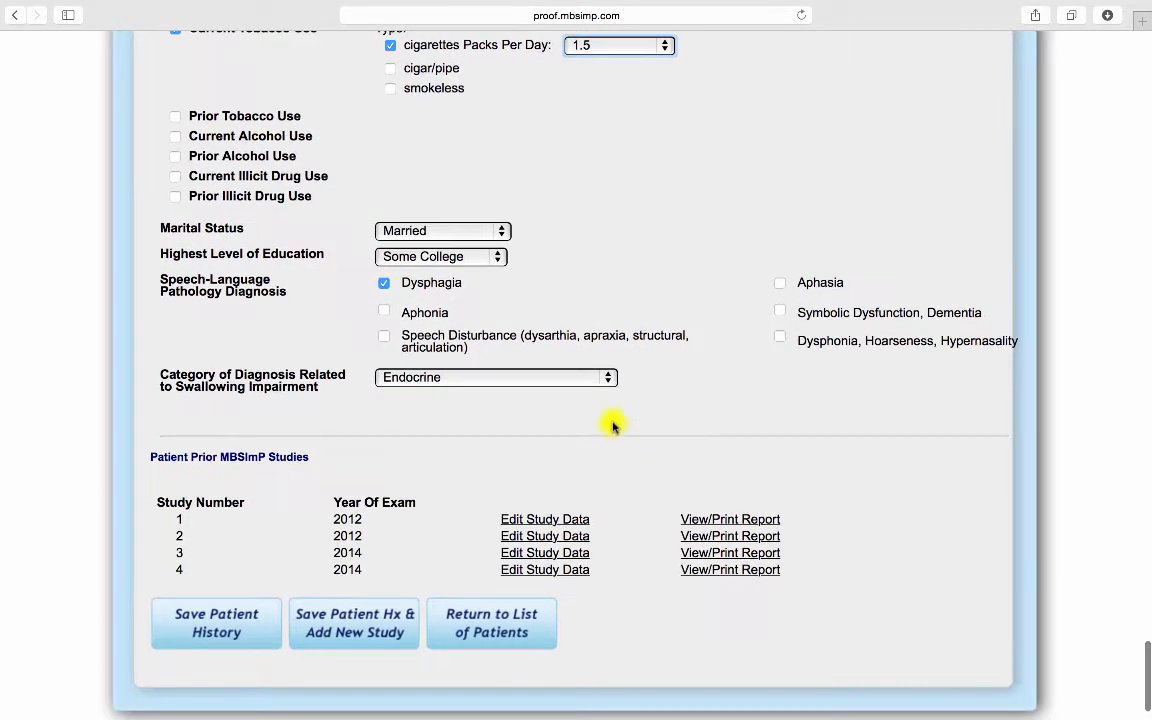
# Step: Set the diagnosis category to Pulmonary and open study 4's data for editing
pyautogui.click(495, 377)
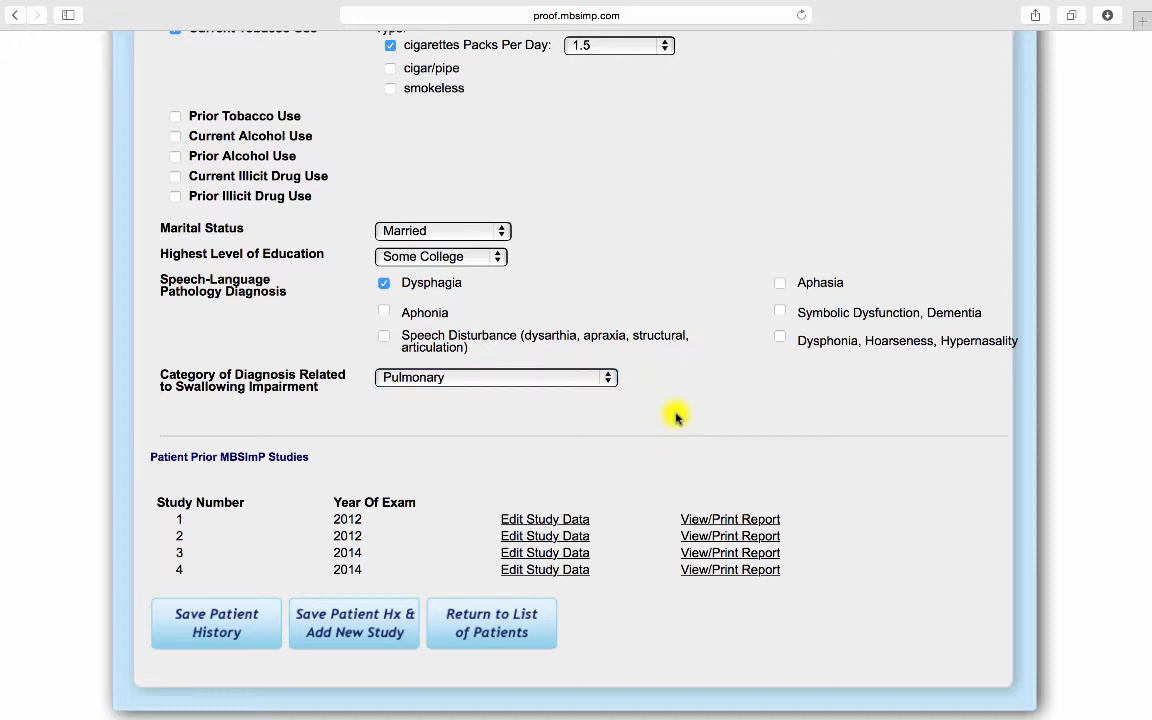
pyautogui.scroll(-3)
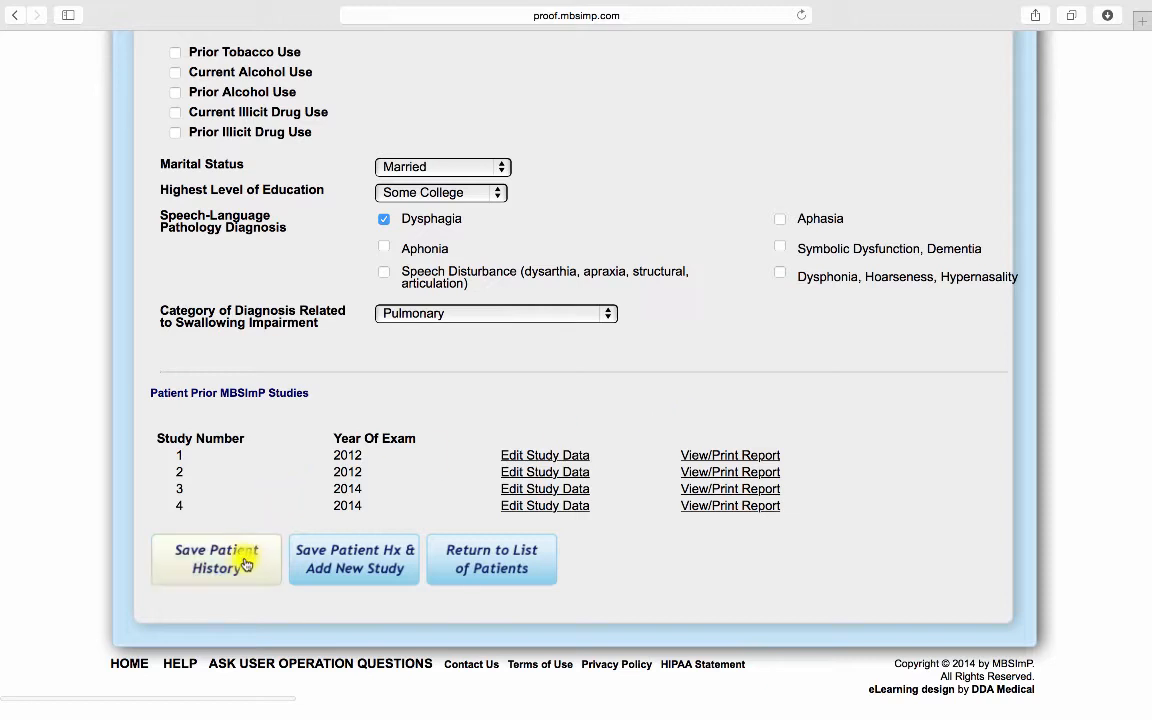
pyautogui.moveTo(334, 573)
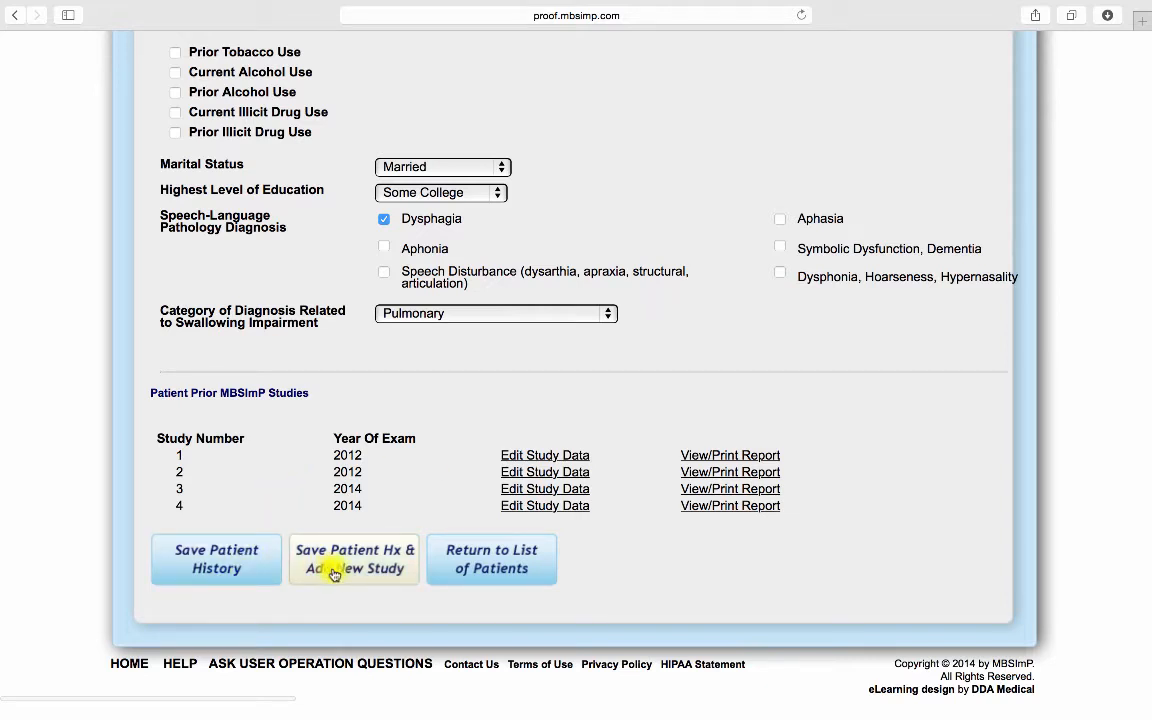
pyautogui.moveTo(470, 565)
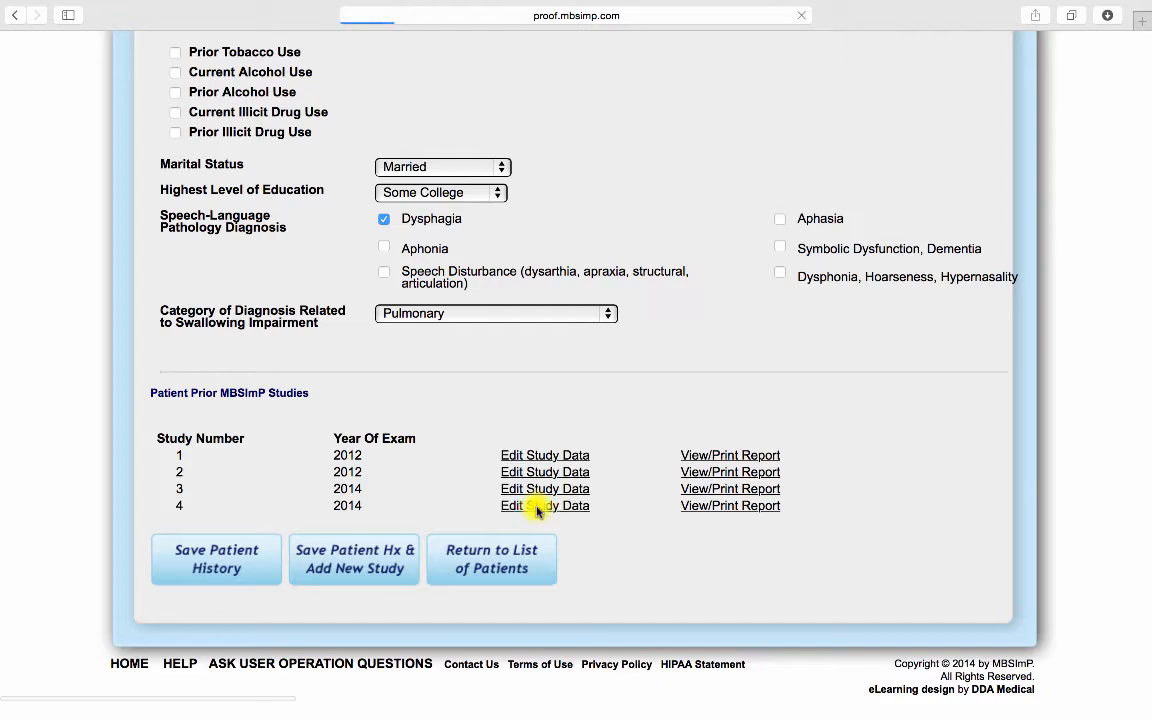
pyautogui.click(544, 506)
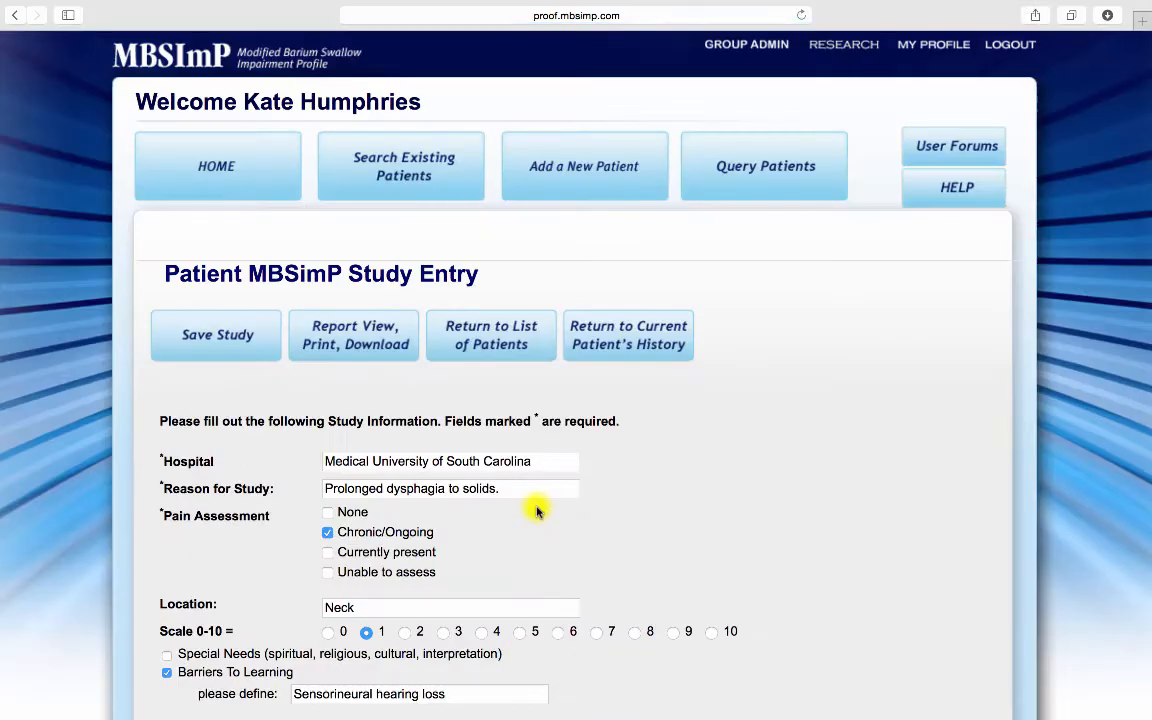
# Step: Enter 200 in the study's Weight LBS field
pyautogui.scroll(-3)
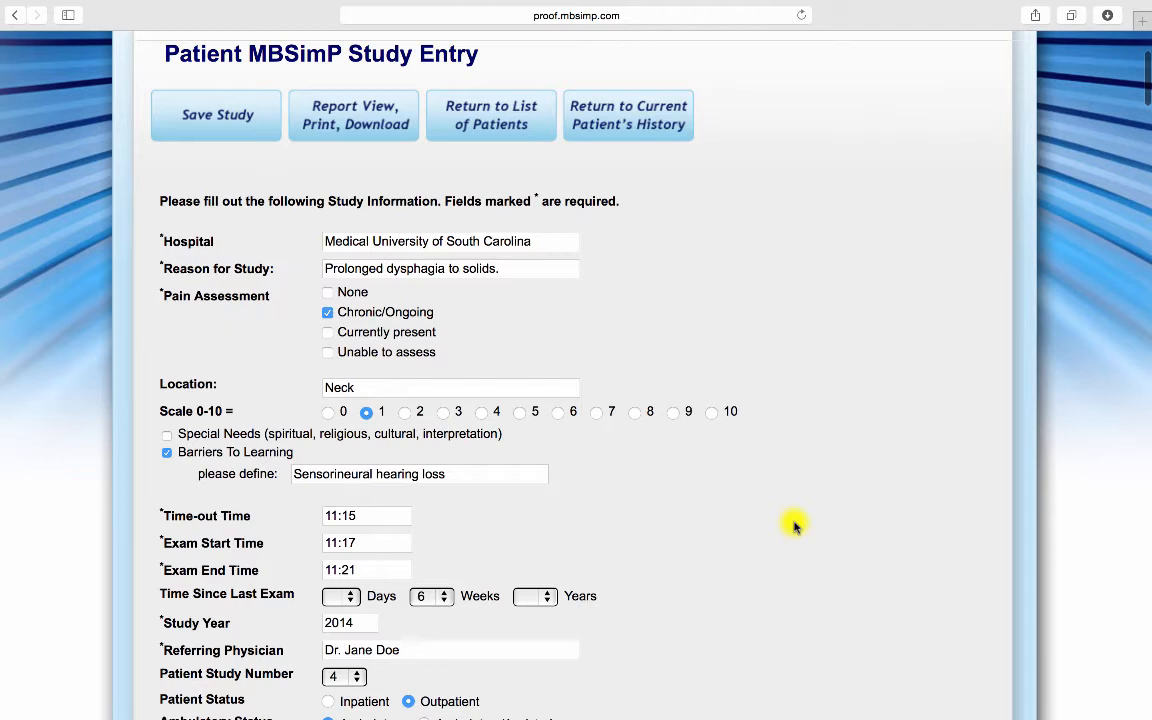
pyautogui.moveTo(291, 322)
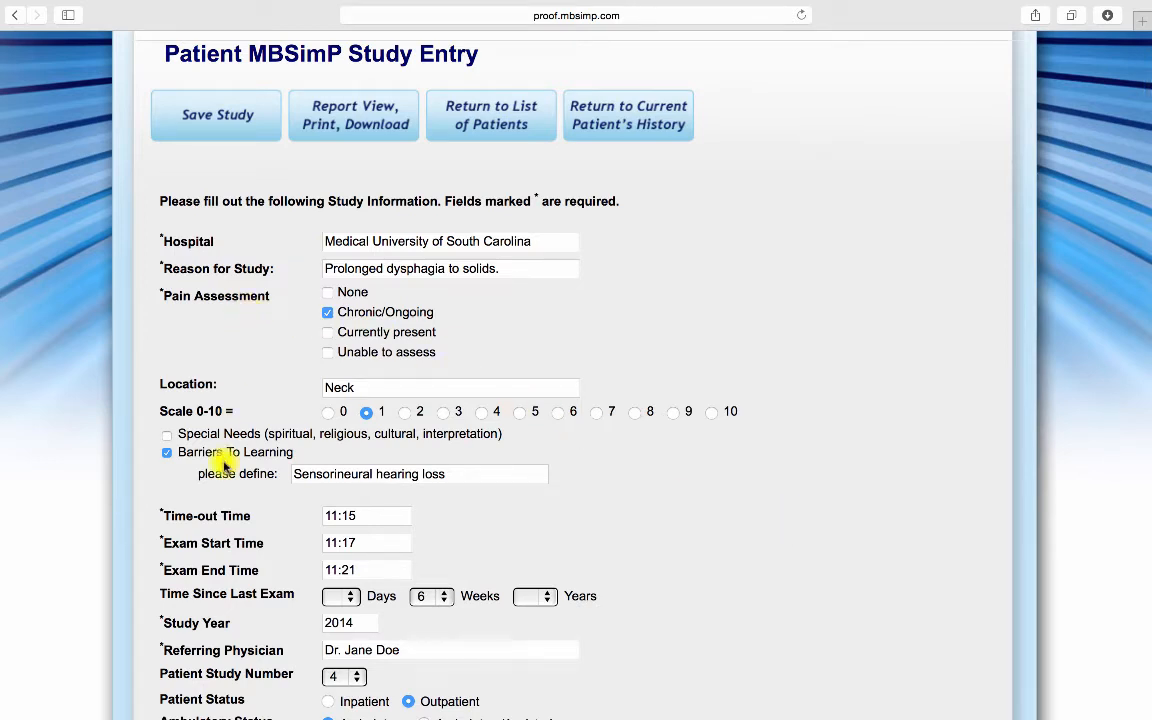
pyautogui.moveTo(212, 459)
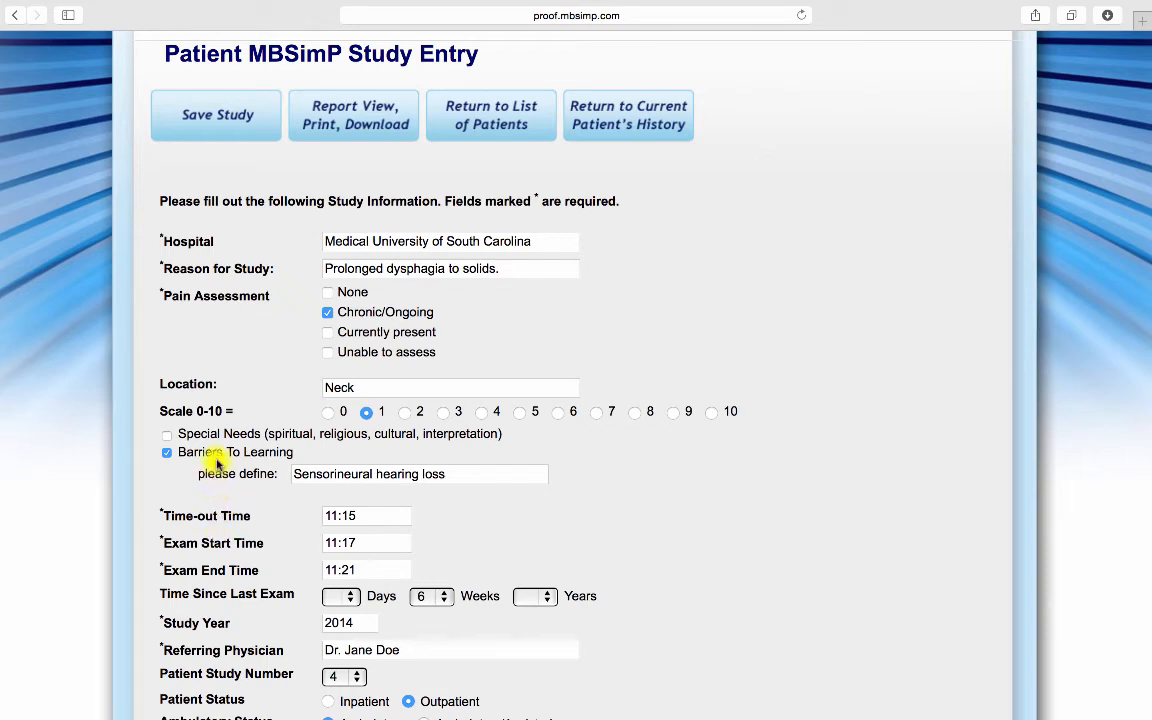
pyautogui.scroll(-3)
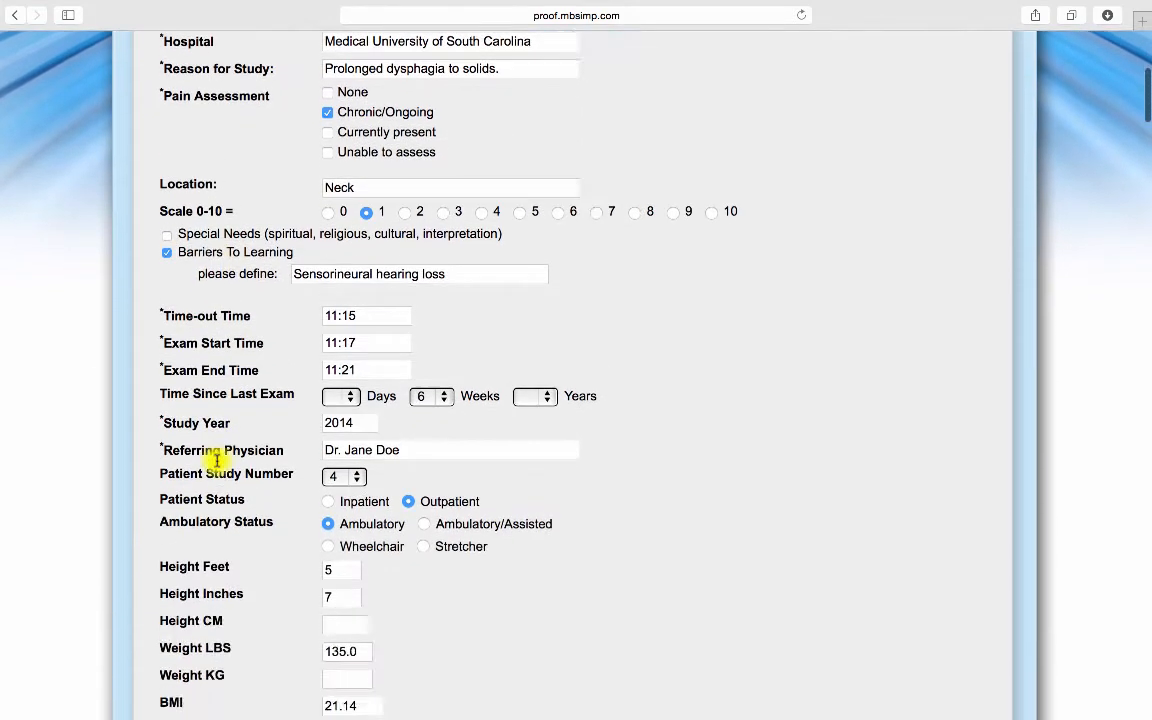
pyautogui.scroll(-3)
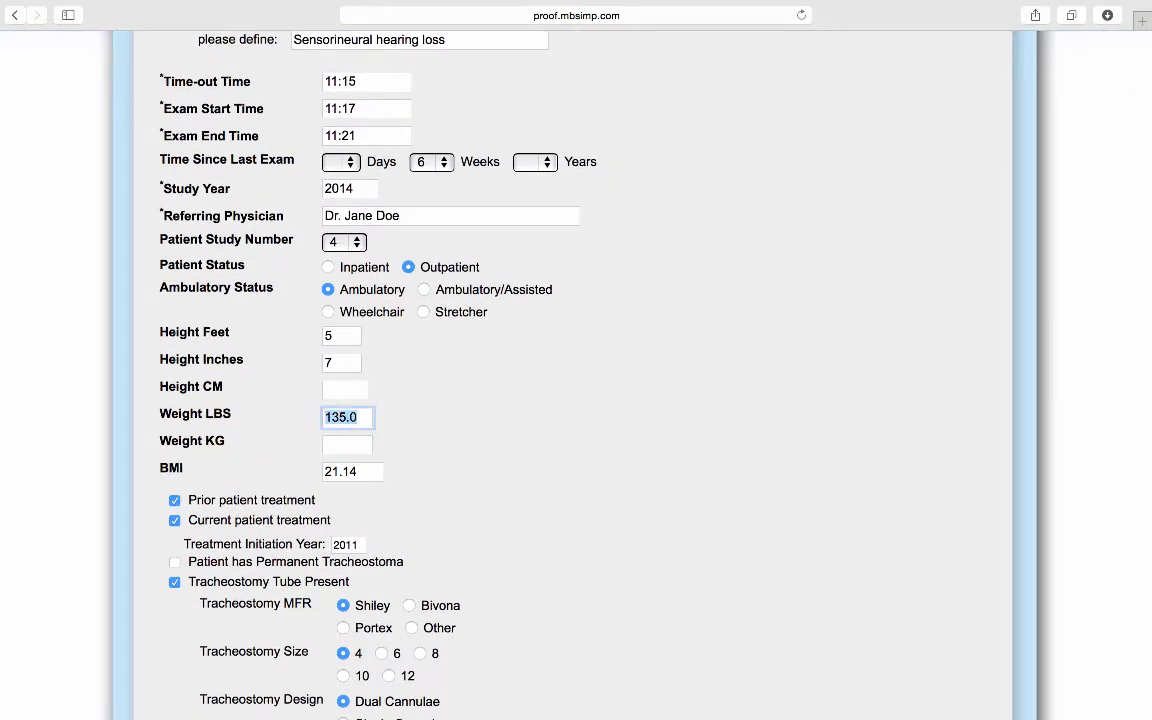
pyautogui.write('200')
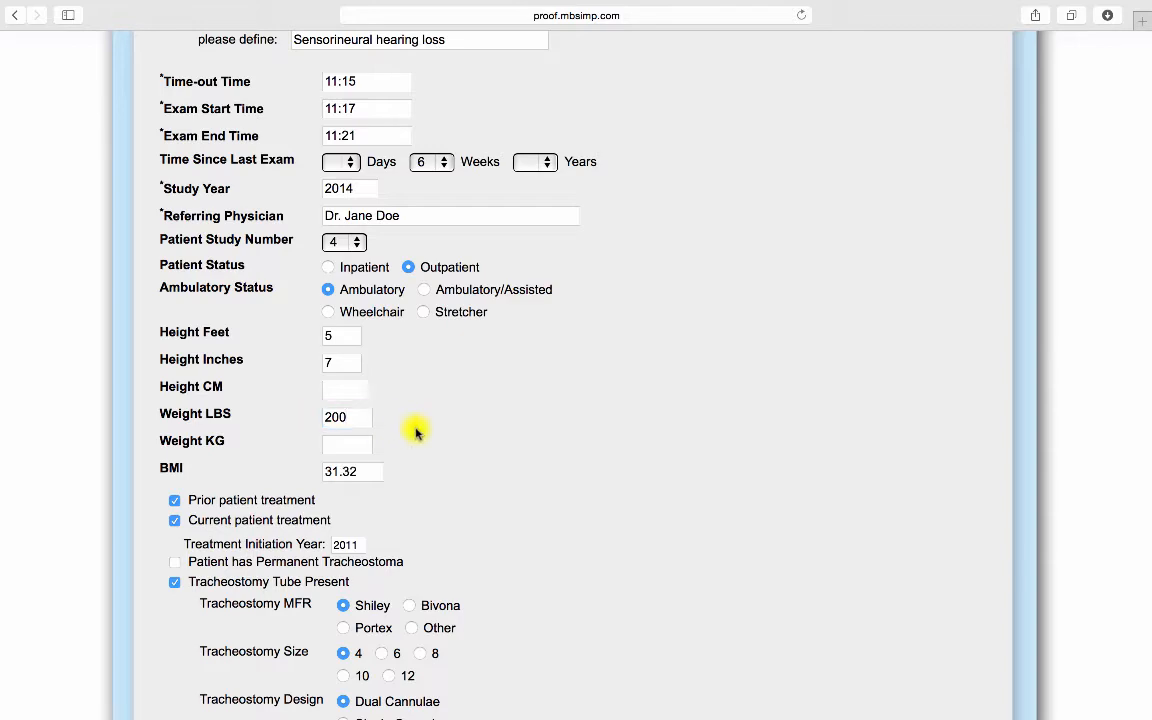
pyautogui.moveTo(506, 495)
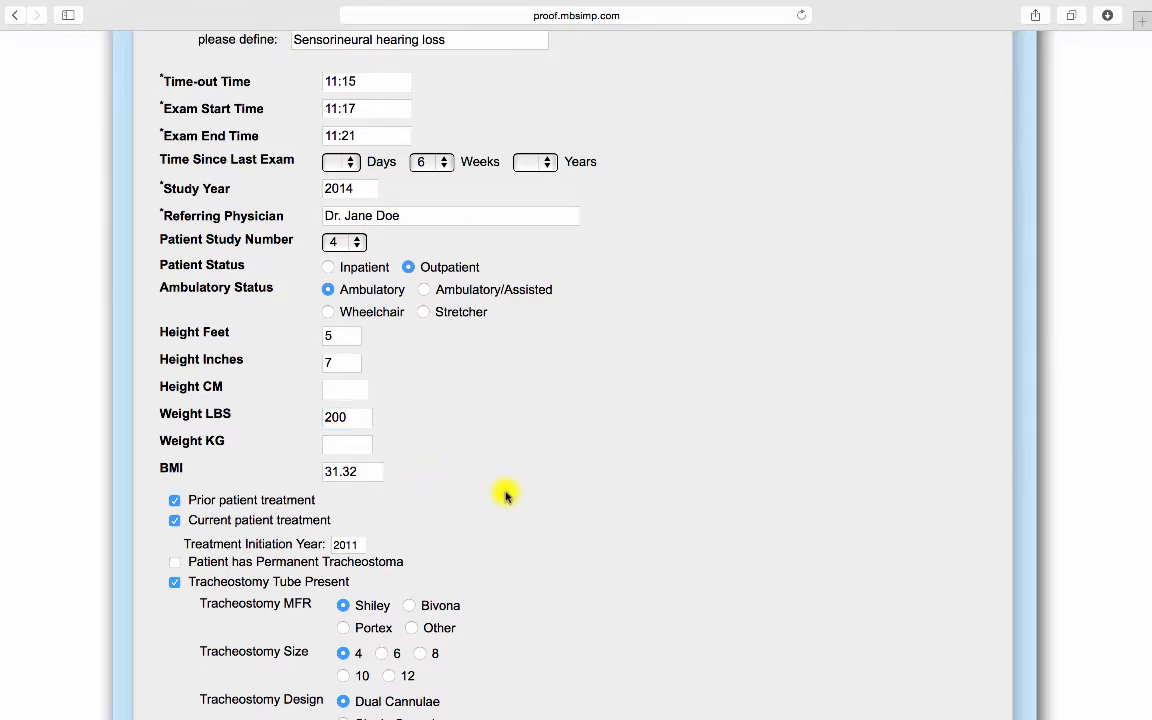
# Step: Set the tracheostomy design to Non-fenestrated with a tracheostomy cuff present
pyautogui.scroll(-3)
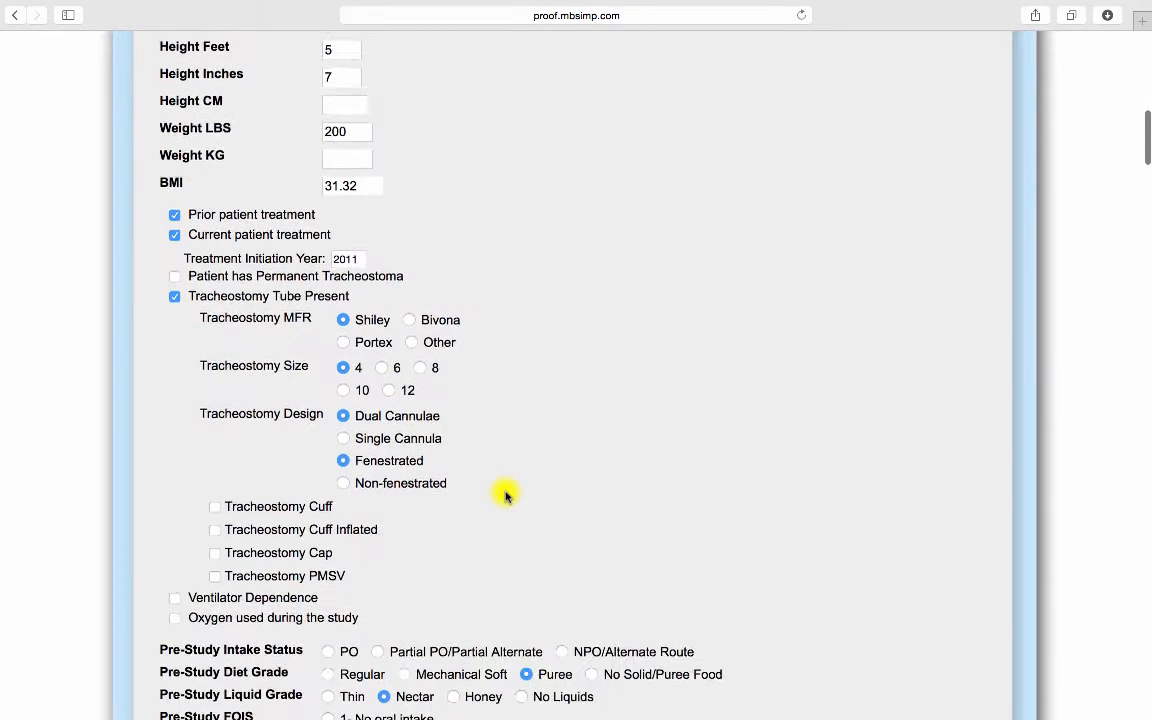
pyautogui.scroll(-3)
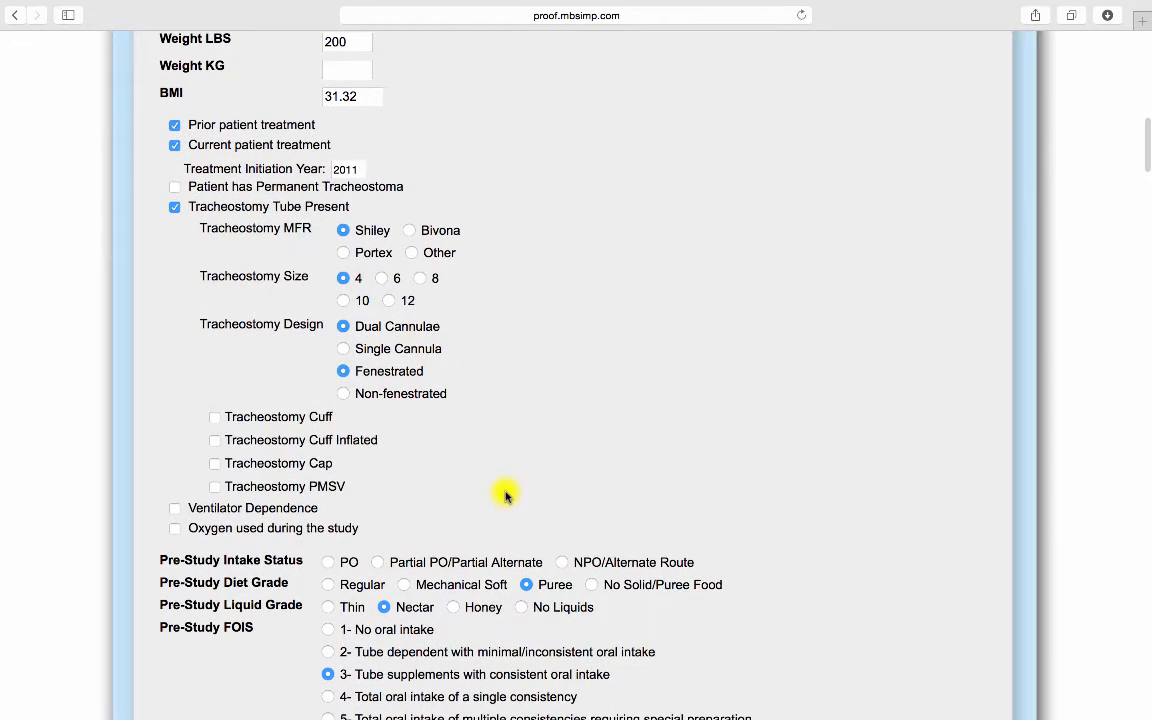
pyautogui.click(343, 393)
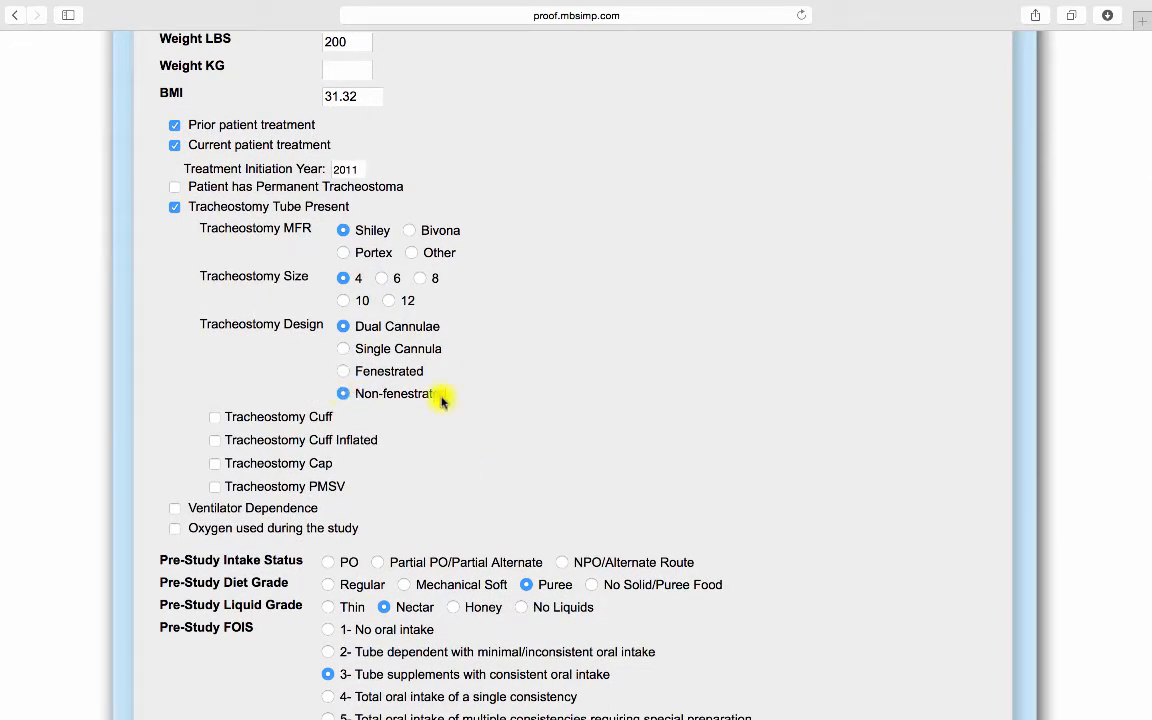
pyautogui.click(214, 417)
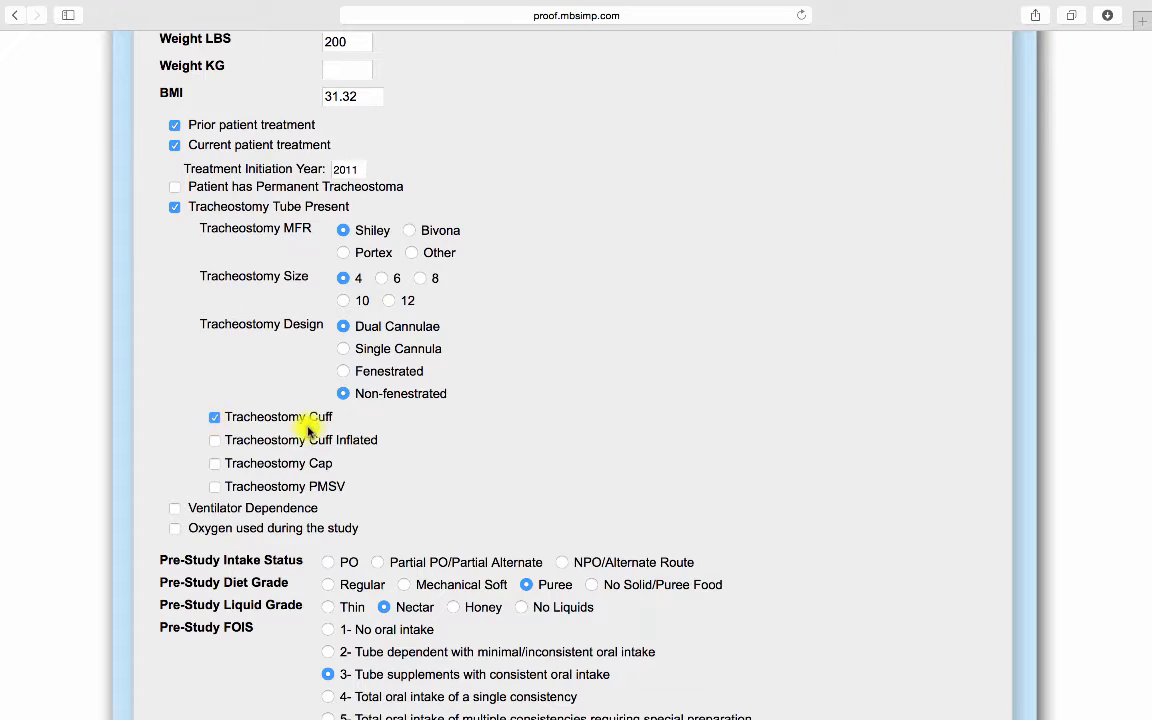
pyautogui.scroll(-3)
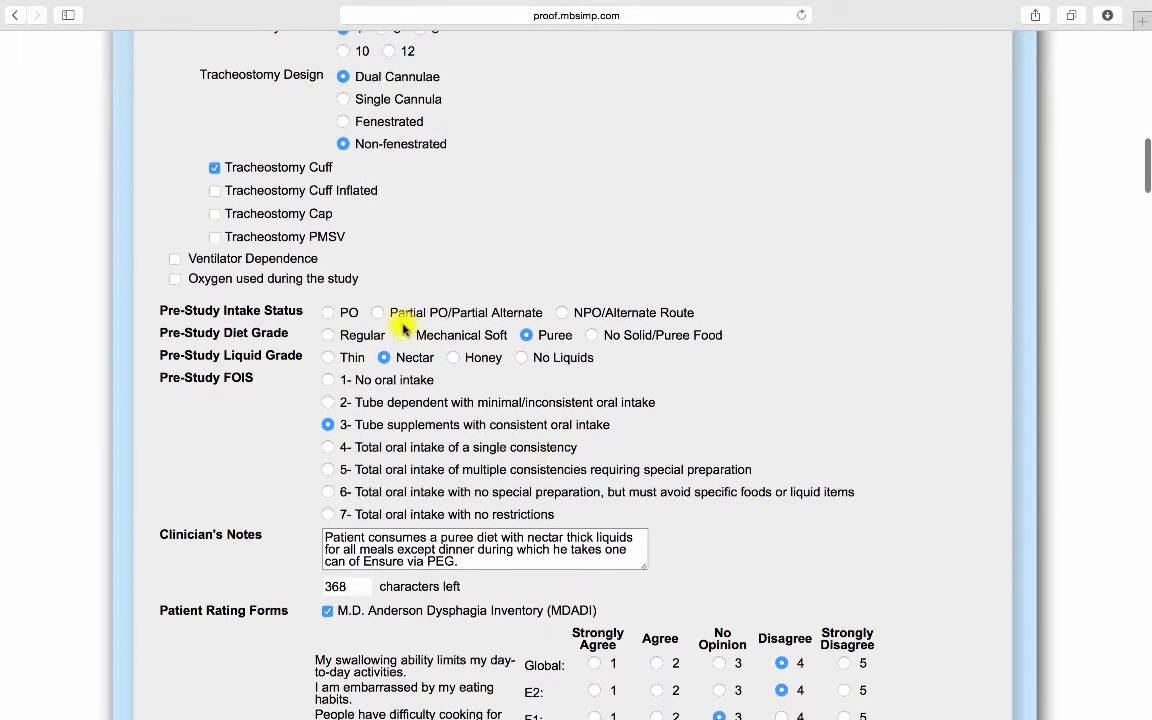
# Step: Choose Partial PO/Partial Alternate intake, then scroll through the MDADI, DHI and EAT-10 forms
pyautogui.click(377, 312)
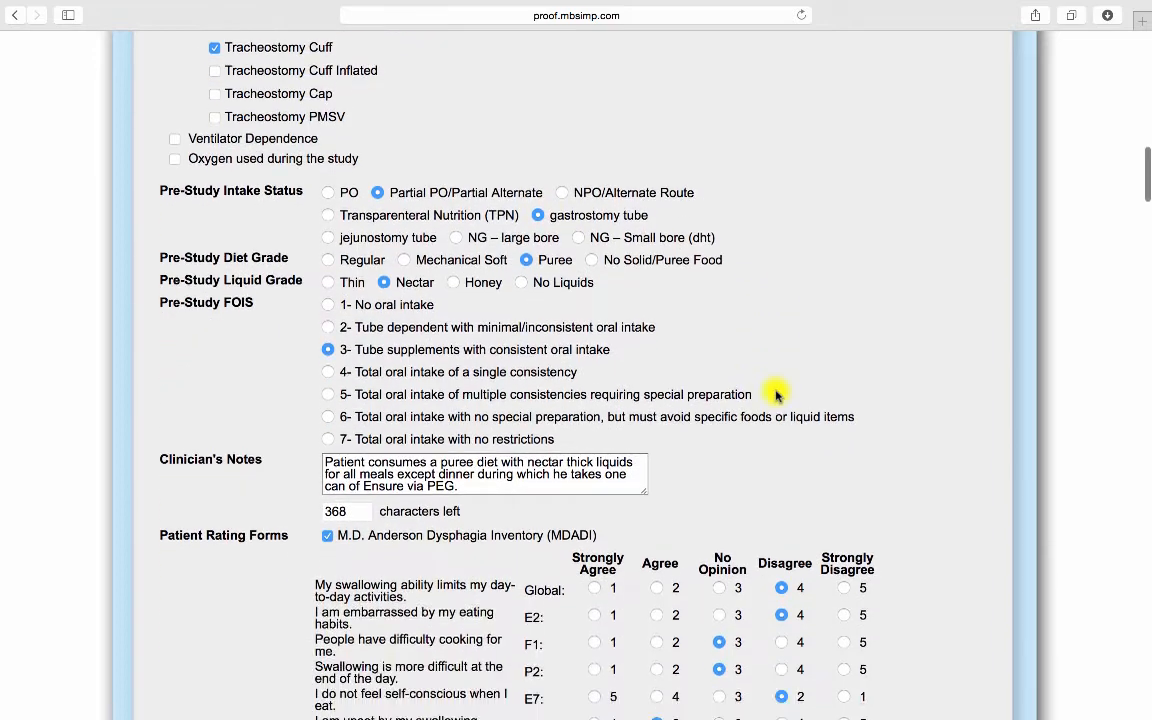
pyautogui.scroll(-3)
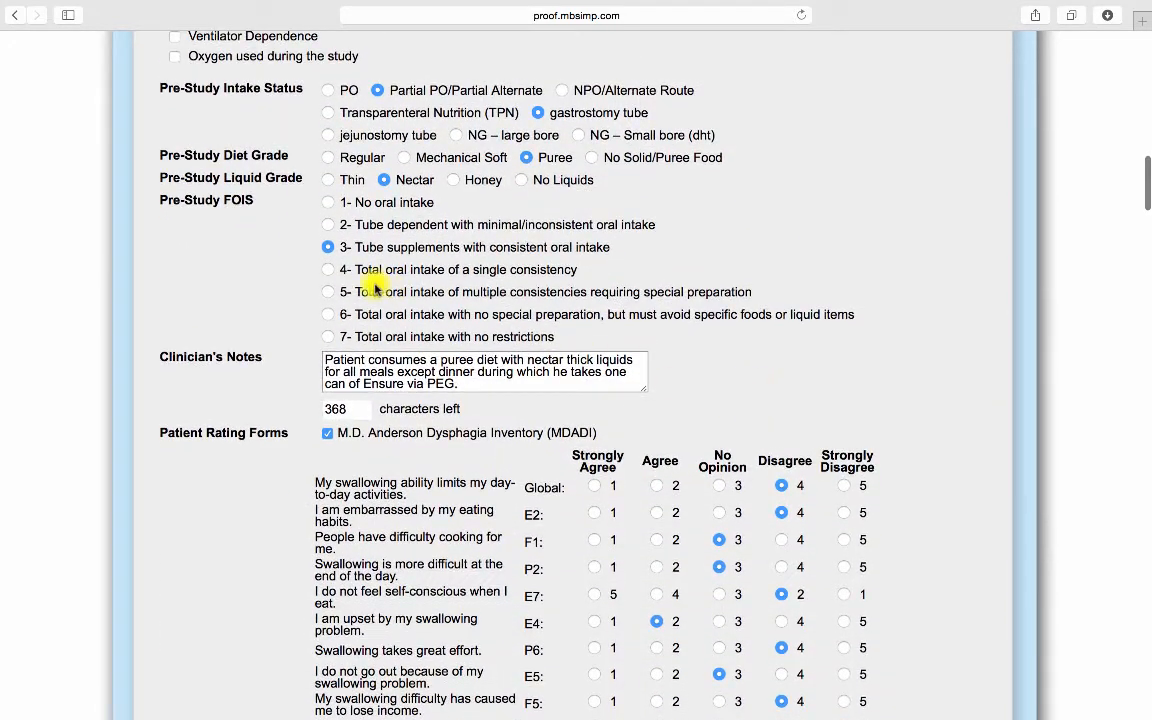
pyautogui.moveTo(502, 389)
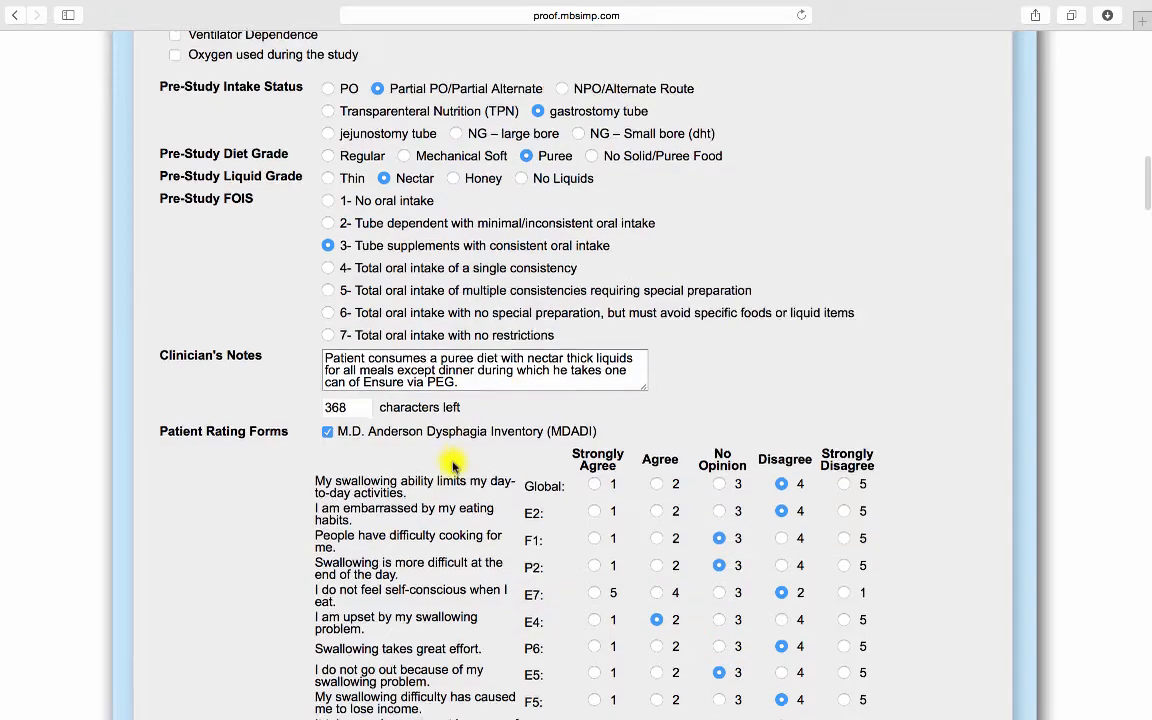
pyautogui.scroll(-3)
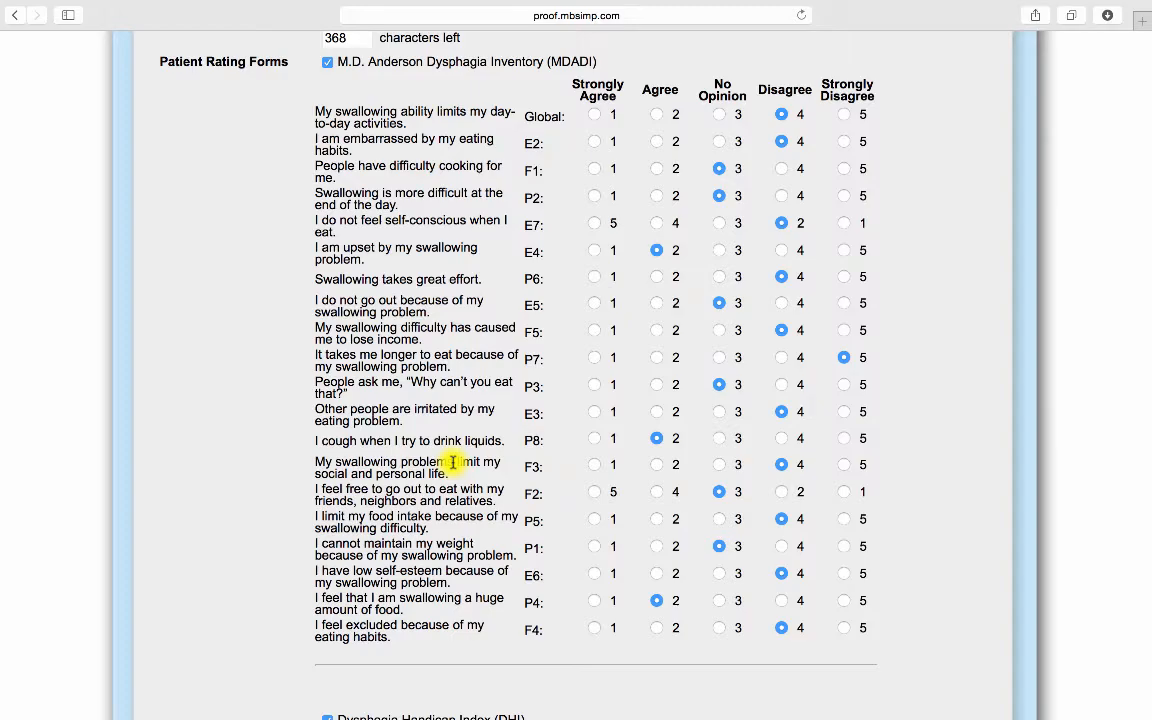
pyautogui.scroll(-3)
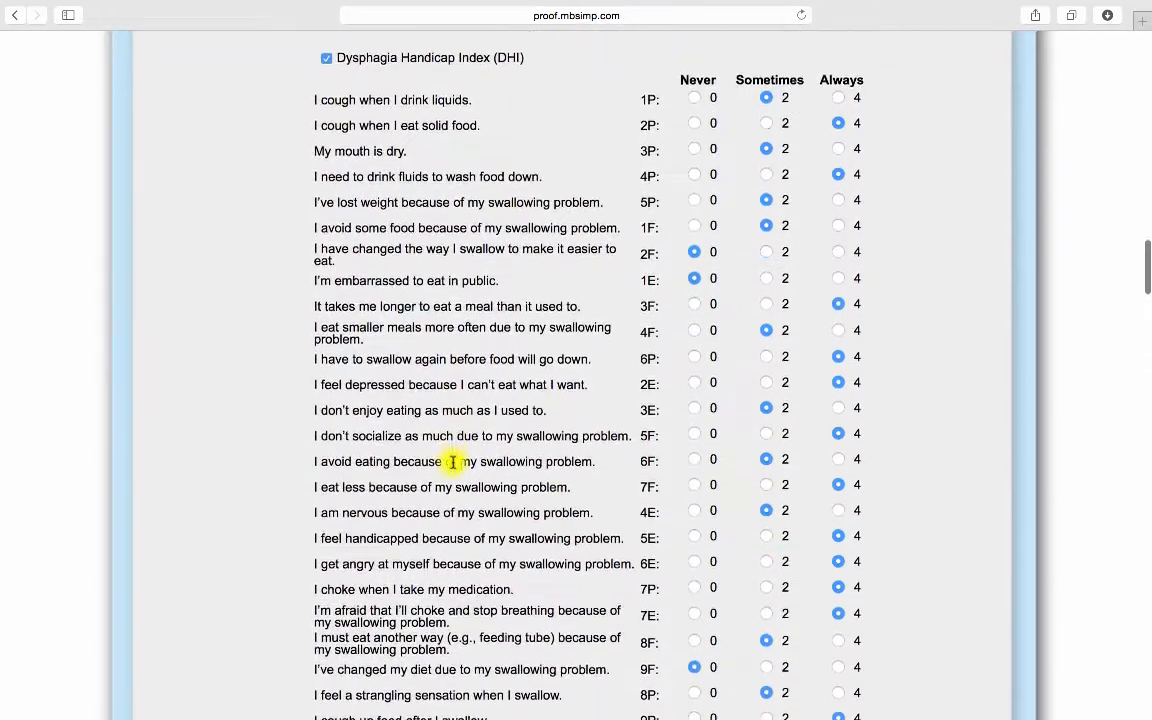
pyautogui.scroll(-3)
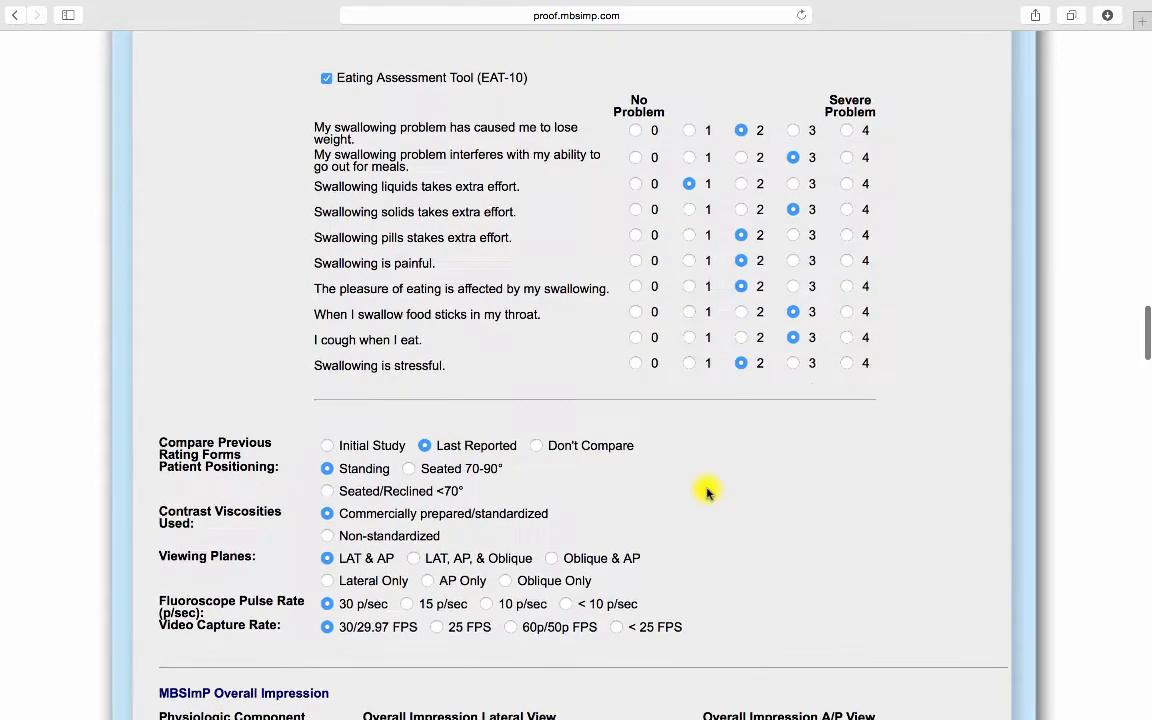
pyautogui.scroll(-3)
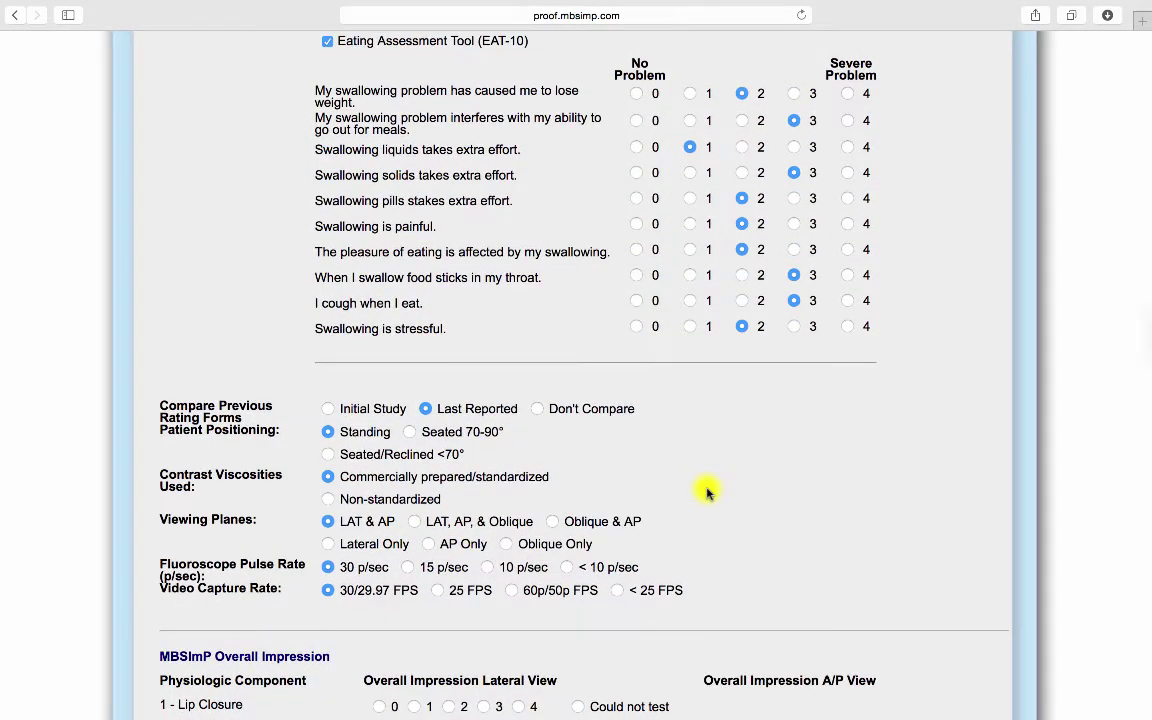
pyautogui.moveTo(328, 410)
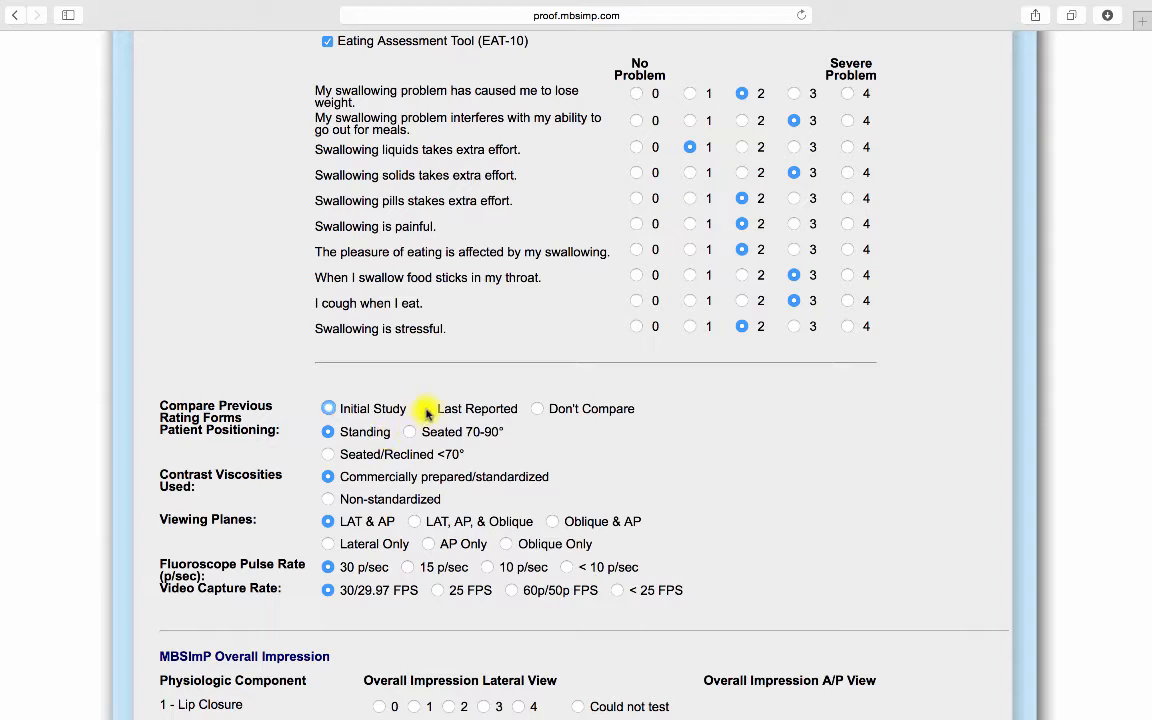
# Step: Change the Viewing Planes selection from LAT & AP to LAT, AP, & Oblique
pyautogui.click(426, 408)
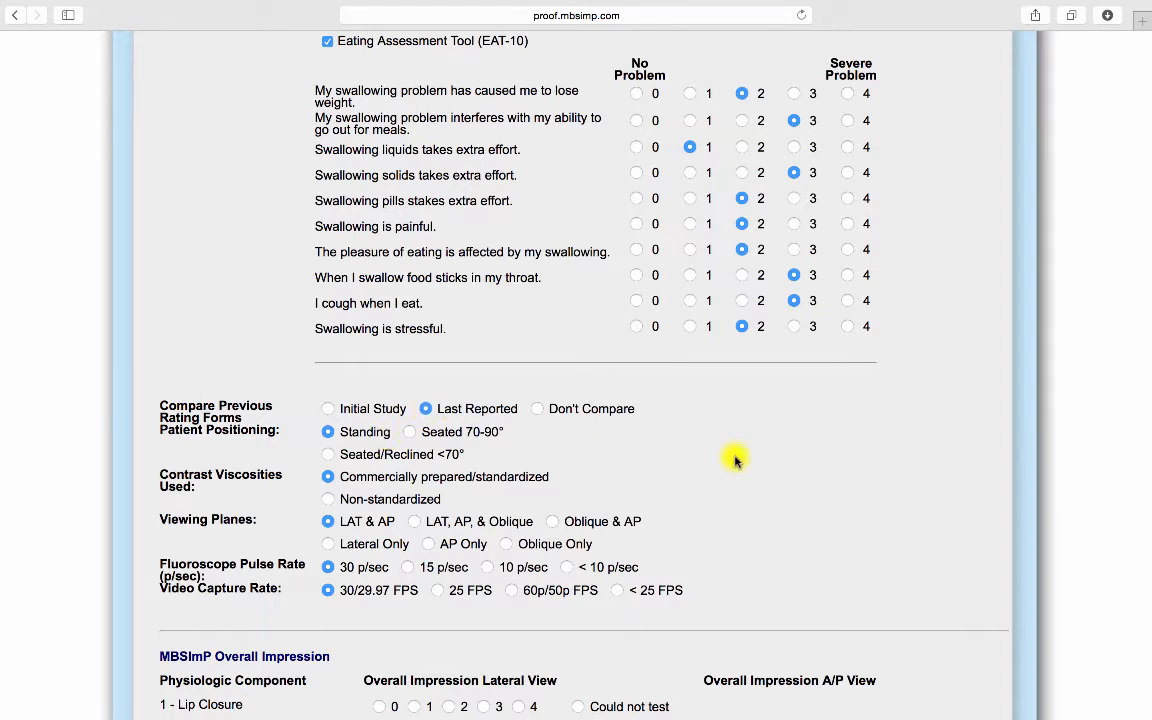
pyautogui.scroll(-3)
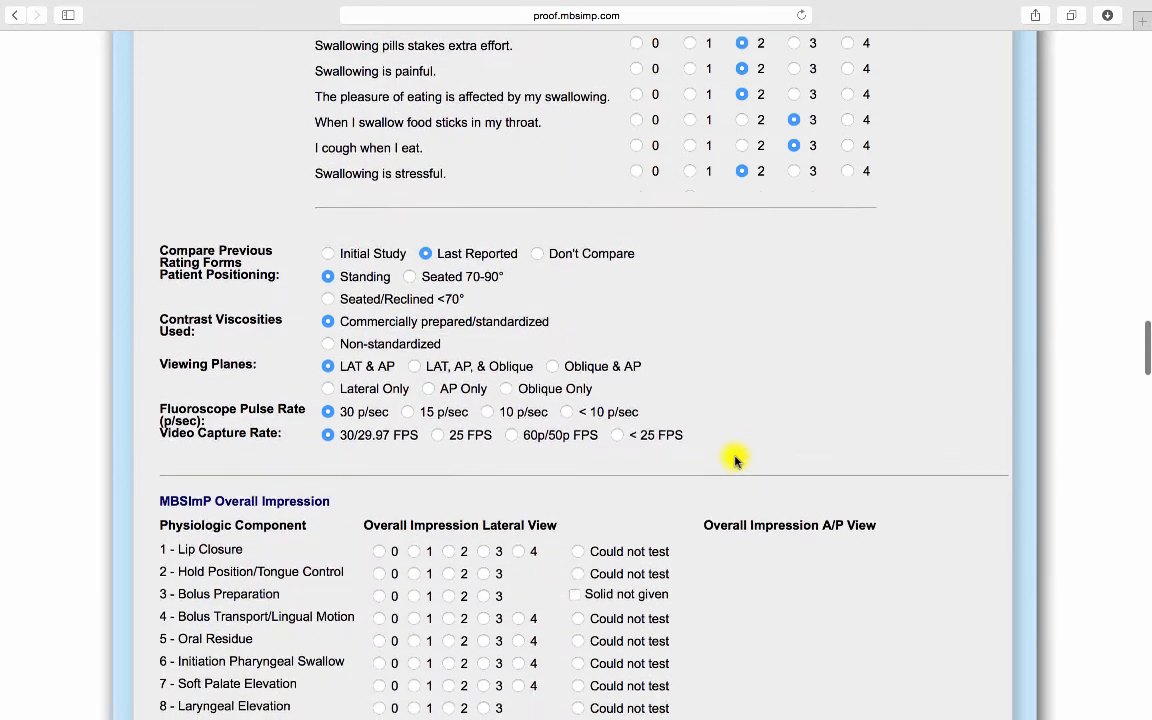
pyautogui.scroll(-3)
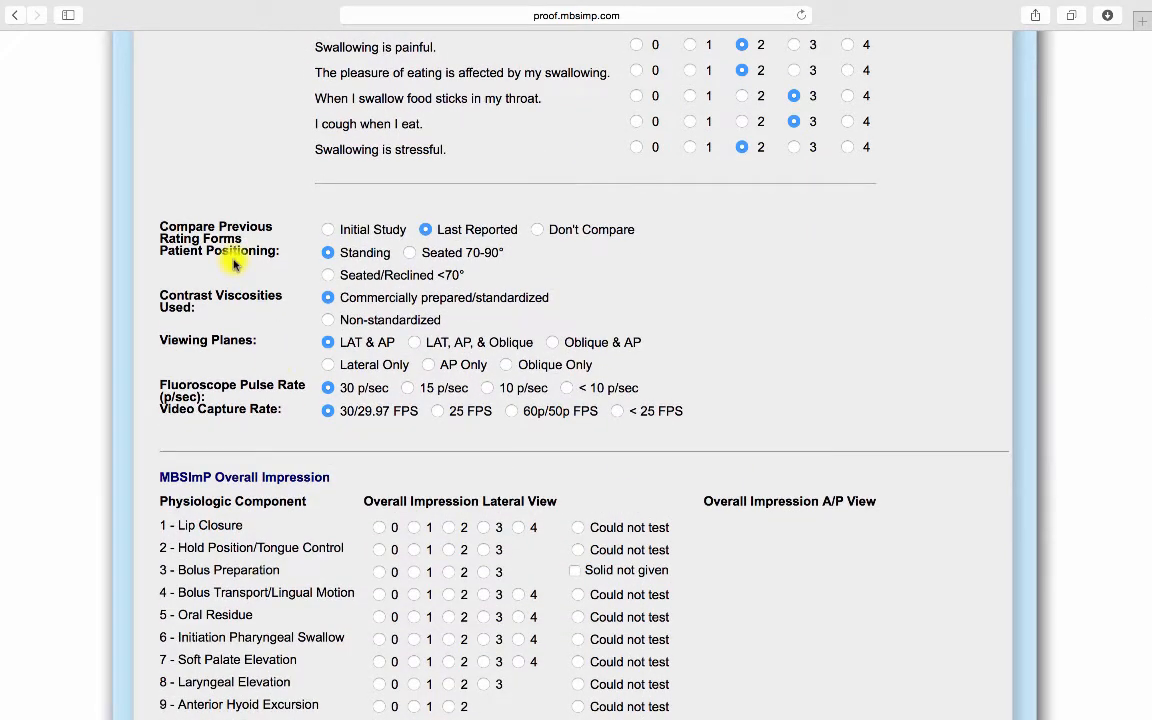
pyautogui.moveTo(233, 312)
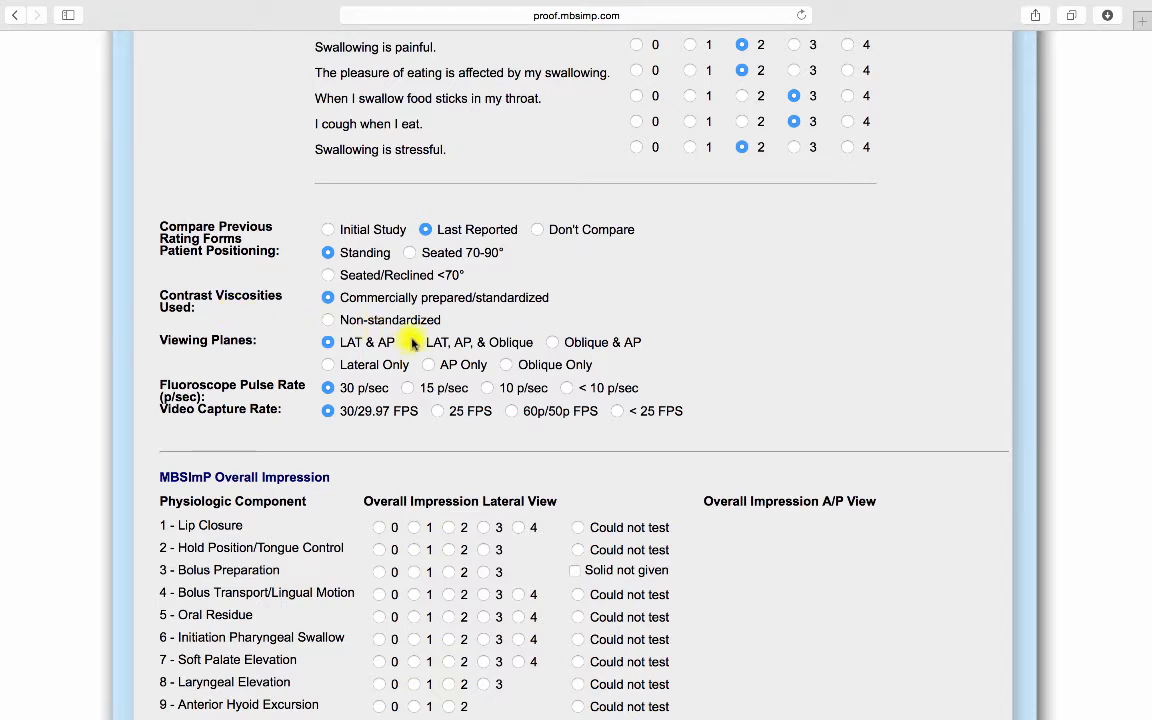
pyautogui.click(414, 342)
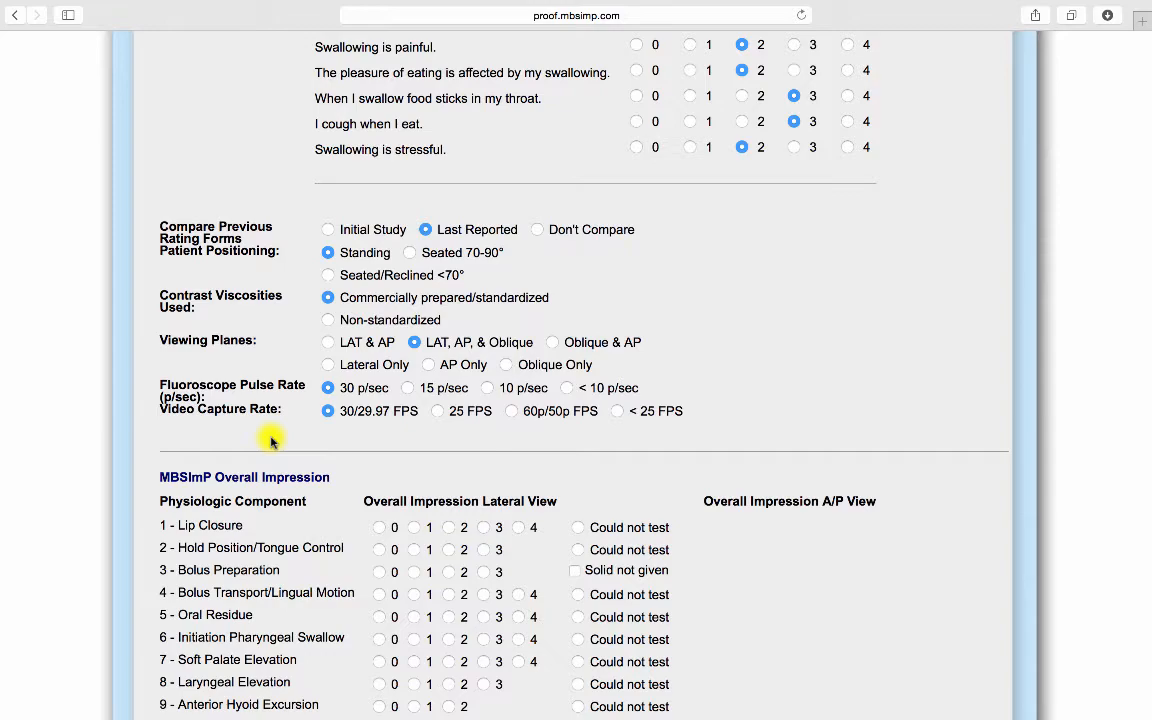
pyautogui.scroll(-3)
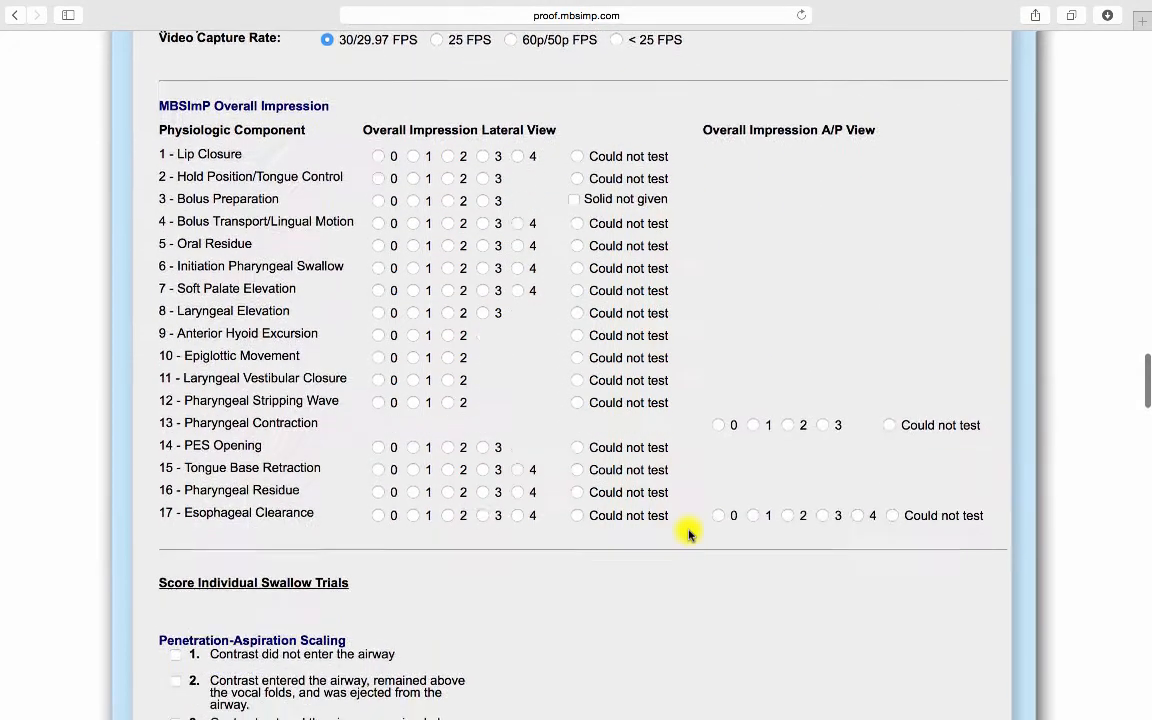
# Step: Score Lip Closure 1, Hold Position/Tongue Control, PES Opening 2, and the residue components
pyautogui.click(413, 154)
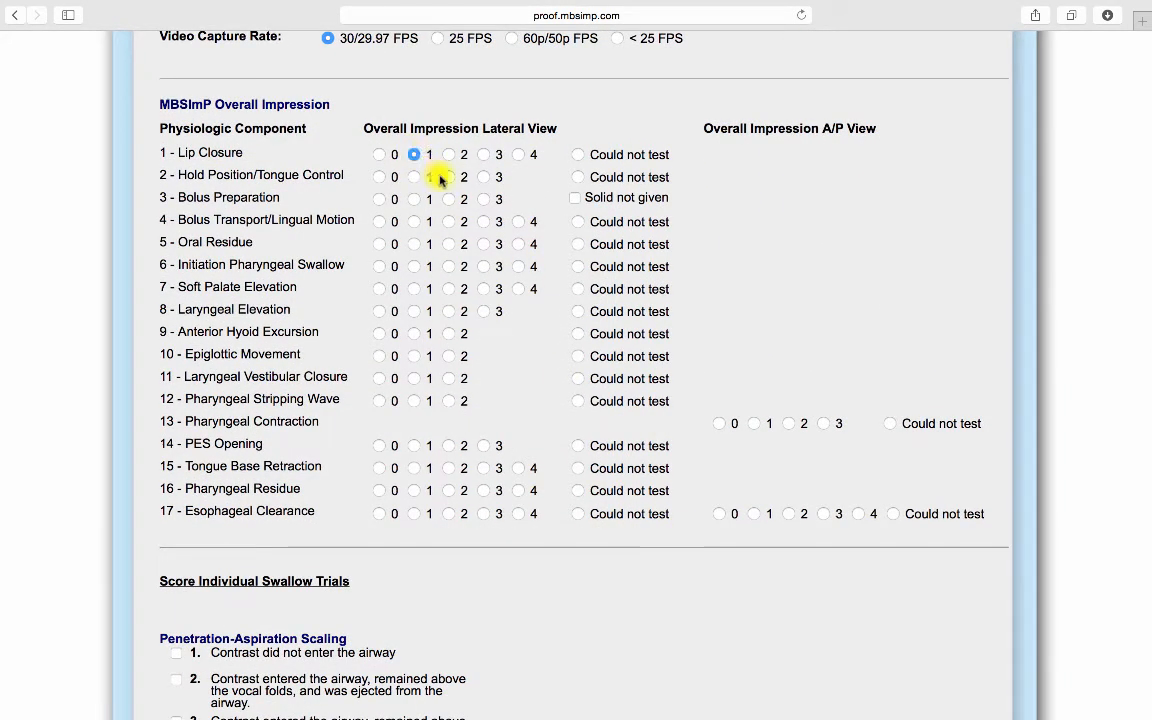
pyautogui.click(448, 198)
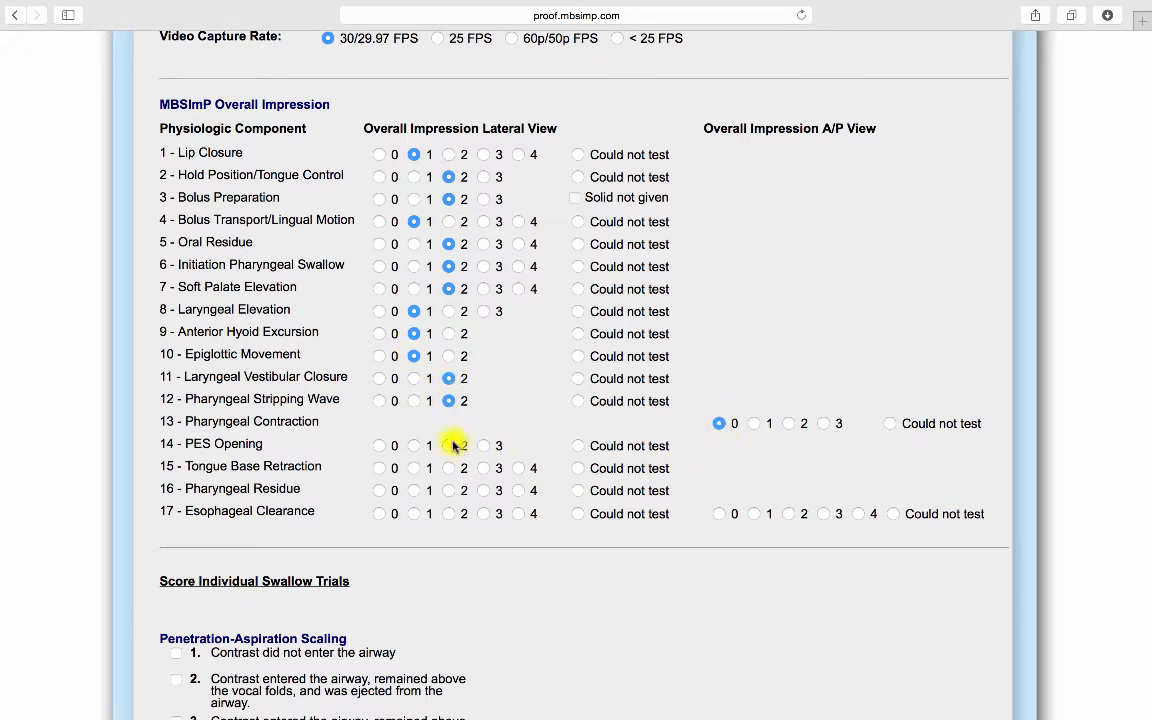
pyautogui.click(448, 445)
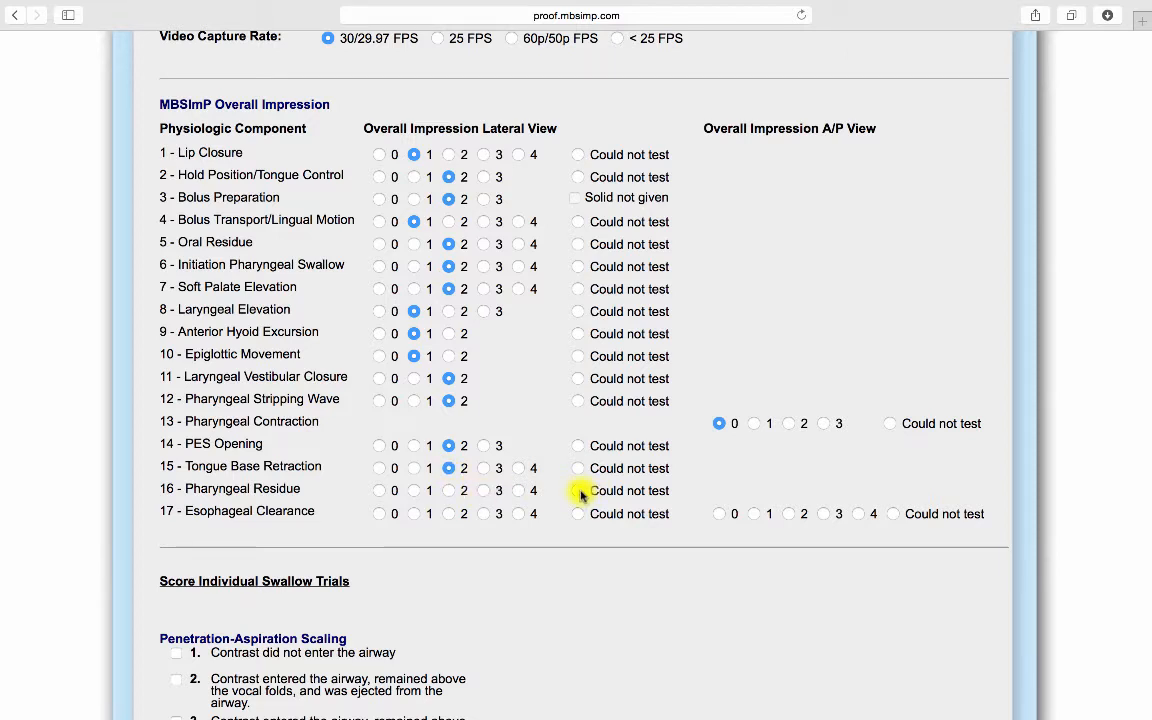
pyautogui.click(577, 490)
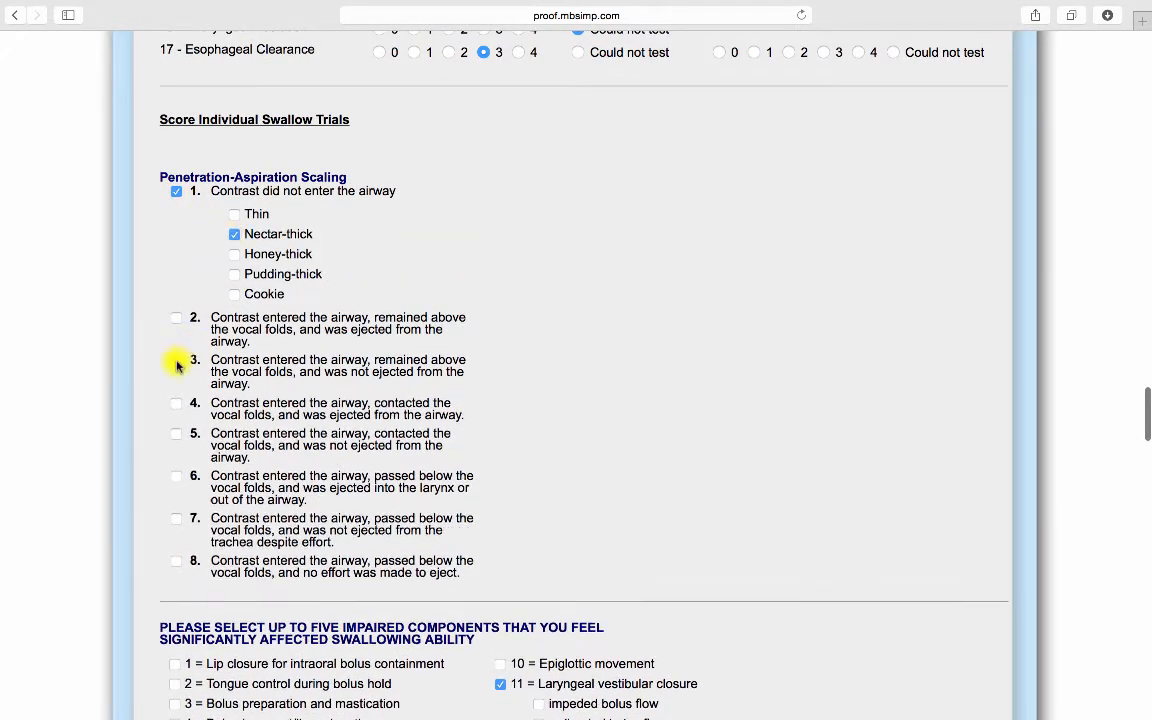
# Step: Mark penetration-aspiration score 3, bolus transport impairment, and a structural abnormality
pyautogui.click(176, 360)
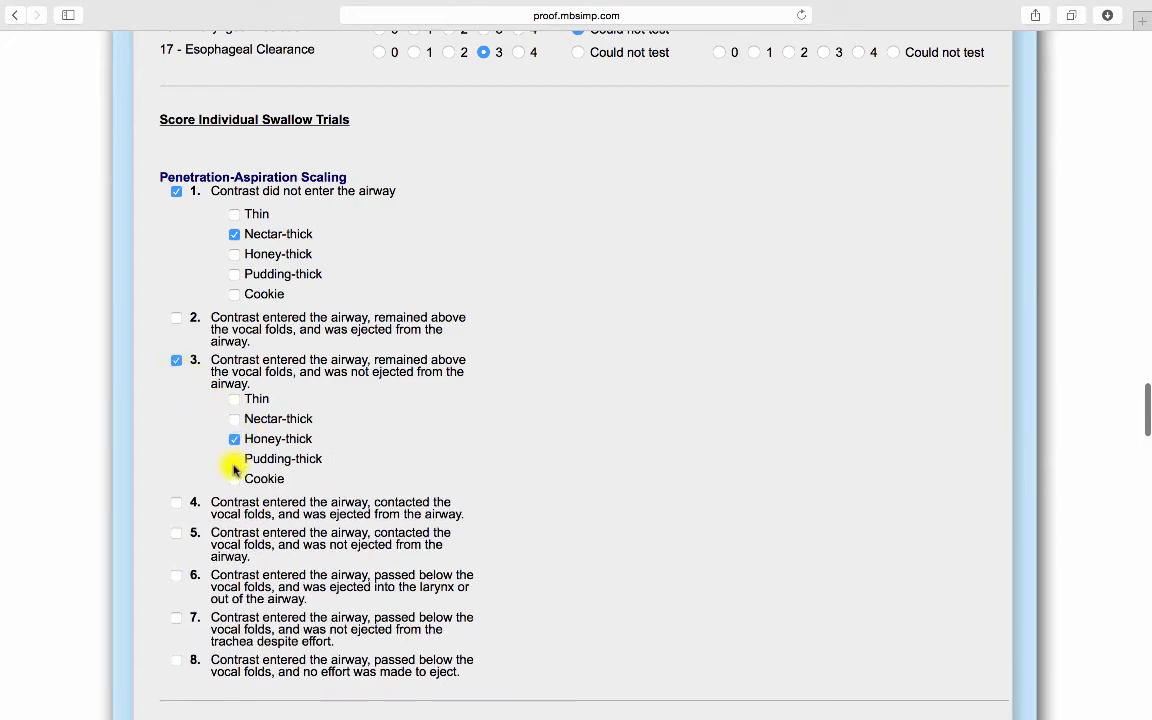
pyautogui.scroll(-3)
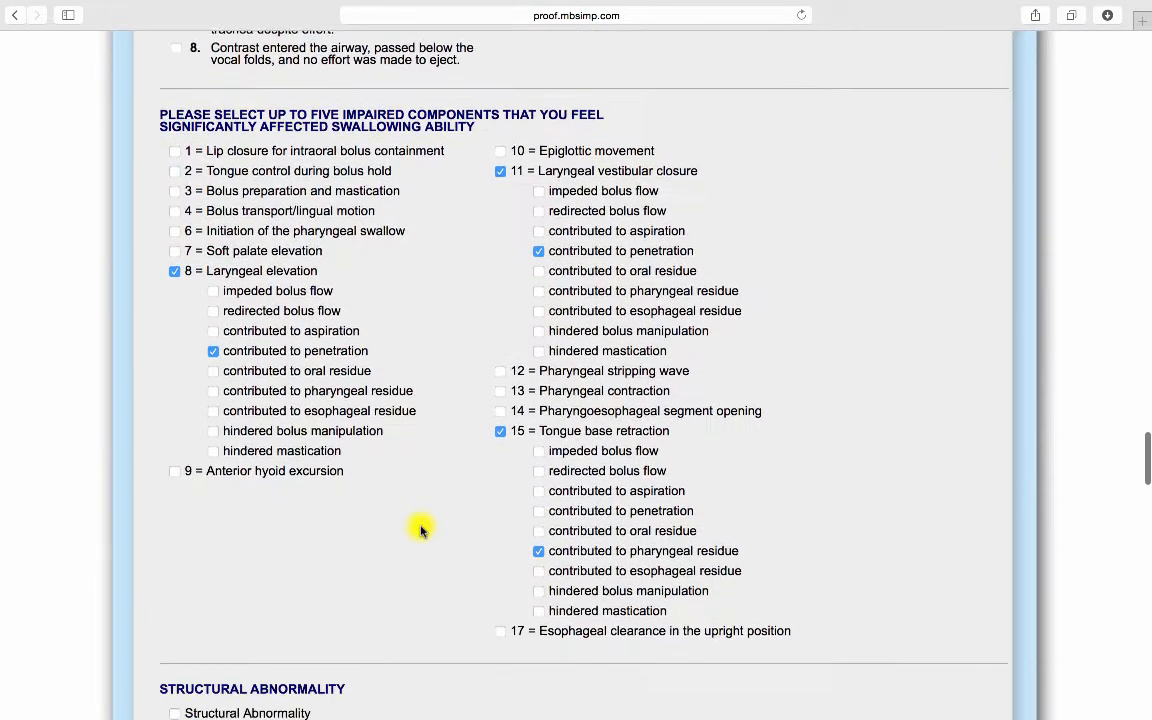
pyautogui.scroll(-3)
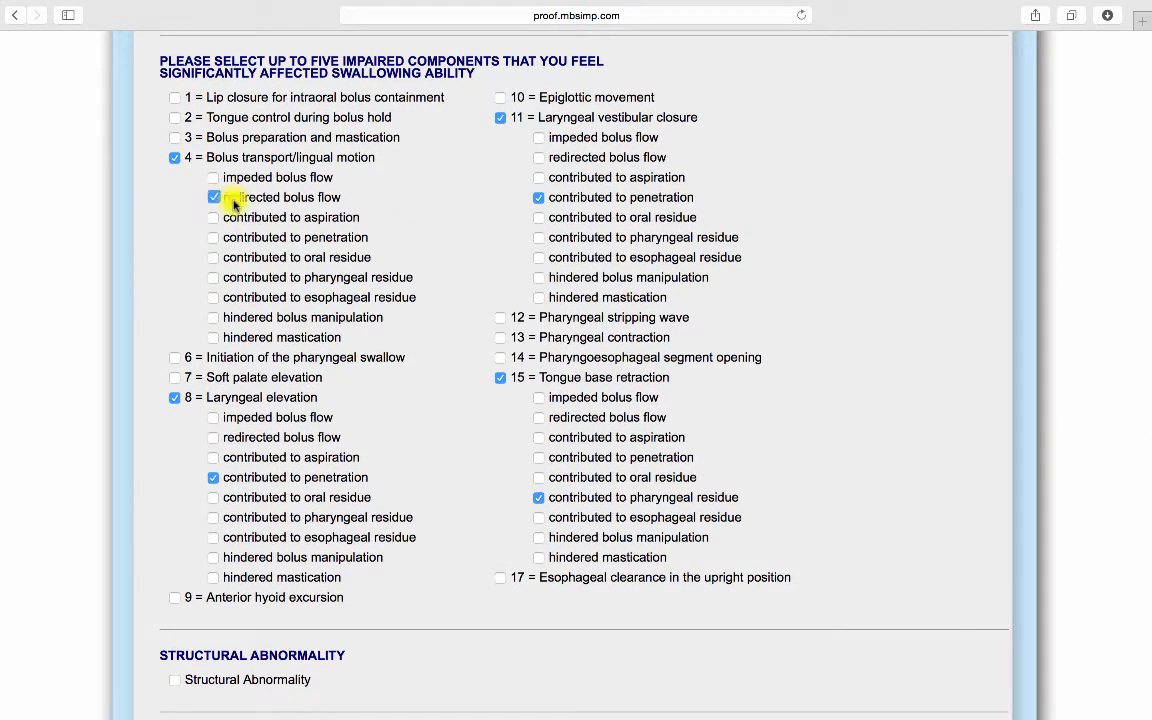
pyautogui.scroll(-3)
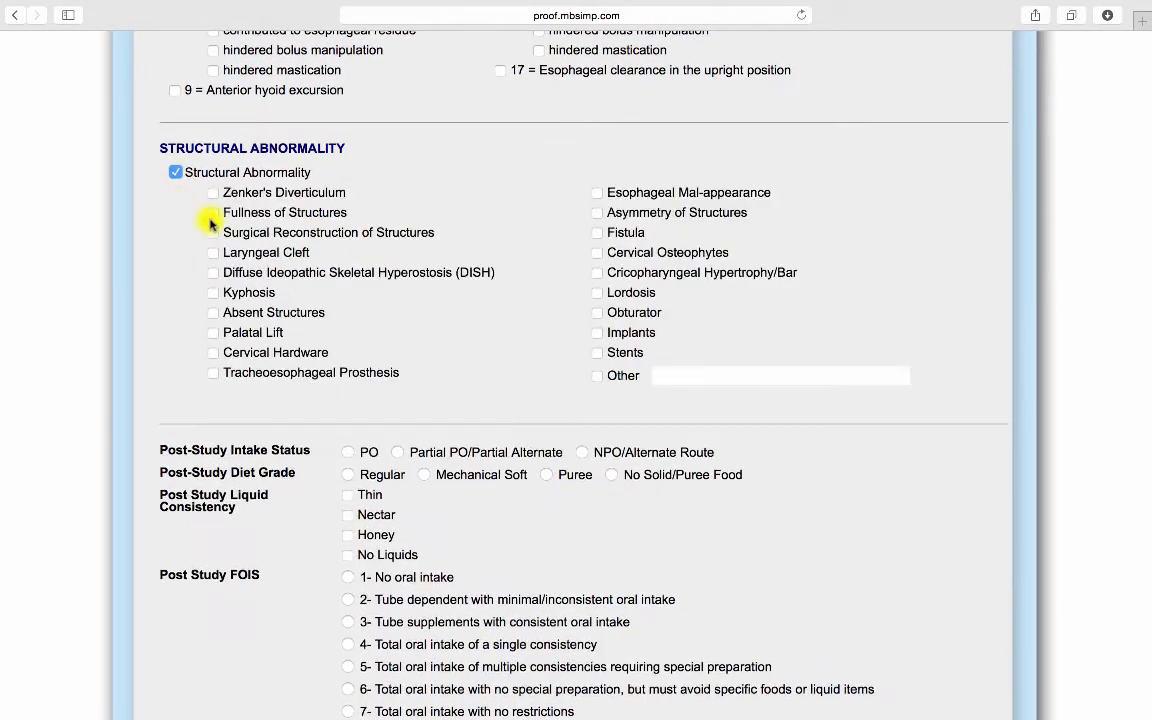
pyautogui.click(597, 232)
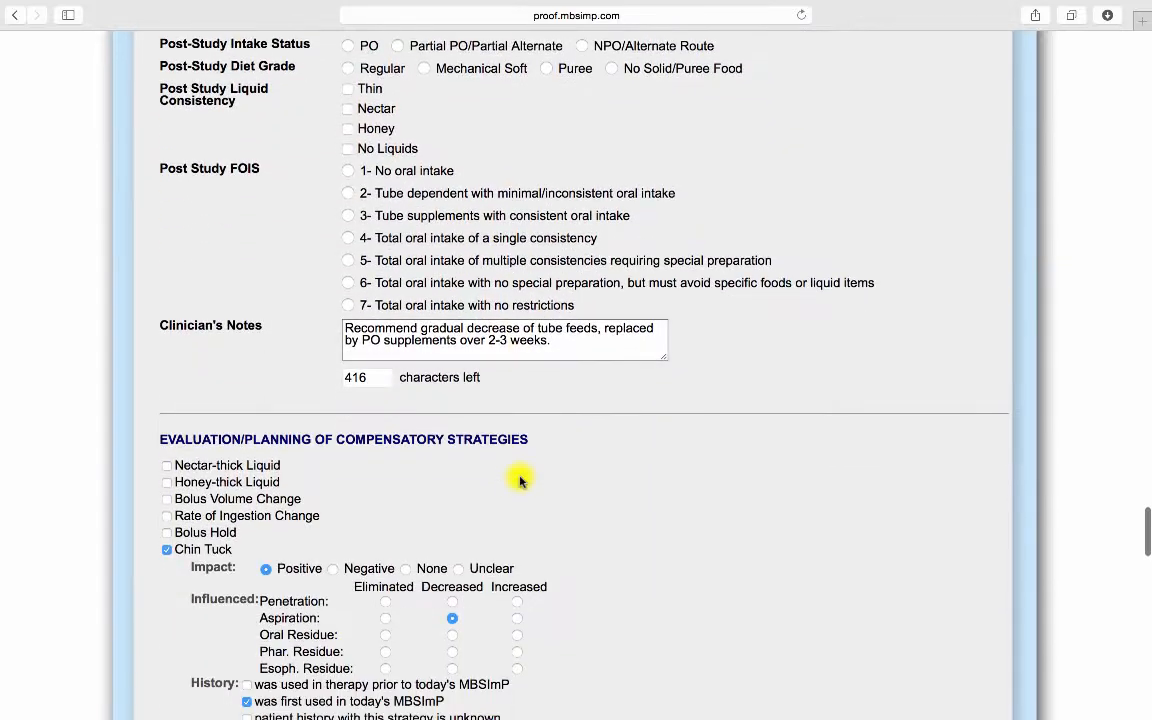
# Step: Set post-study intake to PO, Regular diet, and FOIS level 6
pyautogui.click(346, 45)
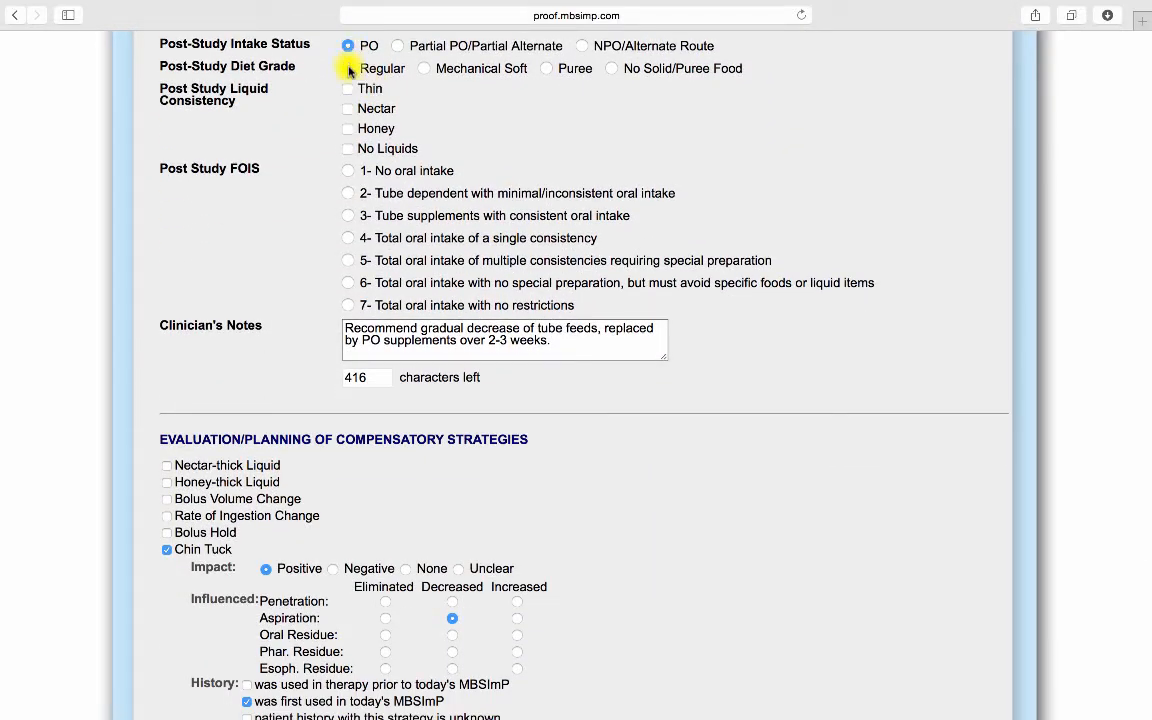
pyautogui.click(347, 89)
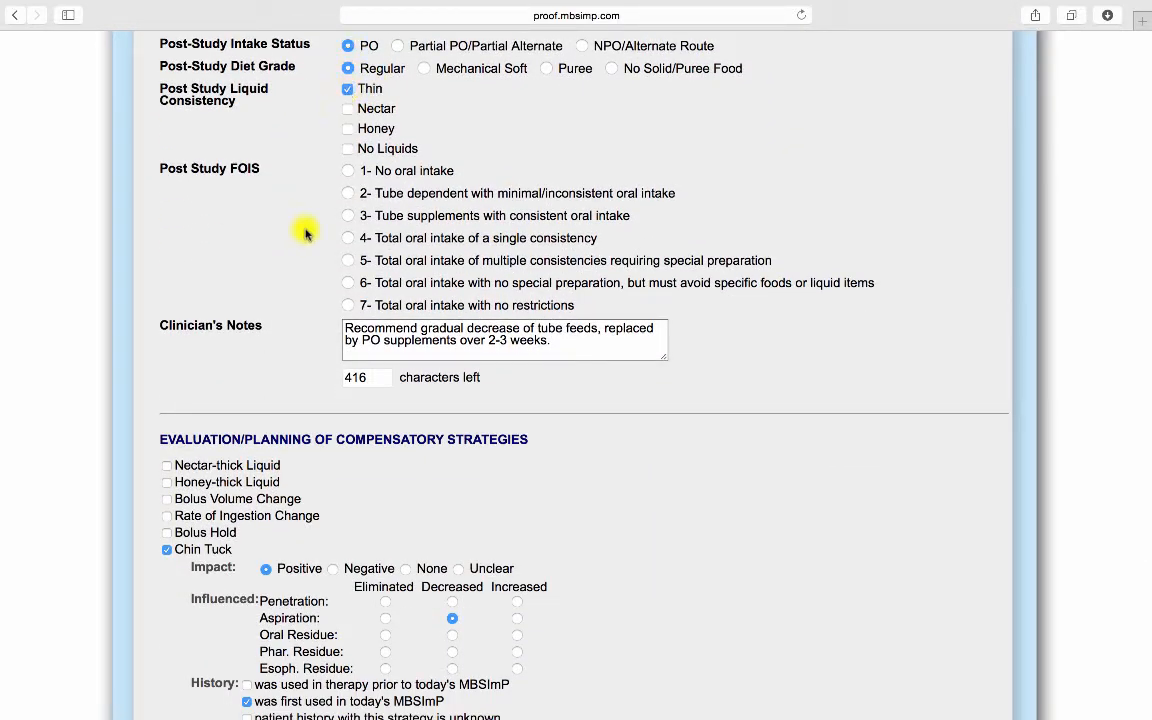
pyautogui.moveTo(349, 278)
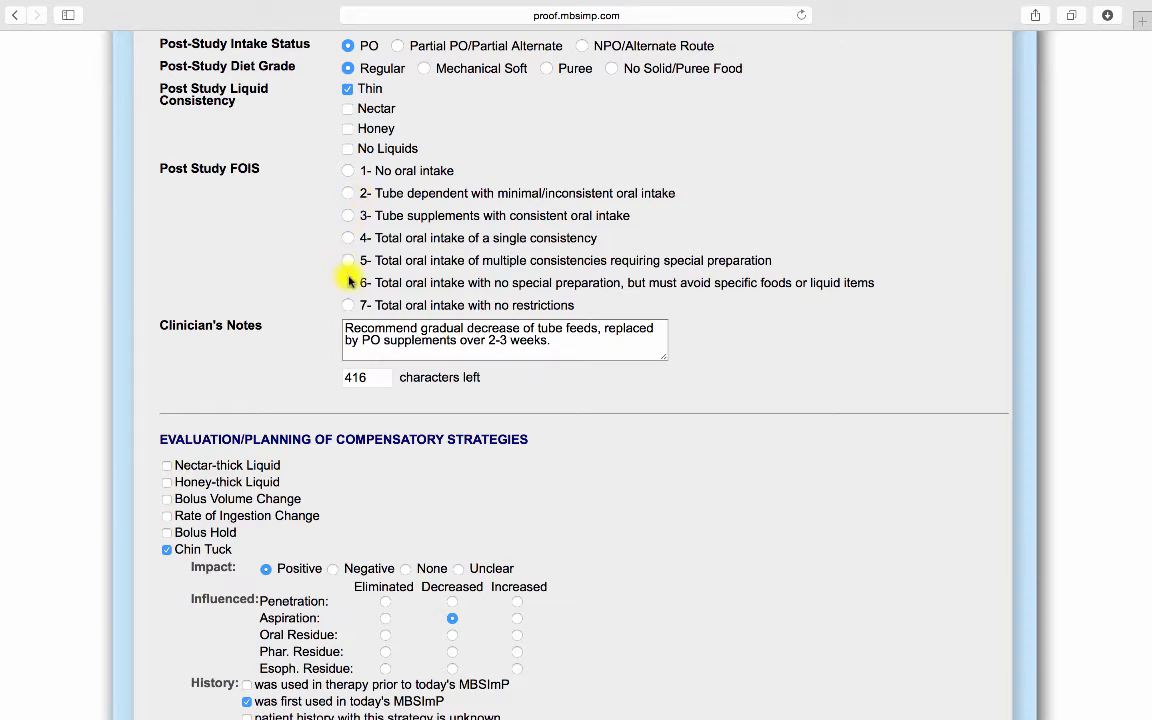
pyautogui.click(348, 282)
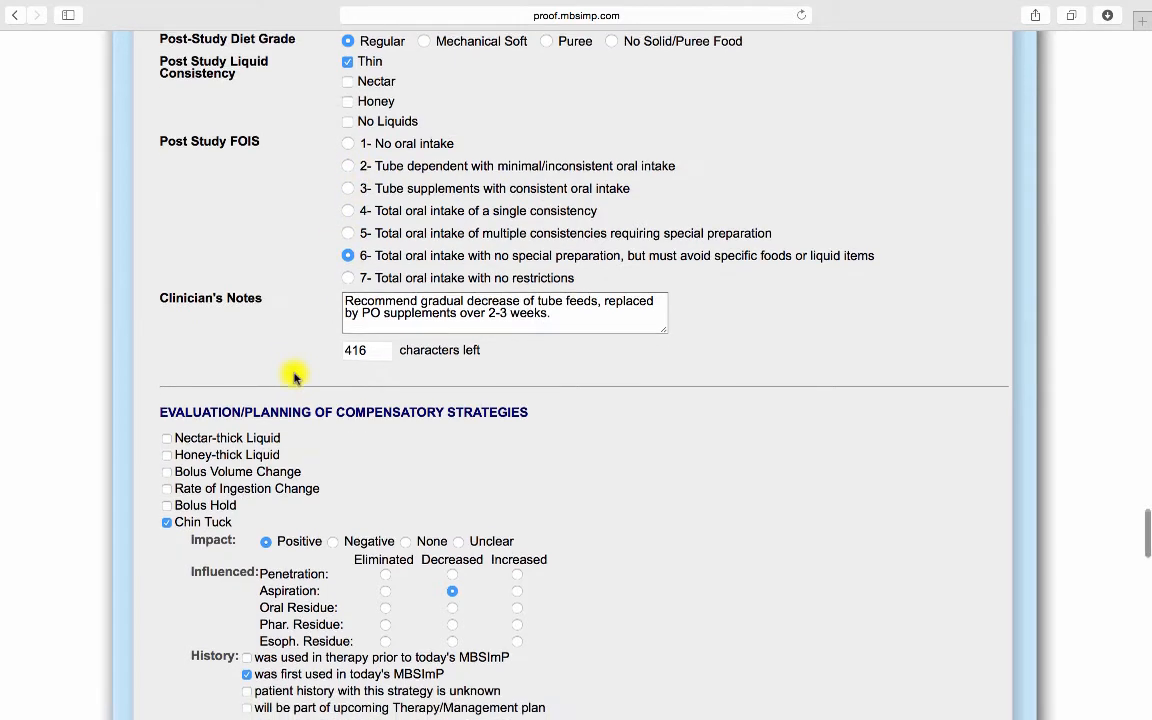
pyautogui.scroll(-3)
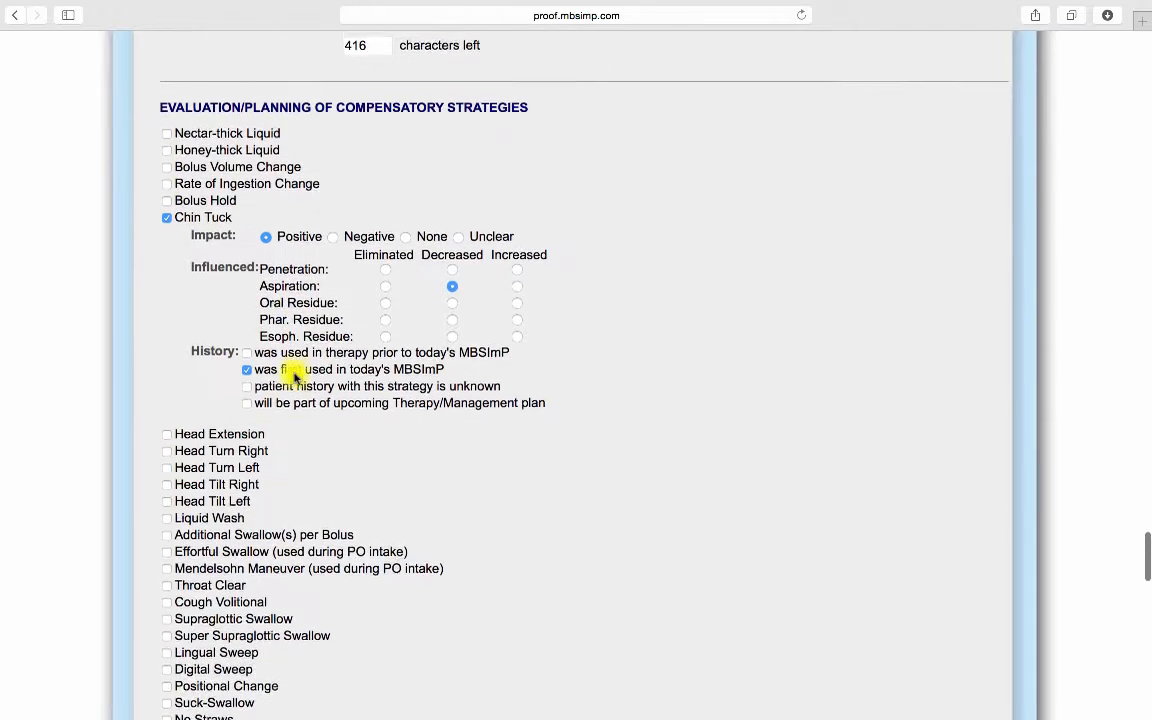
pyautogui.scroll(-3)
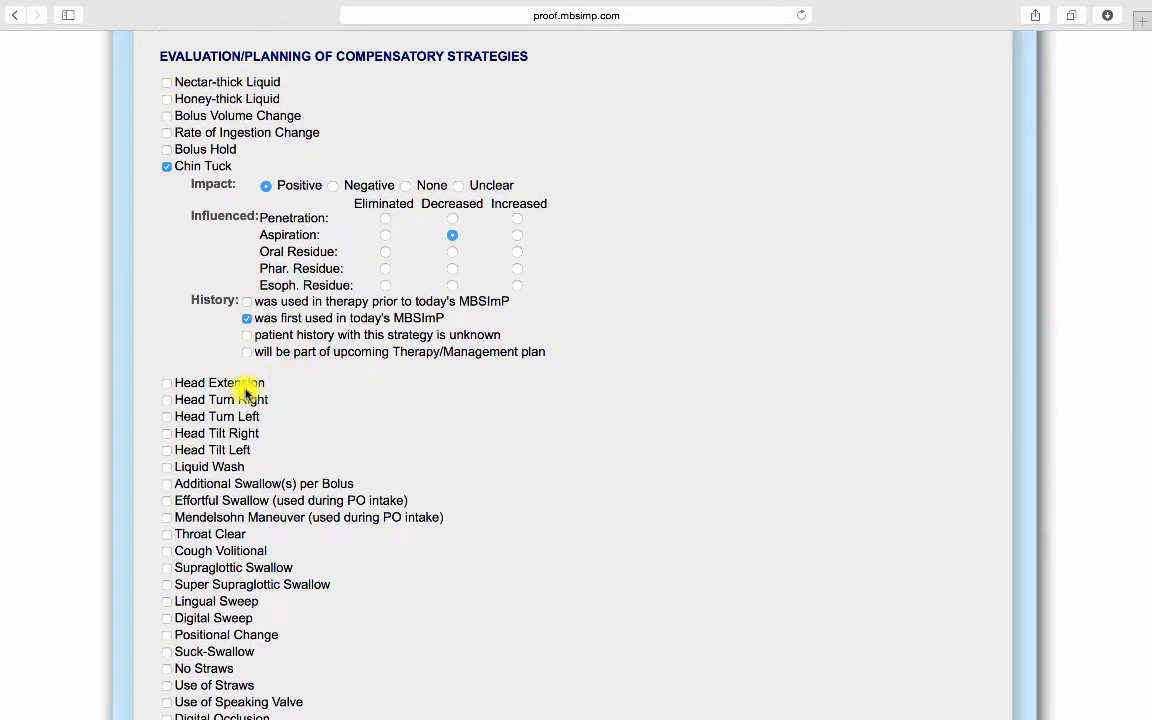
# Step: Add Head Turn Right as a Positive strategy that eliminates penetration
pyautogui.click(166, 400)
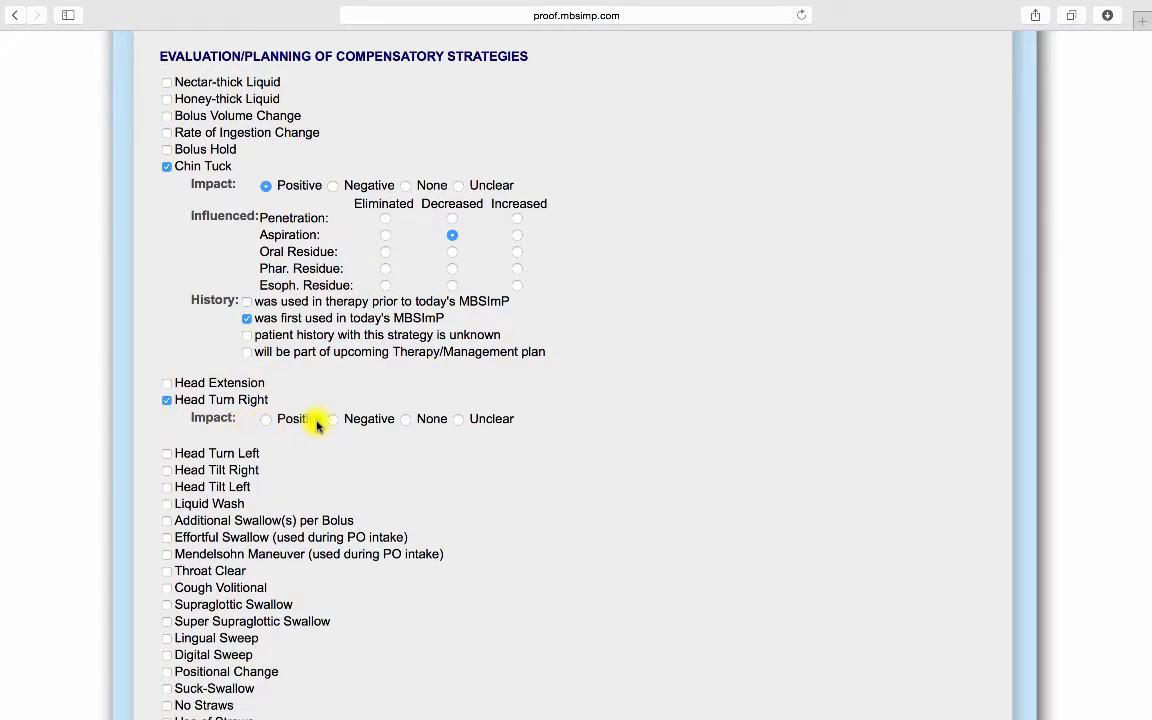
pyautogui.click(266, 418)
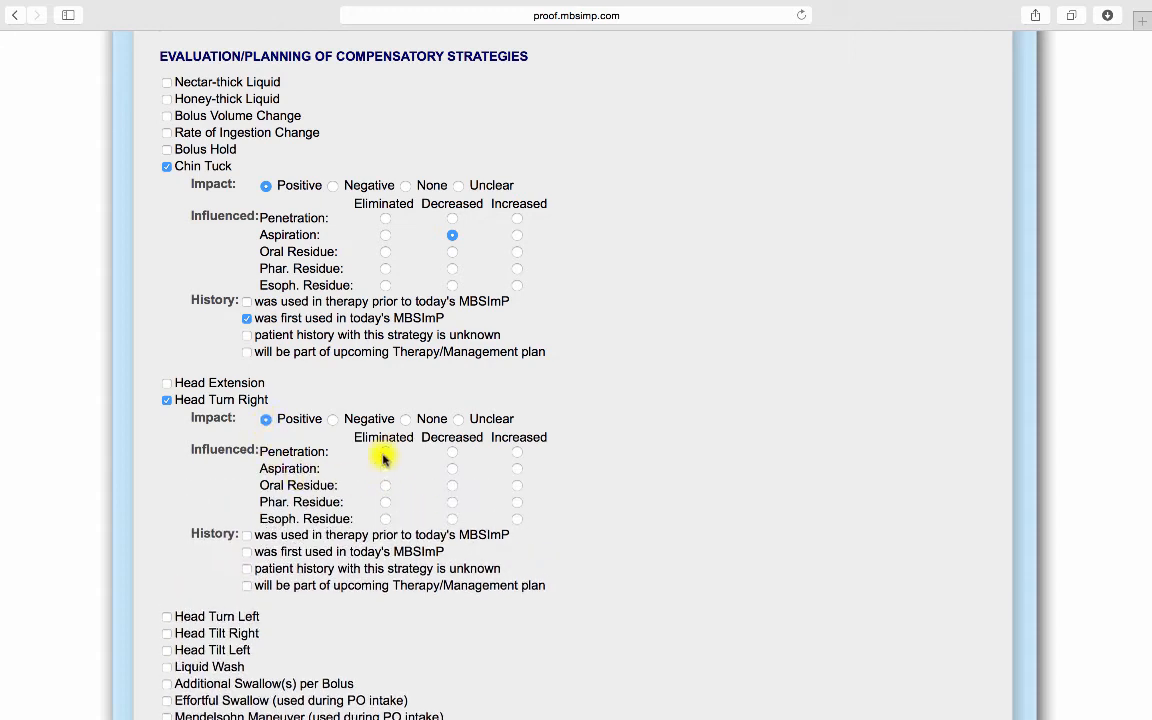
pyautogui.click(385, 452)
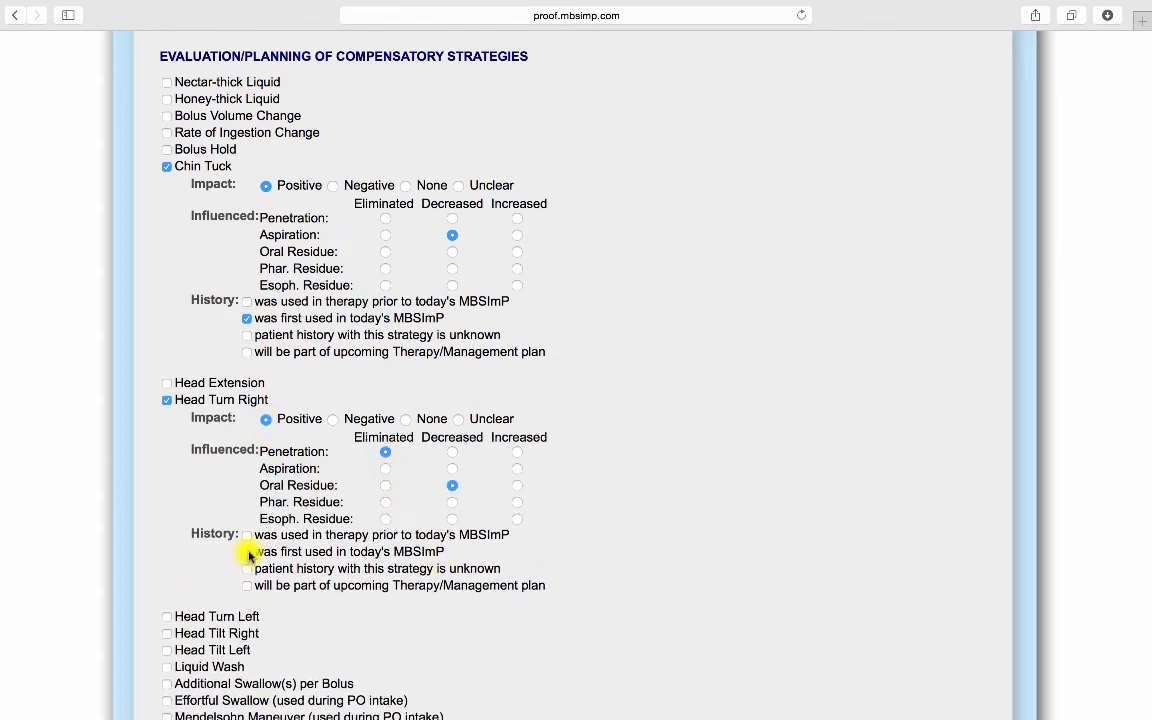
pyautogui.scroll(-3)
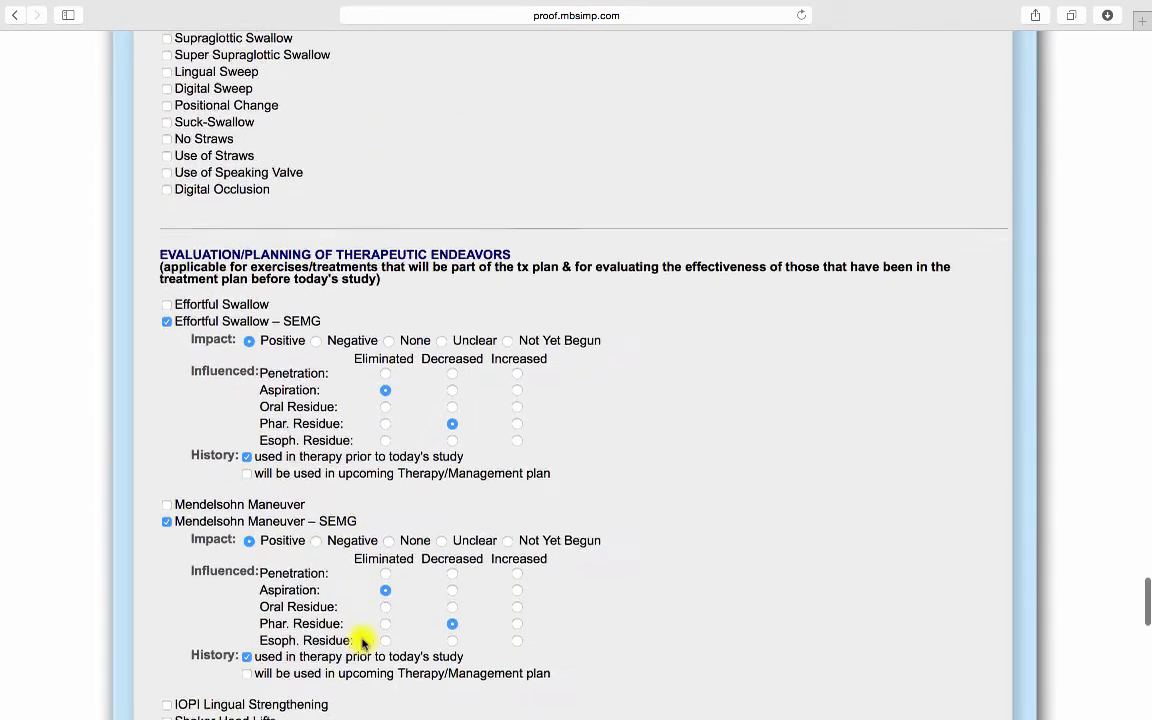
pyautogui.scroll(-3)
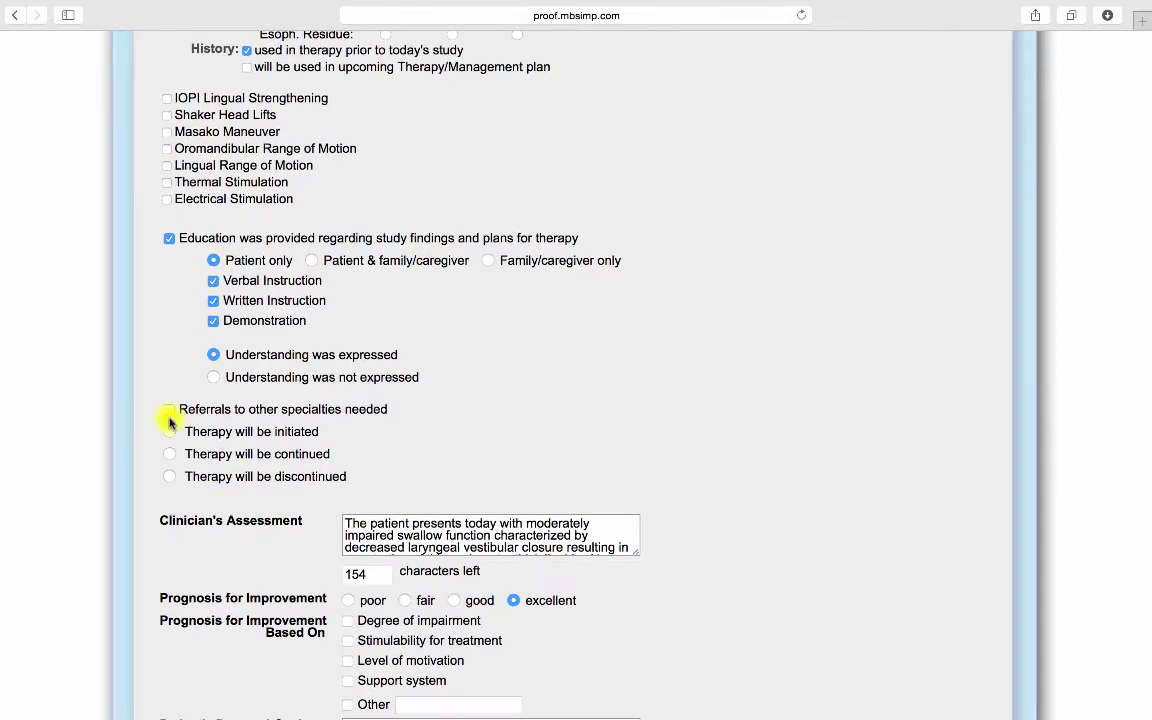
# Step: Check Referrals, set therapy frequency to once weekly, and base prognosis on stimulability
pyautogui.click(168, 409)
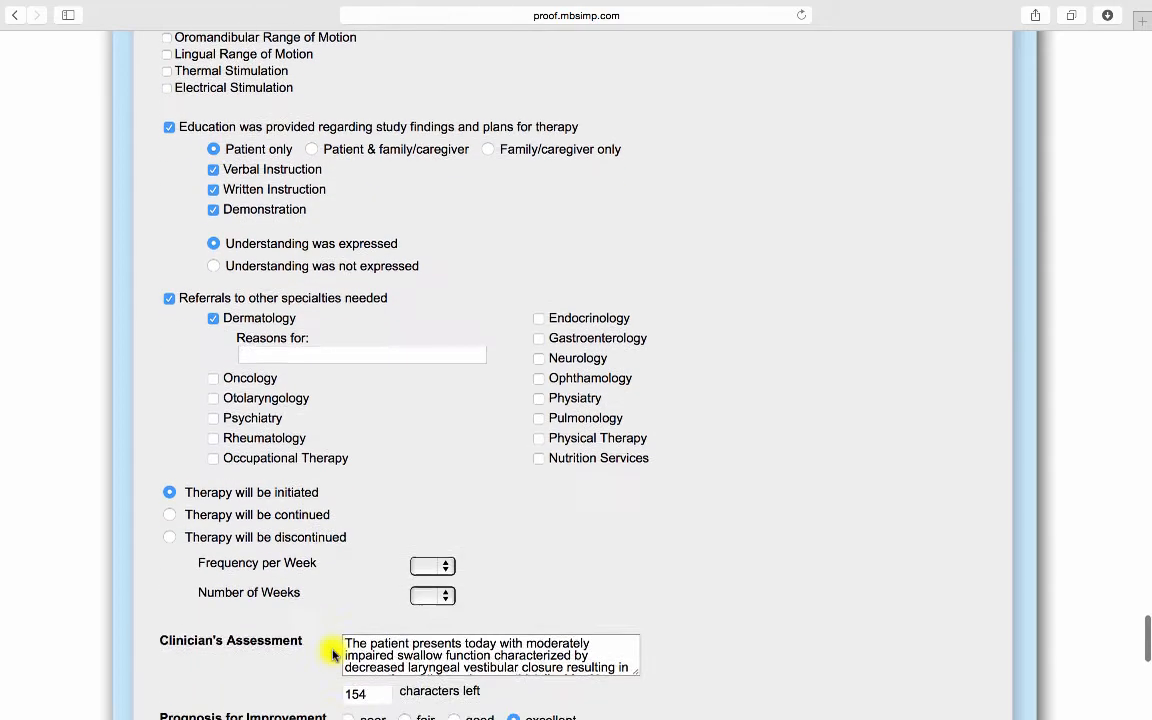
pyautogui.click(432, 566)
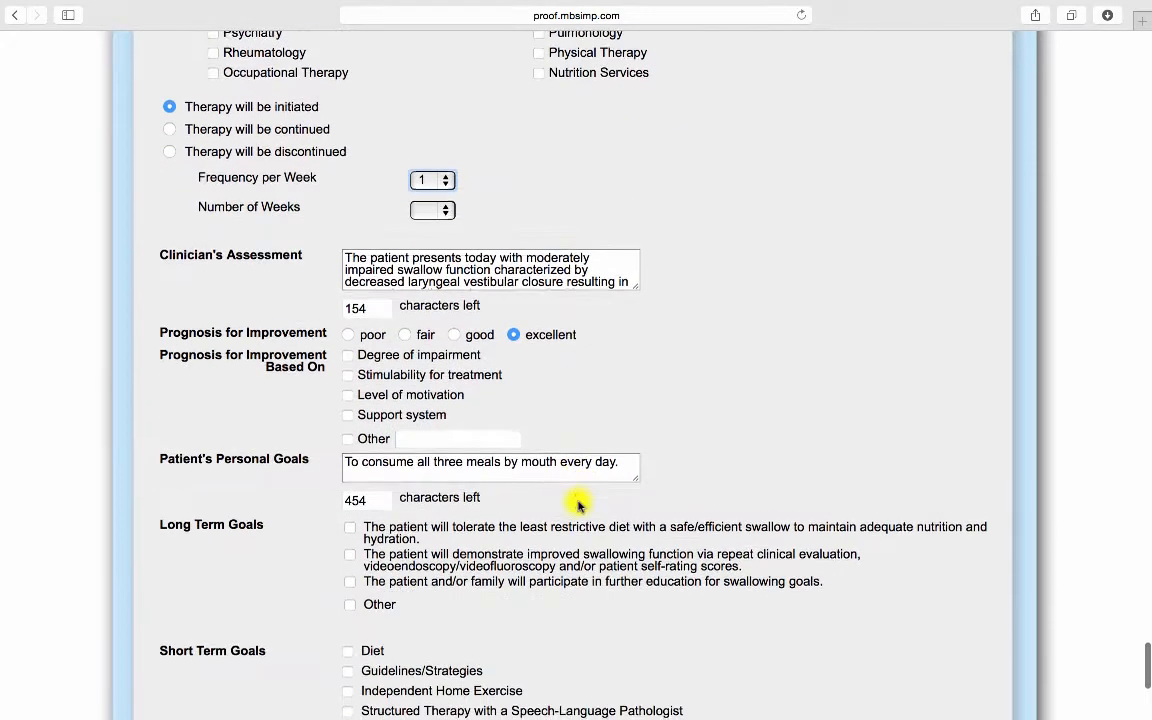
pyautogui.scroll(-3)
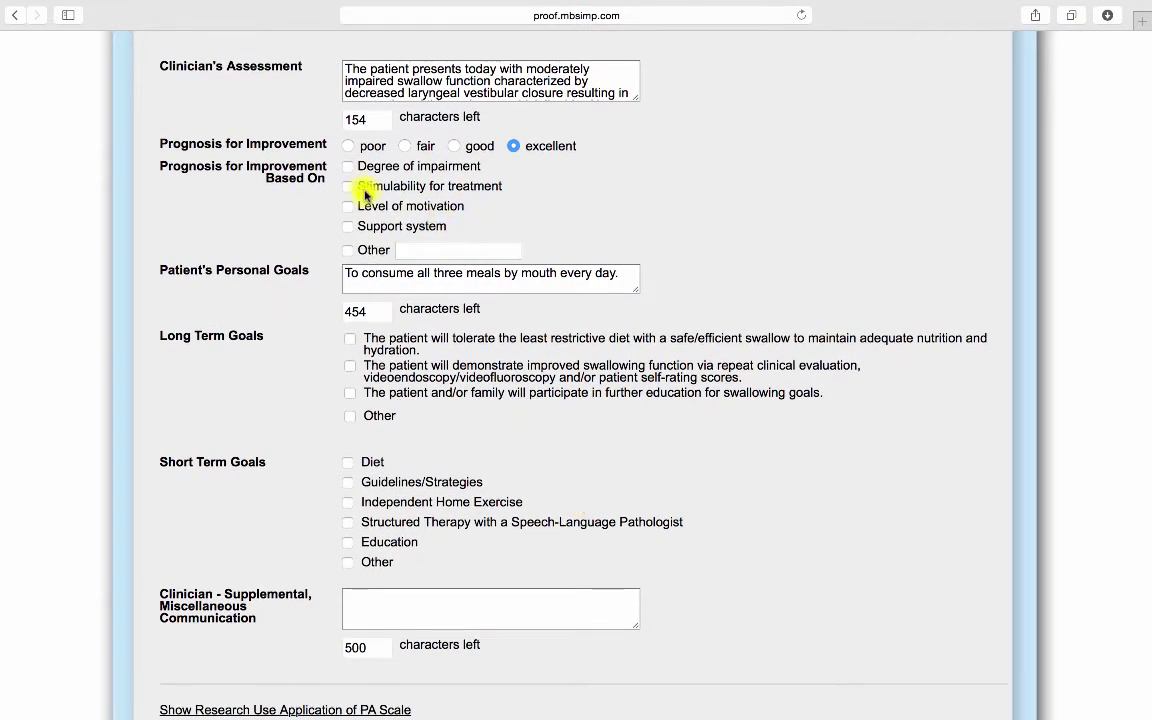
pyautogui.click(349, 186)
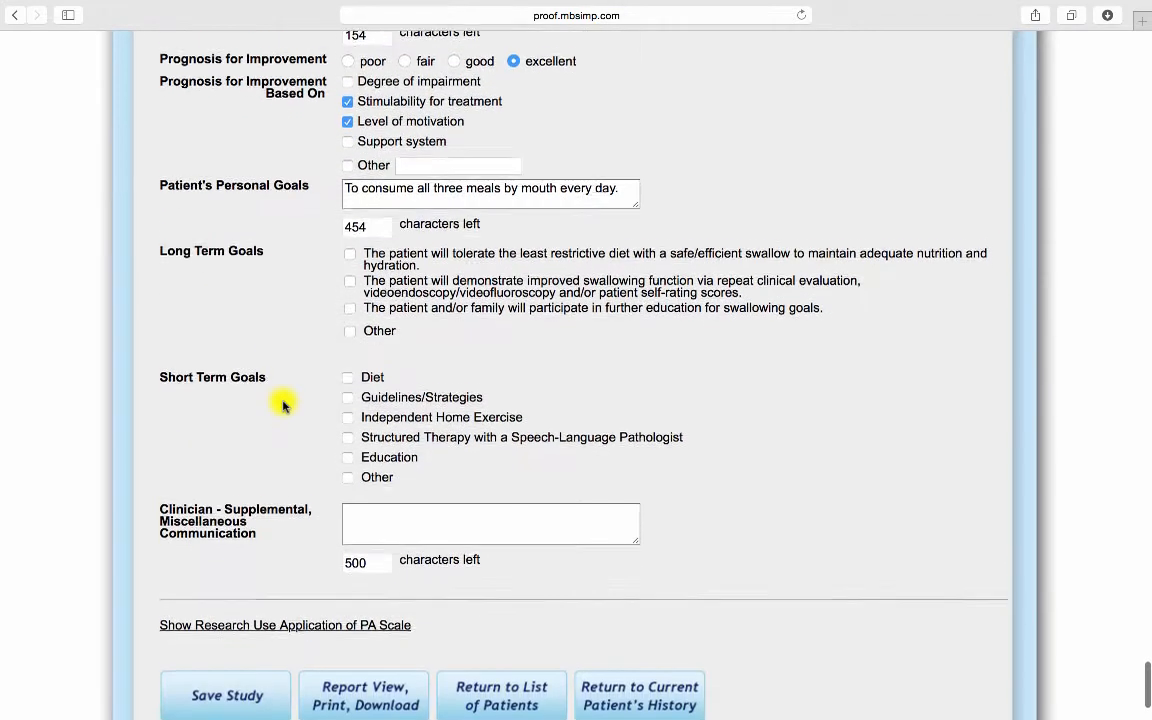
# Step: Add an 80% Diet goal, Yes to PO trials, Education, and Home Exercise at 80%
pyautogui.scroll(-3)
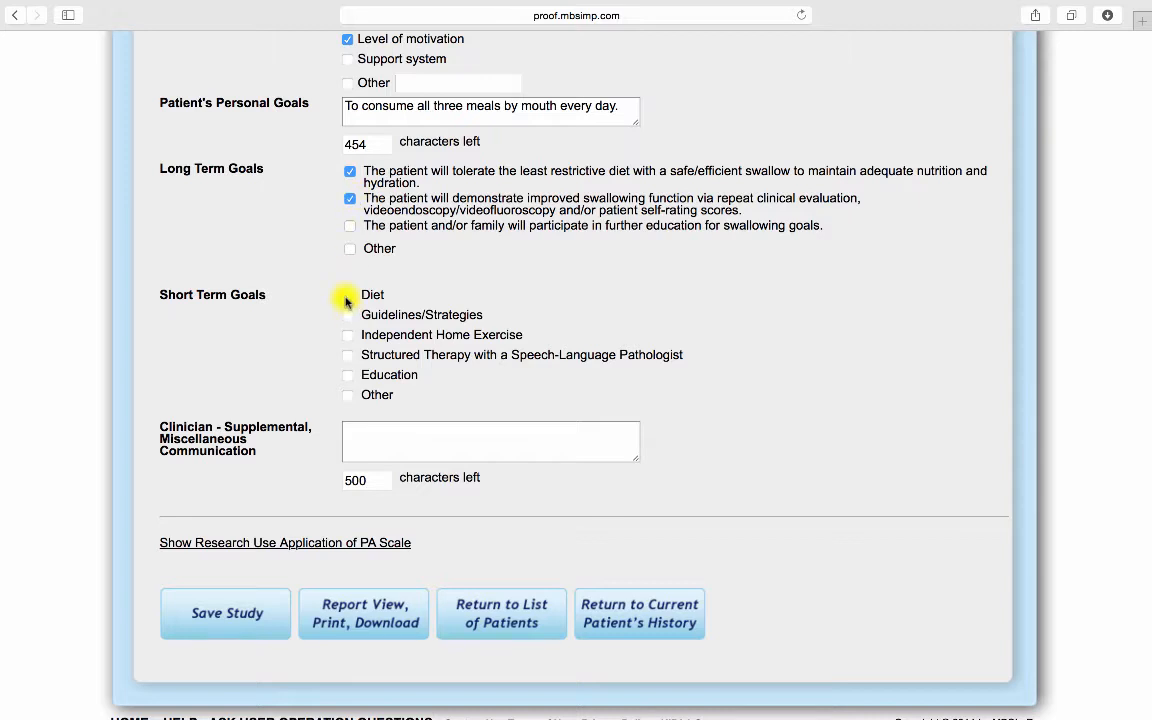
pyautogui.click(348, 294)
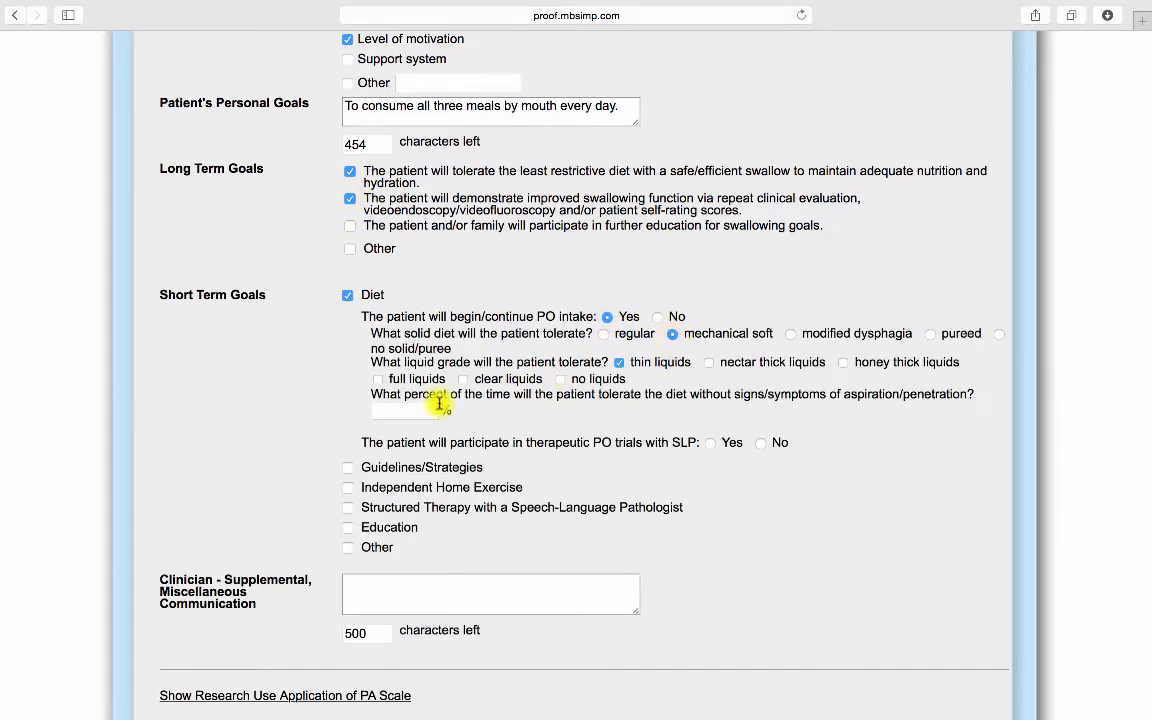
pyautogui.write('80')
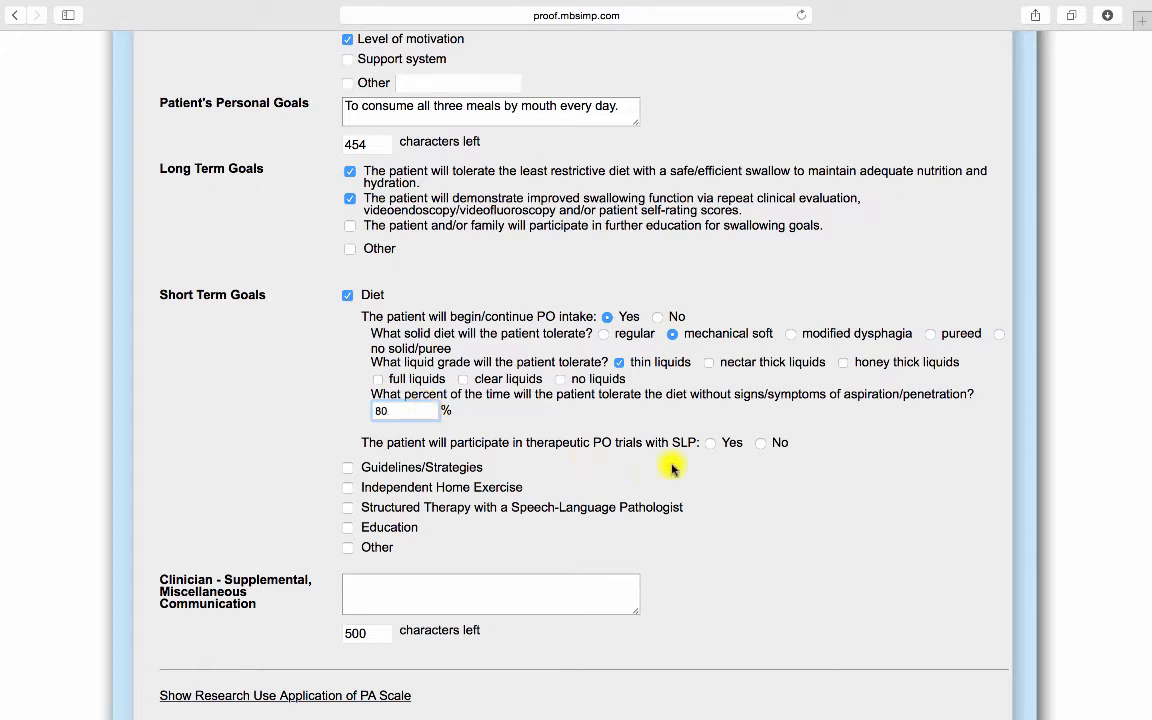
pyautogui.click(709, 443)
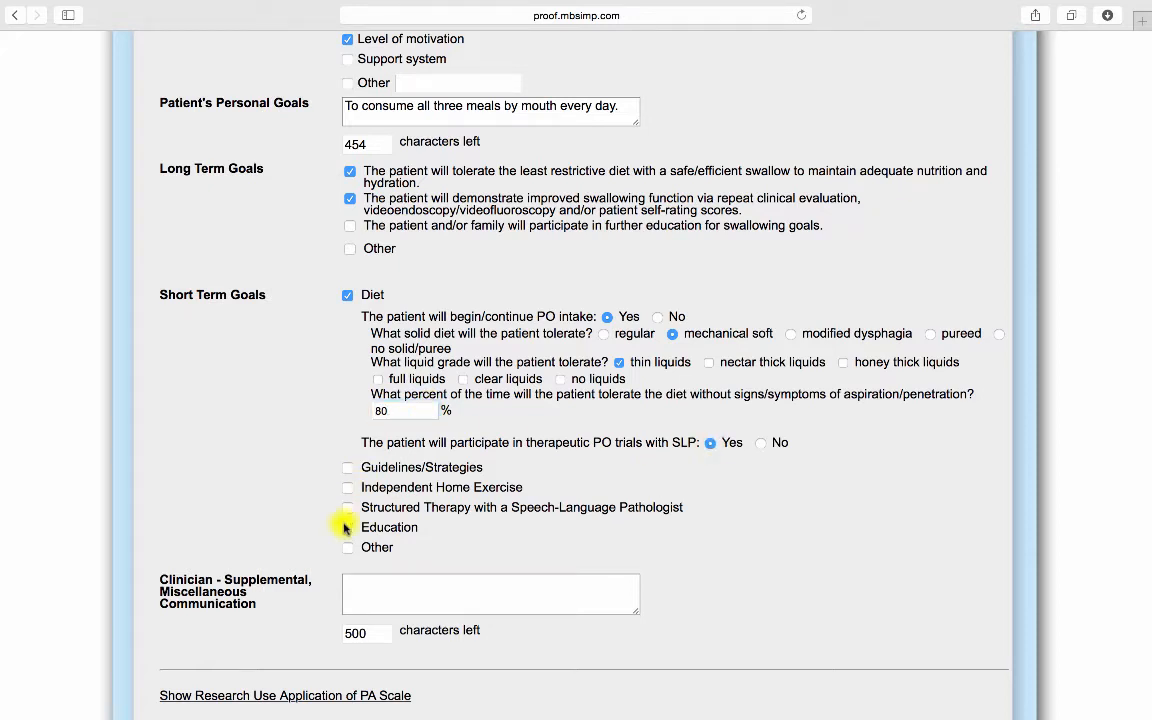
pyautogui.click(347, 527)
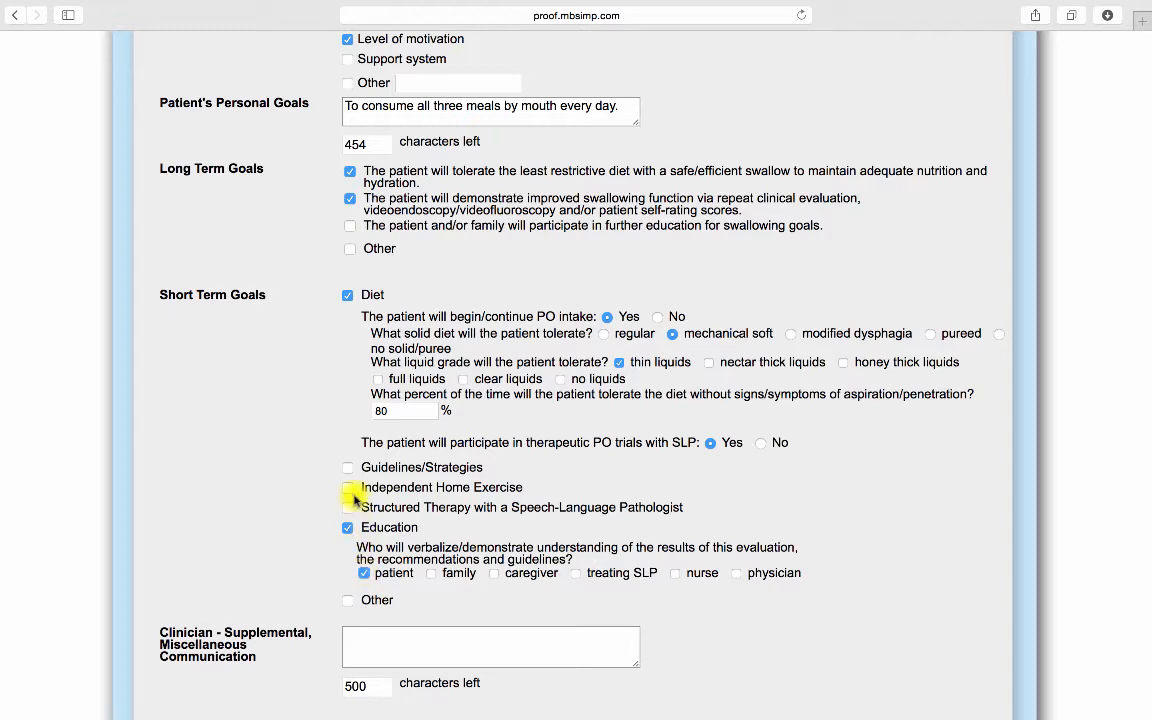
pyautogui.click(348, 487)
pyautogui.write('5')
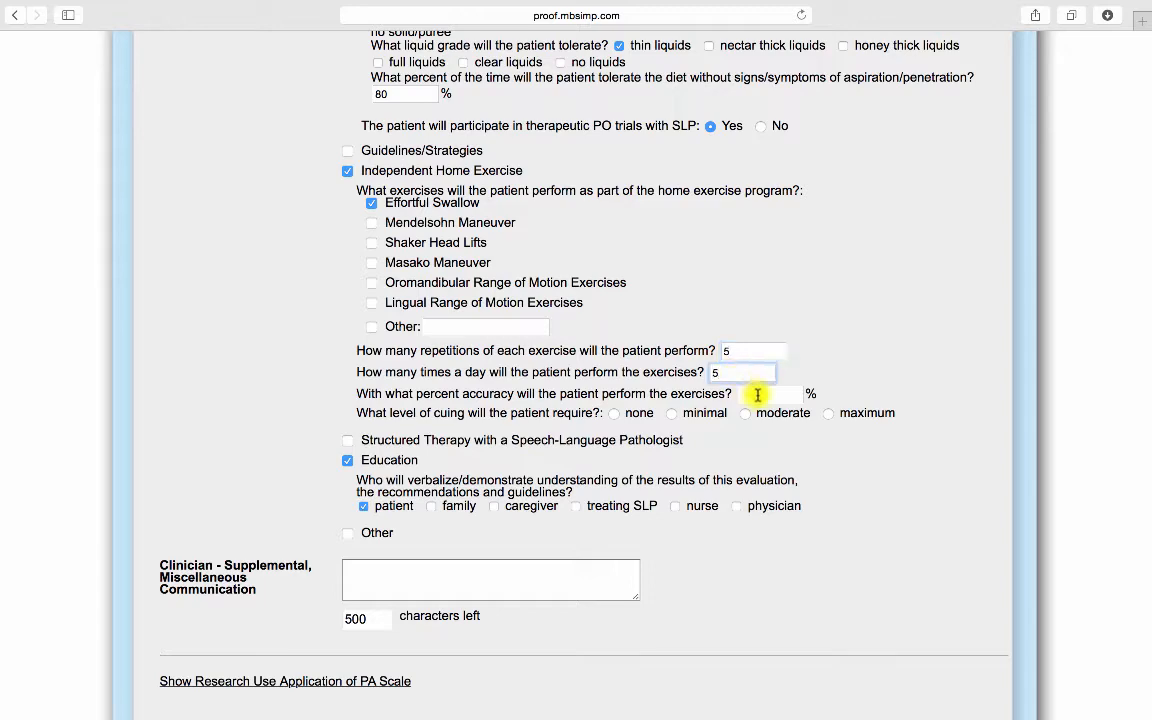
pyautogui.write('80')
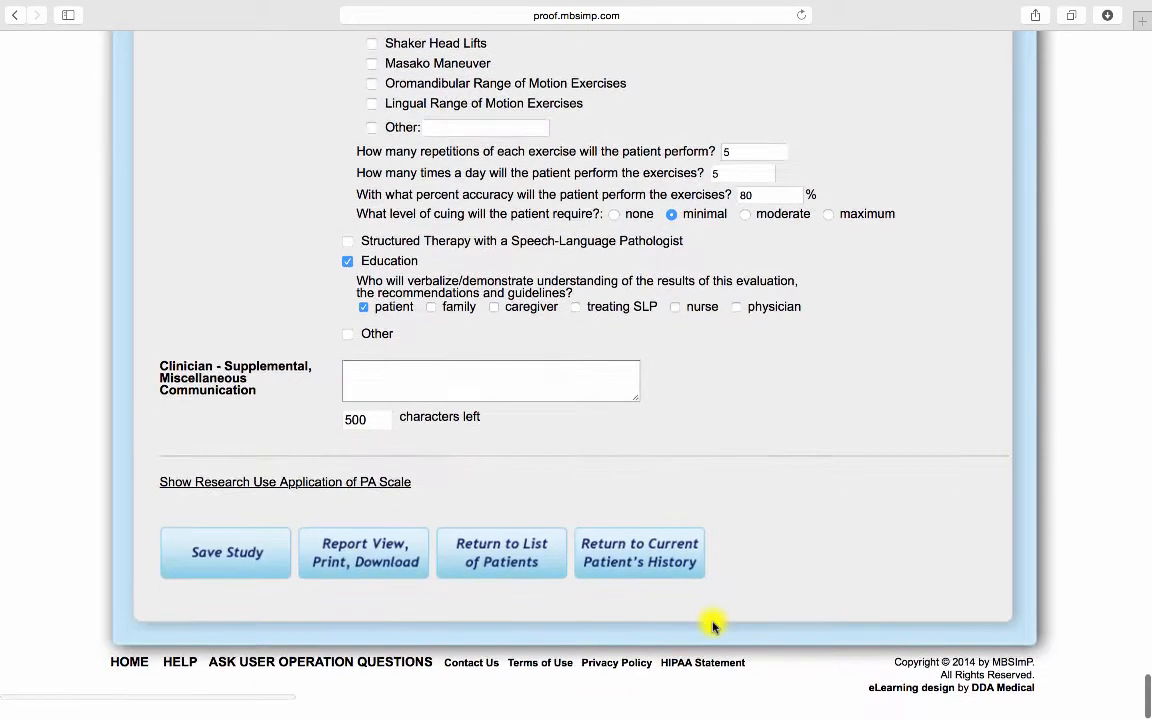
pyautogui.click(364, 552)
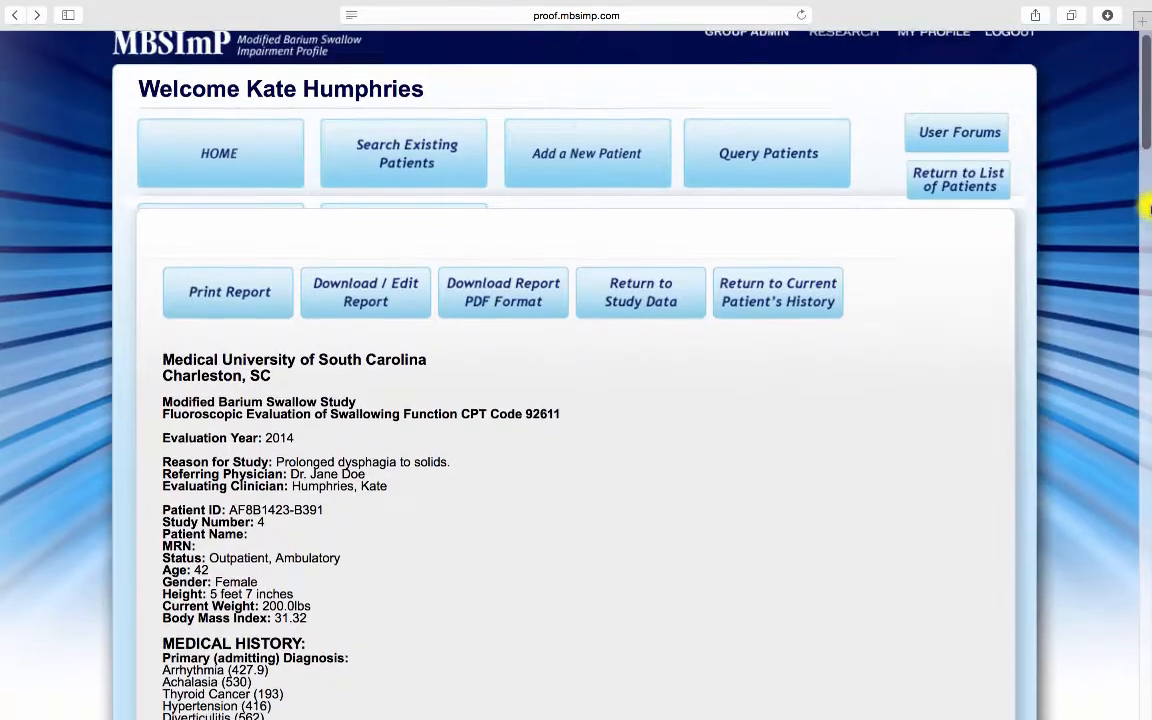
pyautogui.scroll(-3)
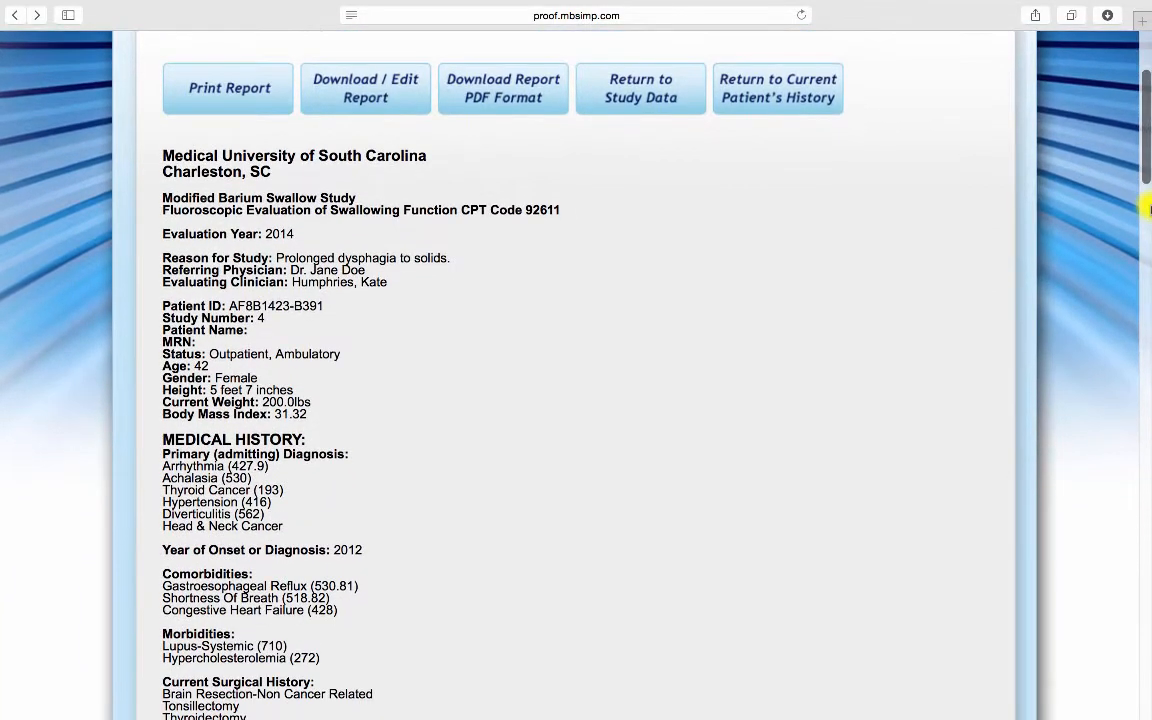
pyautogui.scroll(-3)
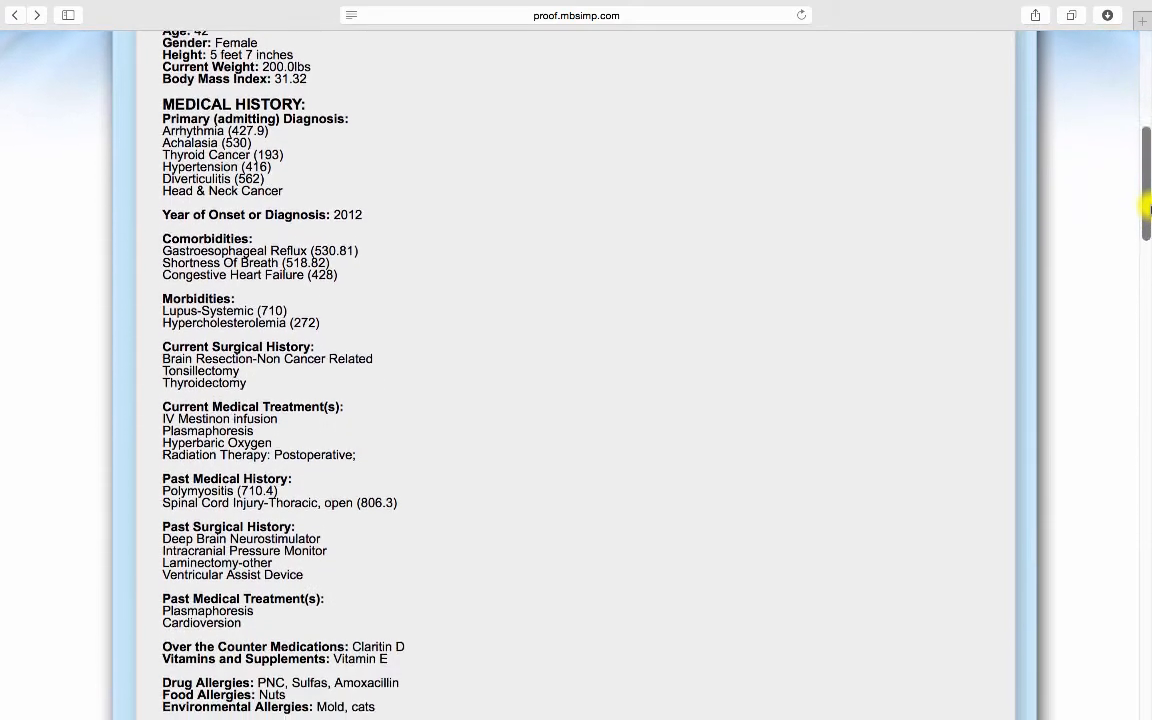
pyautogui.scroll(-3)
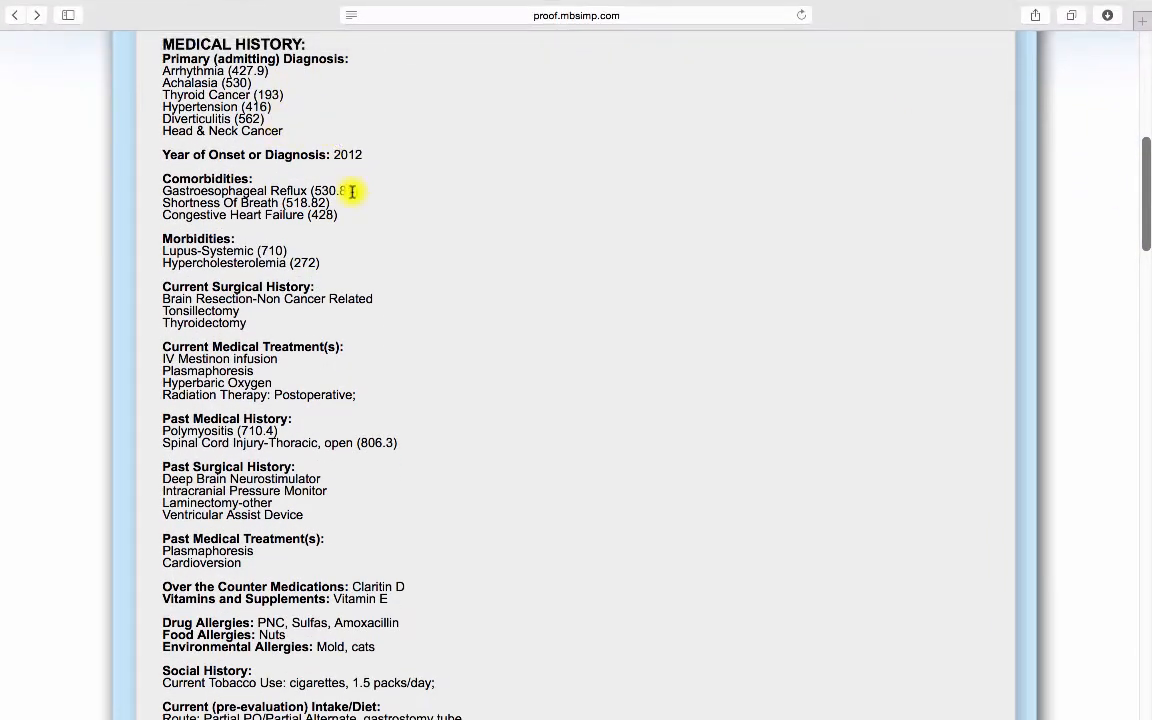
pyautogui.scroll(-3)
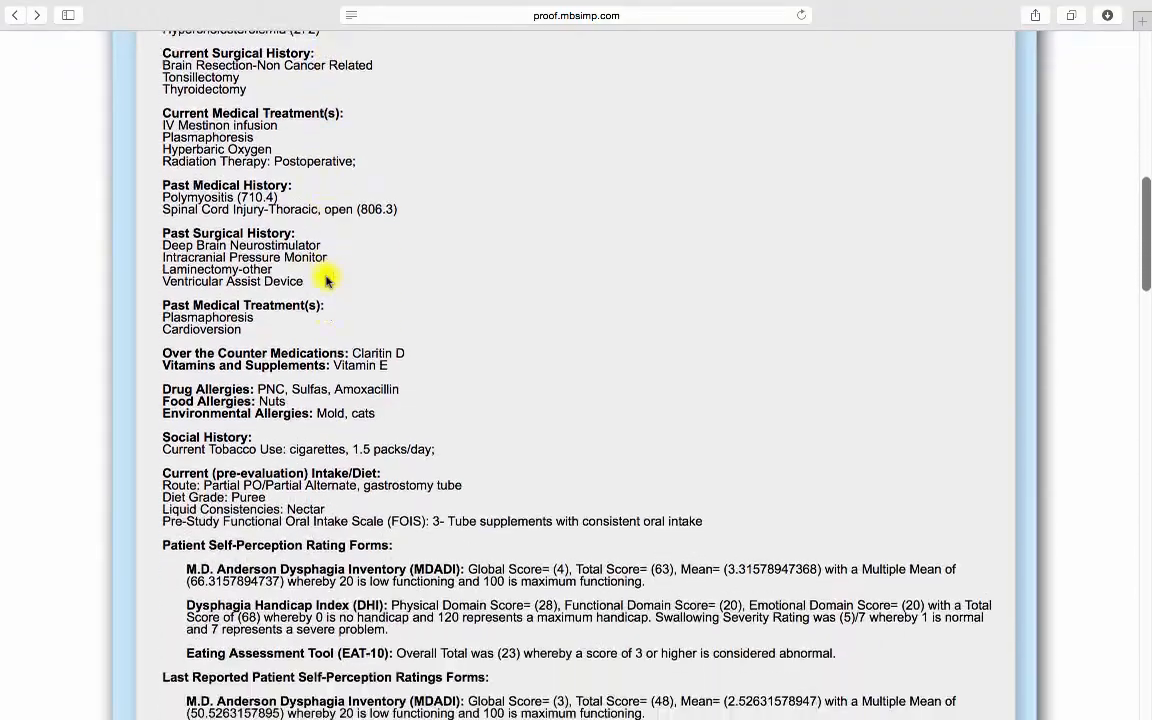
pyautogui.scroll(-3)
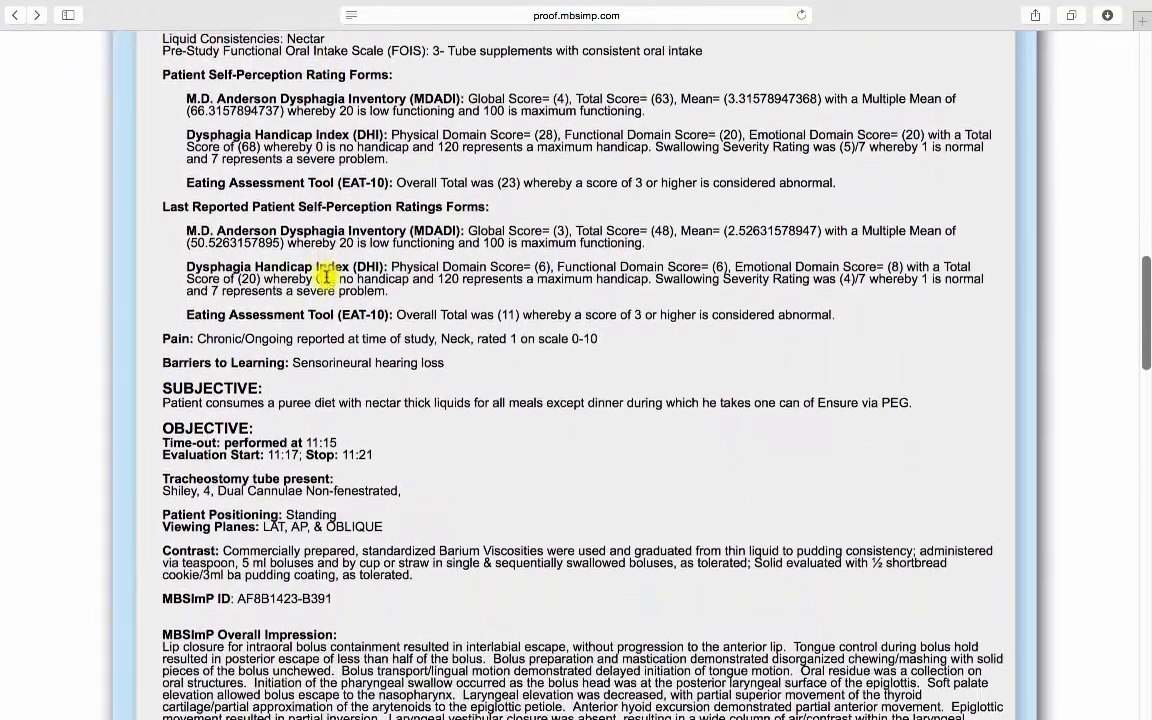
pyautogui.scroll(-3)
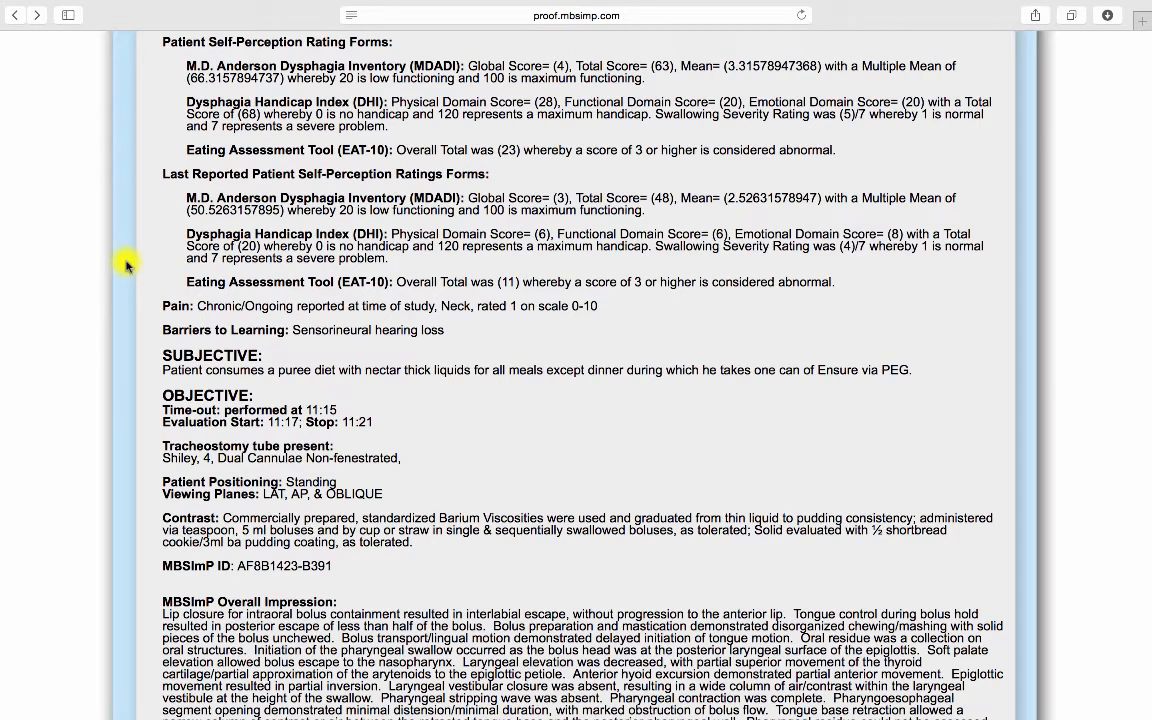
pyautogui.moveTo(395, 173)
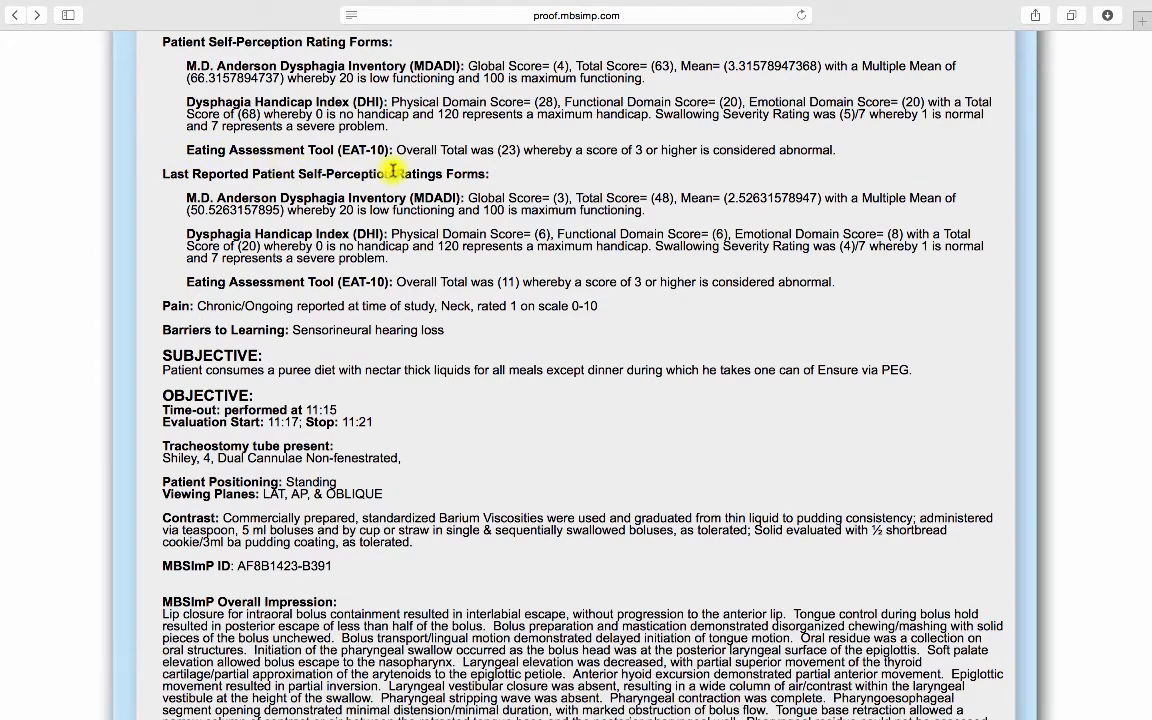
pyautogui.moveTo(526, 175)
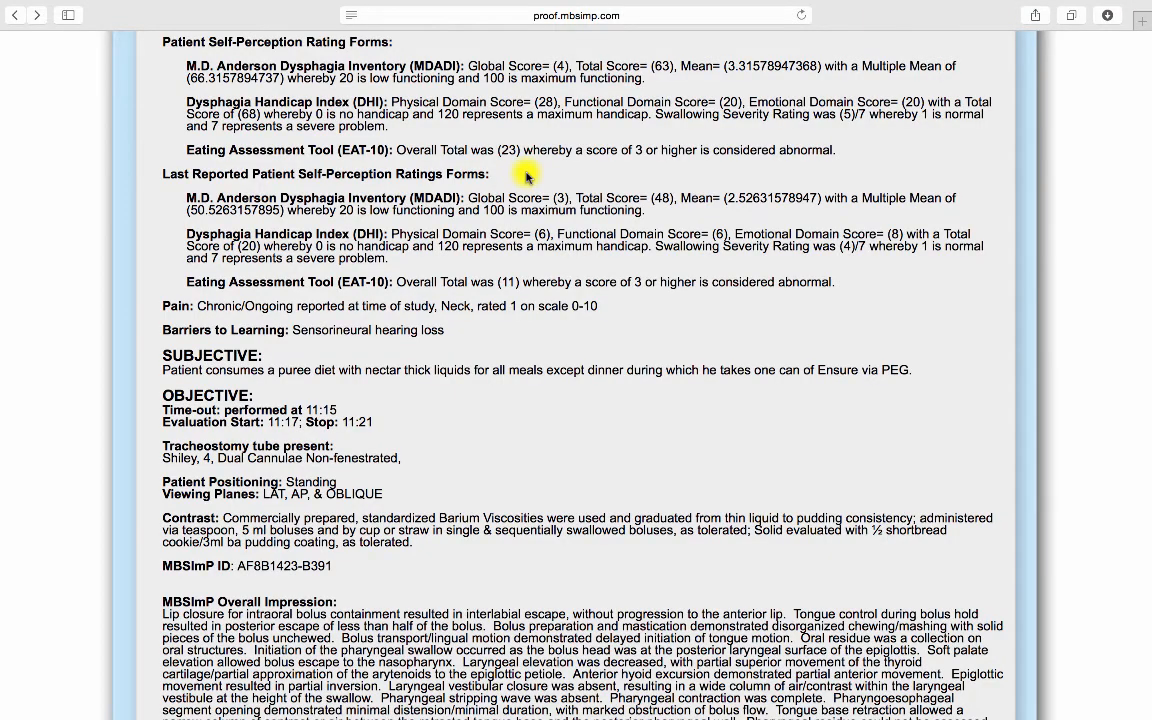
pyautogui.scroll(-3)
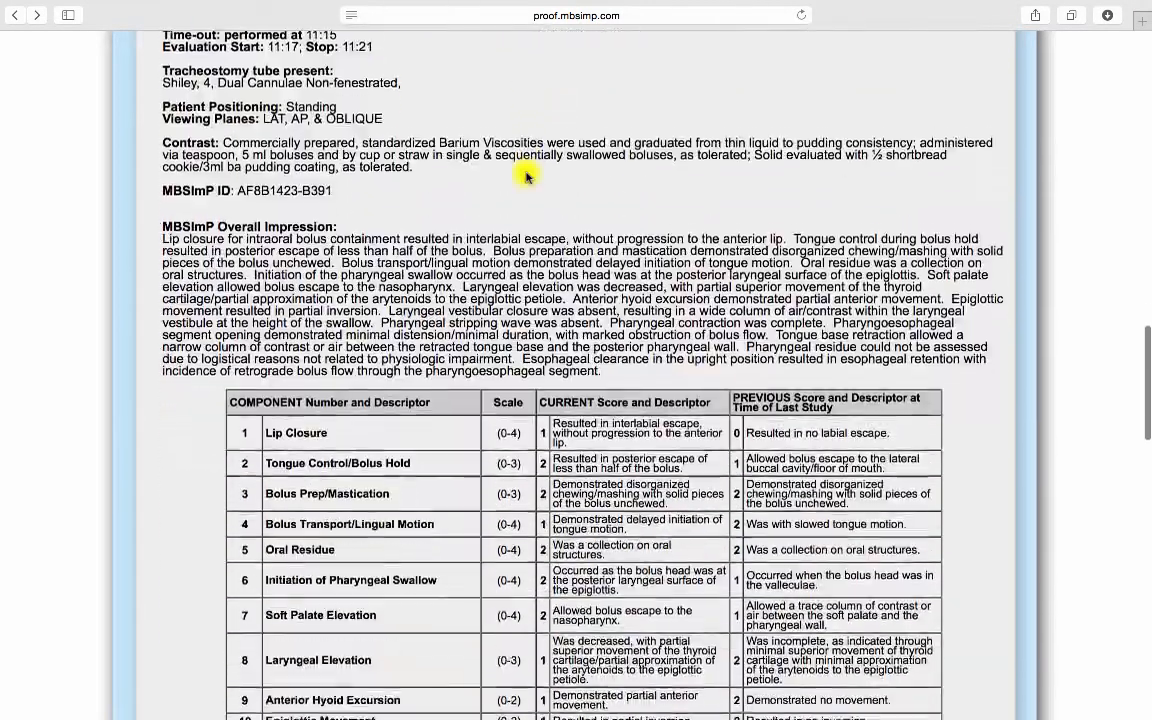
pyautogui.scroll(-3)
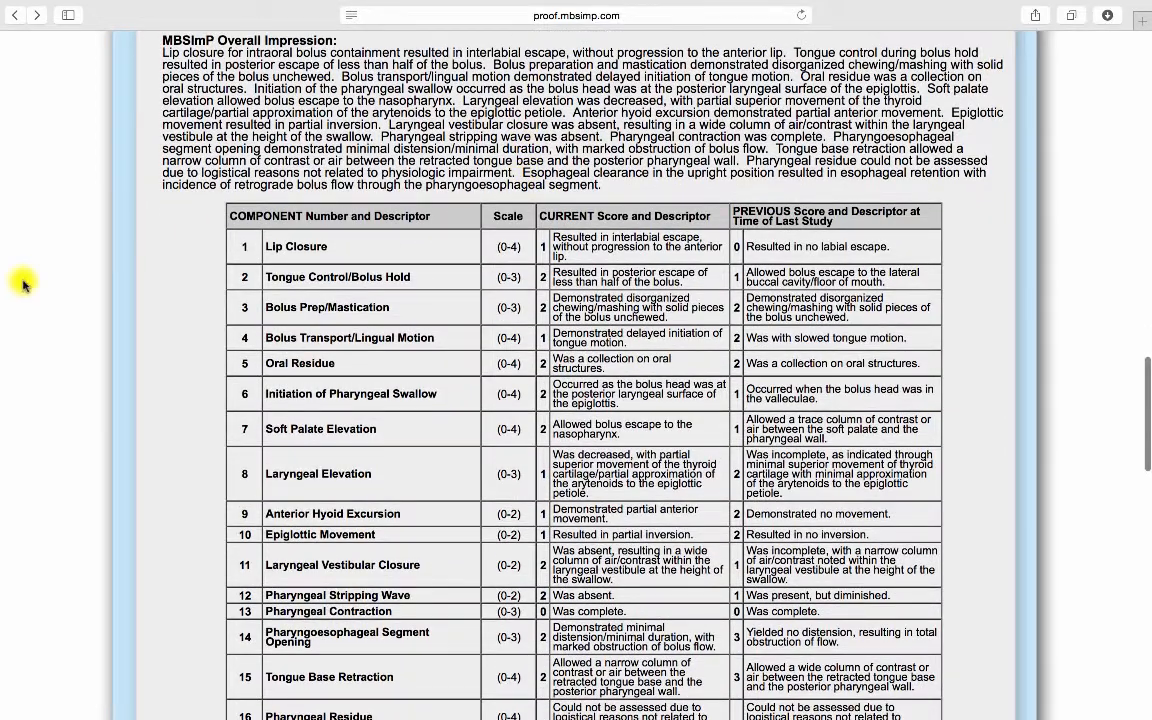
pyautogui.moveTo(5, 315)
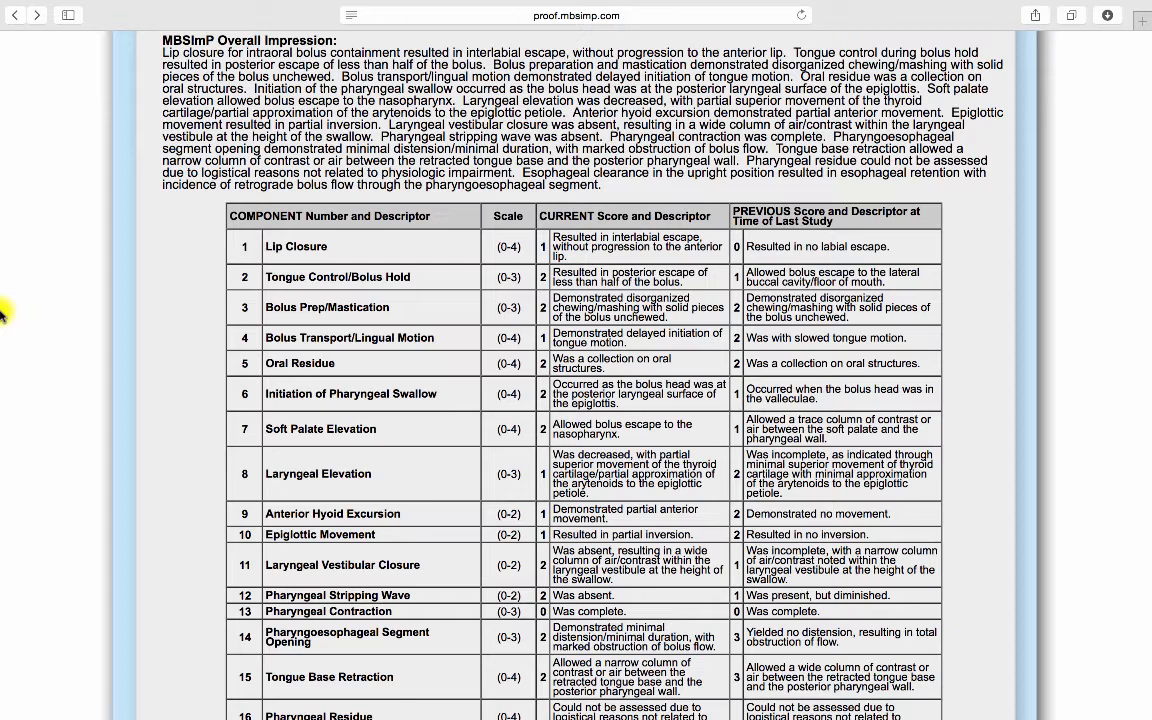
pyautogui.moveTo(388, 247)
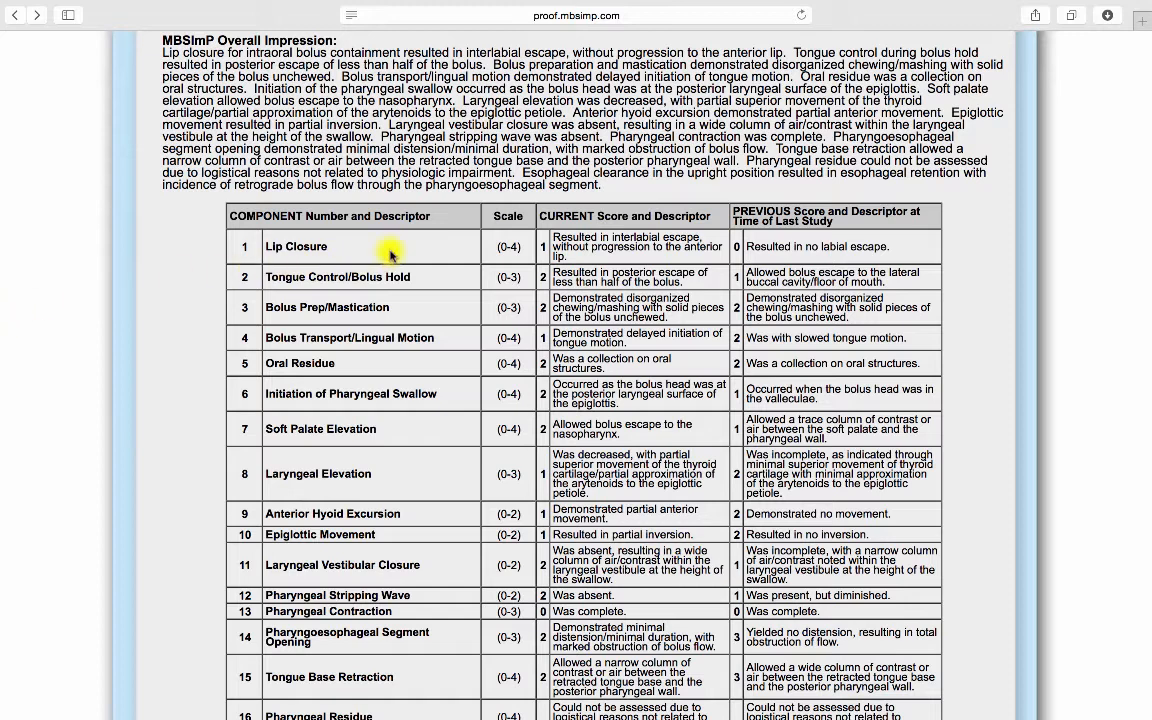
pyautogui.moveTo(629, 404)
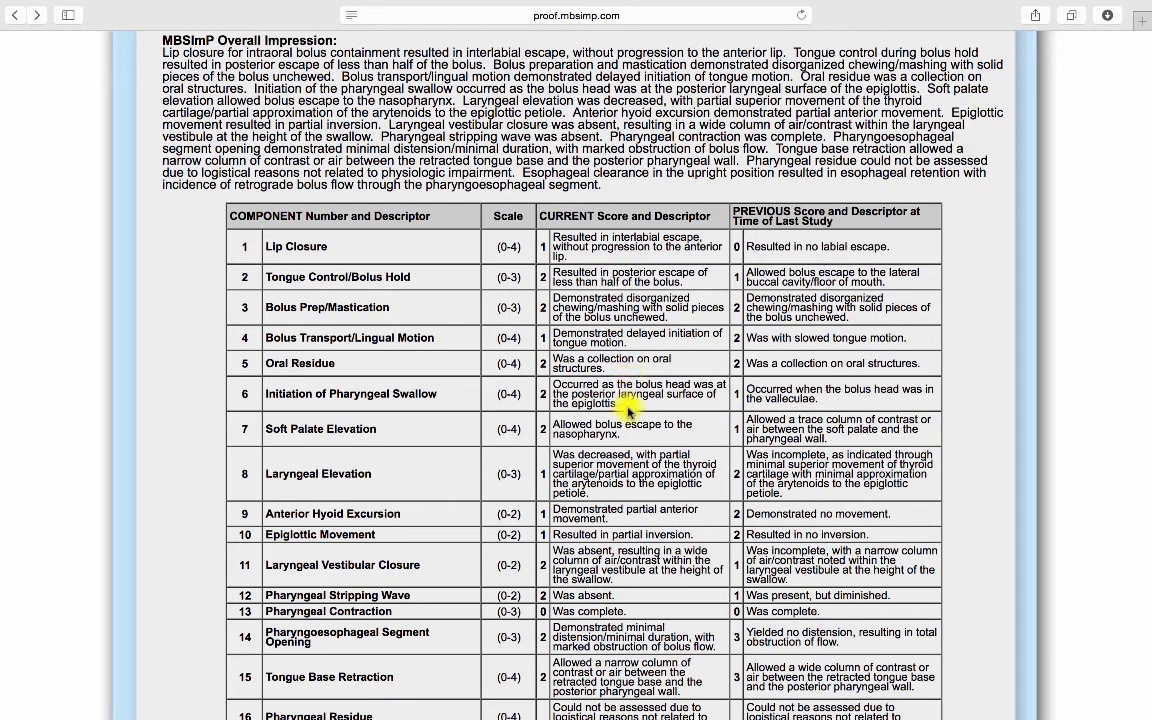
pyautogui.moveTo(1145, 338)
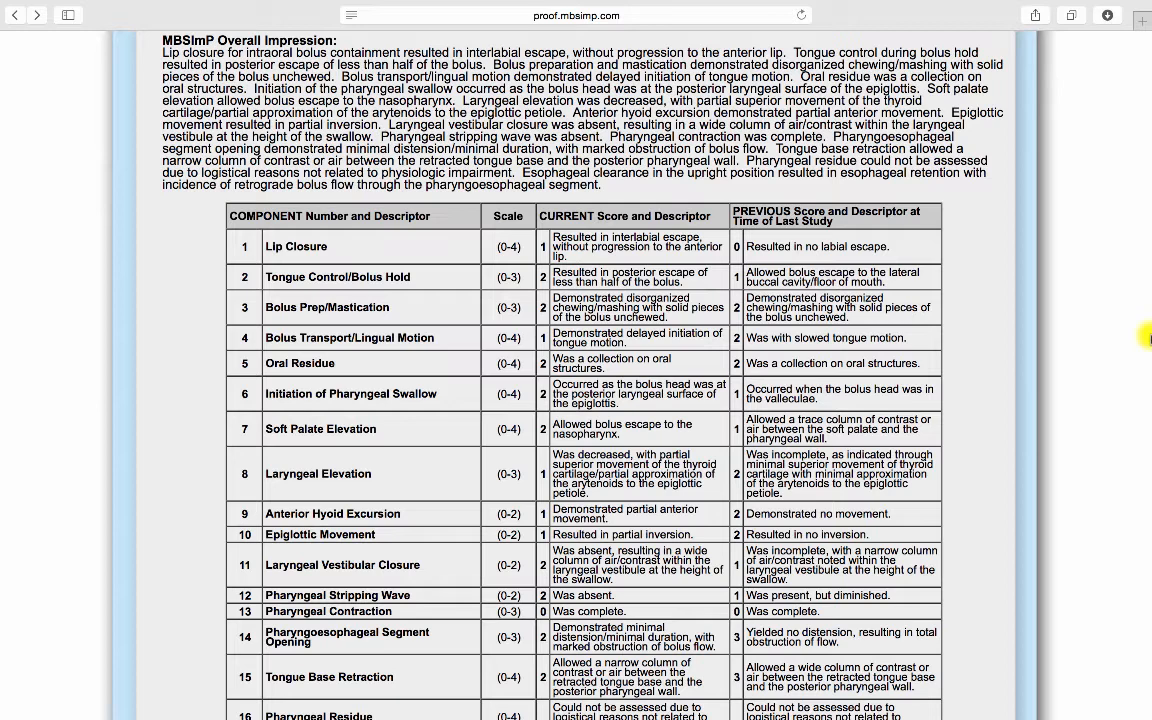
pyautogui.moveTo(890, 208)
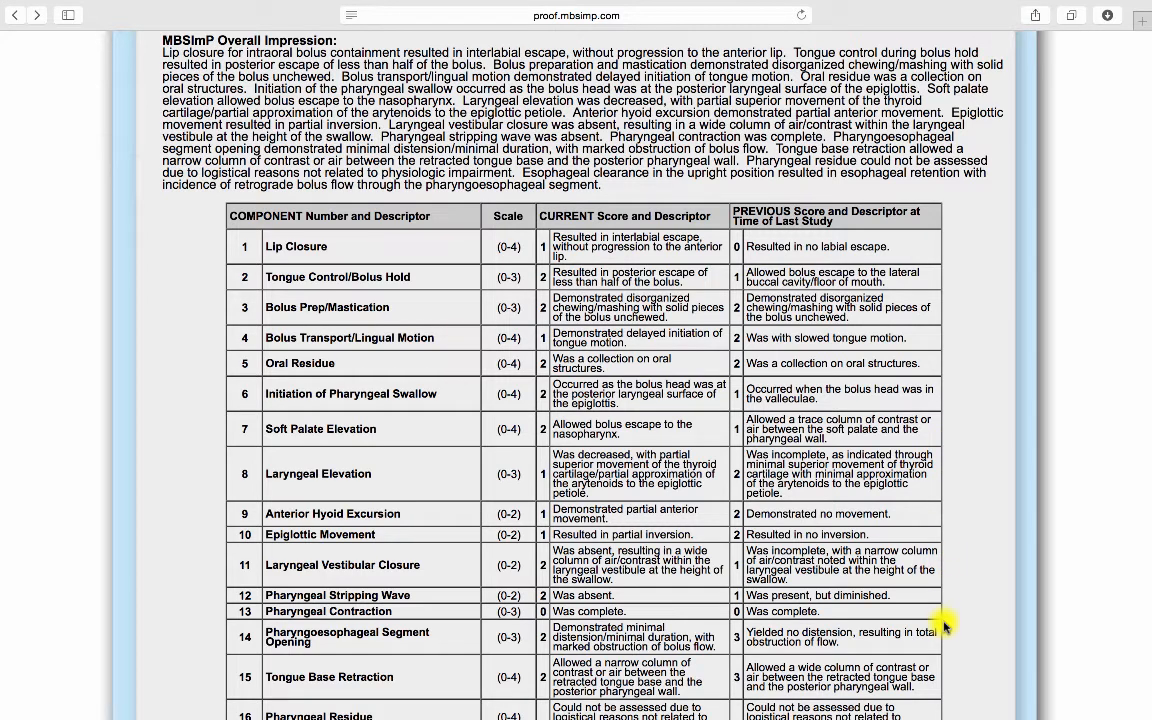
pyautogui.moveTo(703, 287)
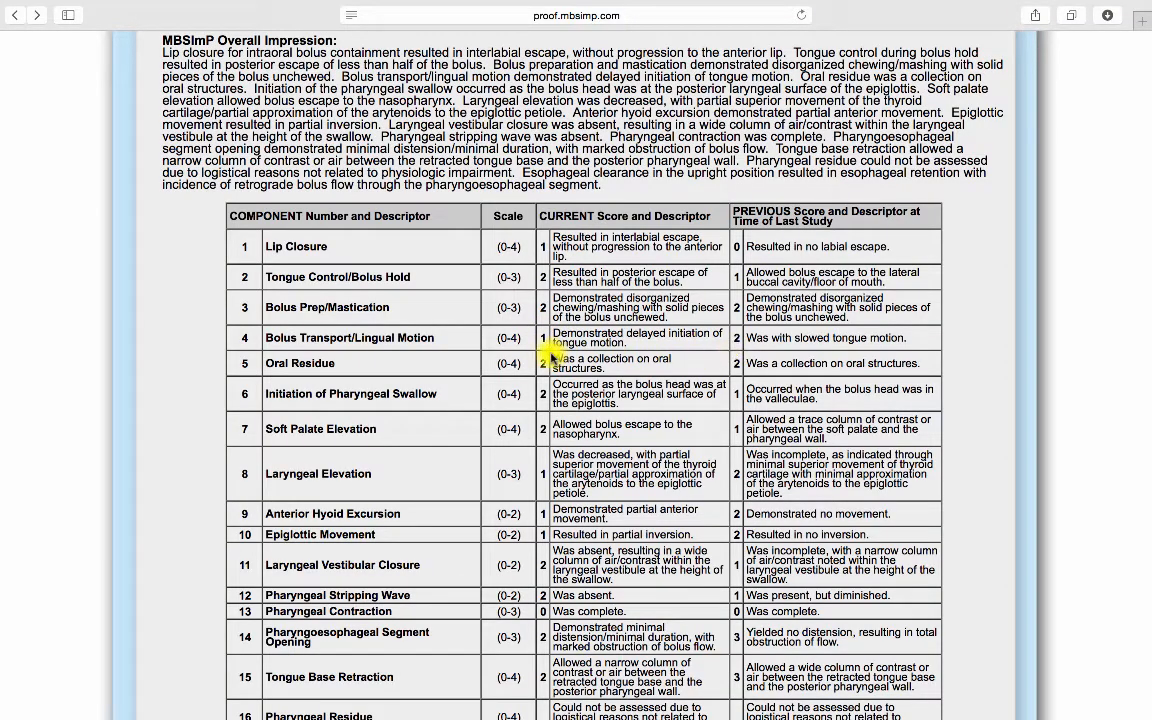
pyautogui.scroll(-3)
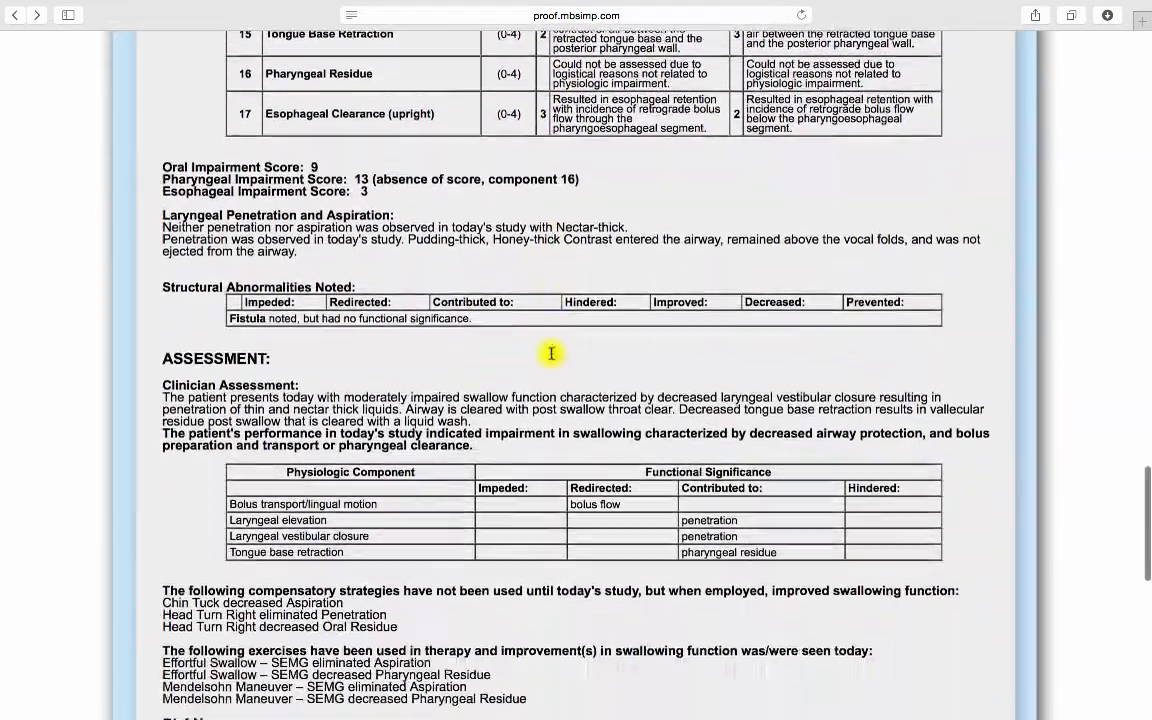
pyautogui.scroll(-3)
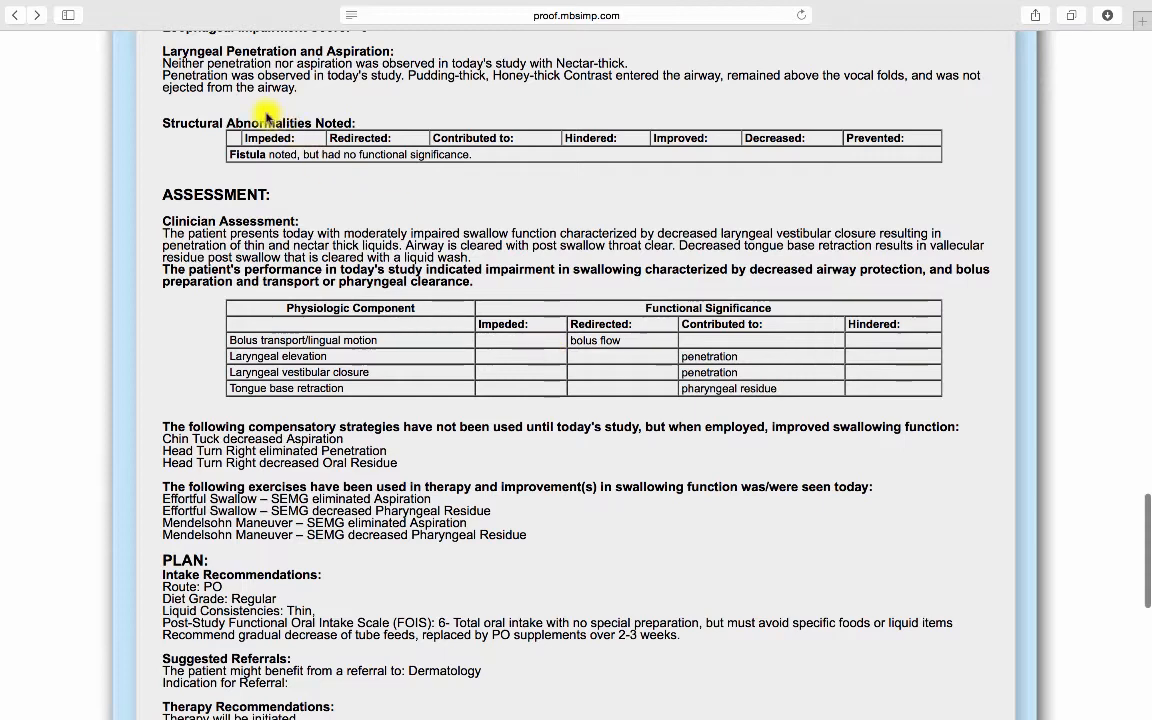
pyautogui.moveTo(517, 183)
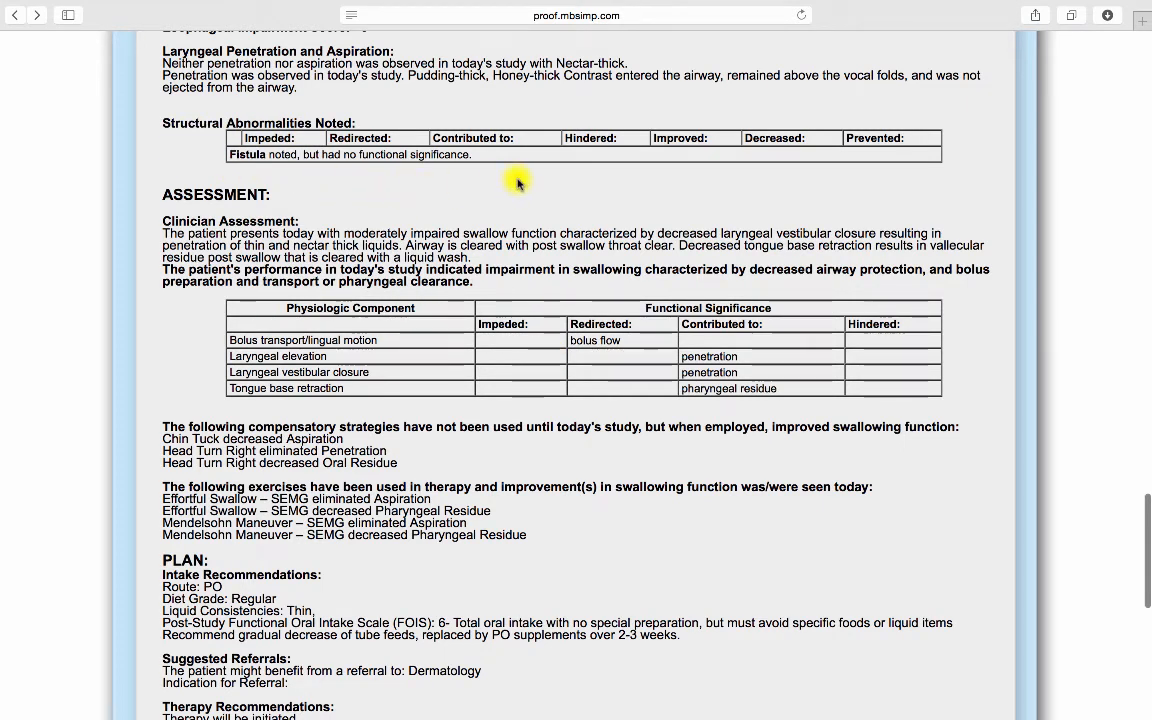
pyautogui.scroll(-3)
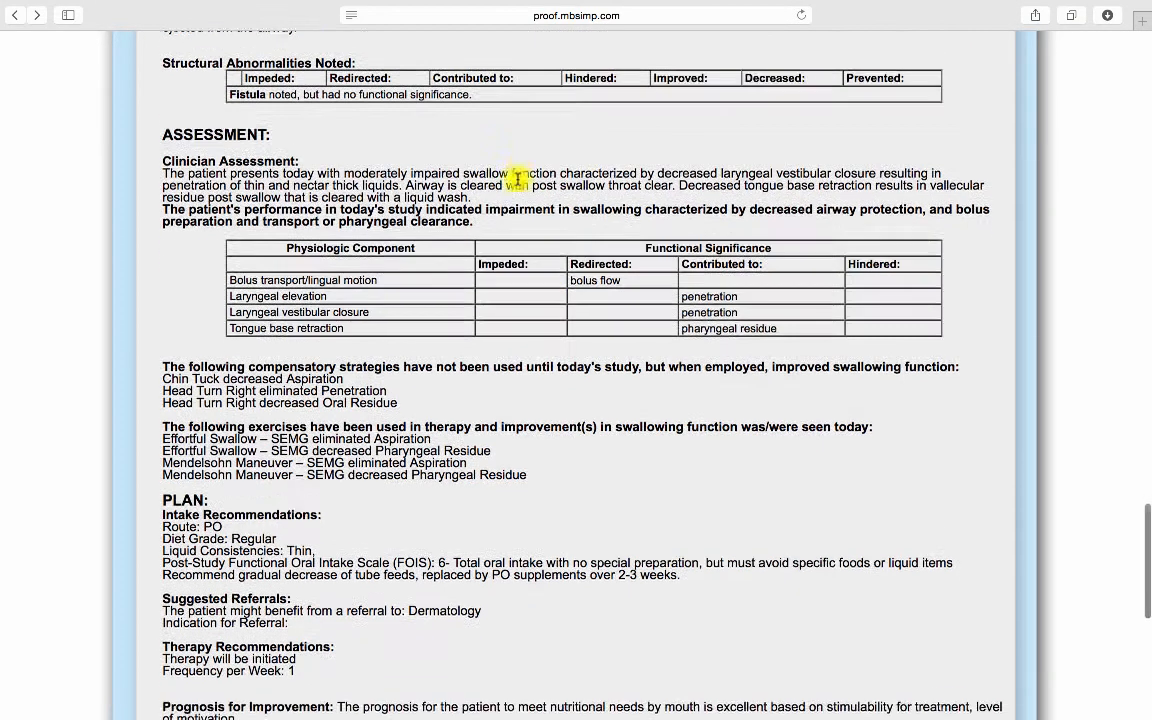
pyautogui.scroll(-3)
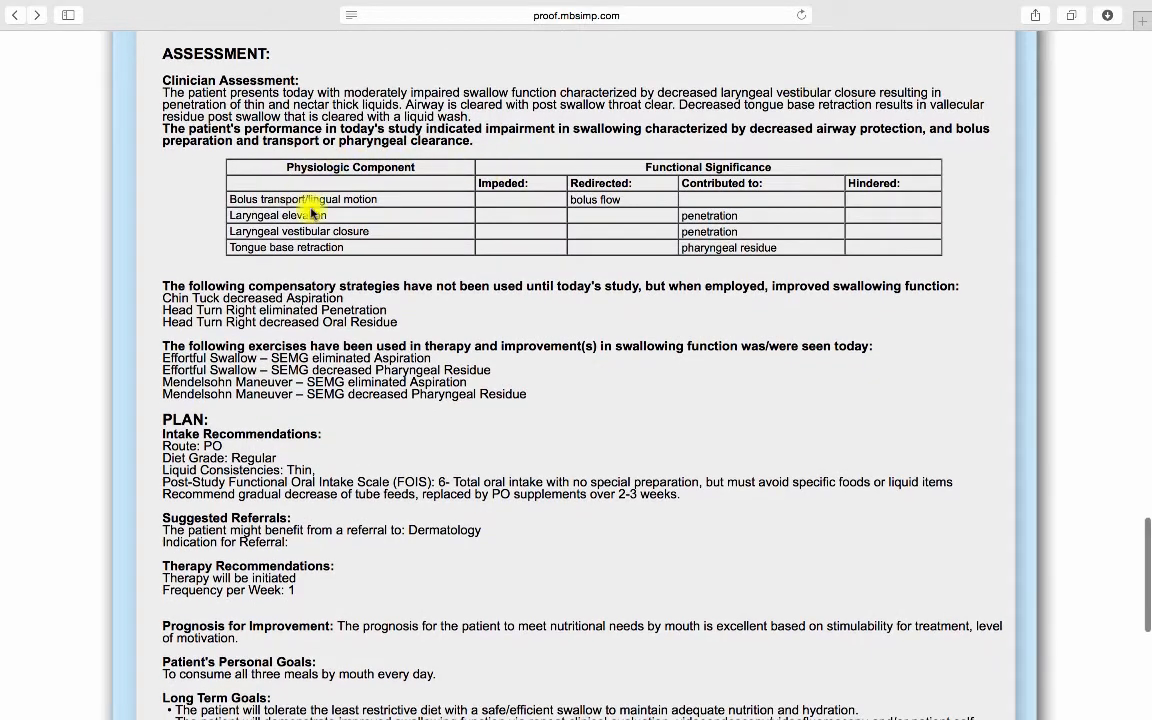
pyautogui.moveTo(214, 197)
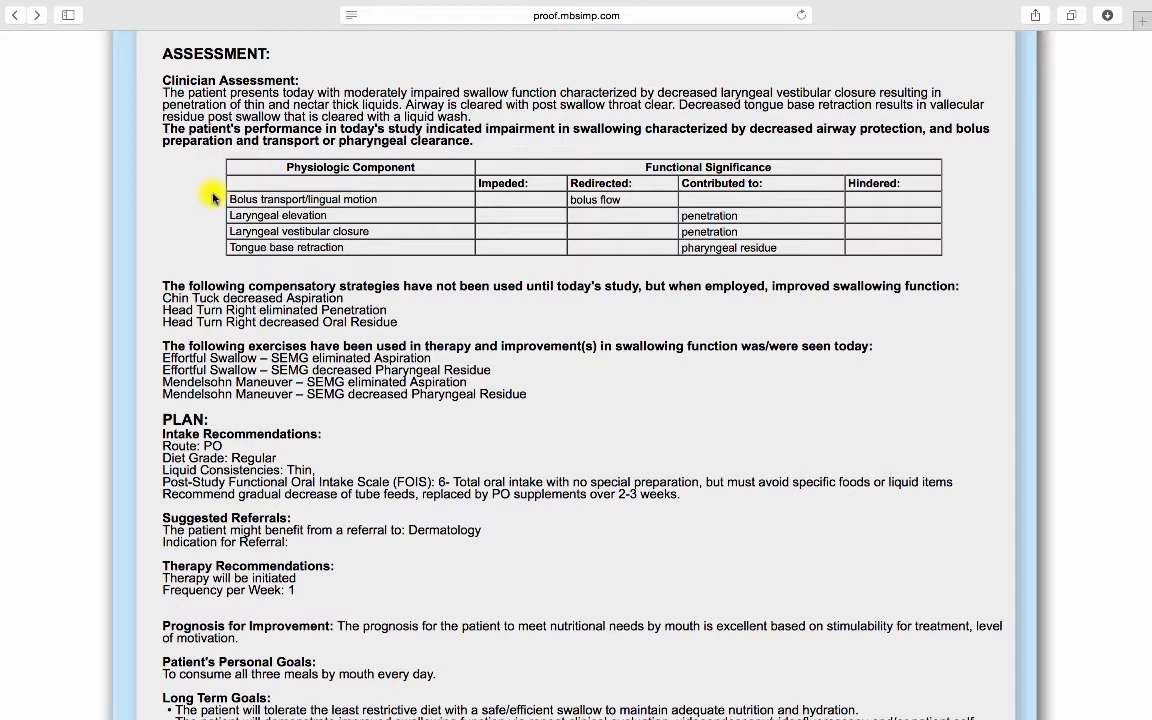
pyautogui.moveTo(162, 290)
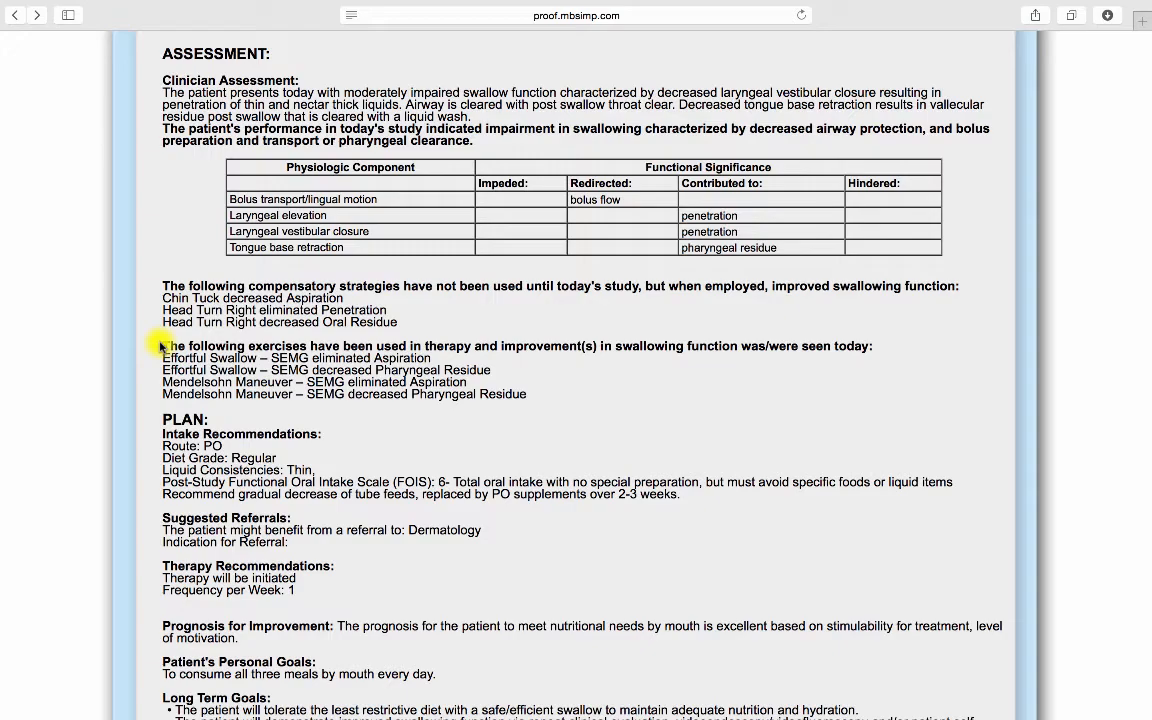
# Step: Download the MBSImP report as an editable Word document from the bottom of the report
pyautogui.scroll(-3)
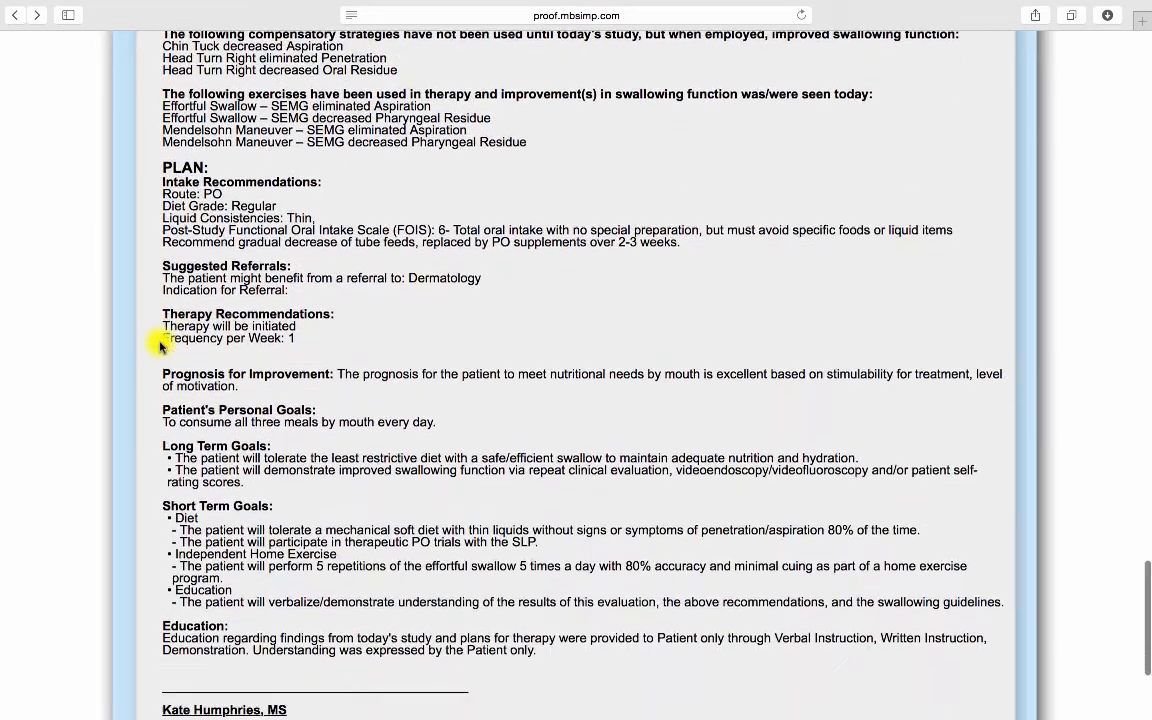
pyautogui.scroll(-3)
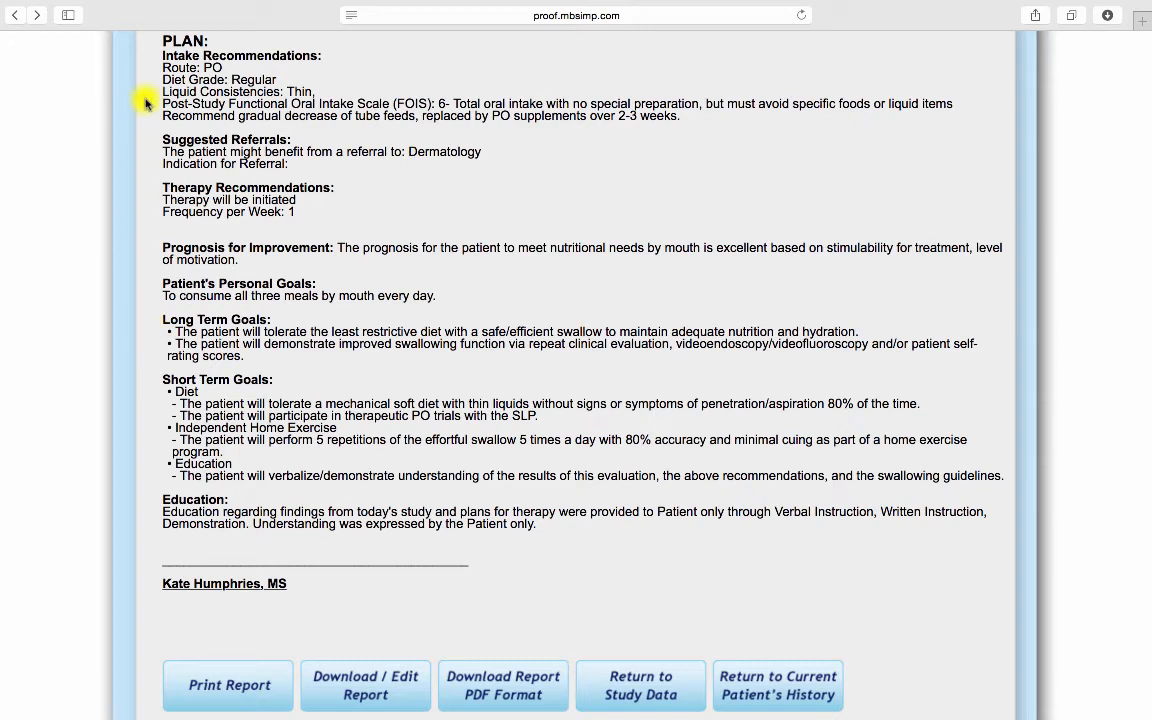
pyautogui.moveTo(158, 194)
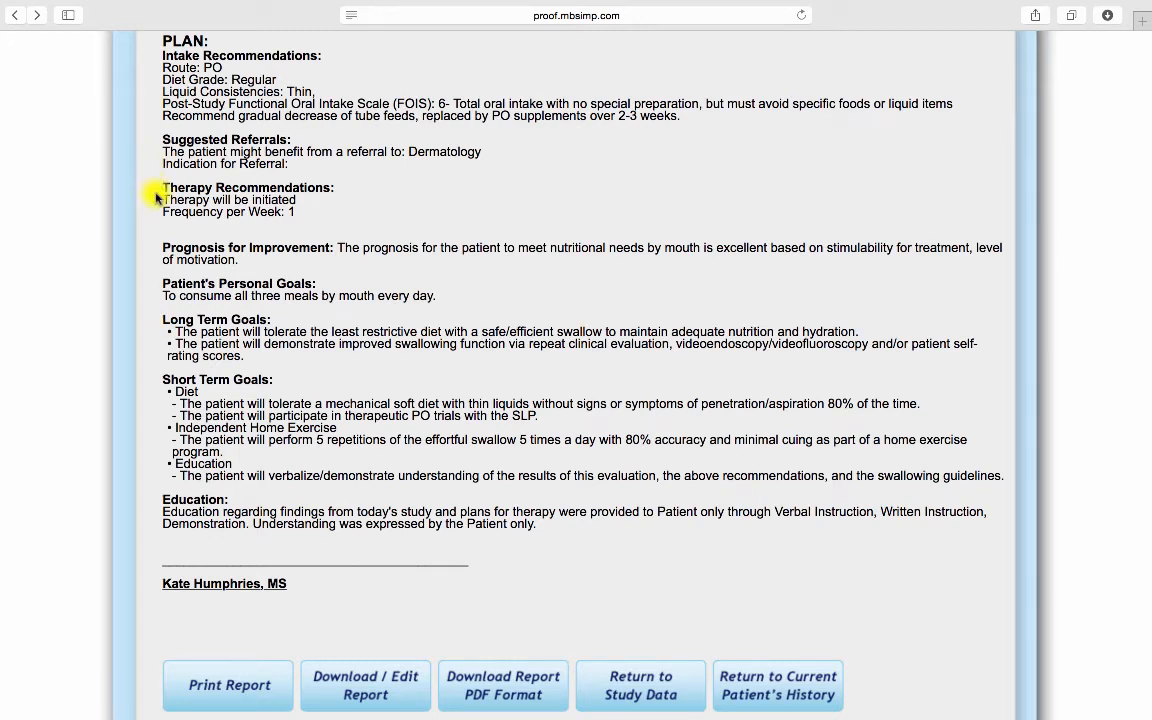
pyautogui.moveTo(86, 265)
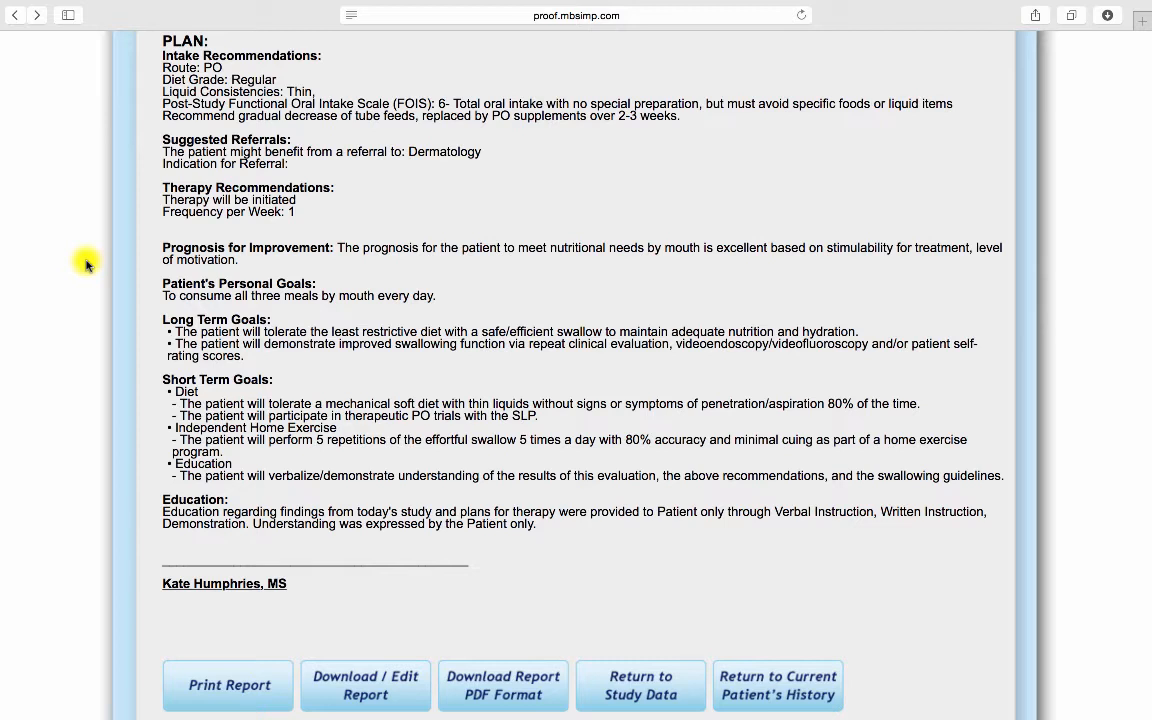
pyautogui.moveTo(197, 308)
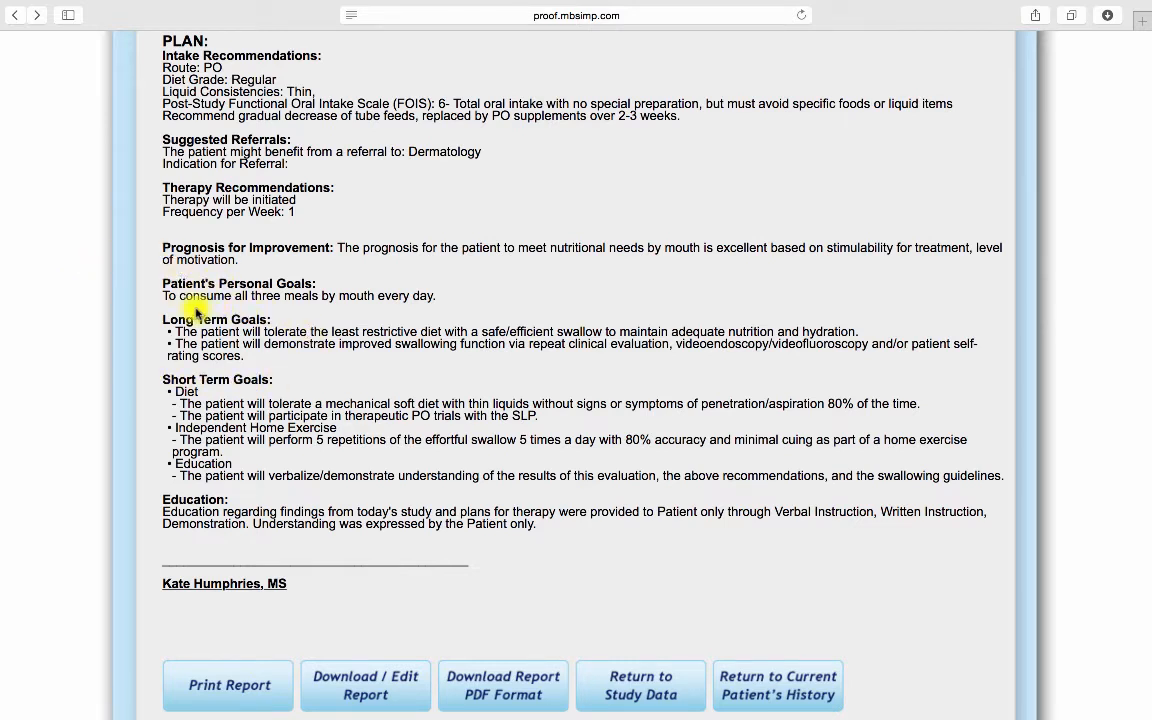
pyautogui.moveTo(123, 352)
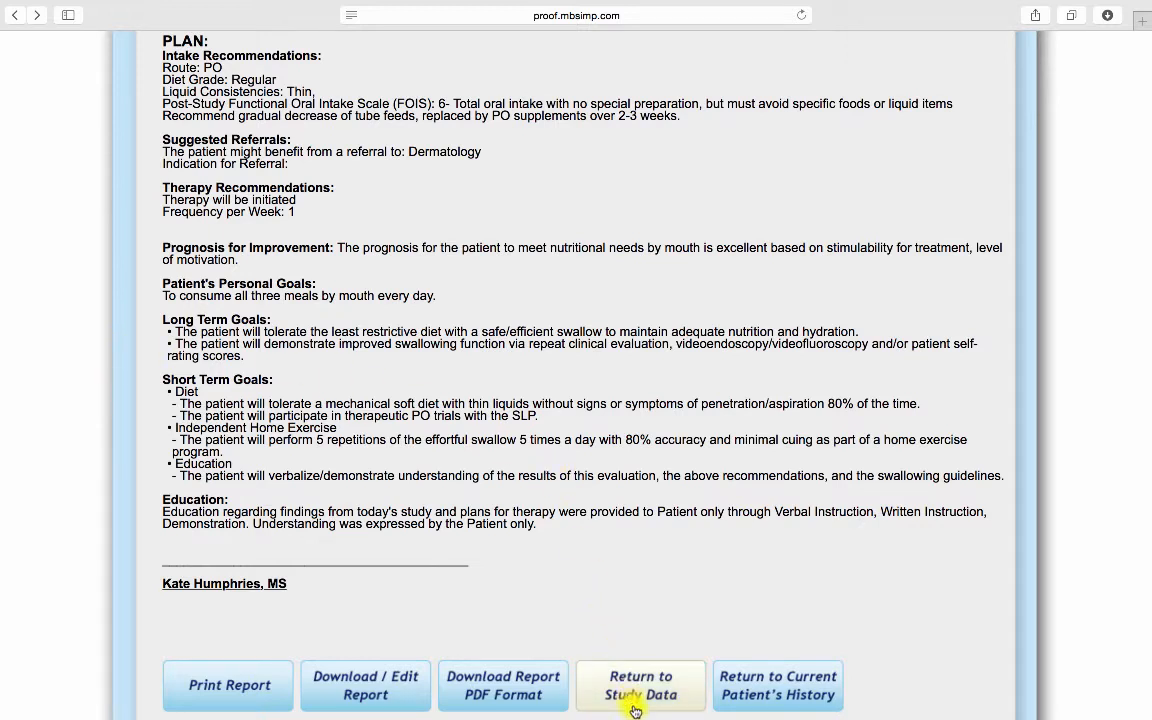
pyautogui.moveTo(759, 700)
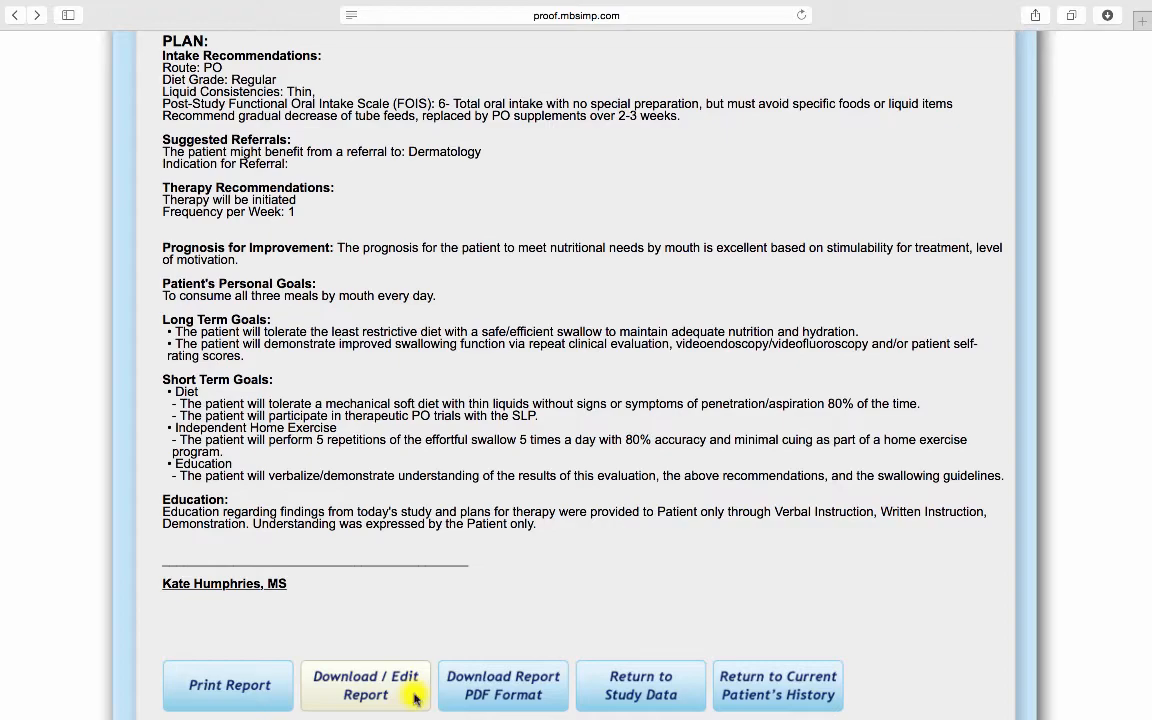
pyautogui.click(364, 685)
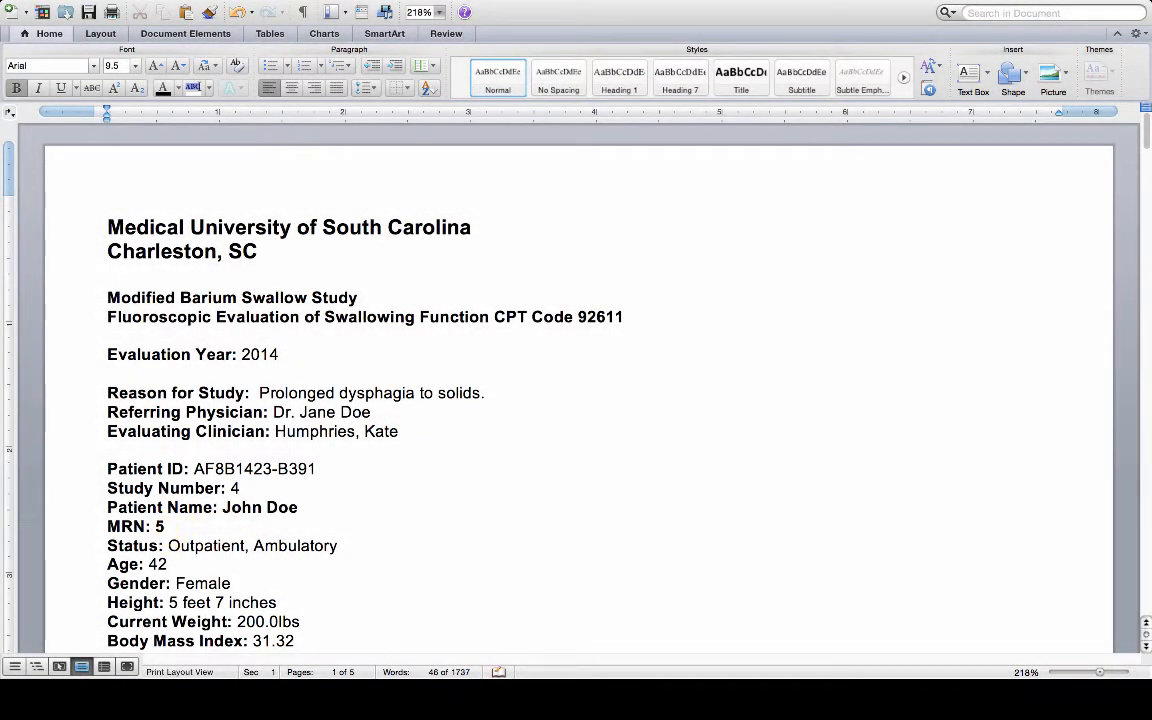
# Step: Add 'Patient is motivated to being PO intake.' under Subjective, then copy the report
pyautogui.scroll(-3)
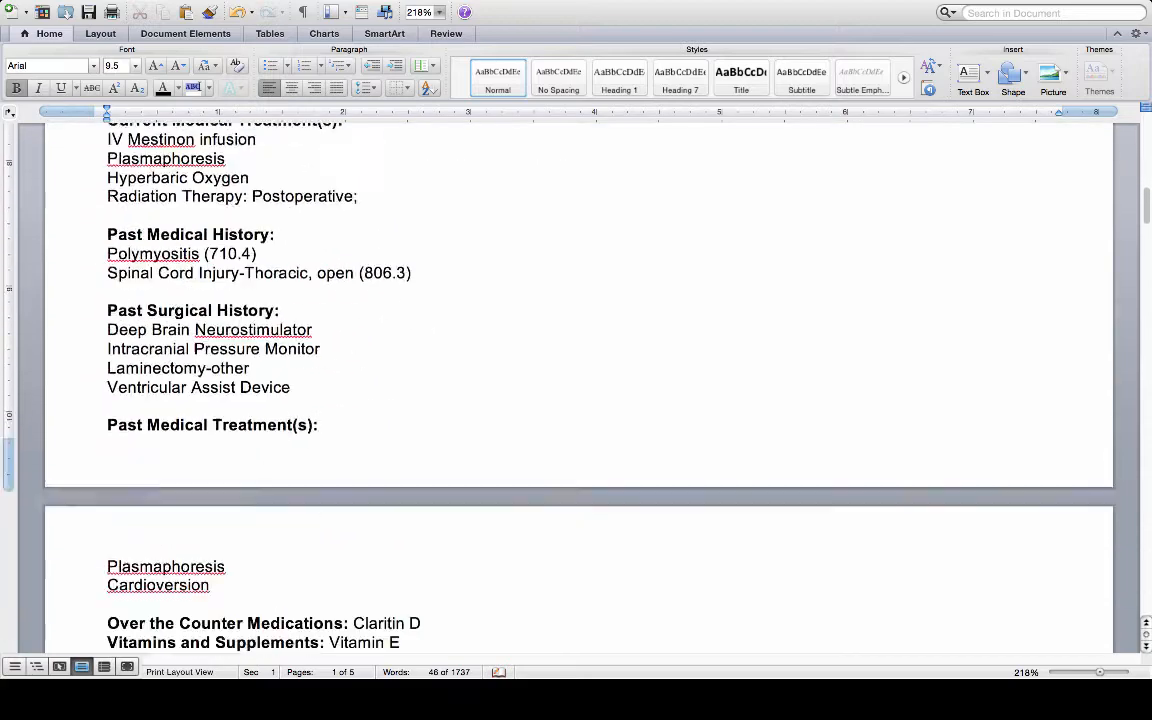
pyautogui.scroll(-3)
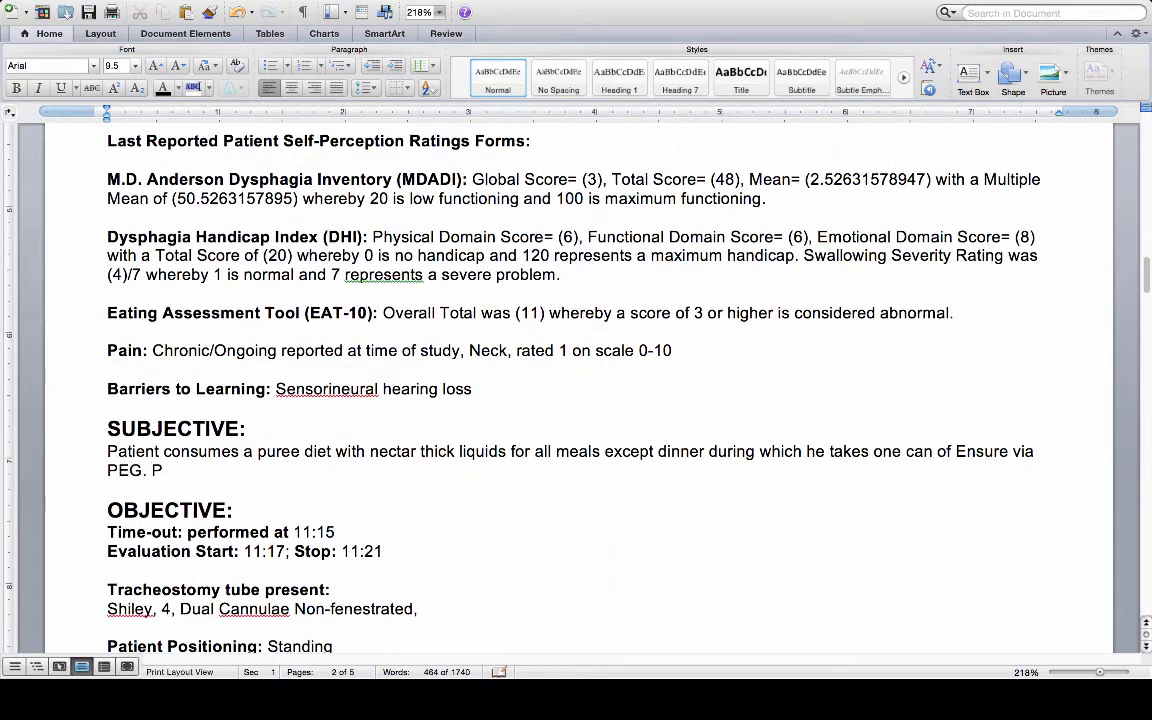
pyautogui.write('atient is motiv')
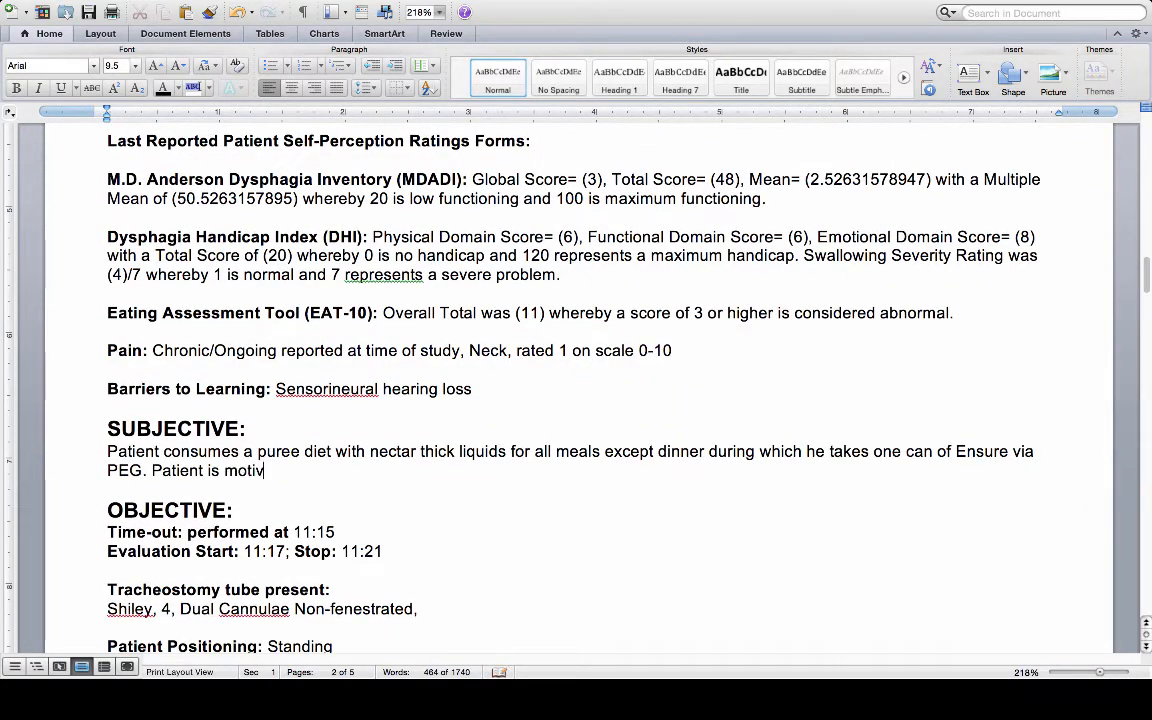
pyautogui.write('ated to being PO')
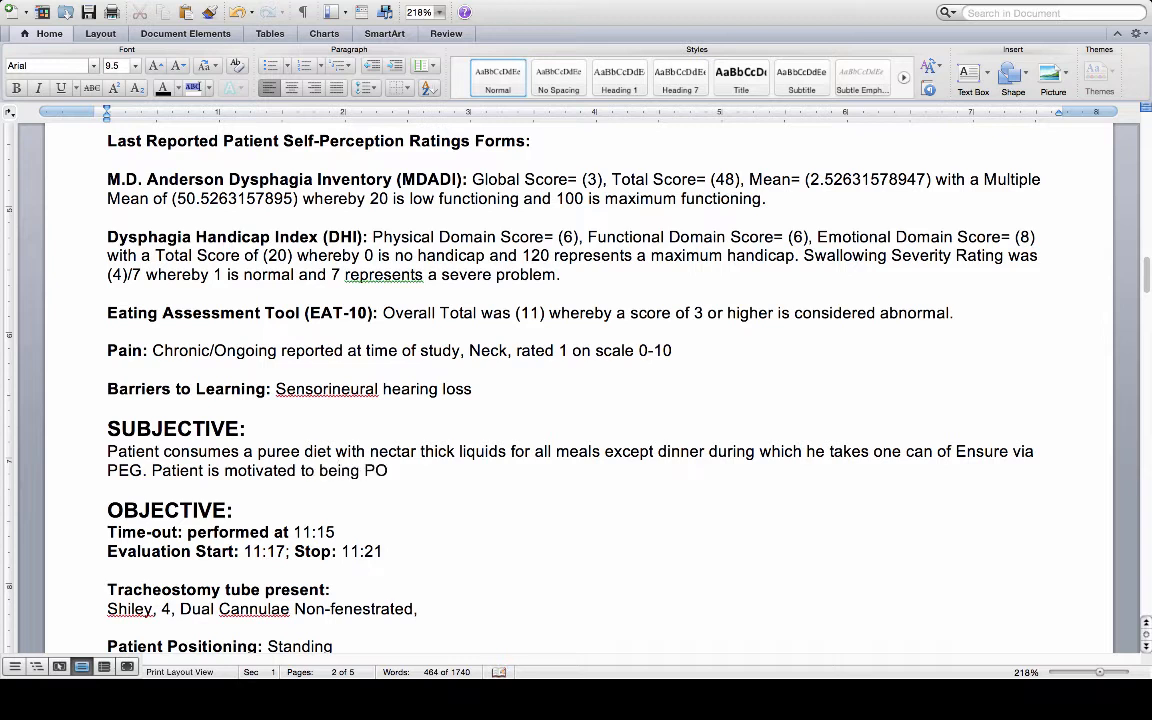
pyautogui.write('intake.')
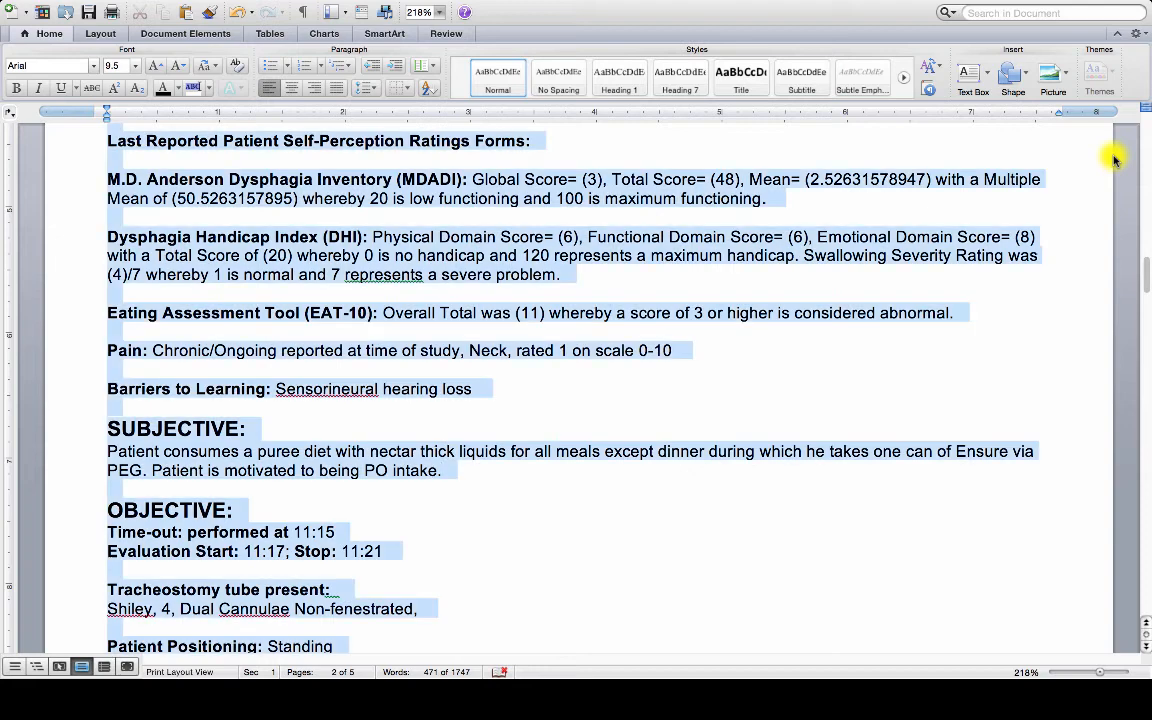
pyautogui.rightClick(852, 270)
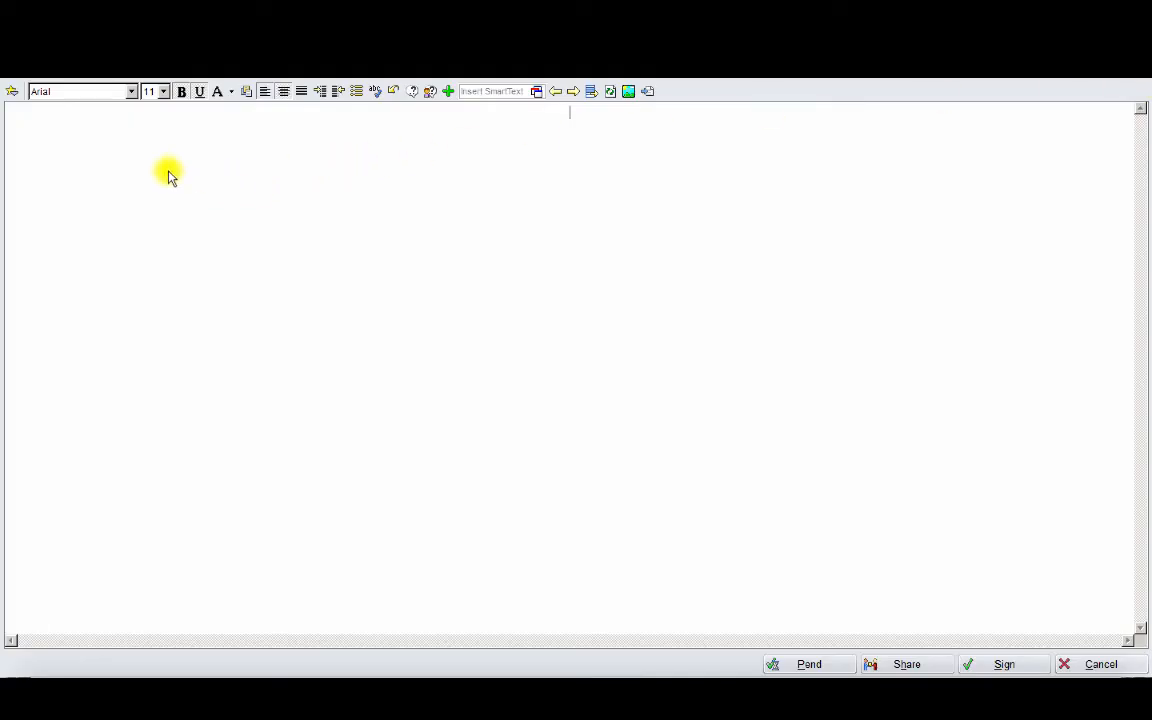
# Step: Paste the swallow study report into the Epic progress note, sign it, and review it
pyautogui.rightClick(168, 175)
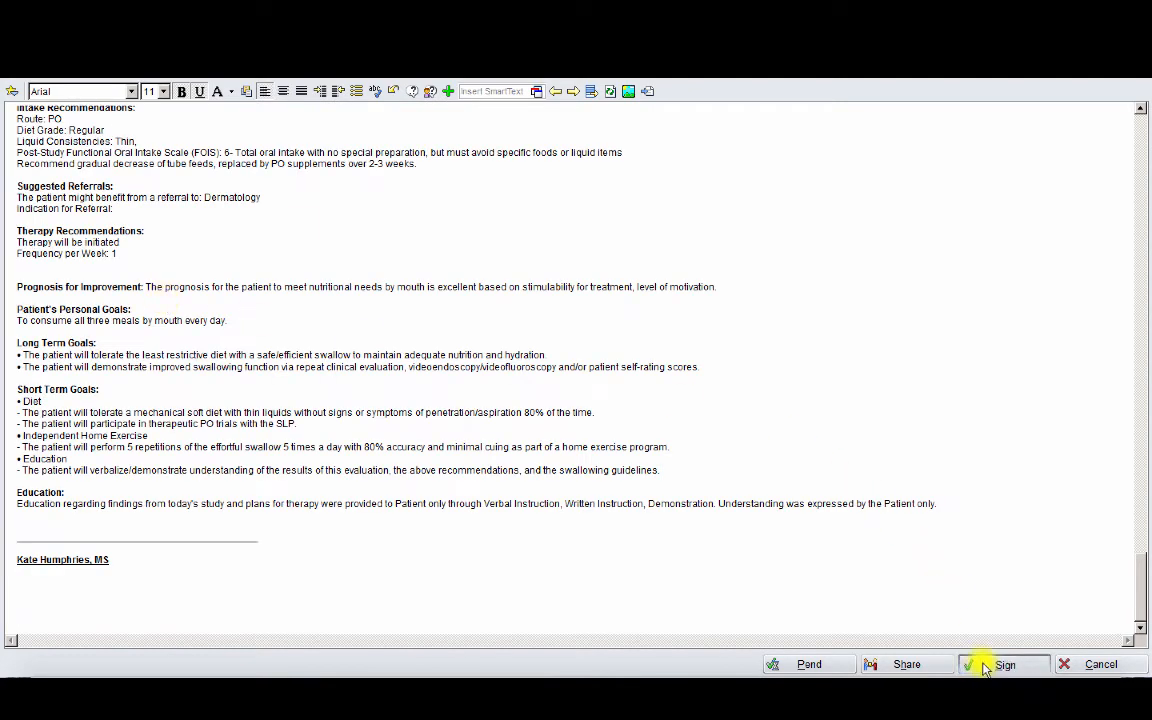
pyautogui.click(1002, 664)
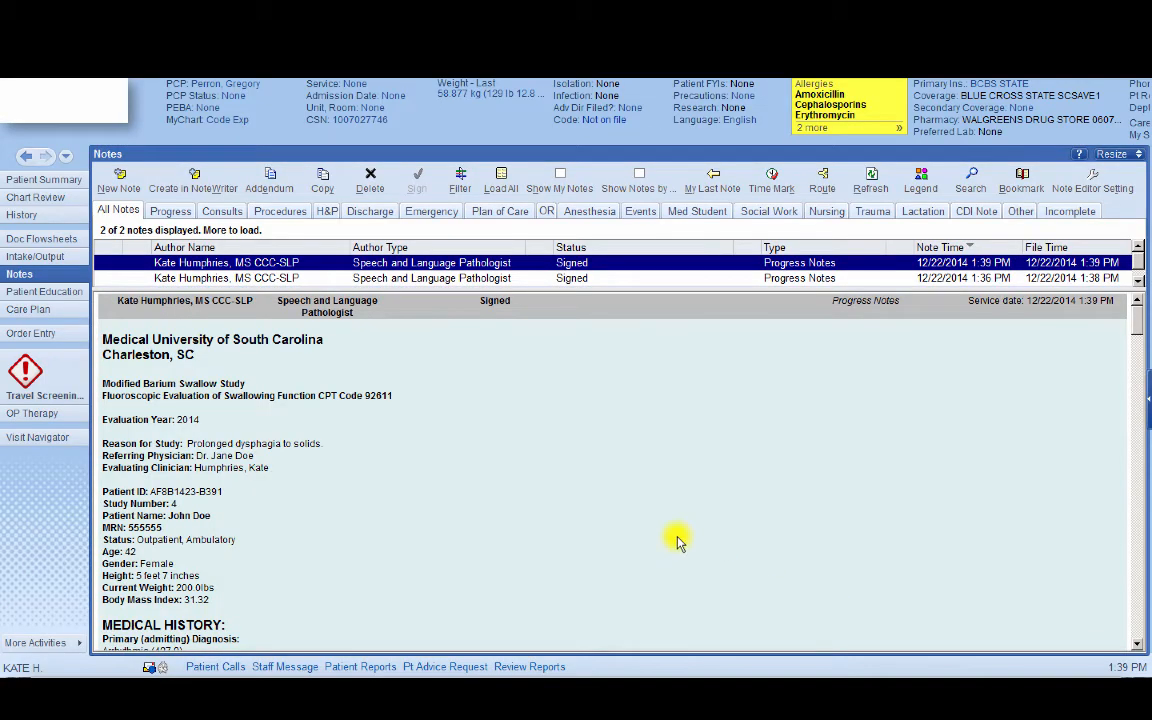
pyautogui.scroll(-3)
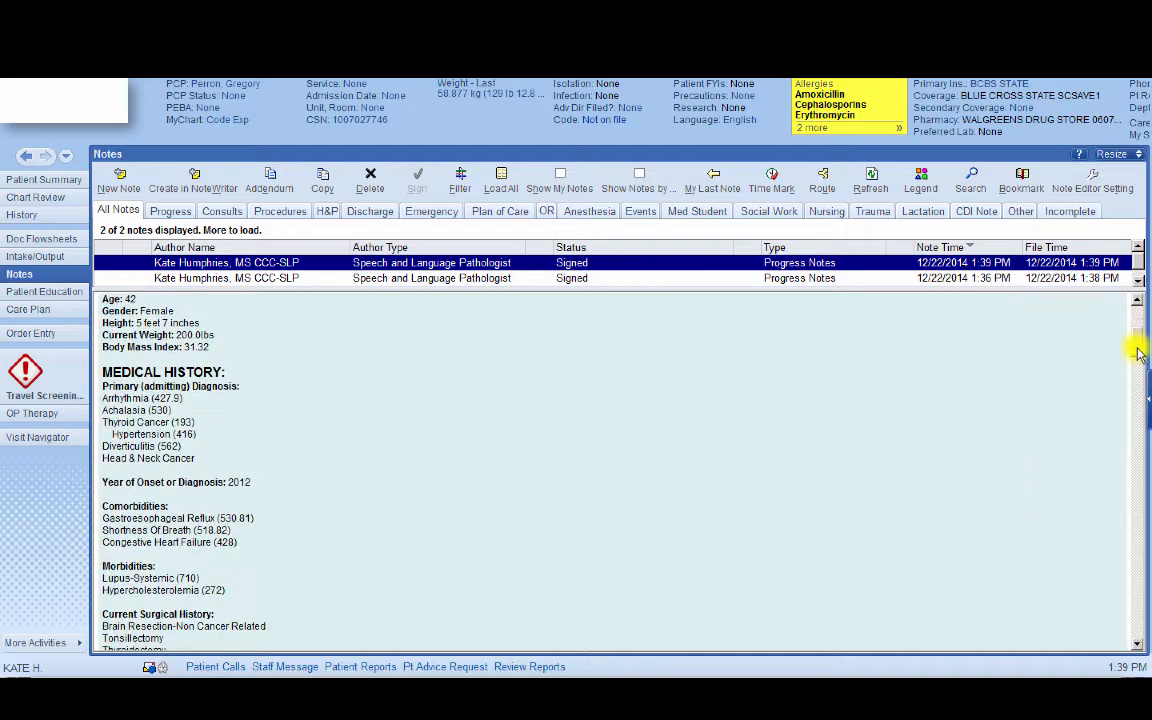
pyautogui.scroll(-3)
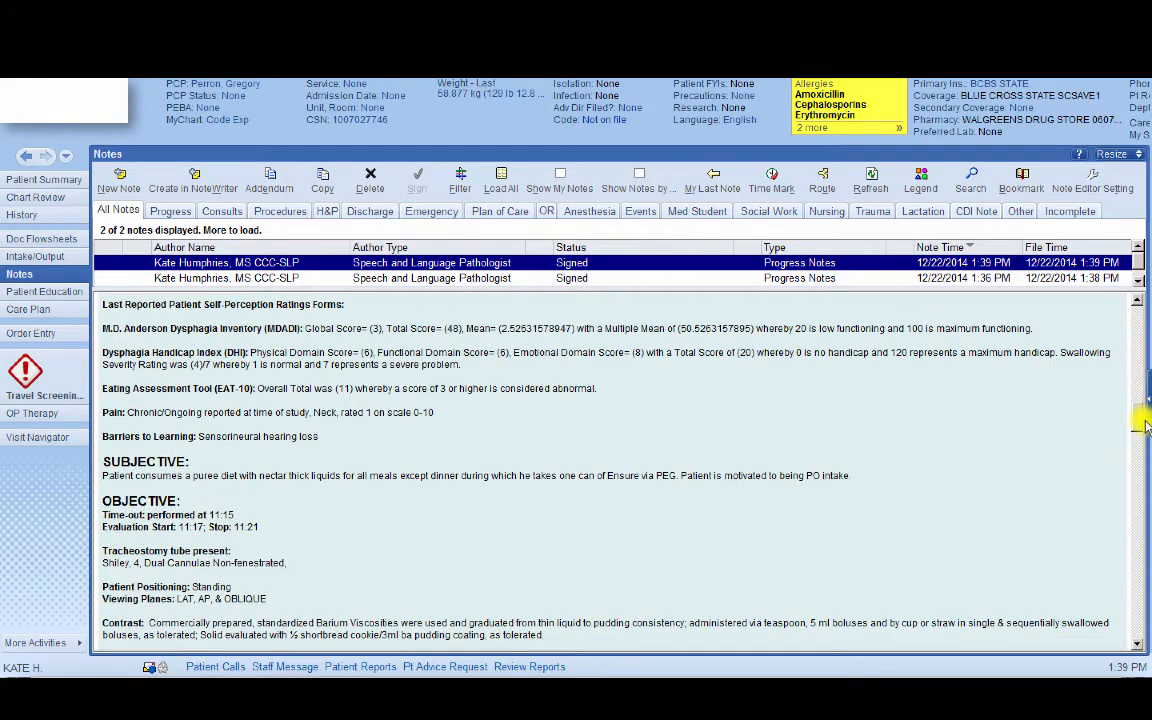
pyautogui.scroll(-3)
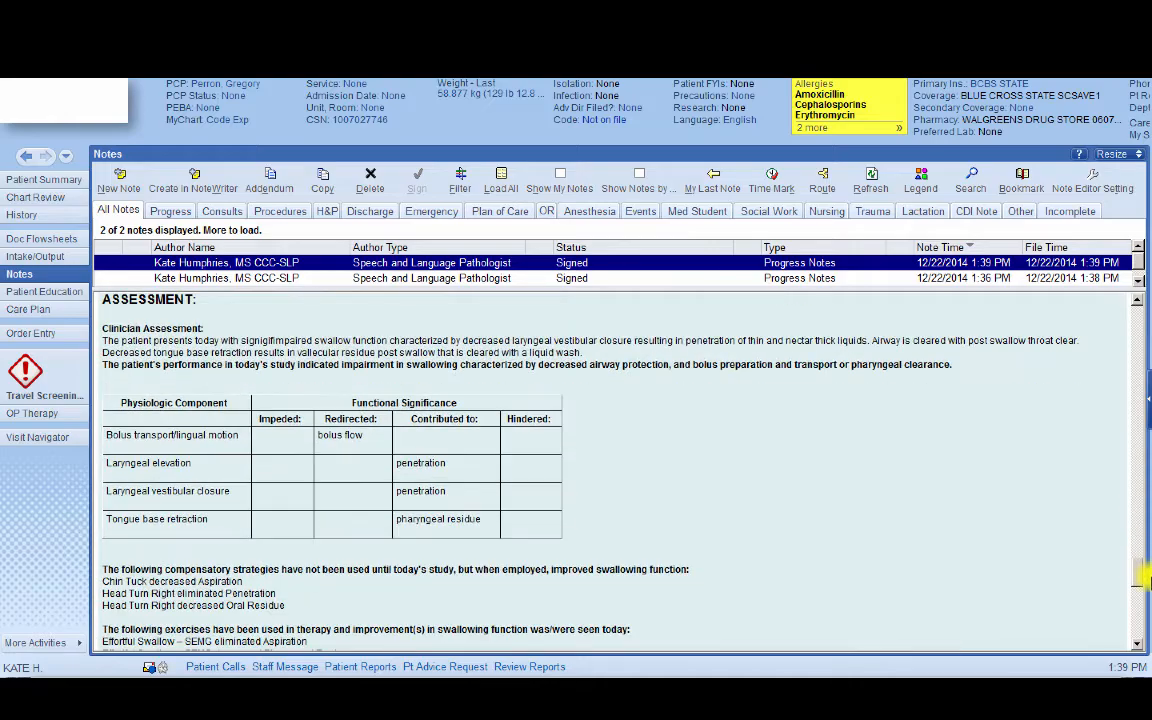
pyautogui.scroll(-3)
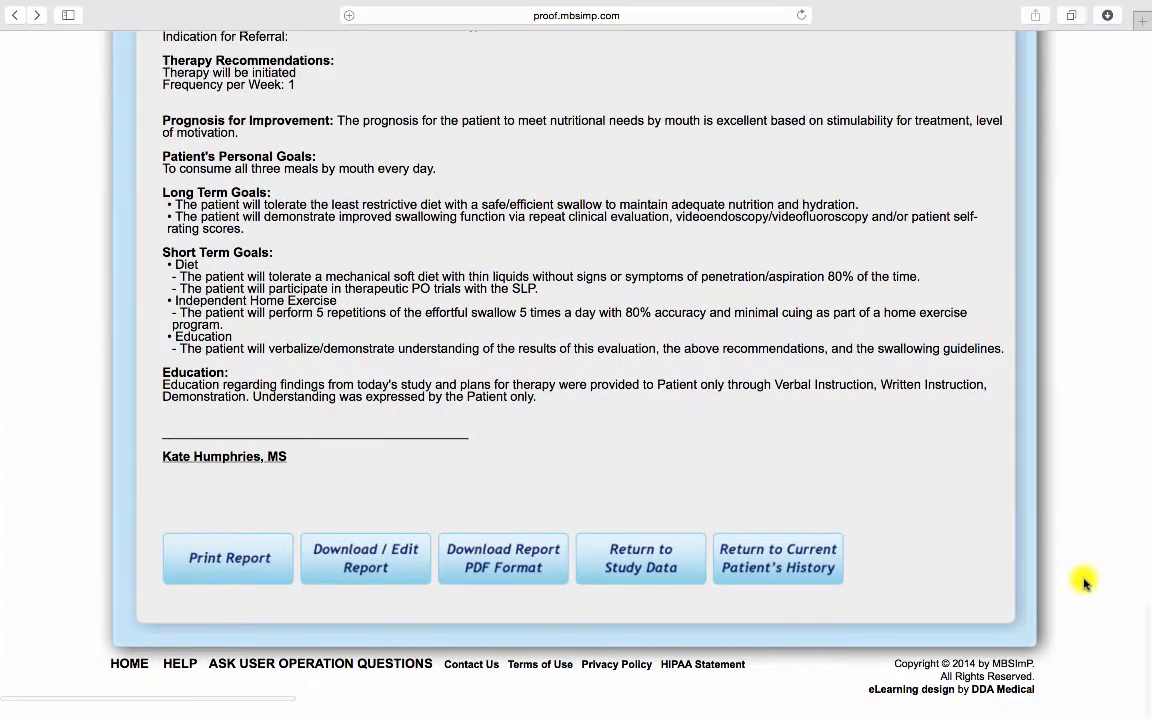
# Step: Go from the report page to the Query Patients form
pyautogui.scroll(3)
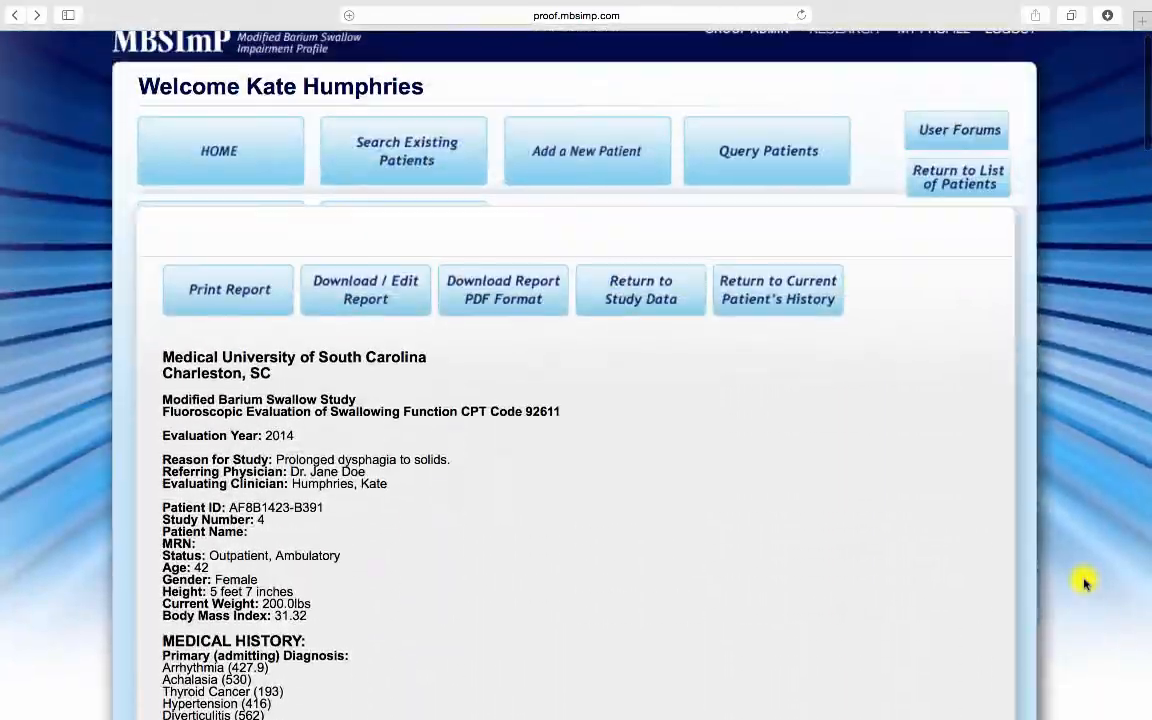
pyautogui.click(766, 150)
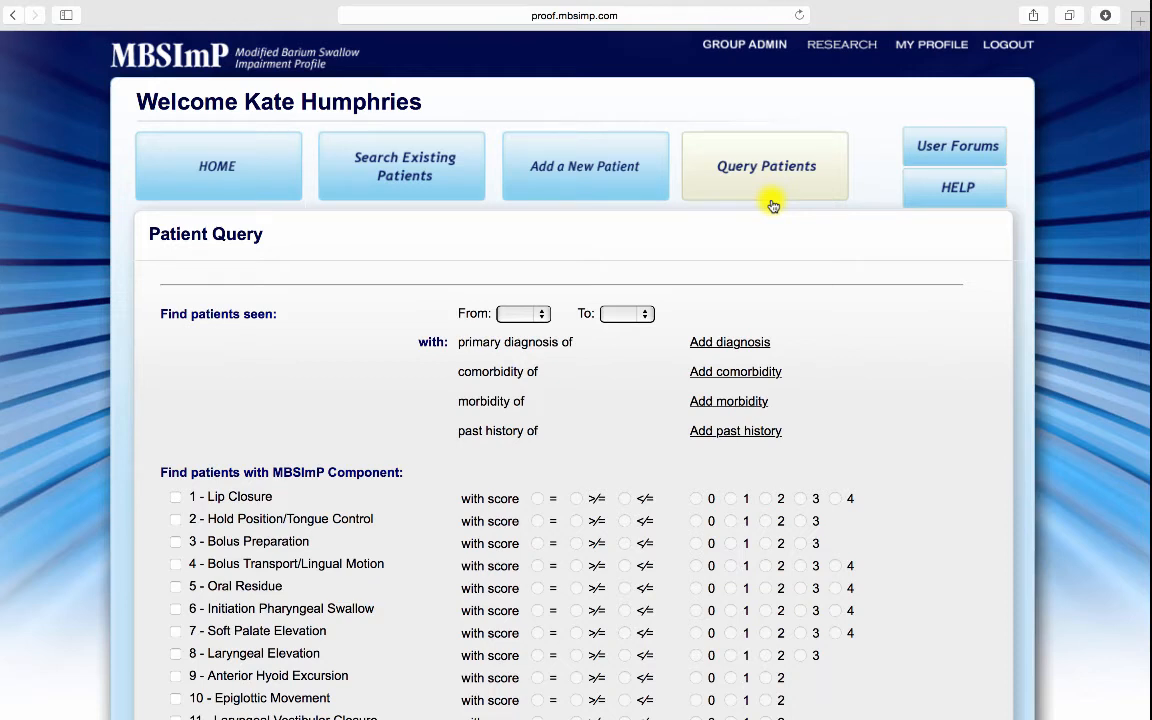
pyautogui.scroll(-3)
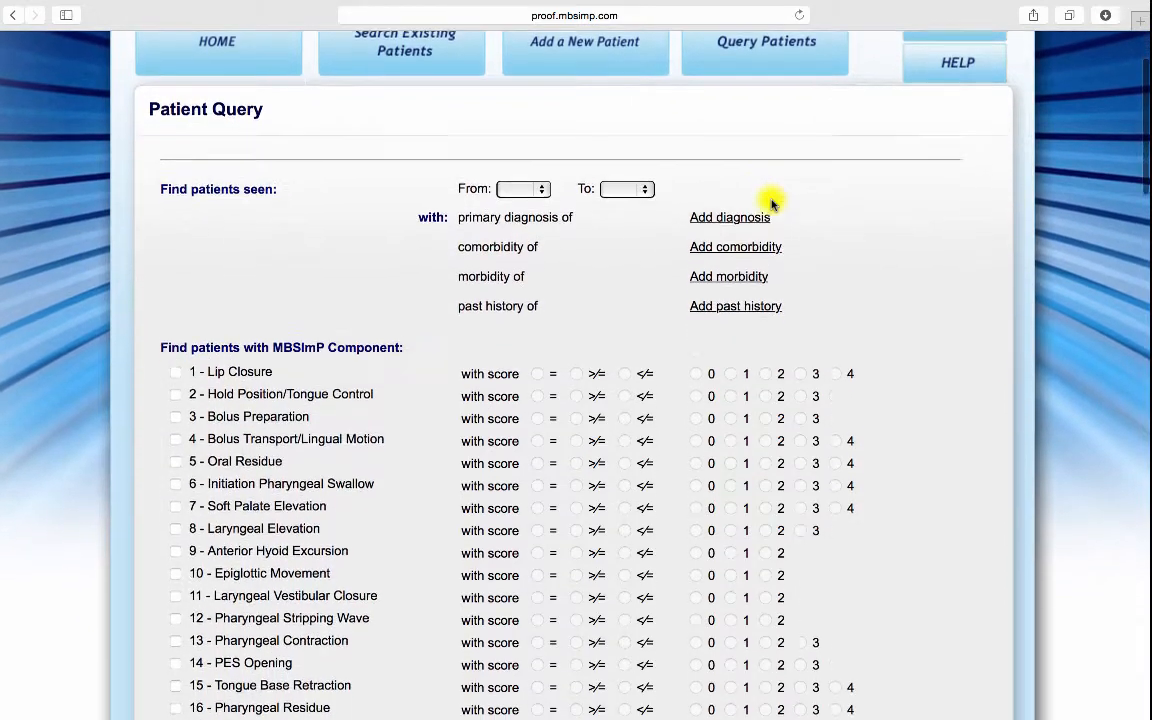
pyautogui.scroll(-3)
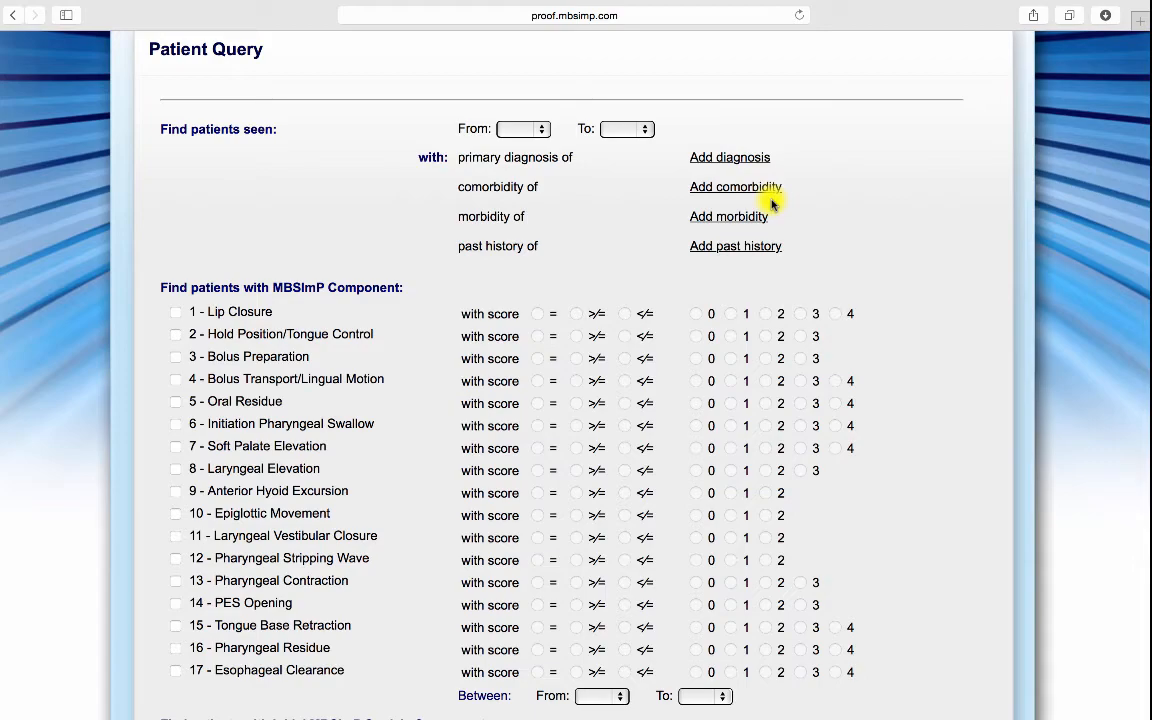
pyautogui.scroll(-3)
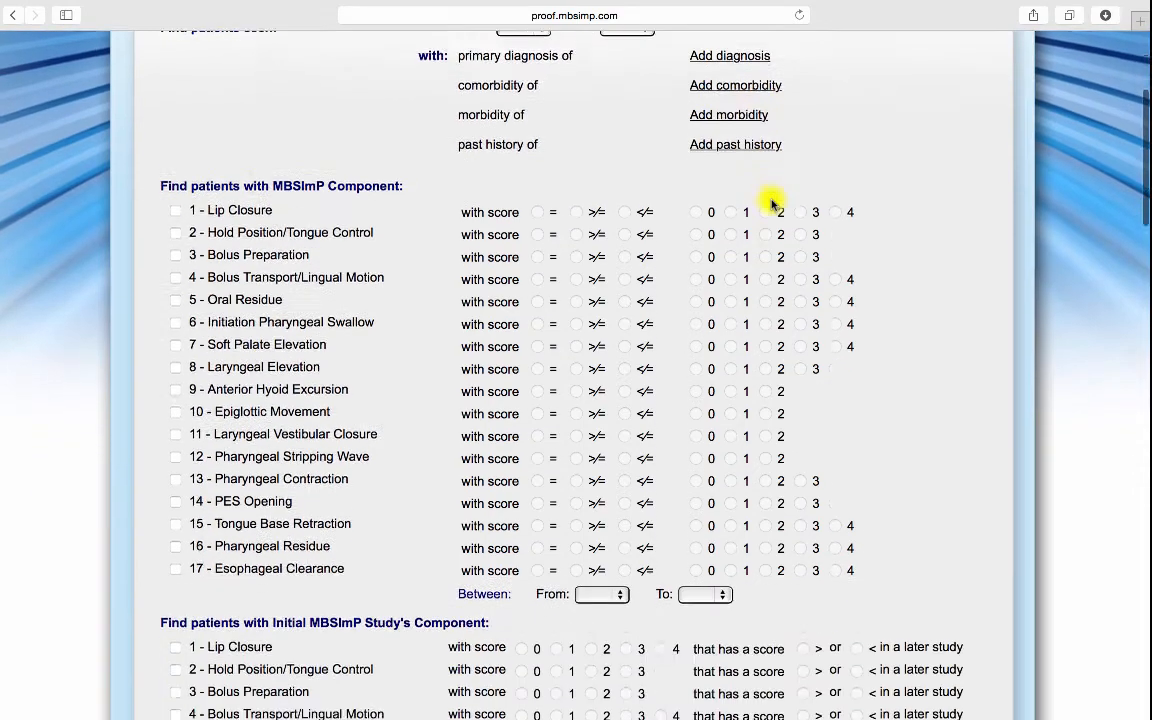
pyautogui.scroll(-3)
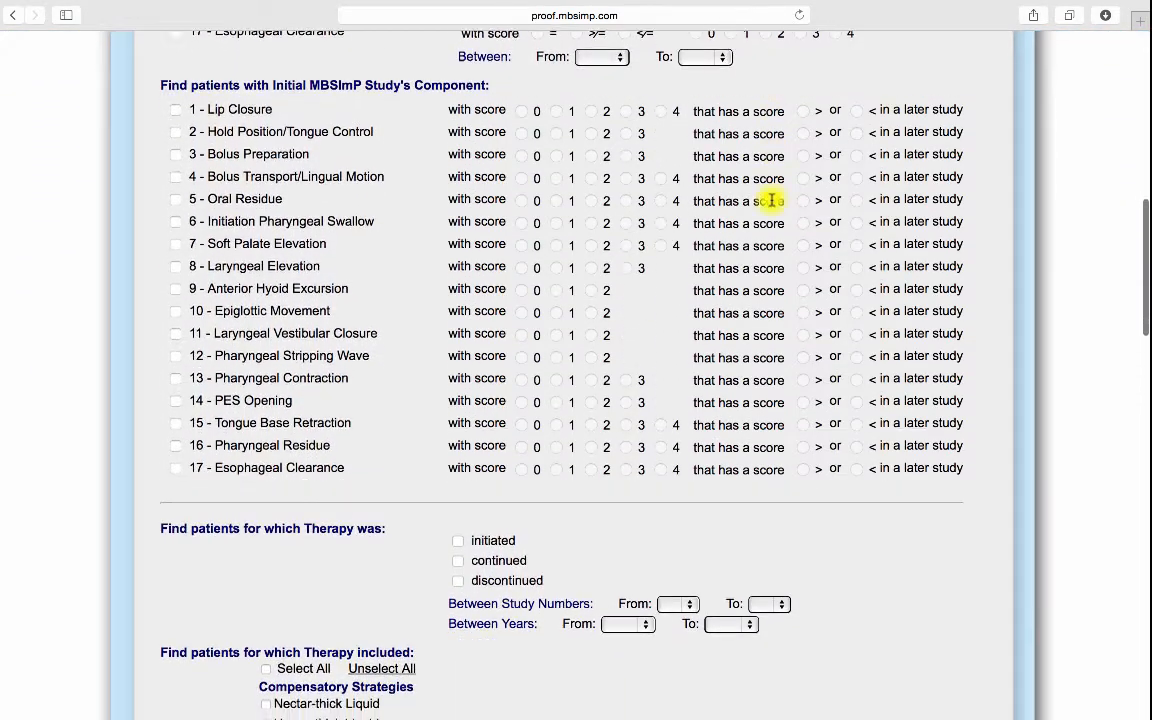
pyautogui.scroll(-3)
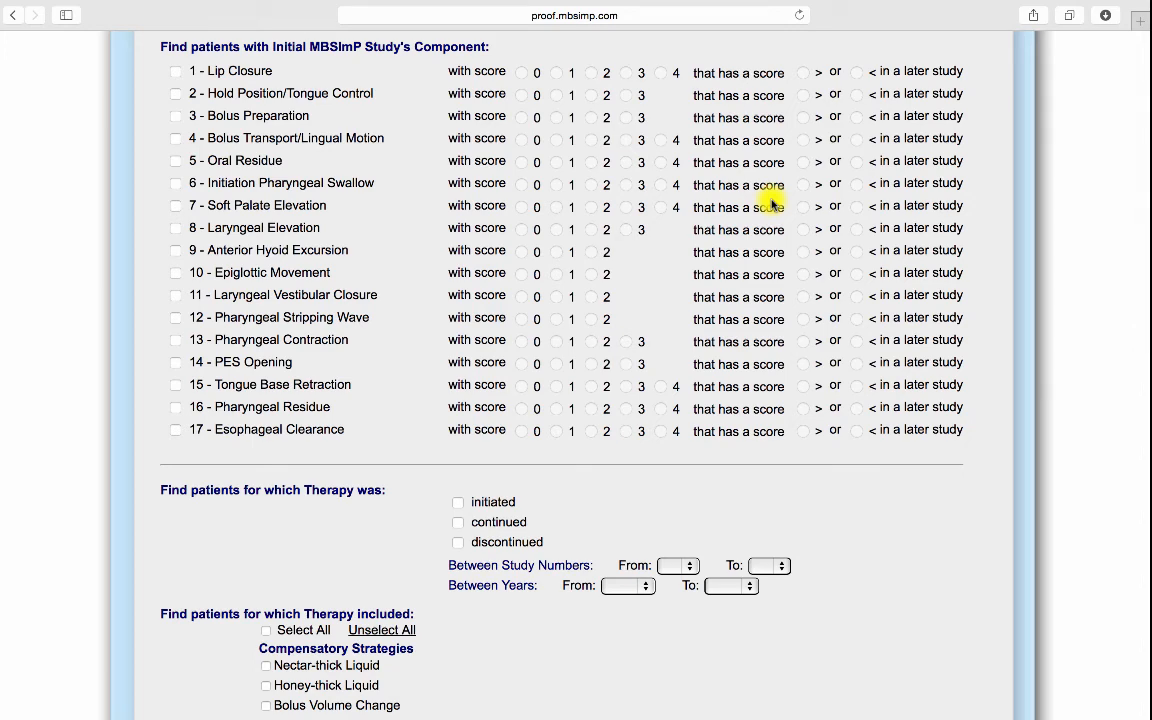
pyautogui.scroll(-3)
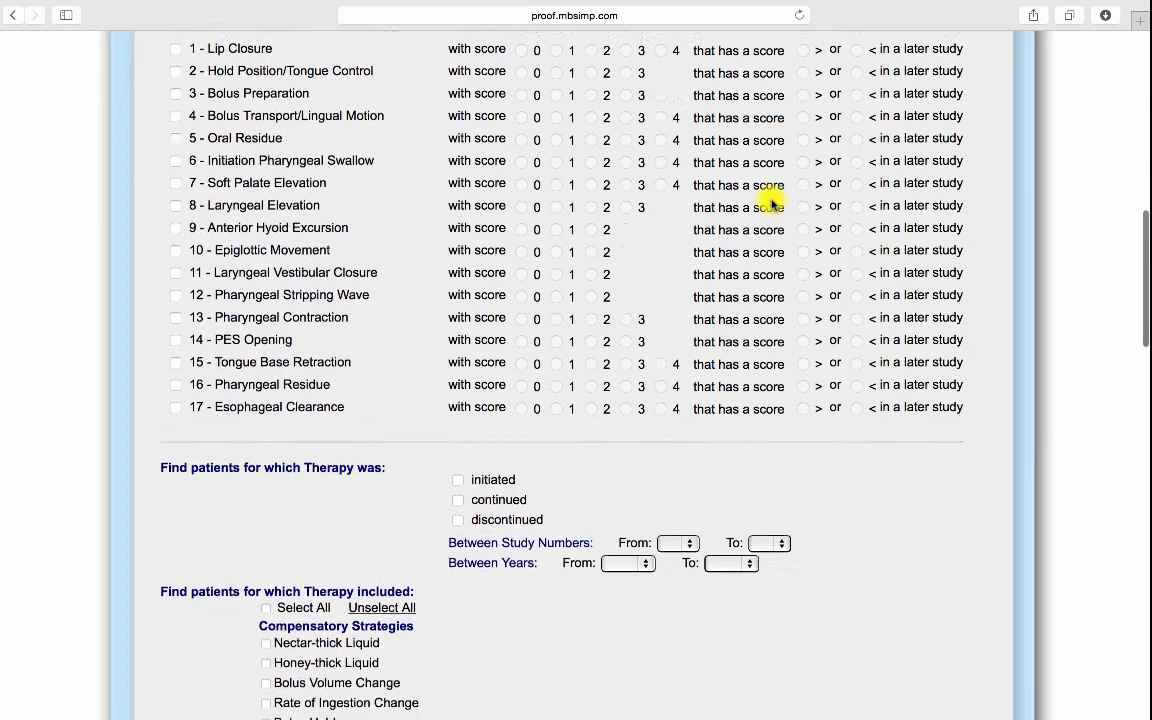
pyautogui.scroll(-3)
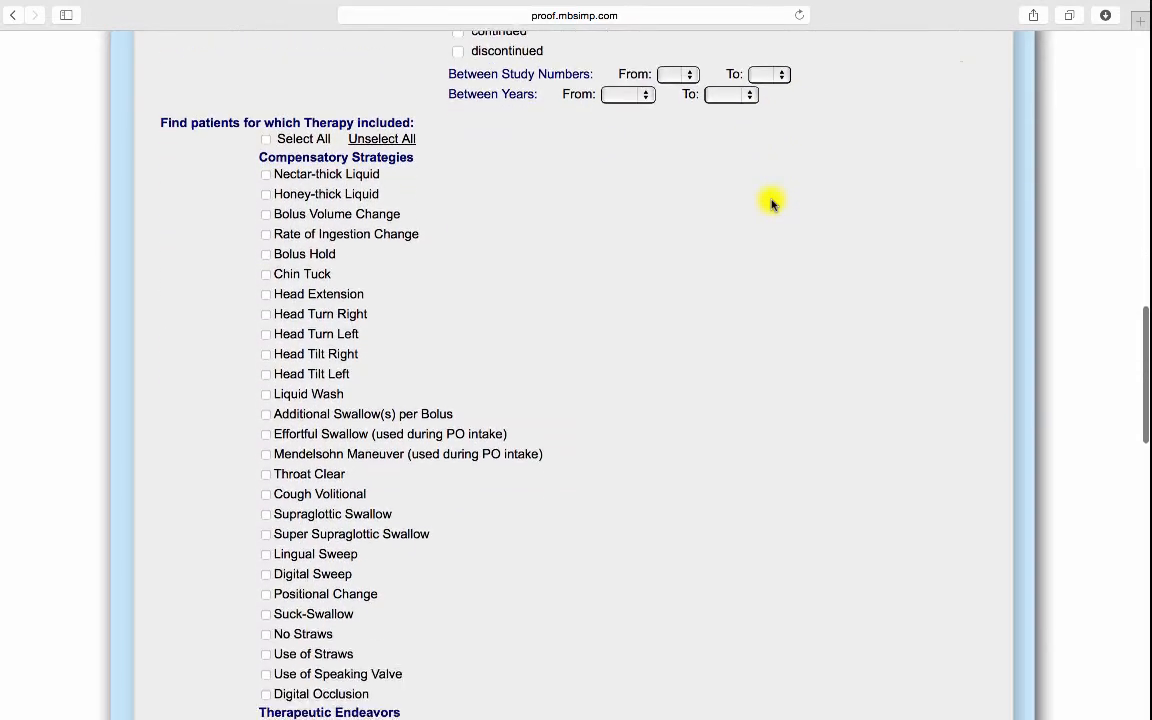
pyautogui.scroll(-3)
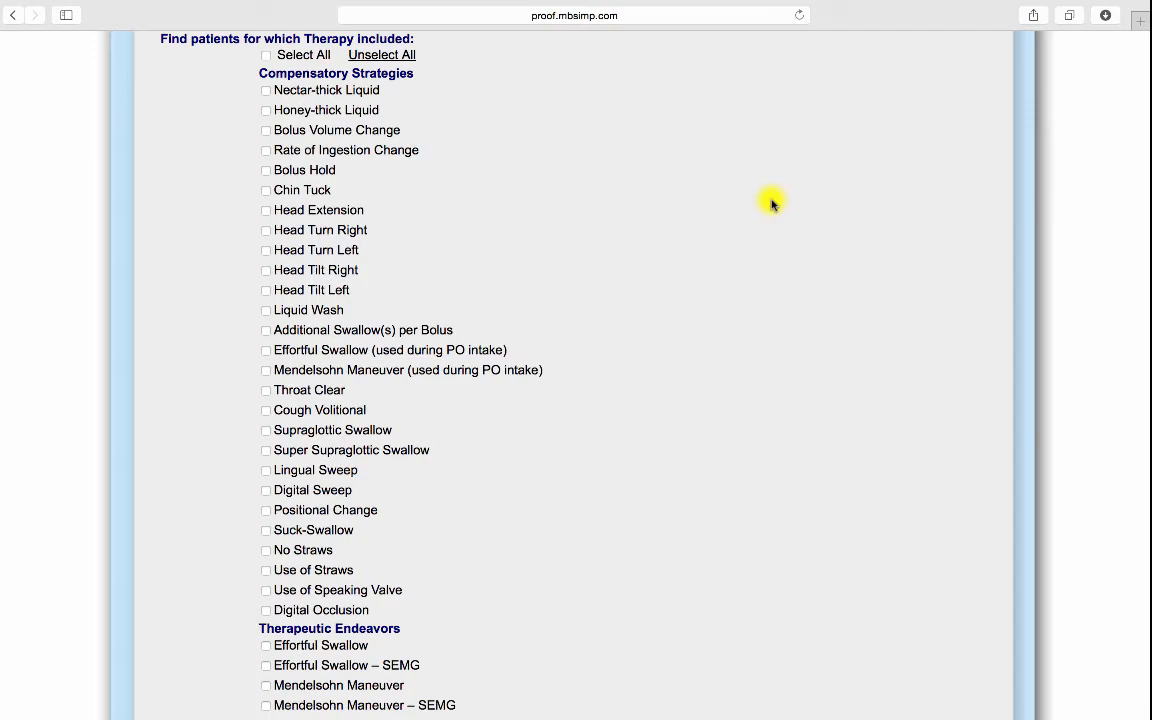
pyautogui.scroll(-3)
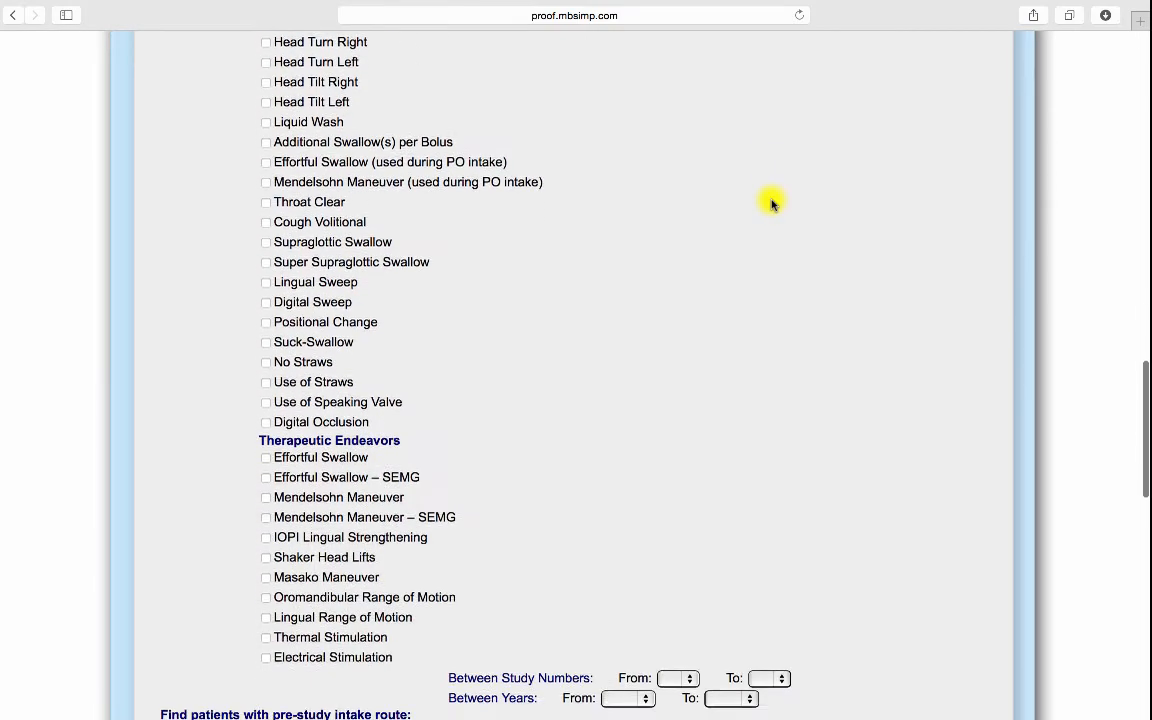
pyautogui.scroll(-3)
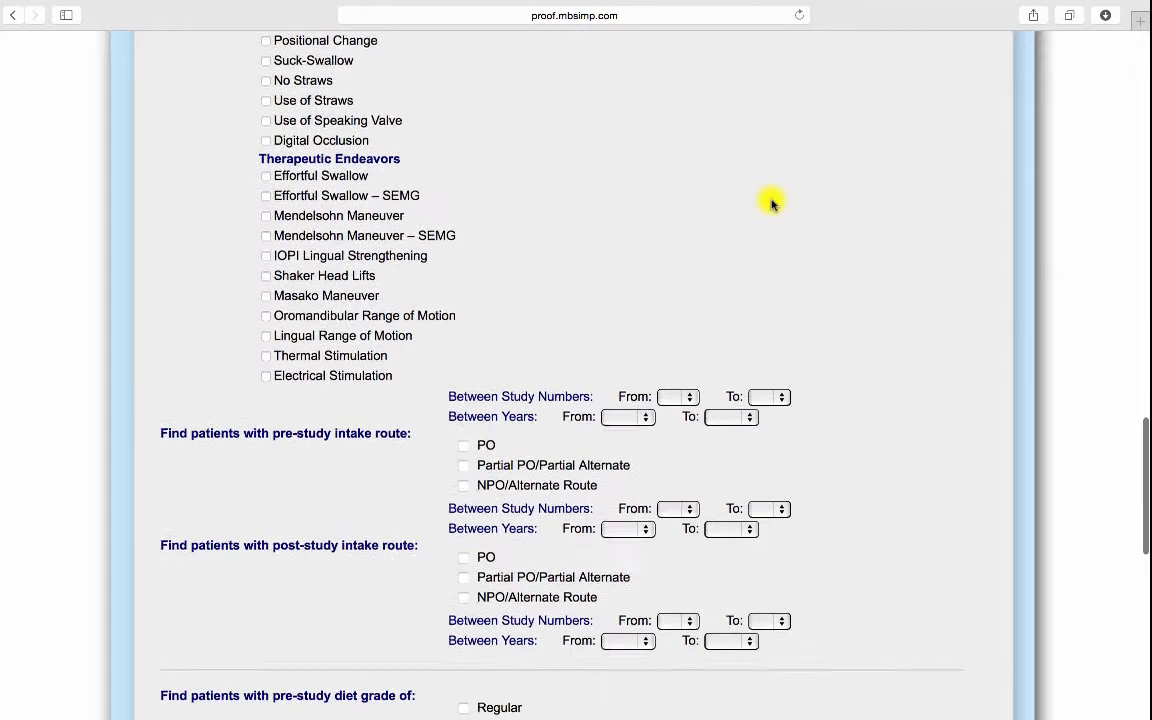
pyautogui.scroll(-3)
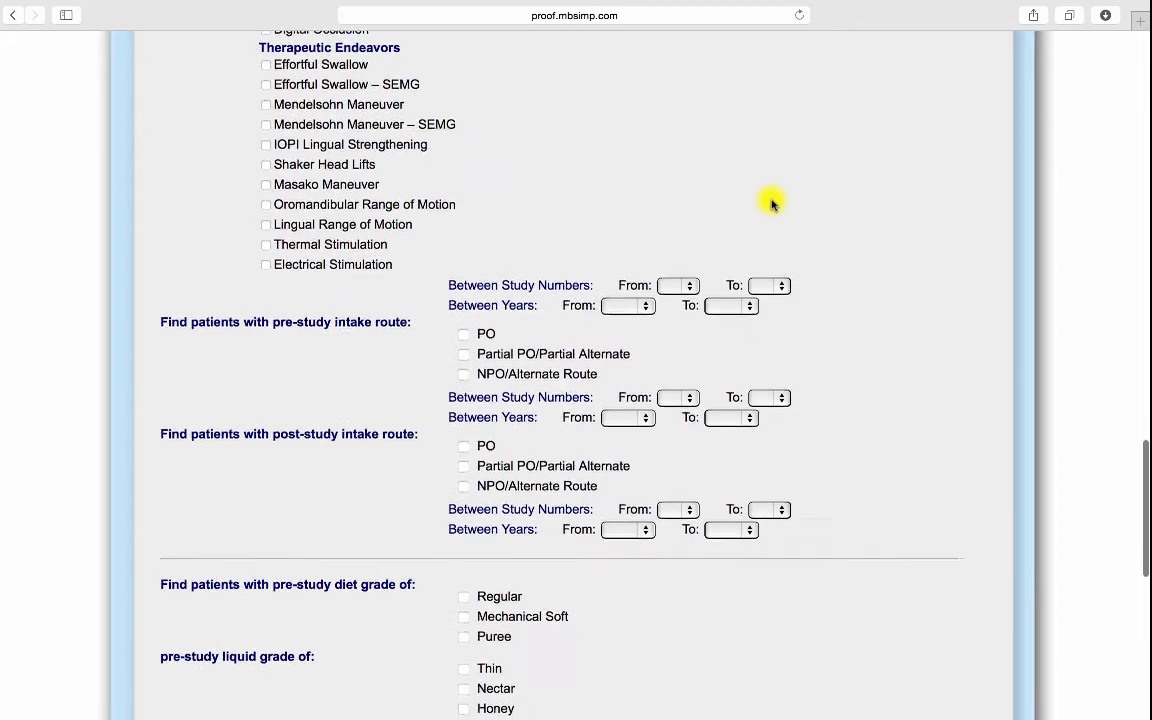
pyautogui.scroll(-3)
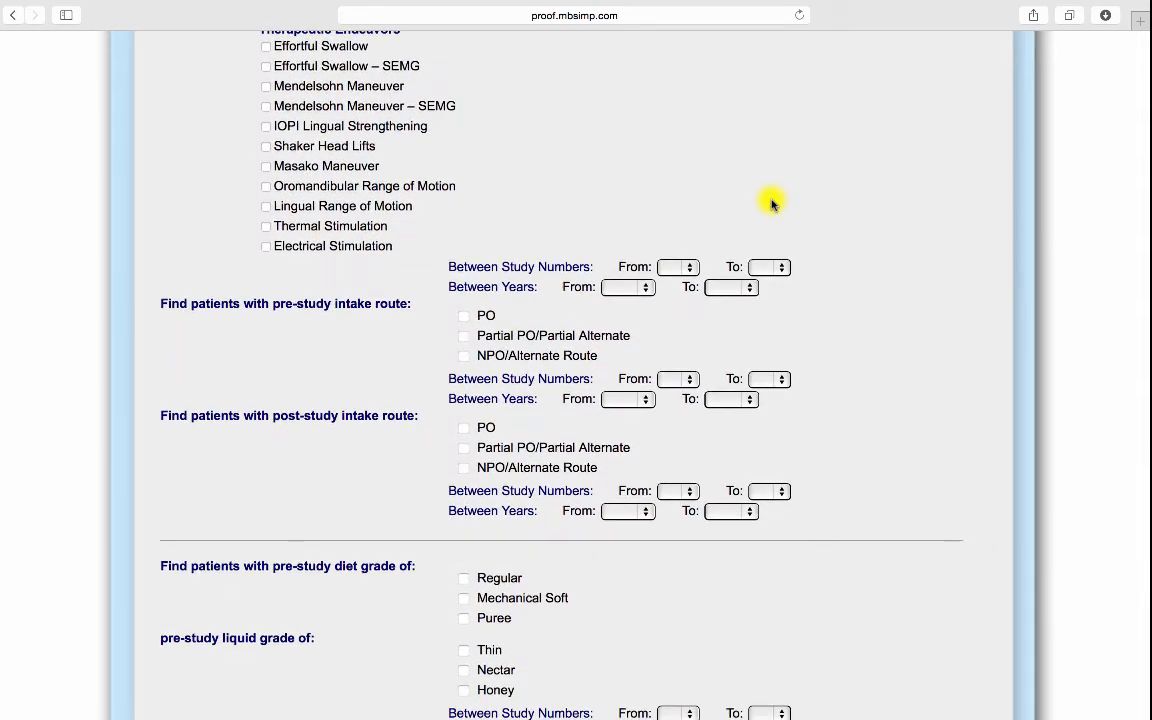
pyautogui.scroll(-3)
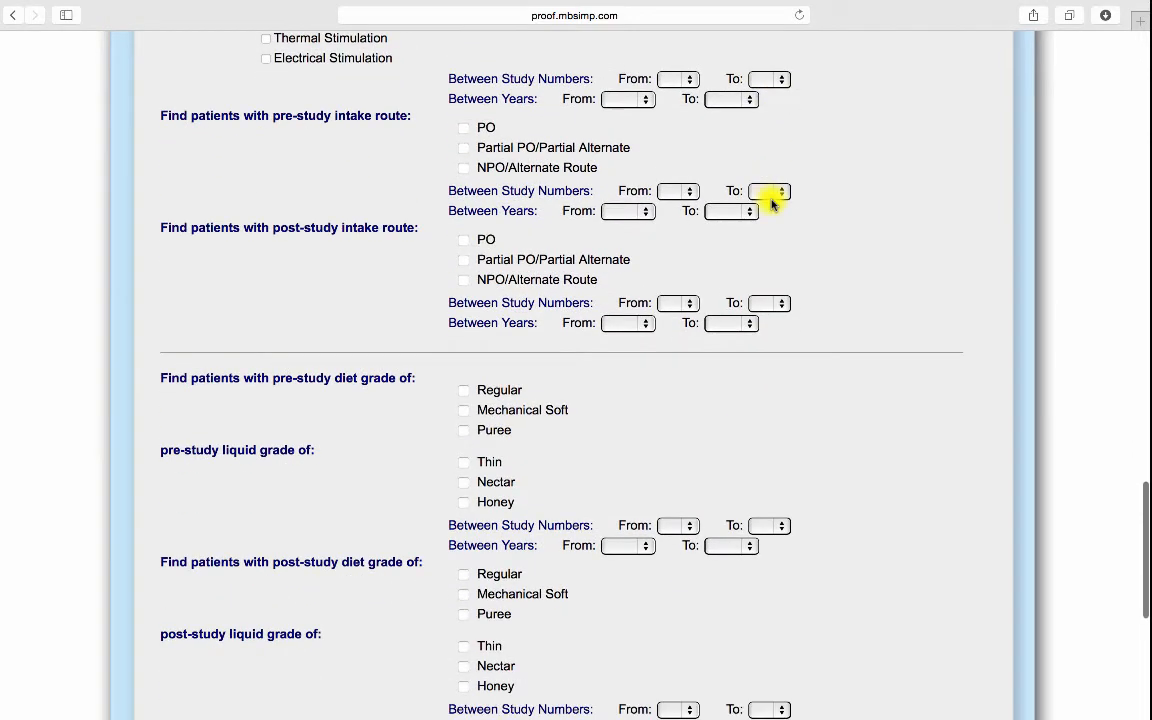
pyautogui.scroll(-3)
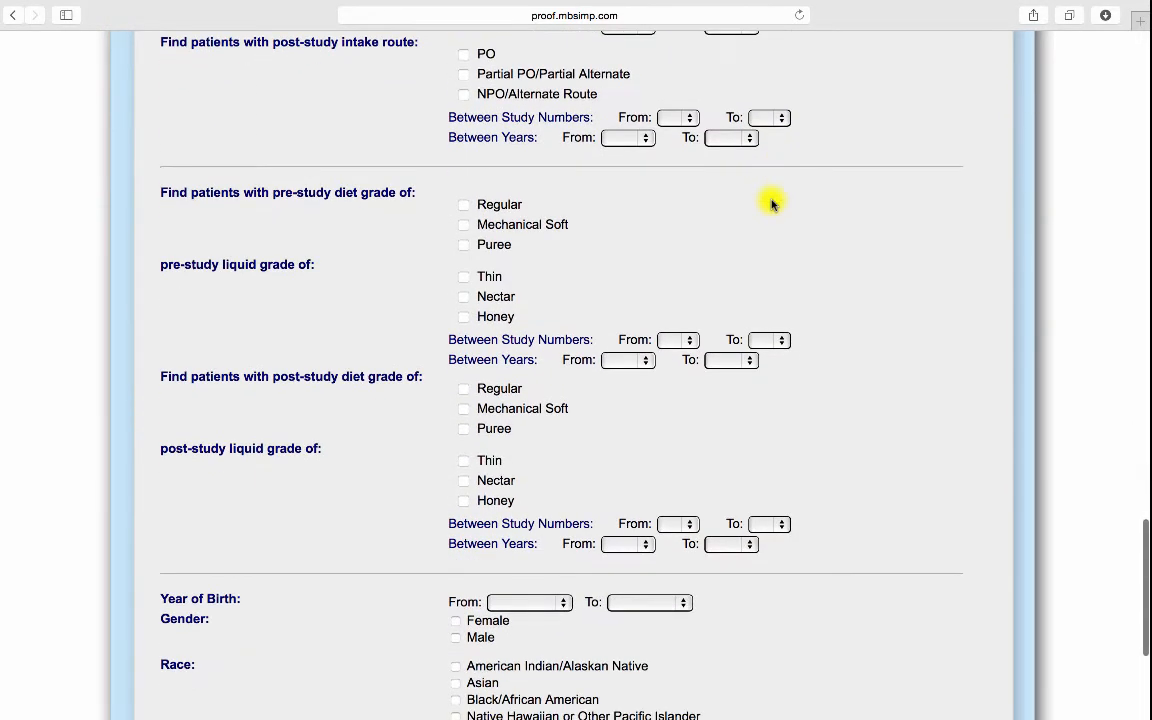
pyautogui.scroll(-3)
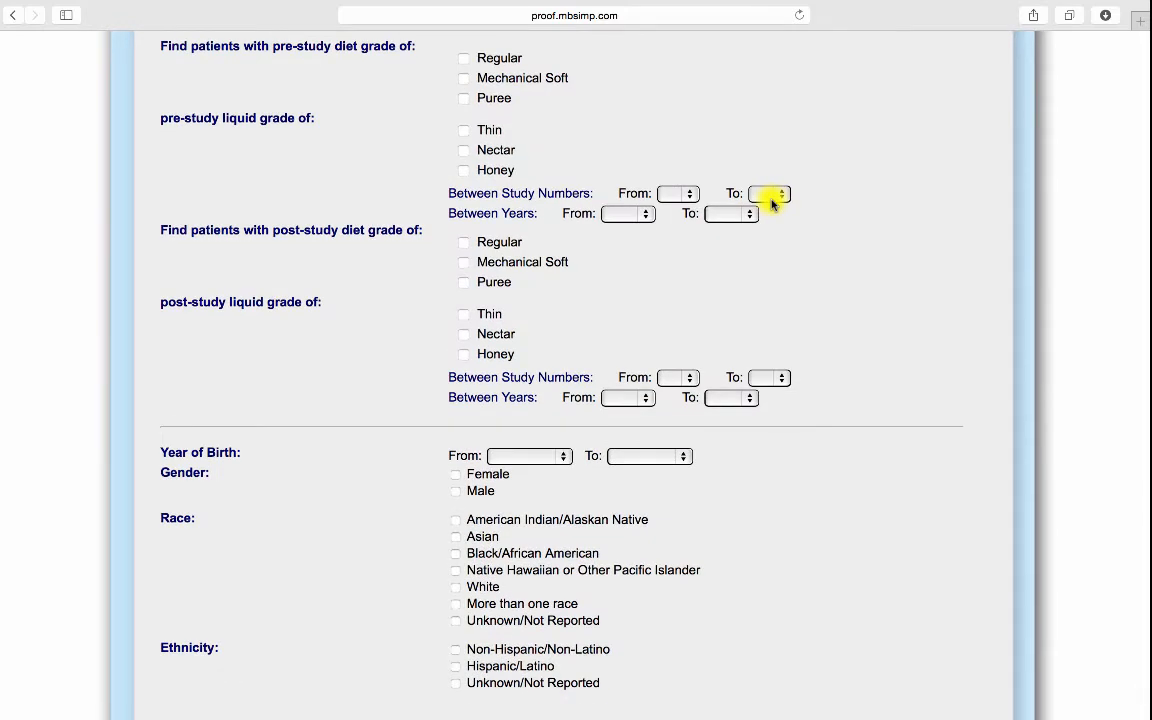
pyautogui.scroll(-3)
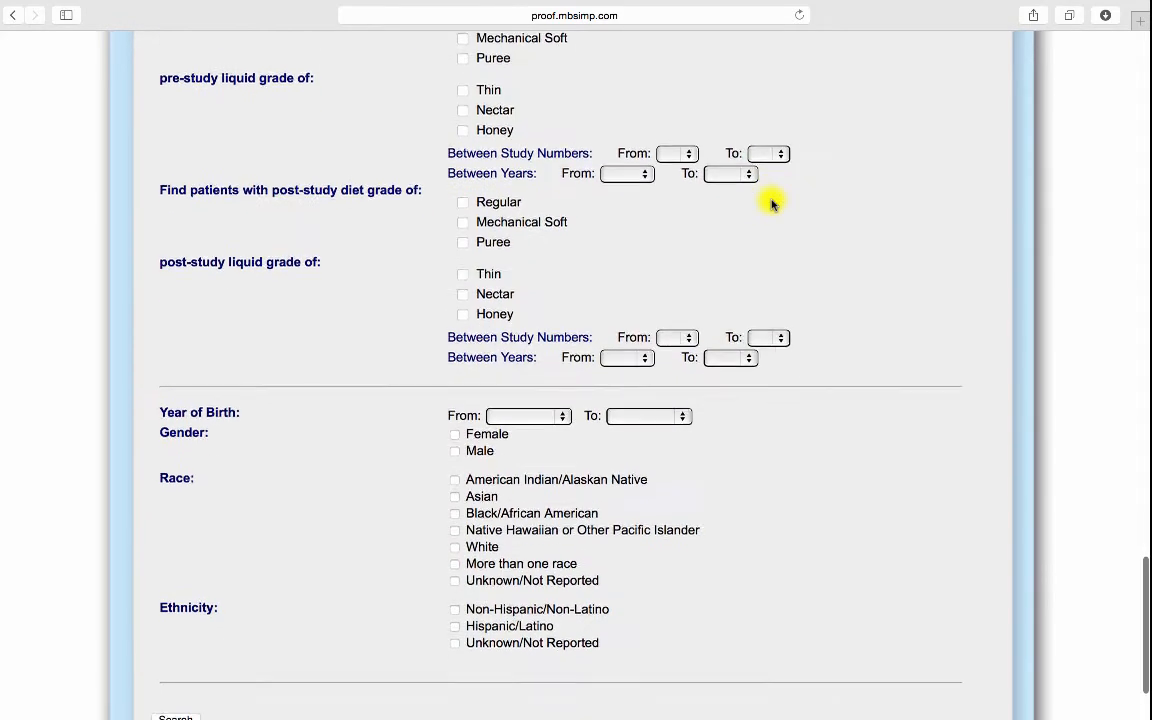
pyautogui.scroll(-3)
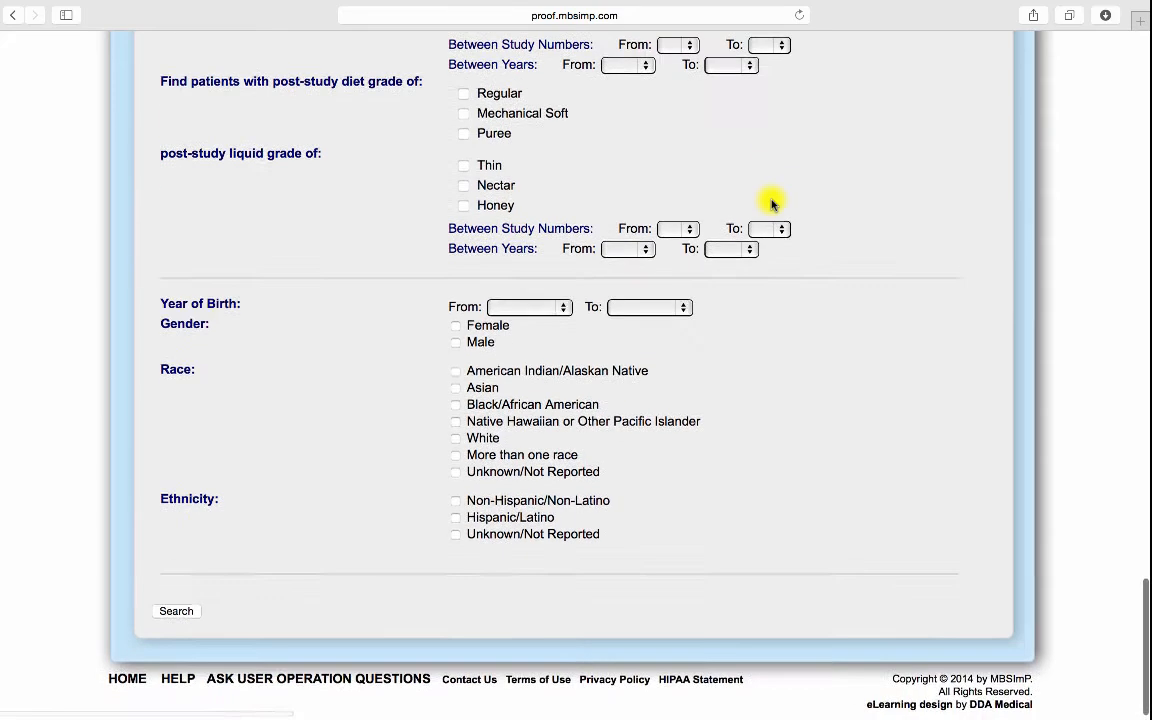
pyautogui.scroll(-3)
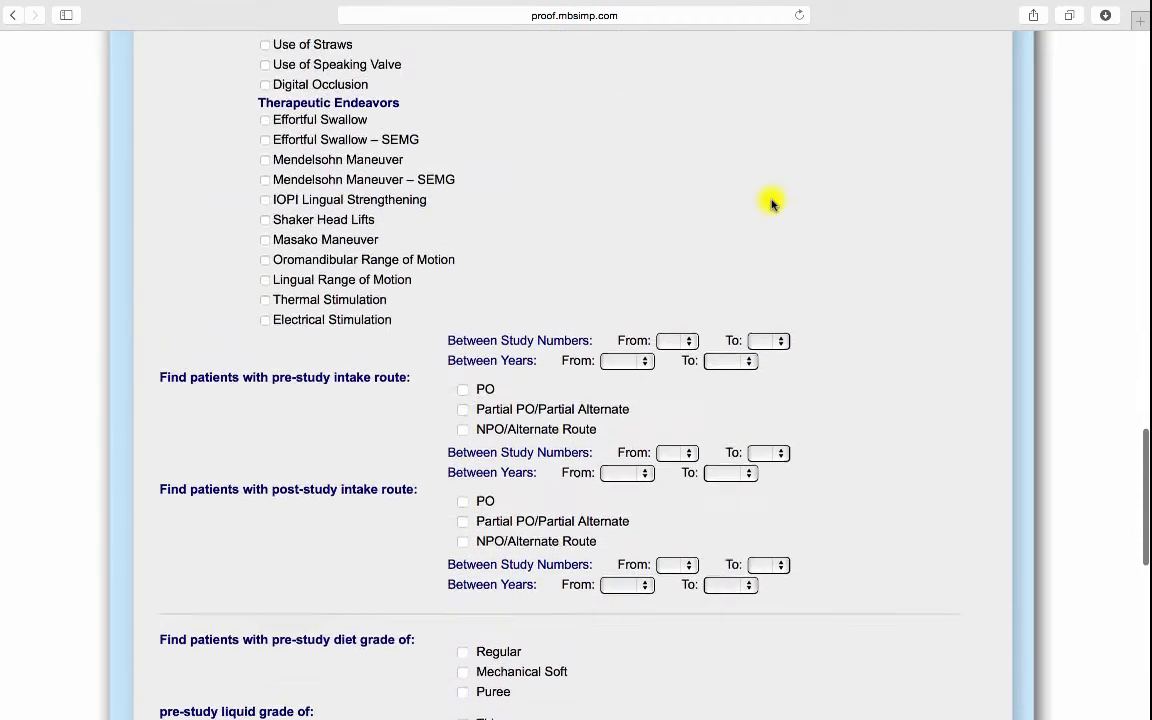
pyautogui.scroll(-3)
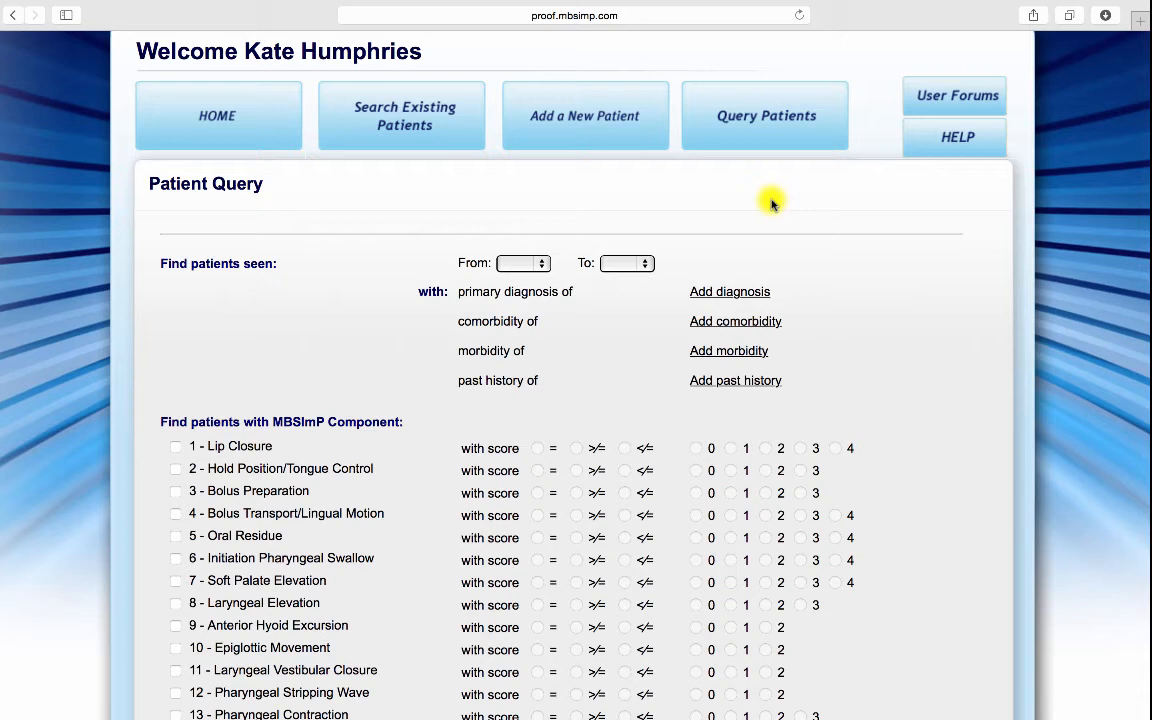
pyautogui.moveTo(762, 222)
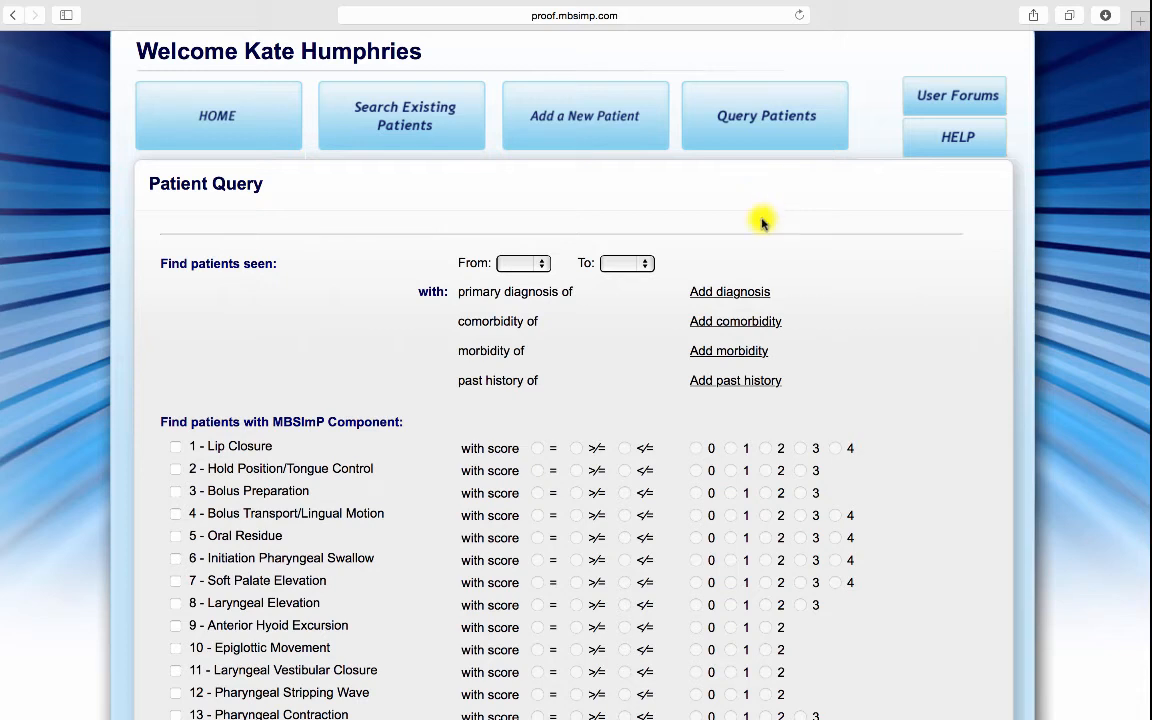
# Step: Filter on Cerebrovascular Accident primary diagnosis and Laryngeal Vestibular Closure '>' in a later study
pyautogui.click(729, 291)
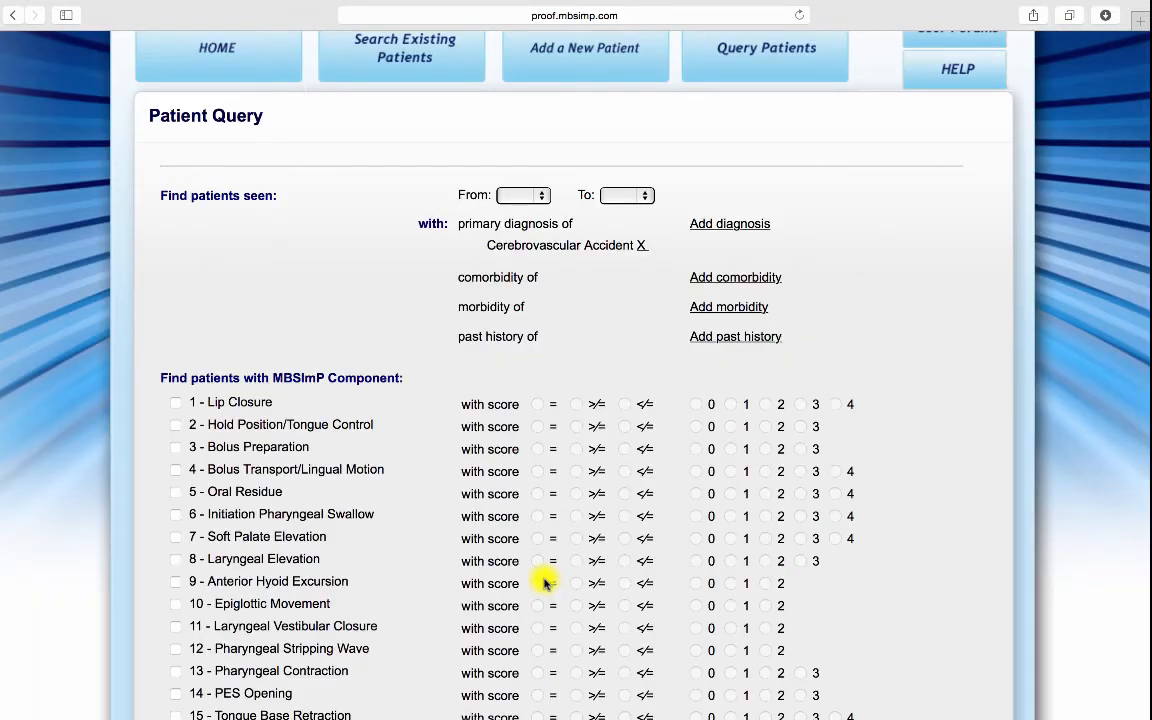
pyautogui.scroll(-3)
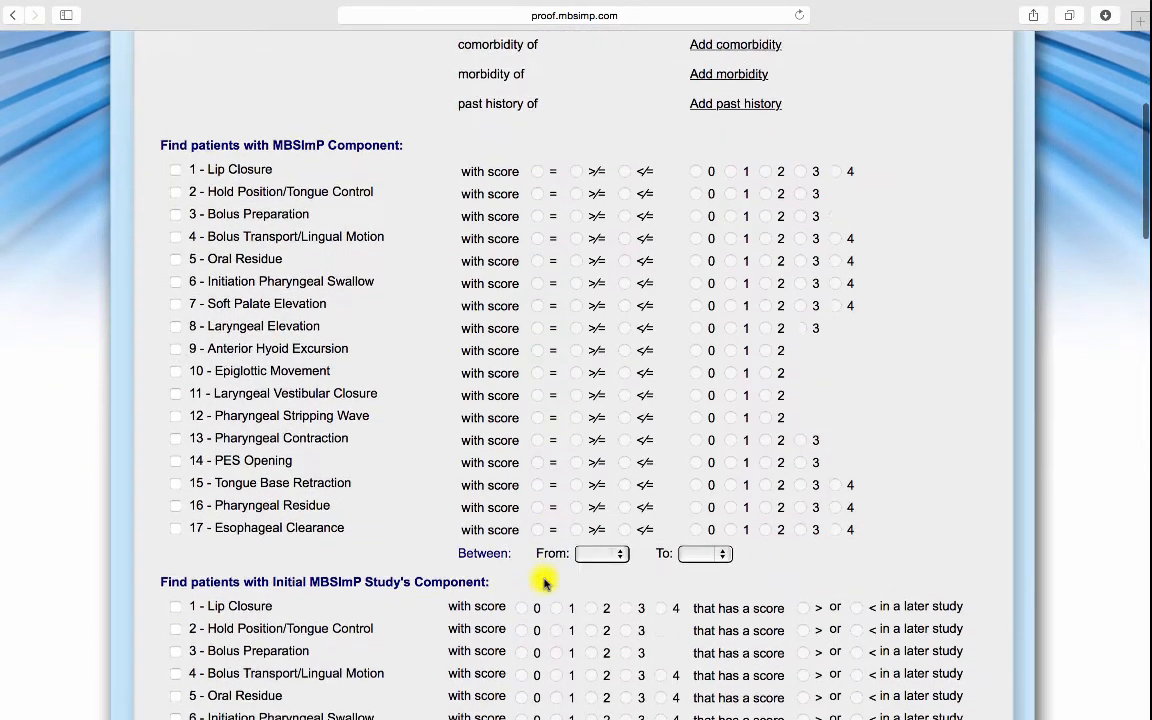
pyautogui.scroll(-3)
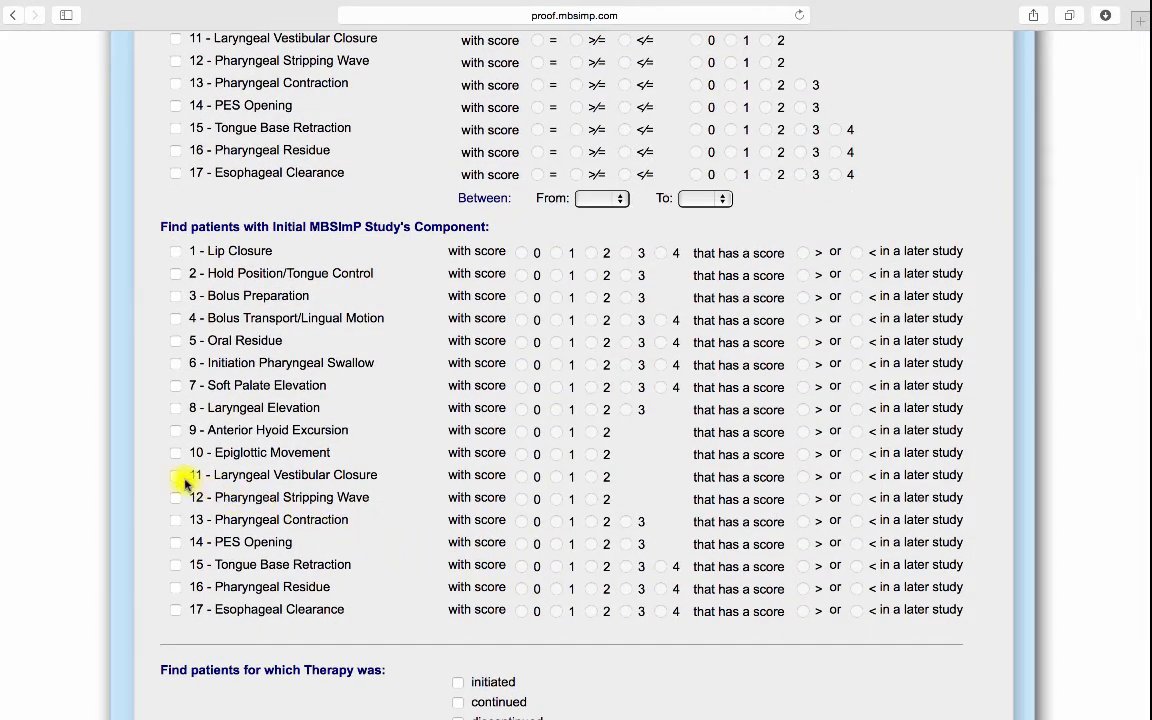
pyautogui.click(176, 474)
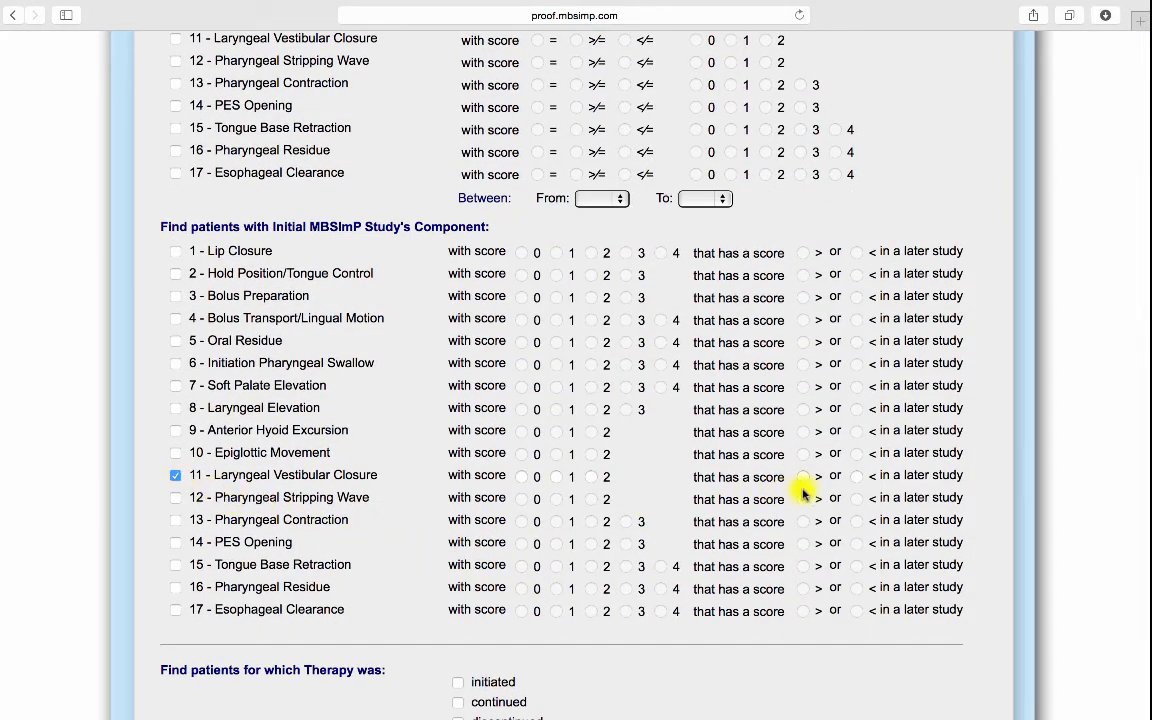
pyautogui.click(801, 476)
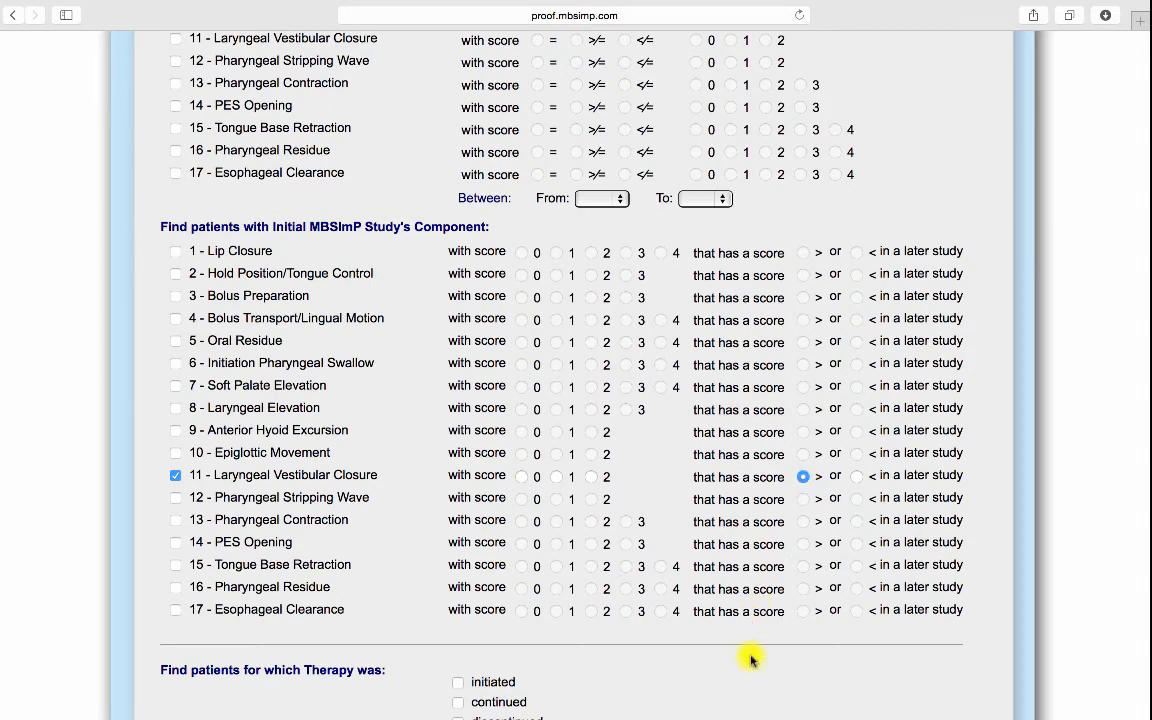
# Step: Run the query and browse the eight matching patients' scores and therapies
pyautogui.scroll(-3)
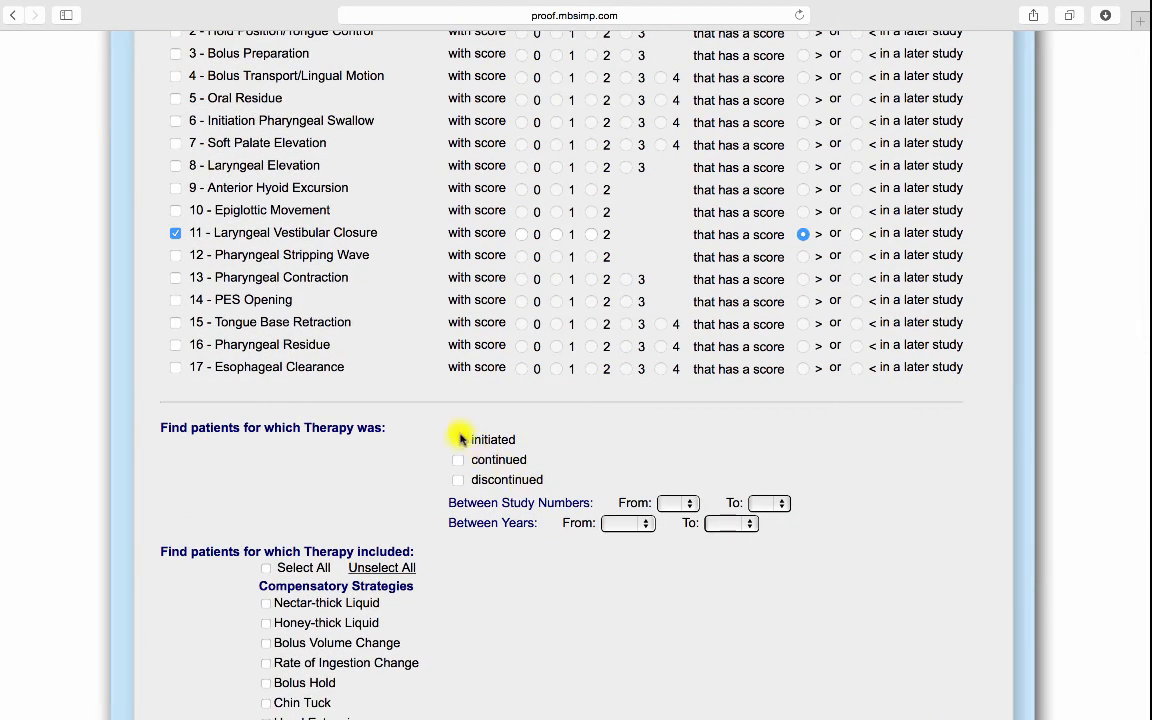
pyautogui.scroll(-3)
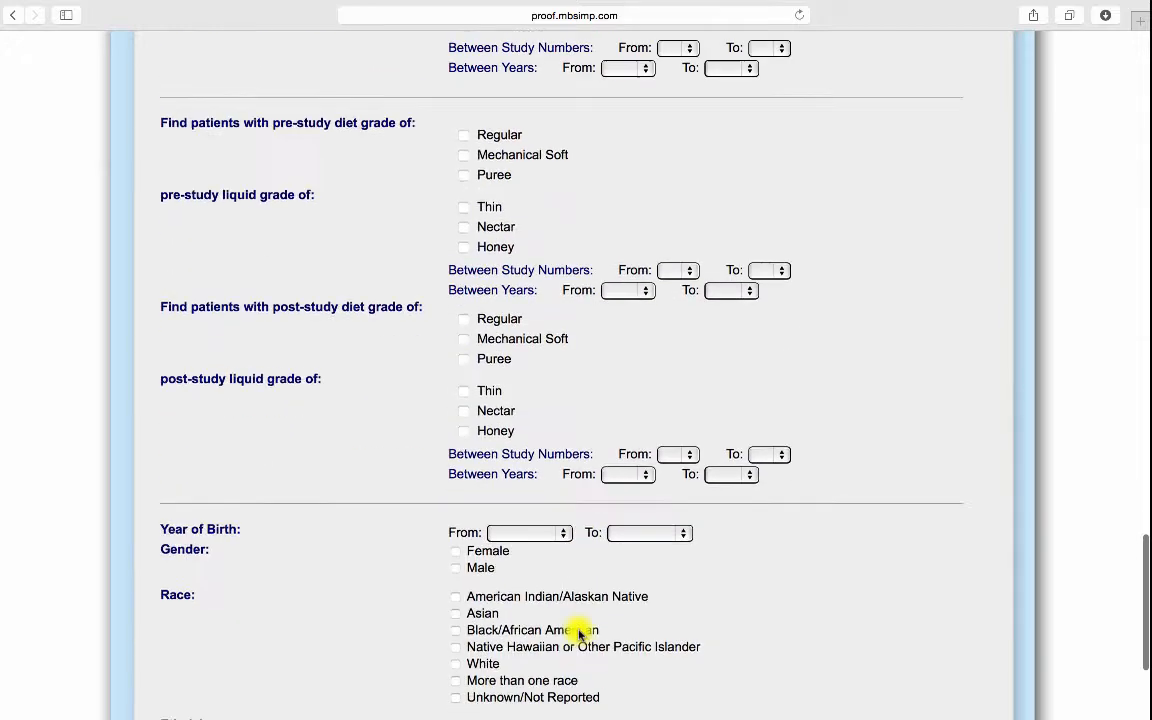
pyautogui.scroll(-3)
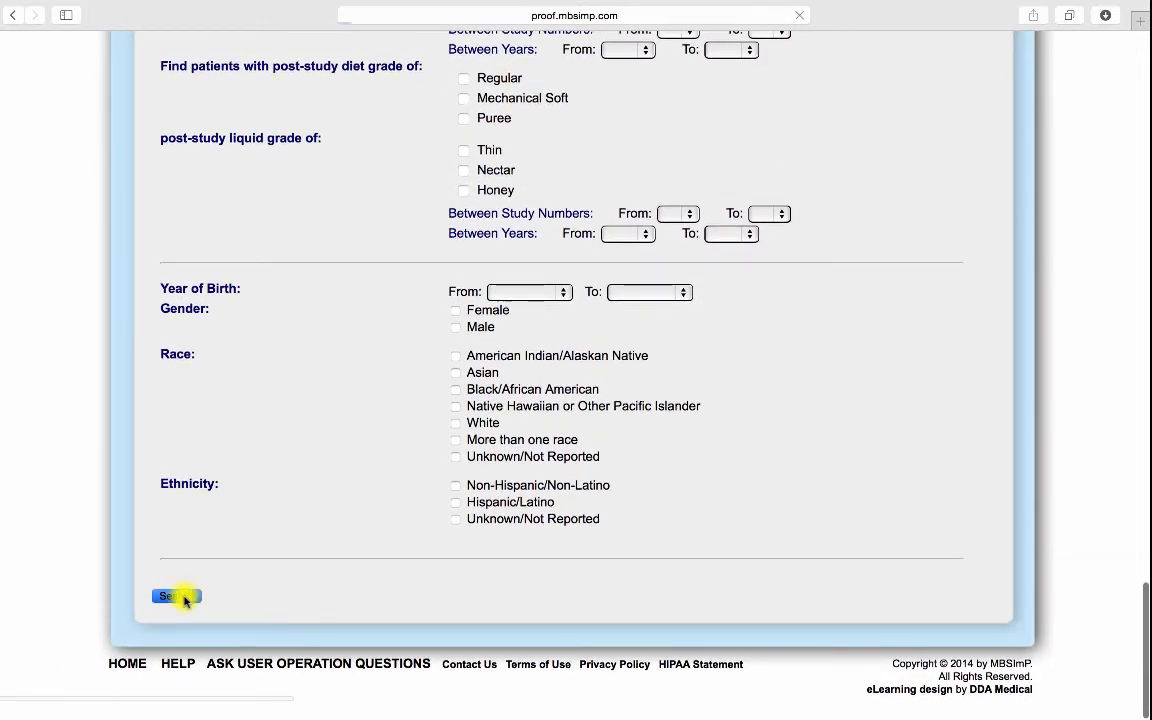
pyautogui.click(173, 596)
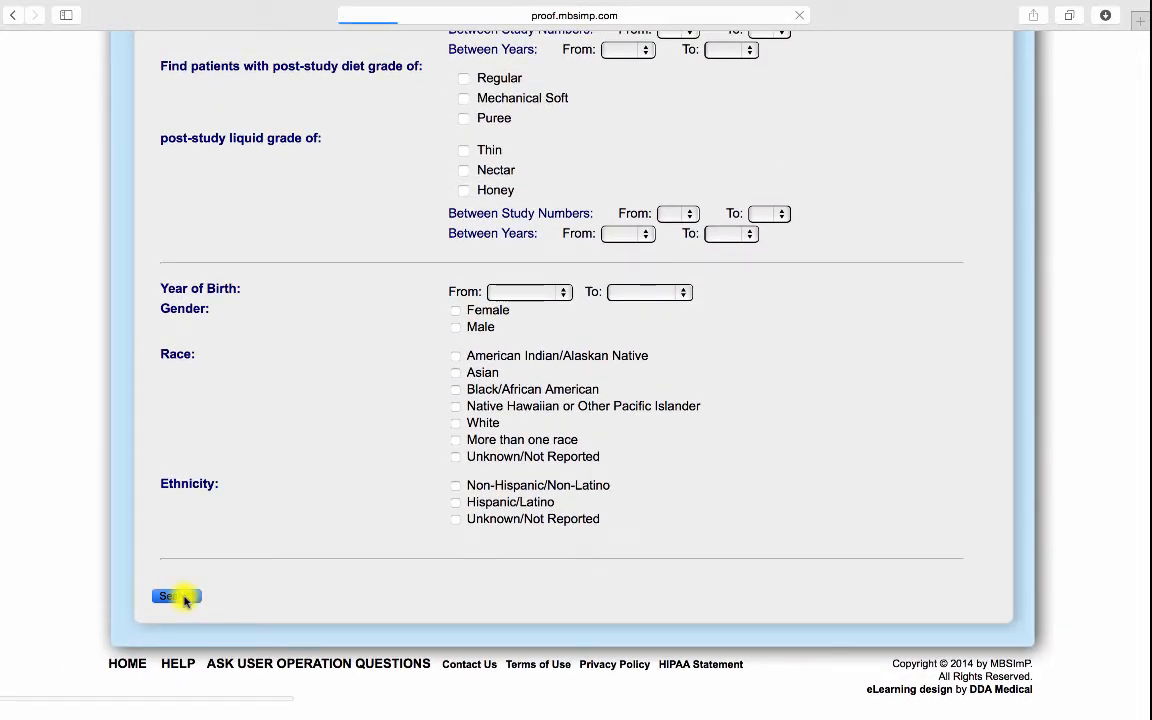
pyautogui.click(170, 596)
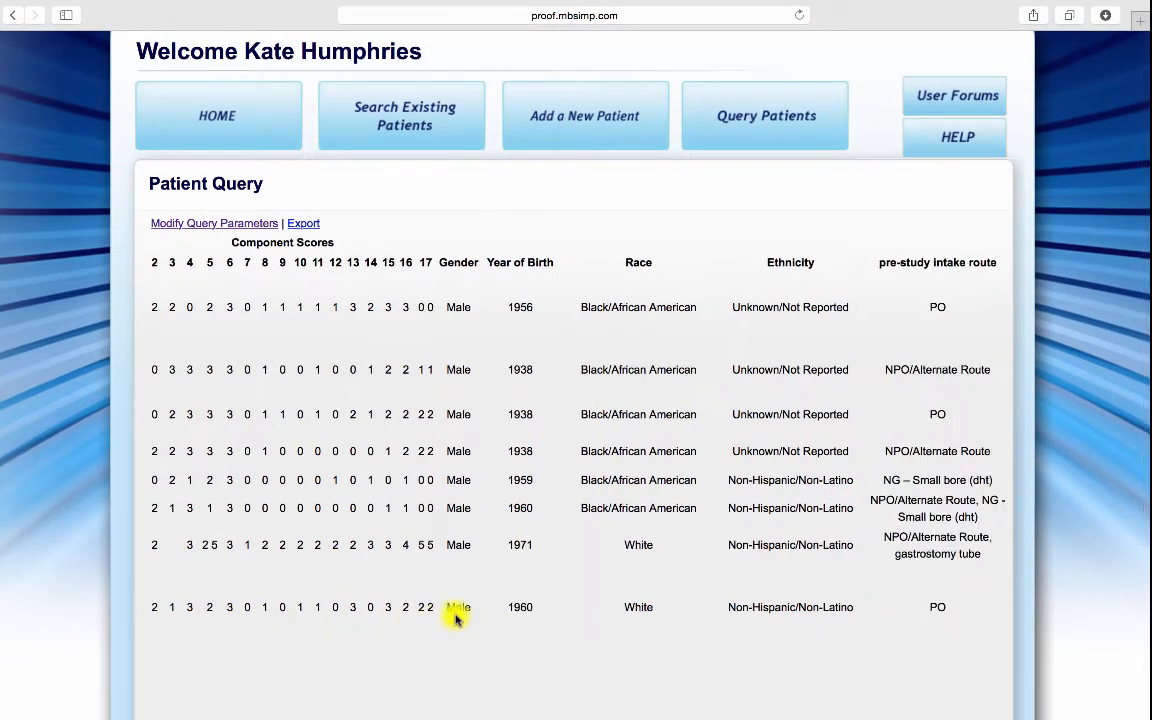
pyautogui.hscroll(3)
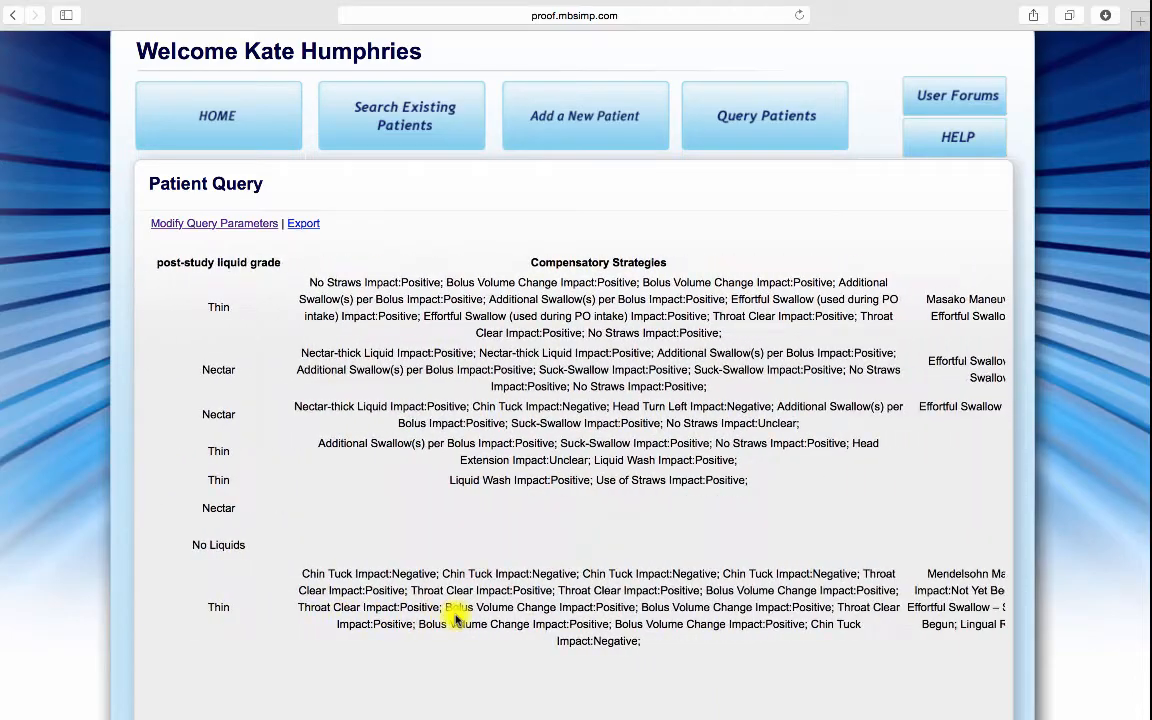
pyautogui.hscroll(3)
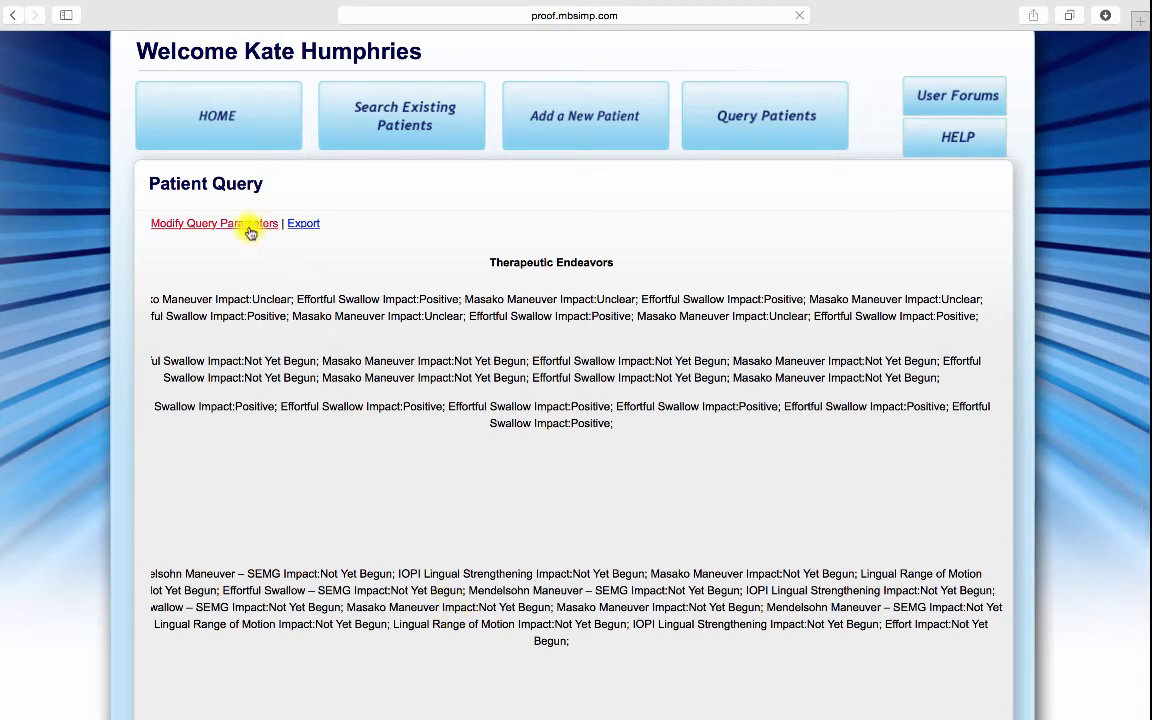
pyautogui.click(213, 223)
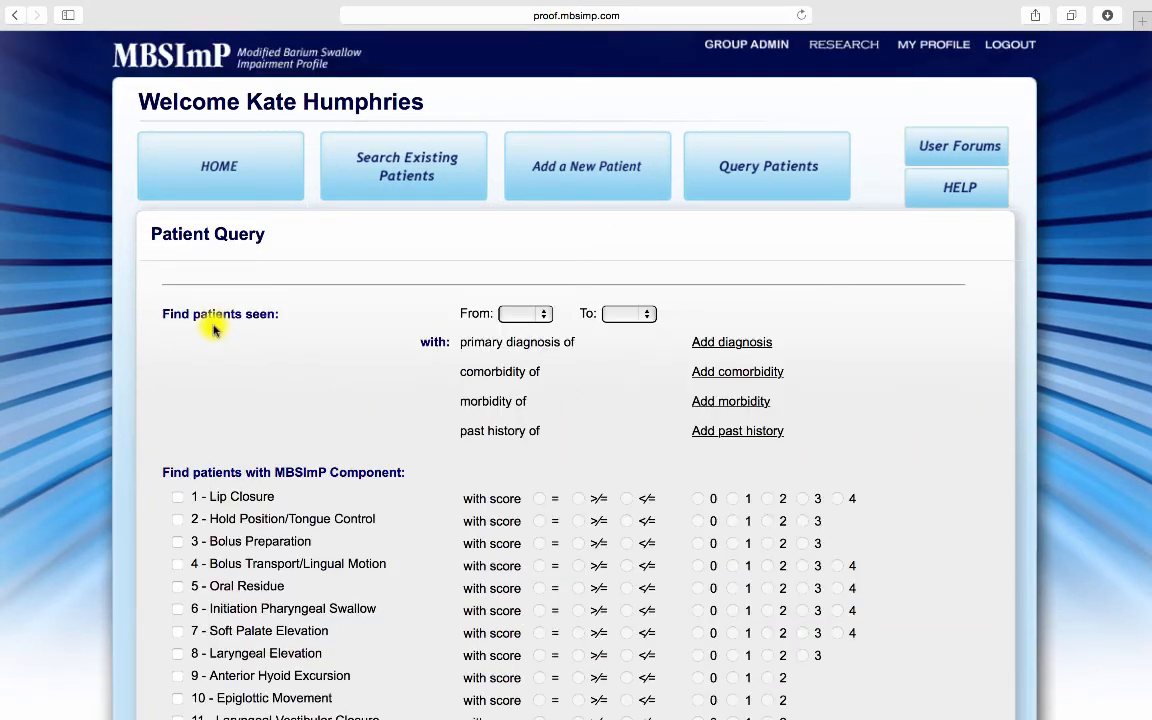
pyautogui.scroll(-3)
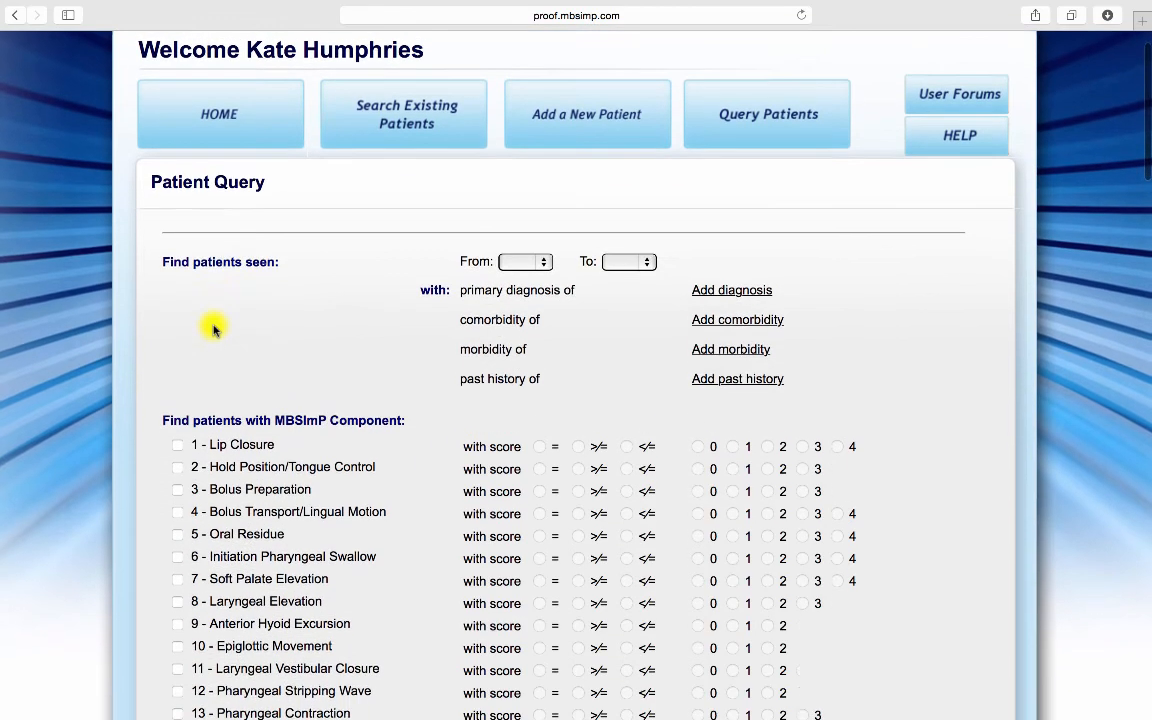
pyautogui.scroll(-3)
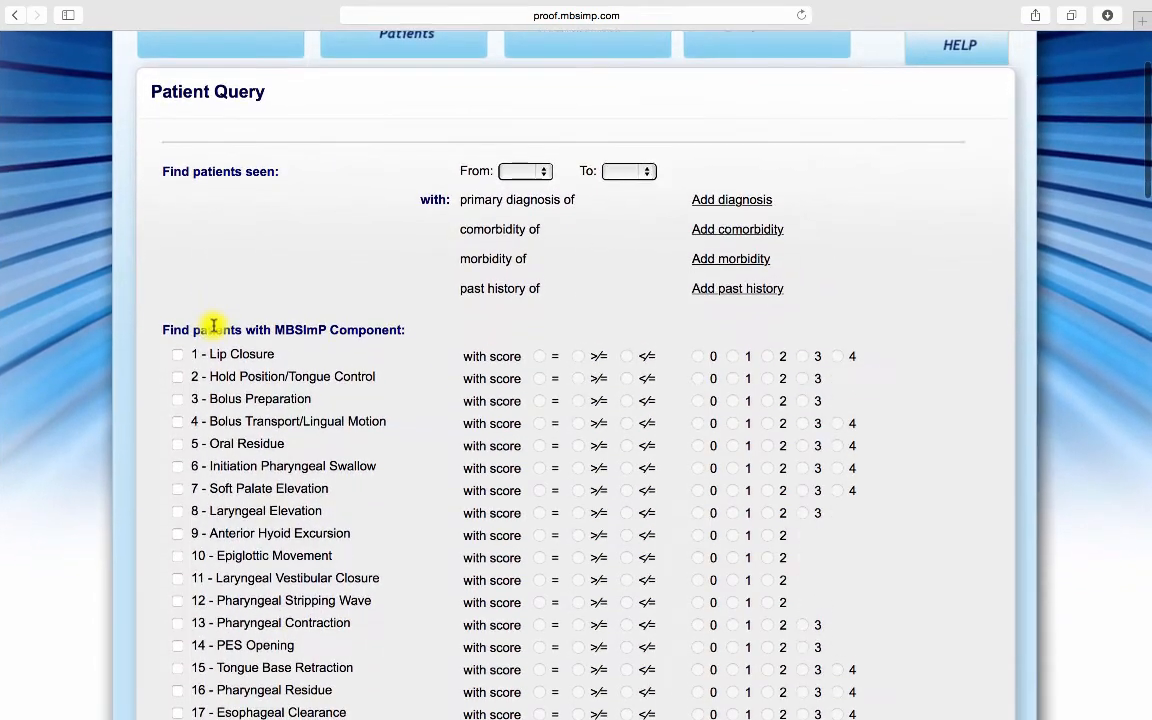
pyautogui.scroll(-3)
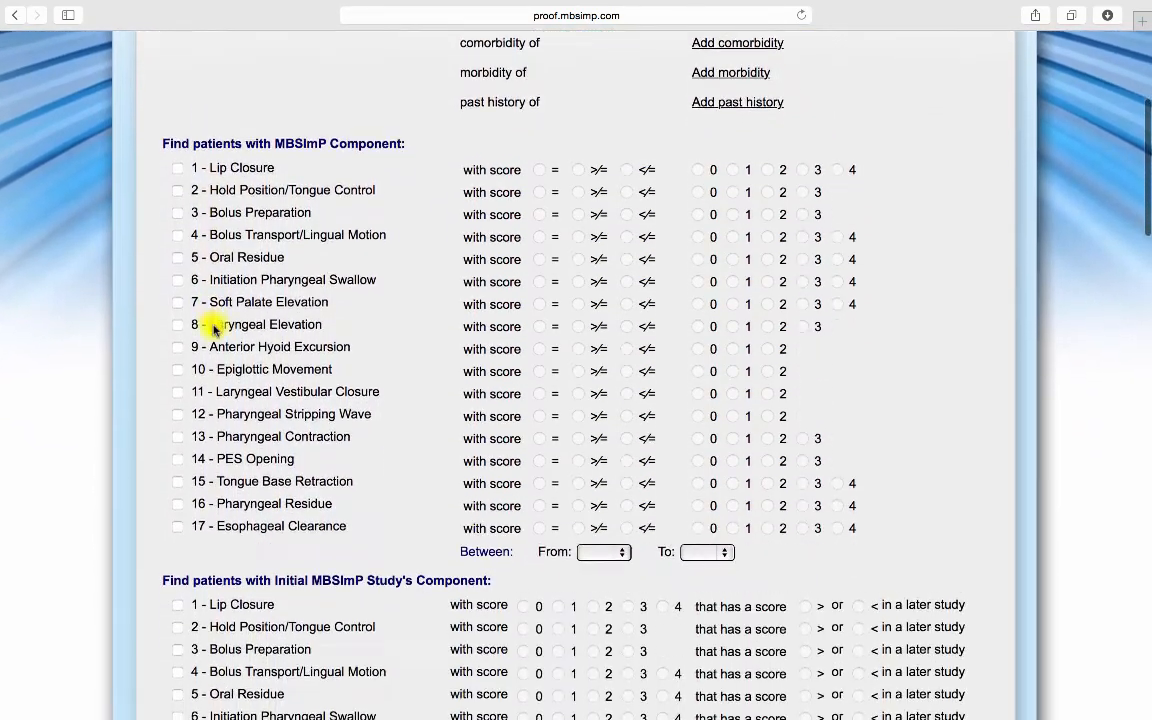
pyautogui.scroll(-3)
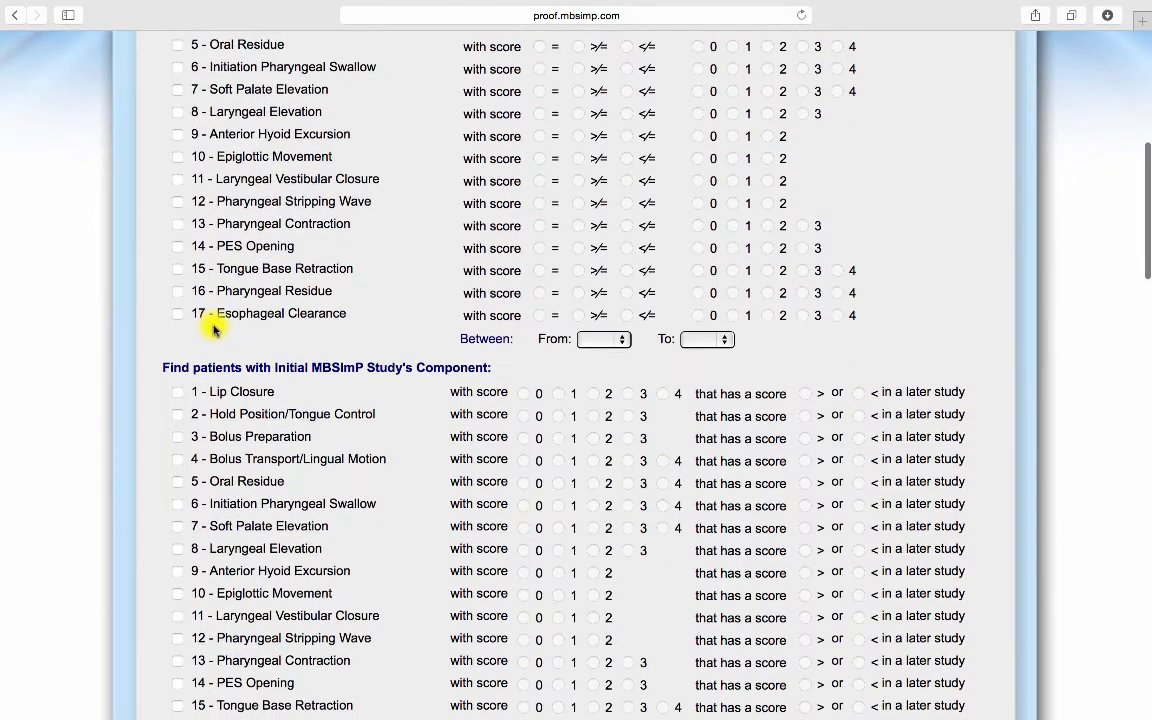
pyautogui.scroll(-3)
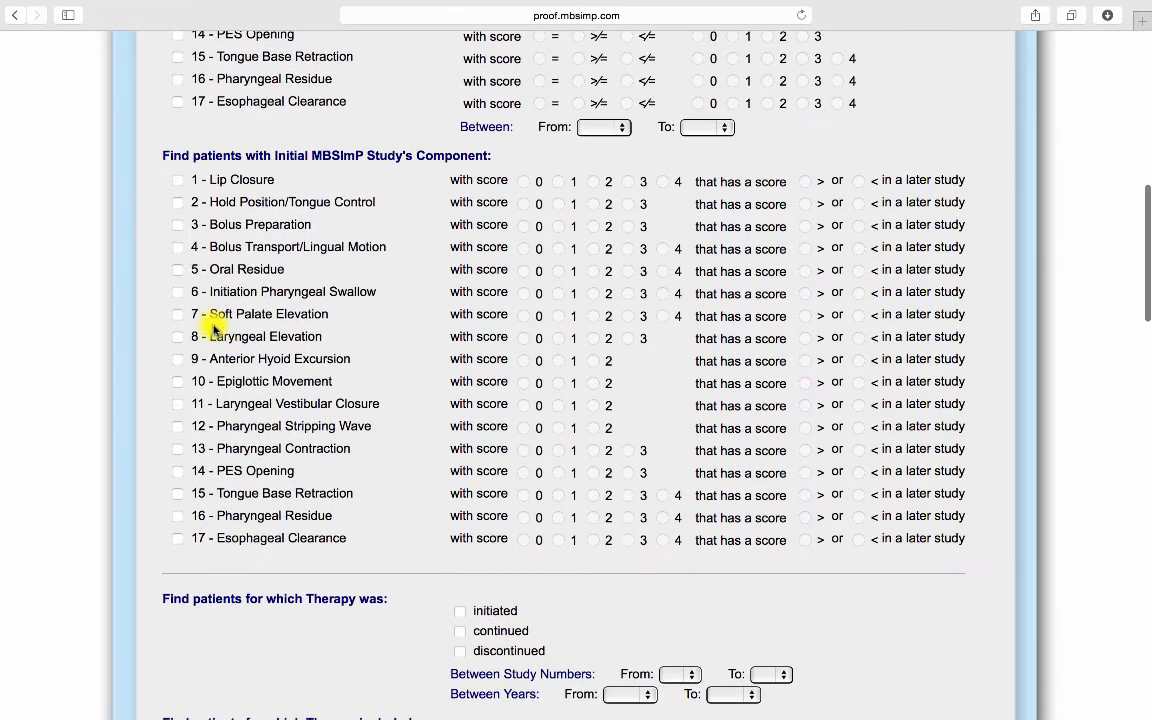
pyautogui.scroll(-3)
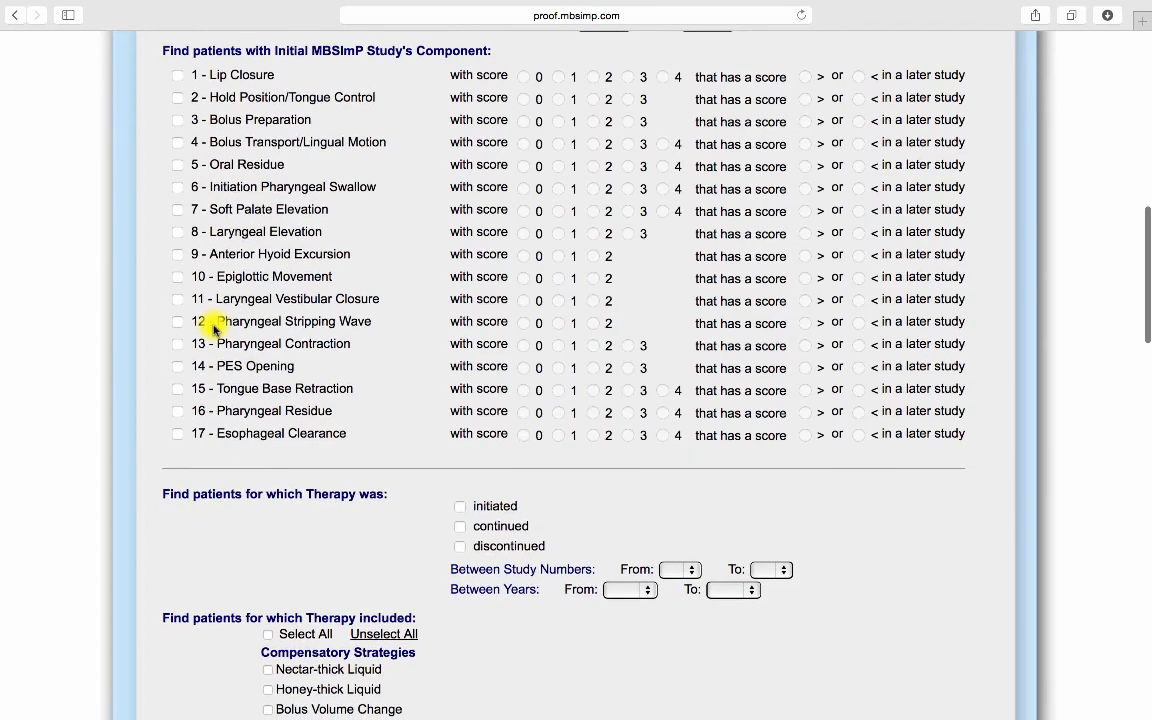
pyautogui.scroll(-3)
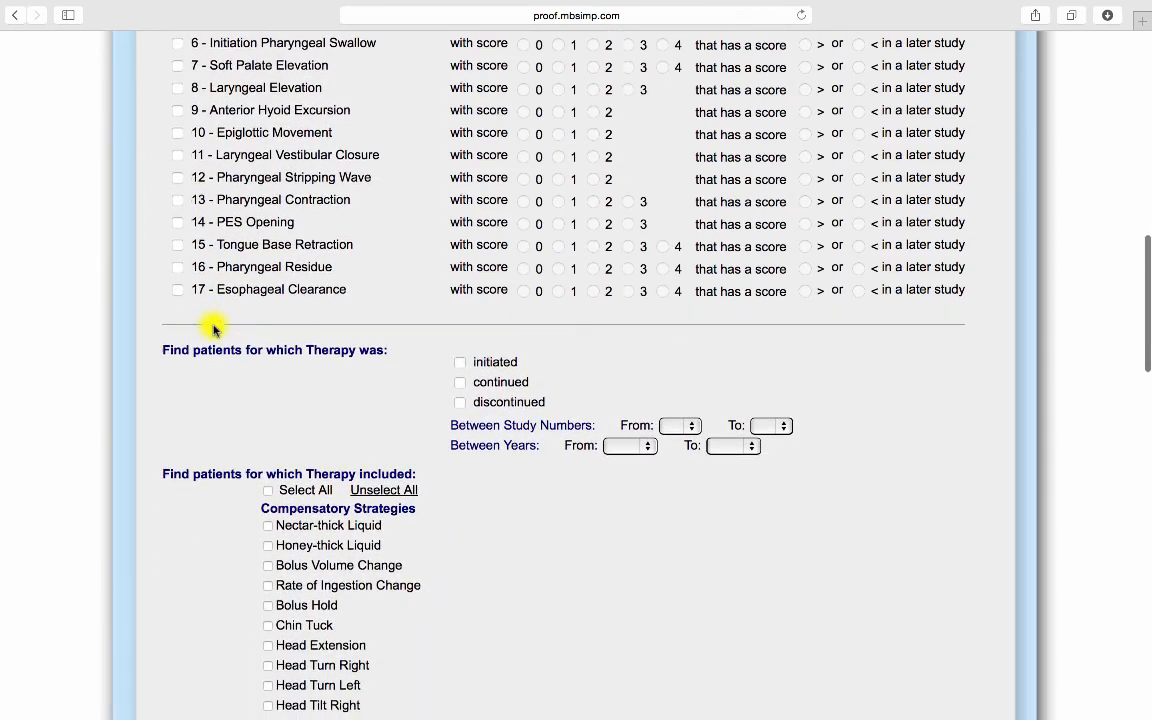
pyautogui.scroll(-3)
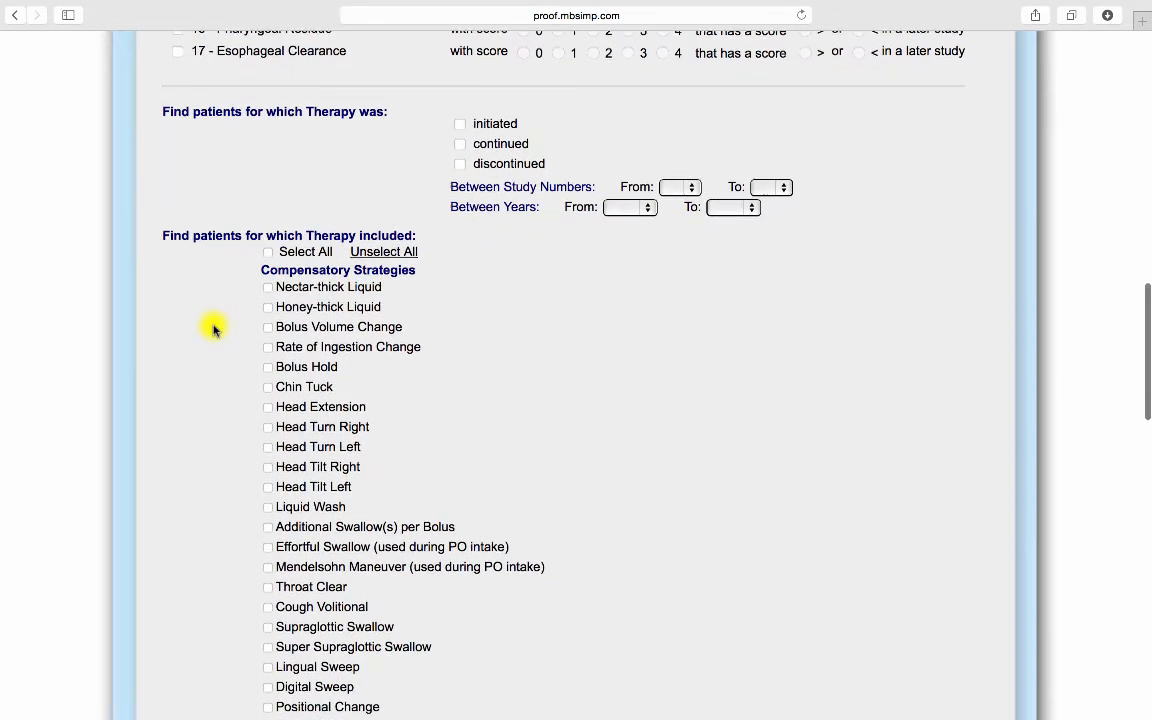
pyautogui.scroll(-3)
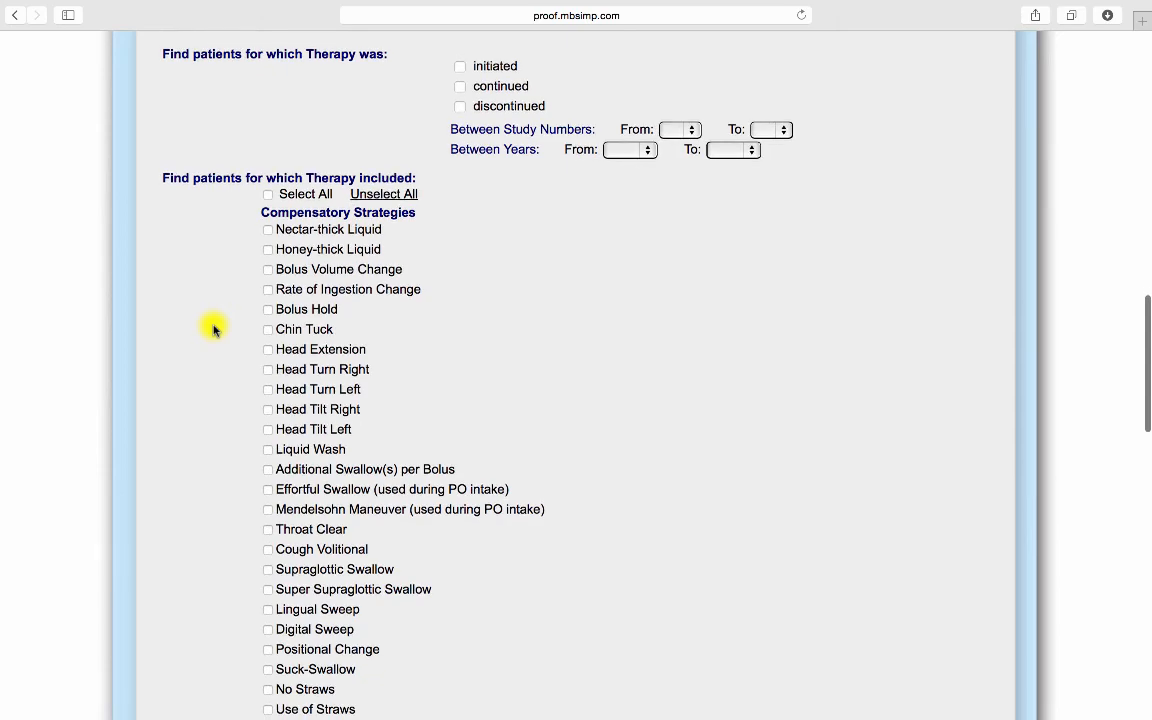
pyautogui.scroll(-3)
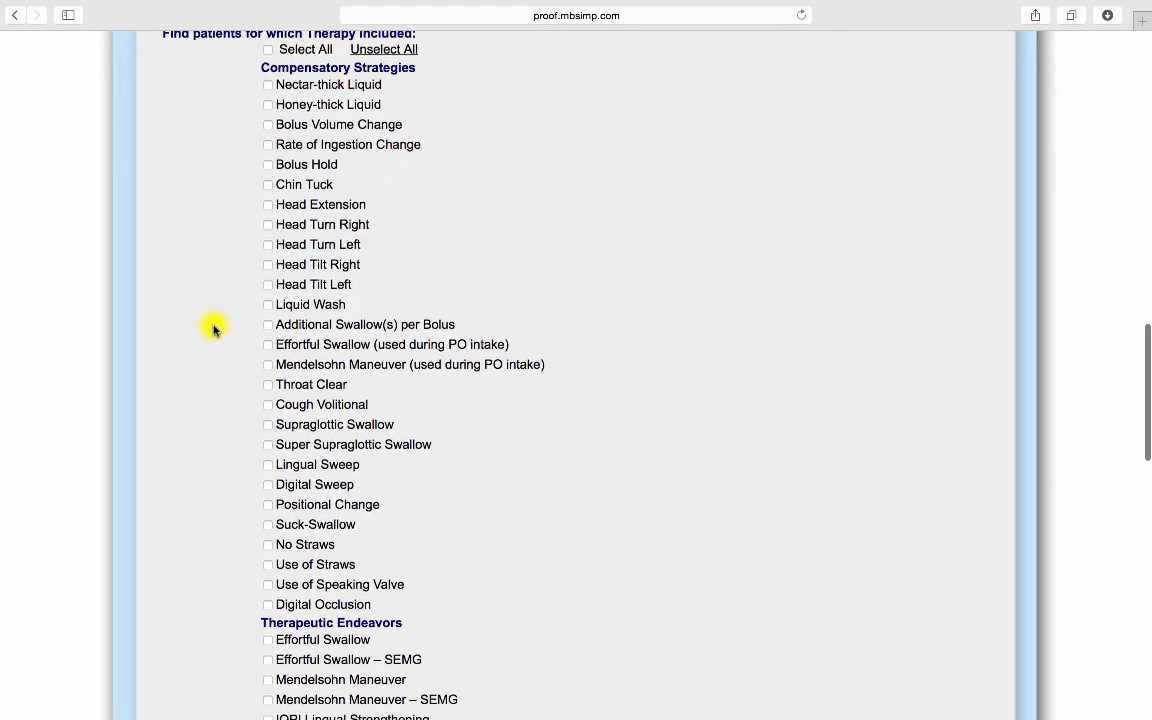
pyautogui.scroll(-3)
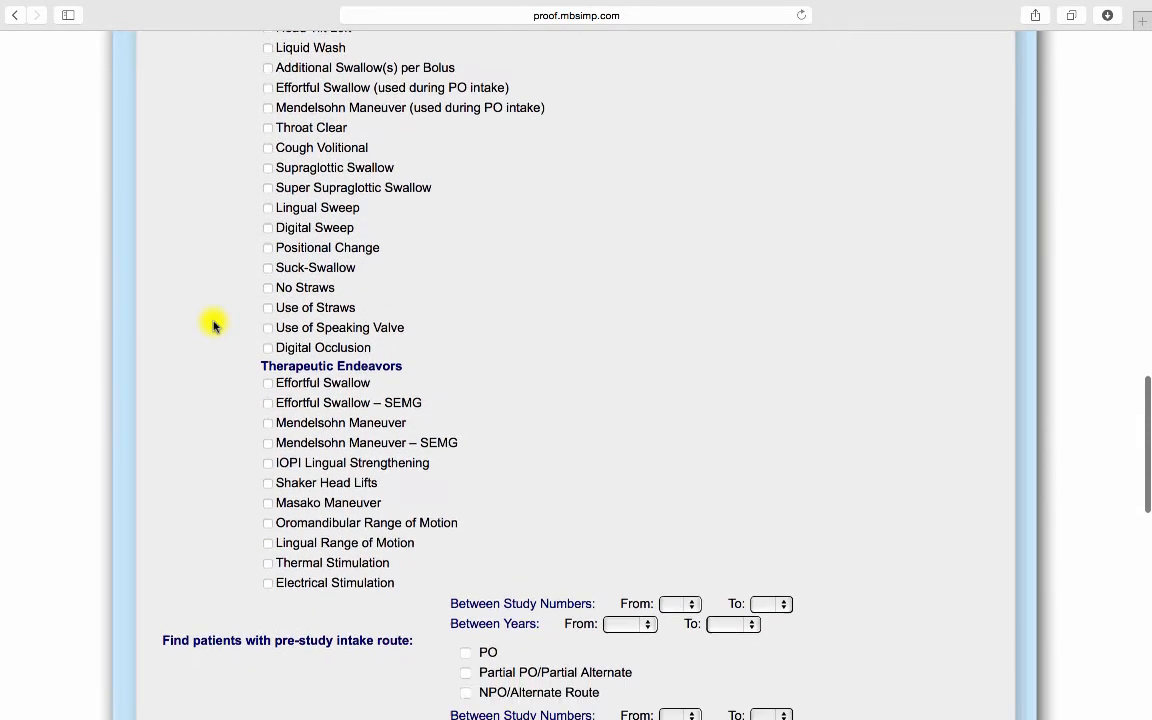
pyautogui.scroll(-3)
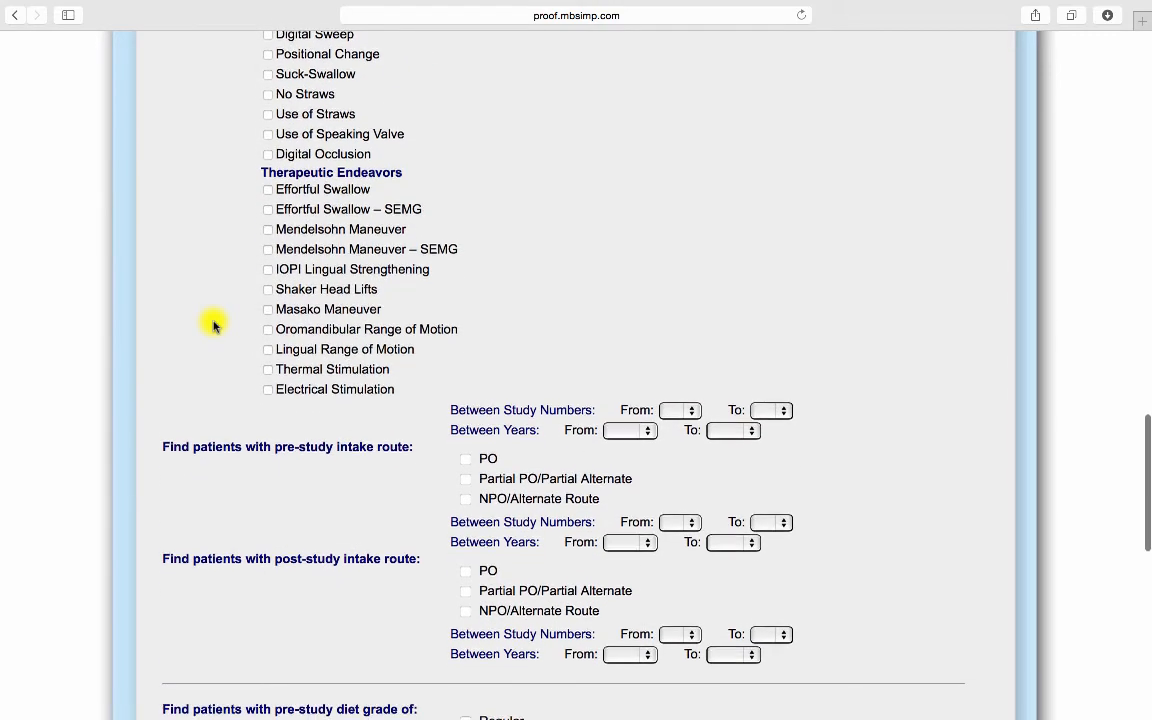
pyautogui.scroll(-3)
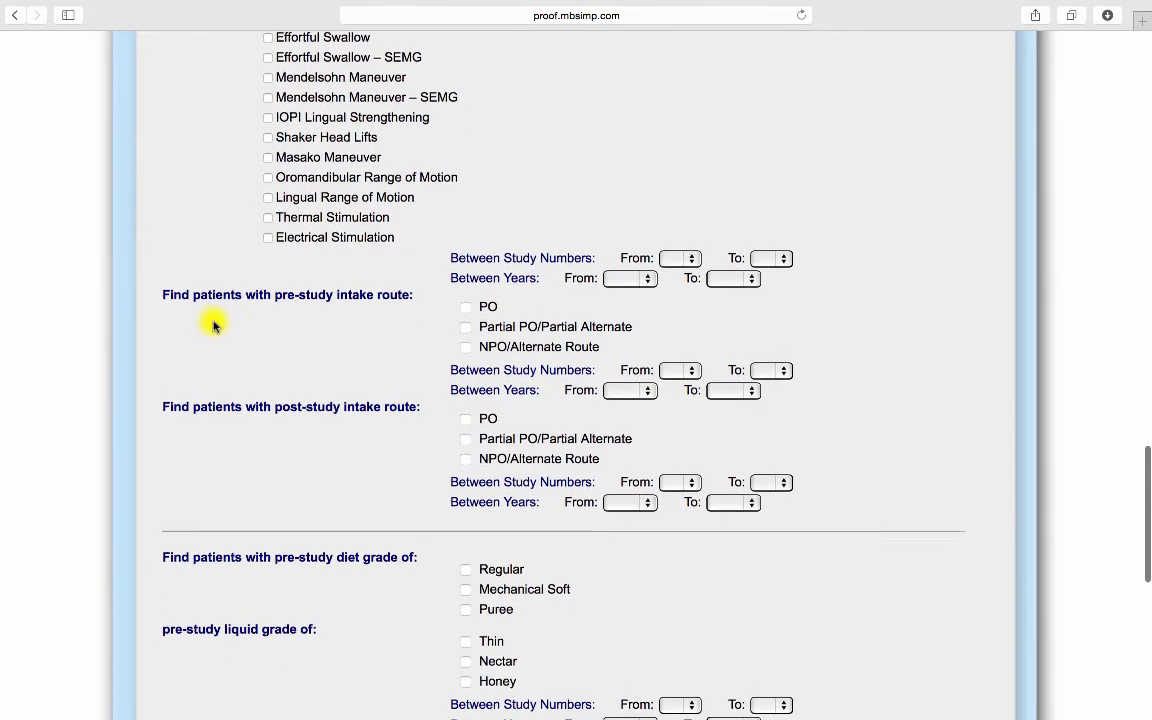
pyautogui.scroll(-3)
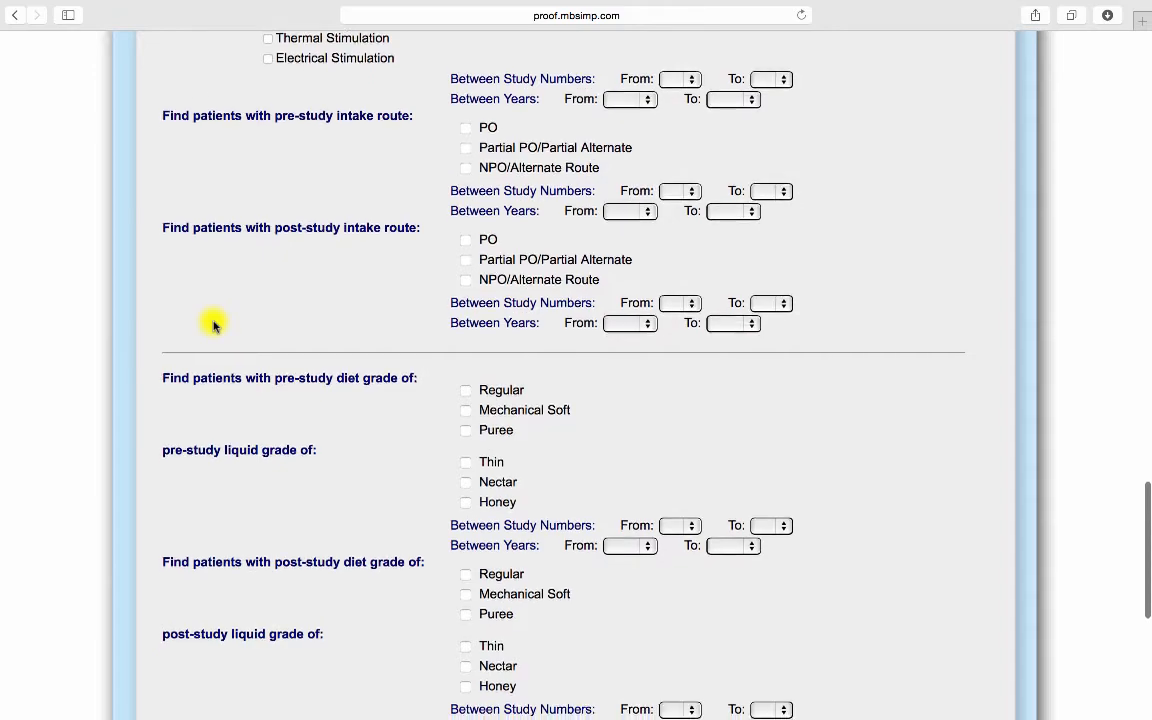
pyautogui.scroll(-3)
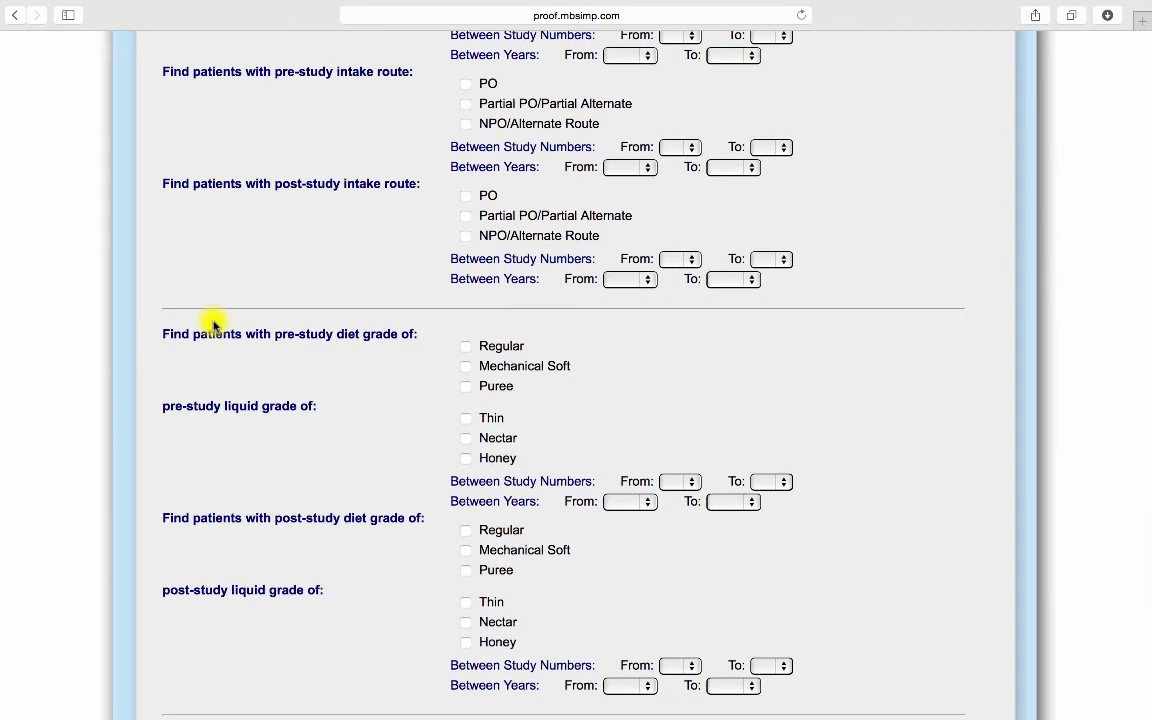
pyautogui.scroll(-3)
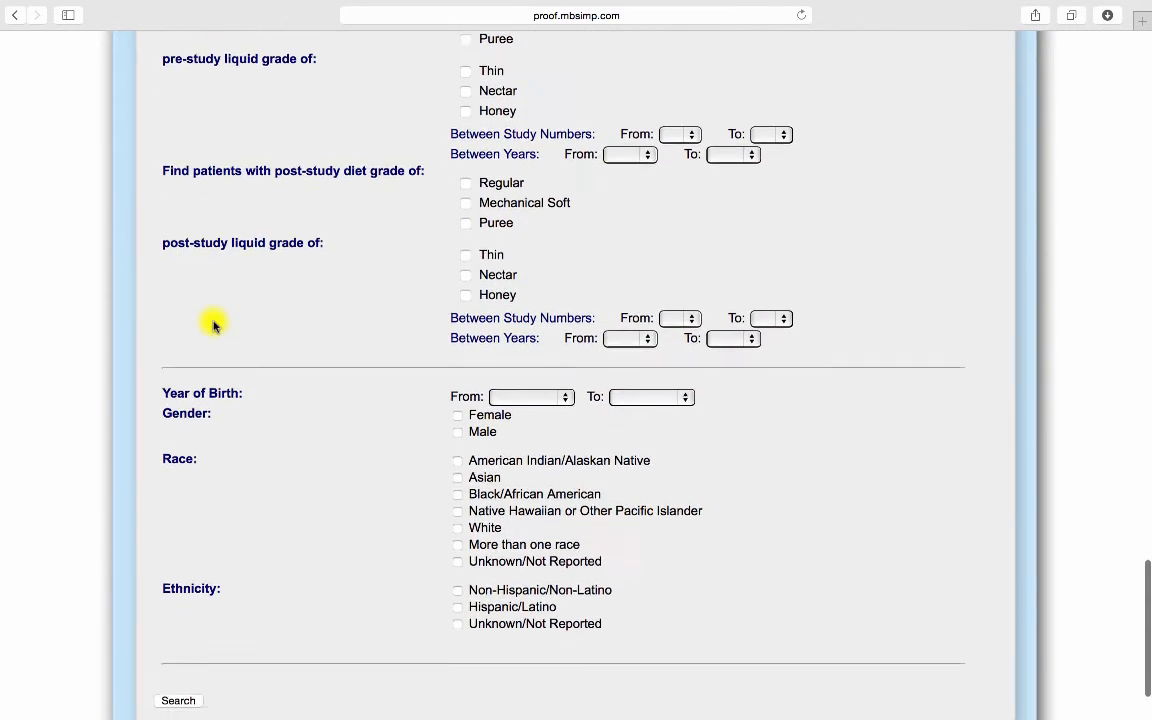
pyautogui.scroll(-3)
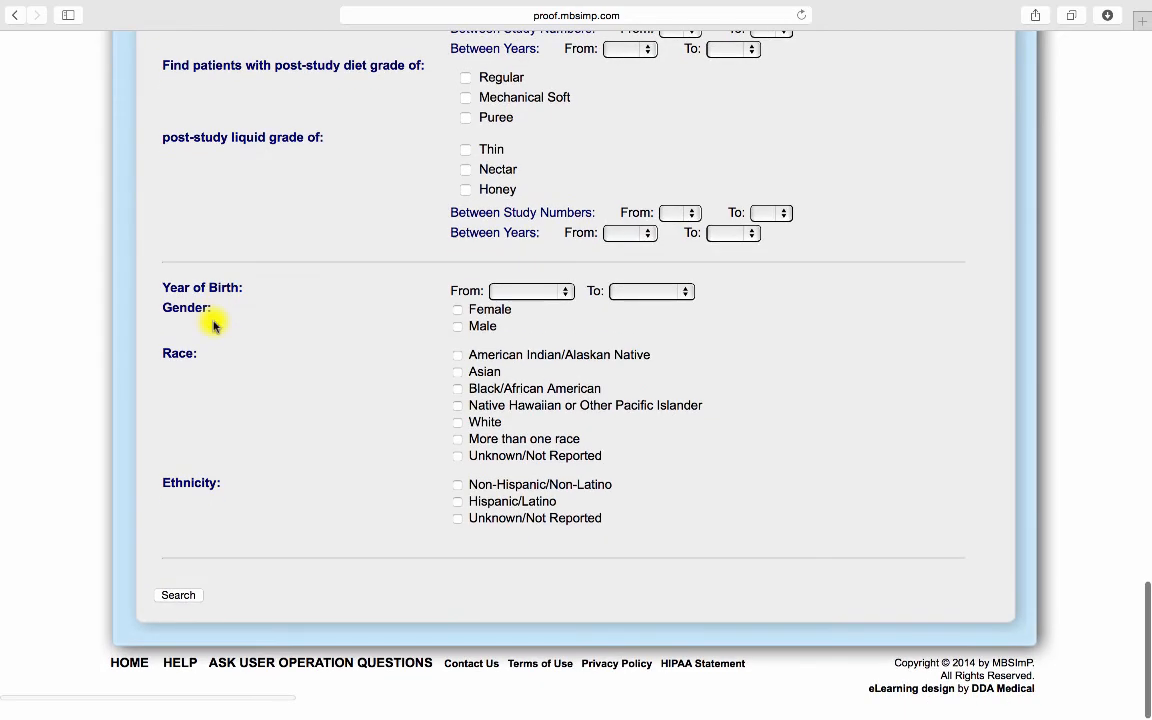
pyautogui.scroll(3)
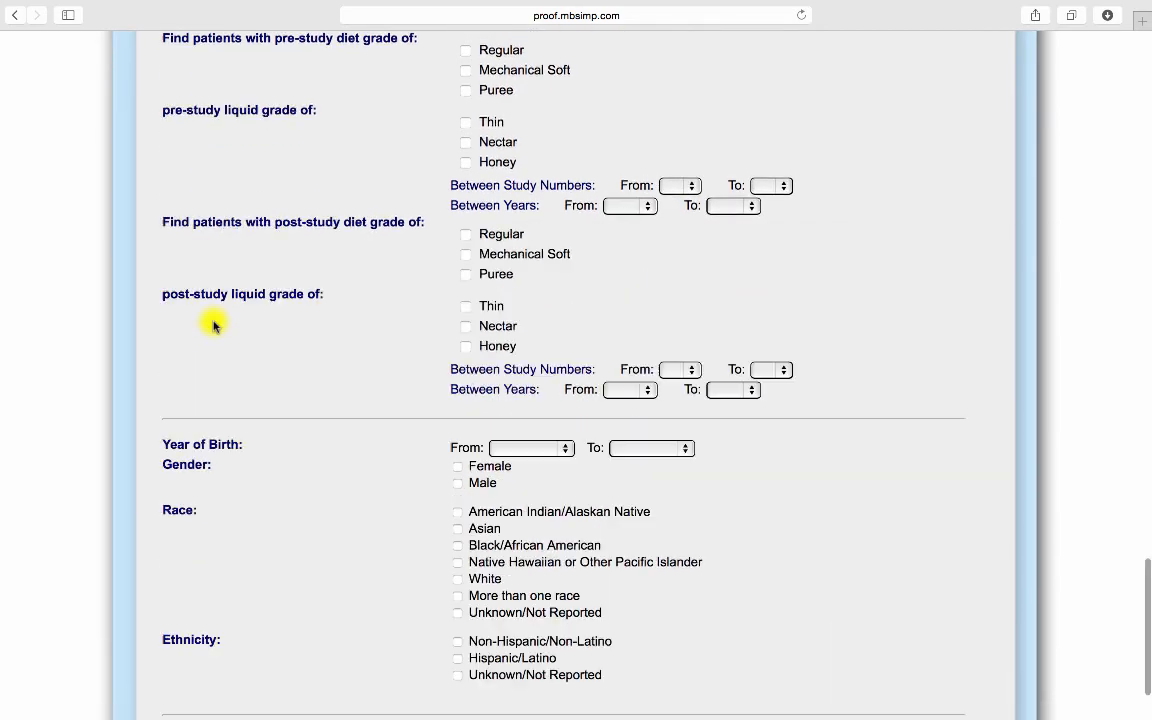
pyautogui.scroll(-3)
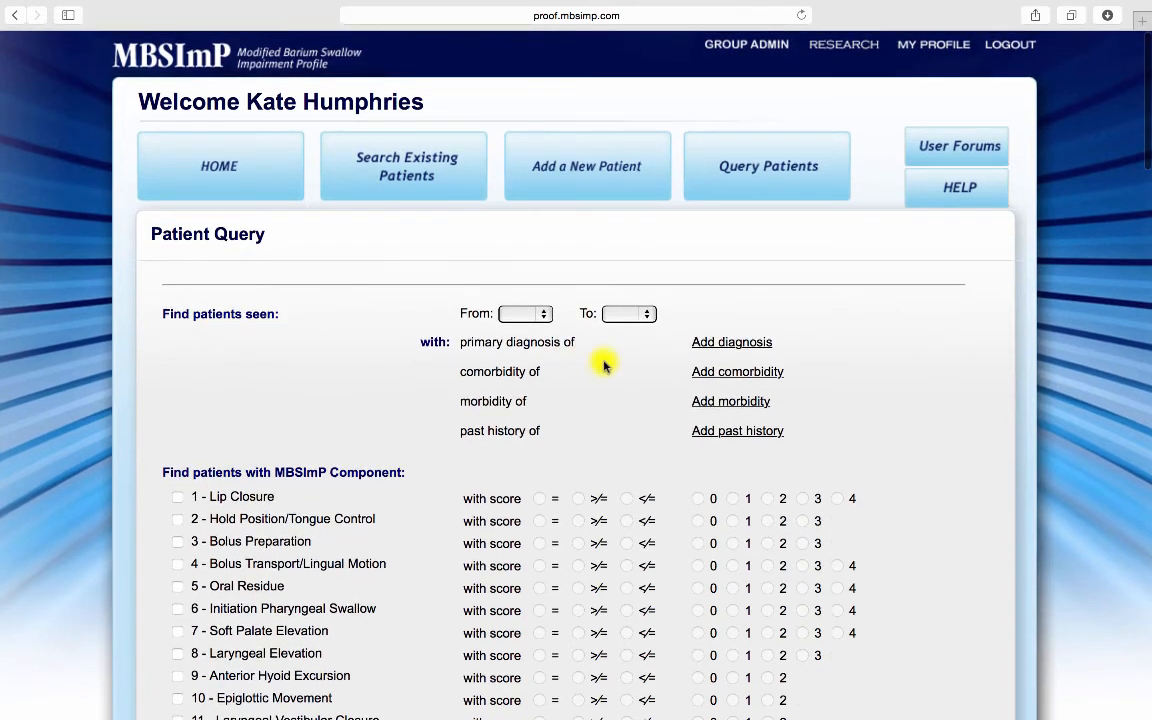
# Step: Query patients with Cerebrovascular Accident as primary diagnosis across five race categories
pyautogui.click(731, 341)
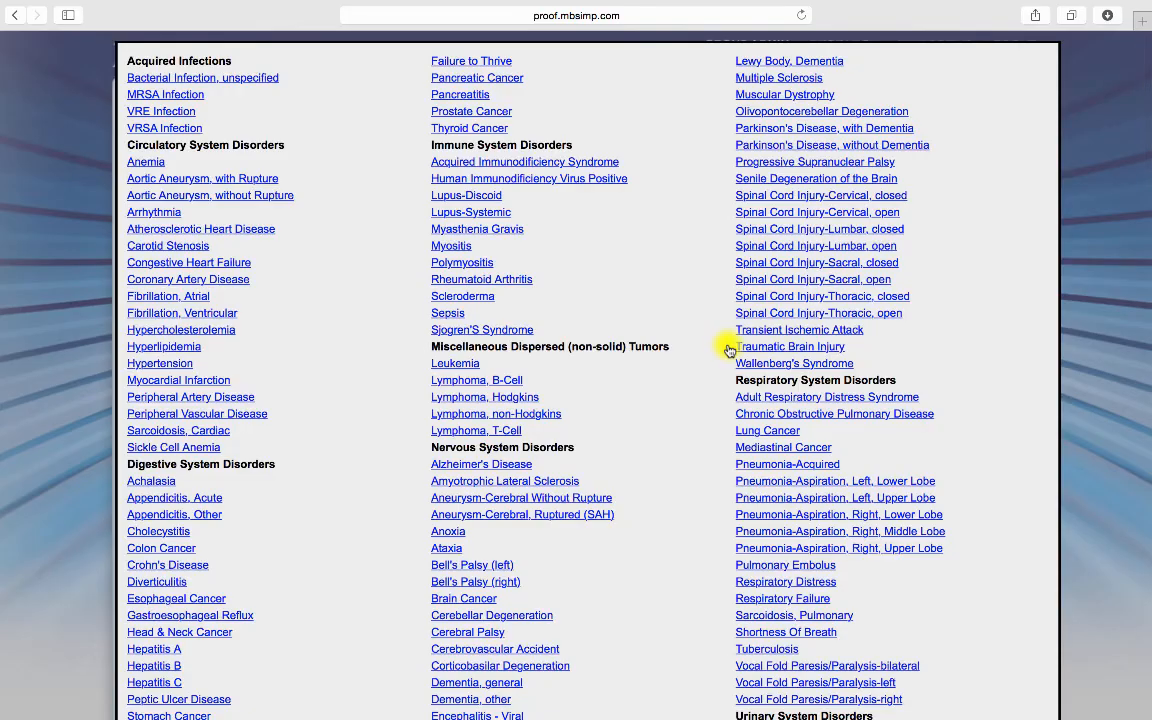
pyautogui.scroll(-3)
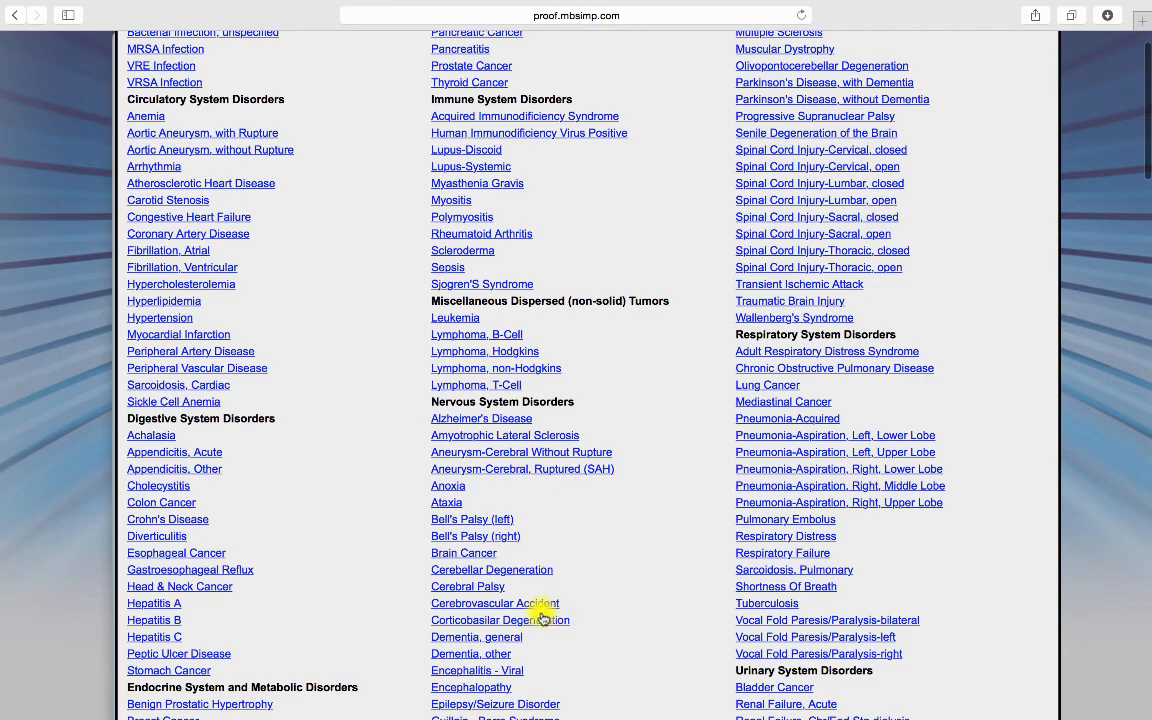
pyautogui.click(494, 603)
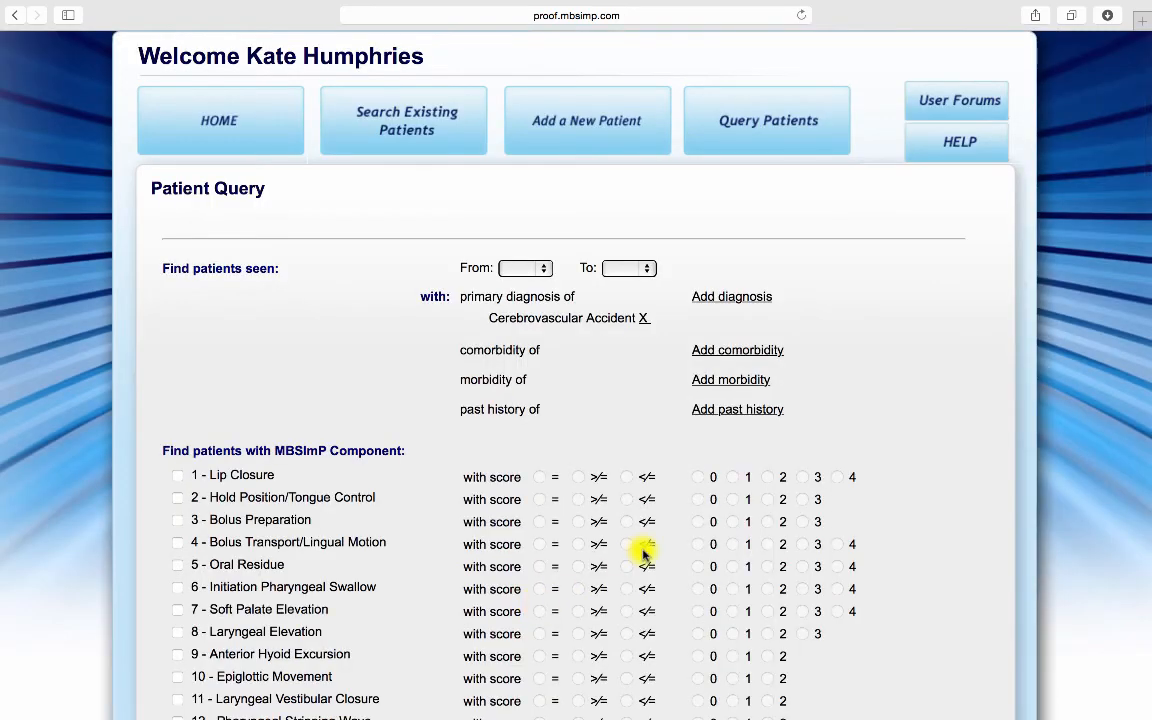
pyautogui.scroll(-3)
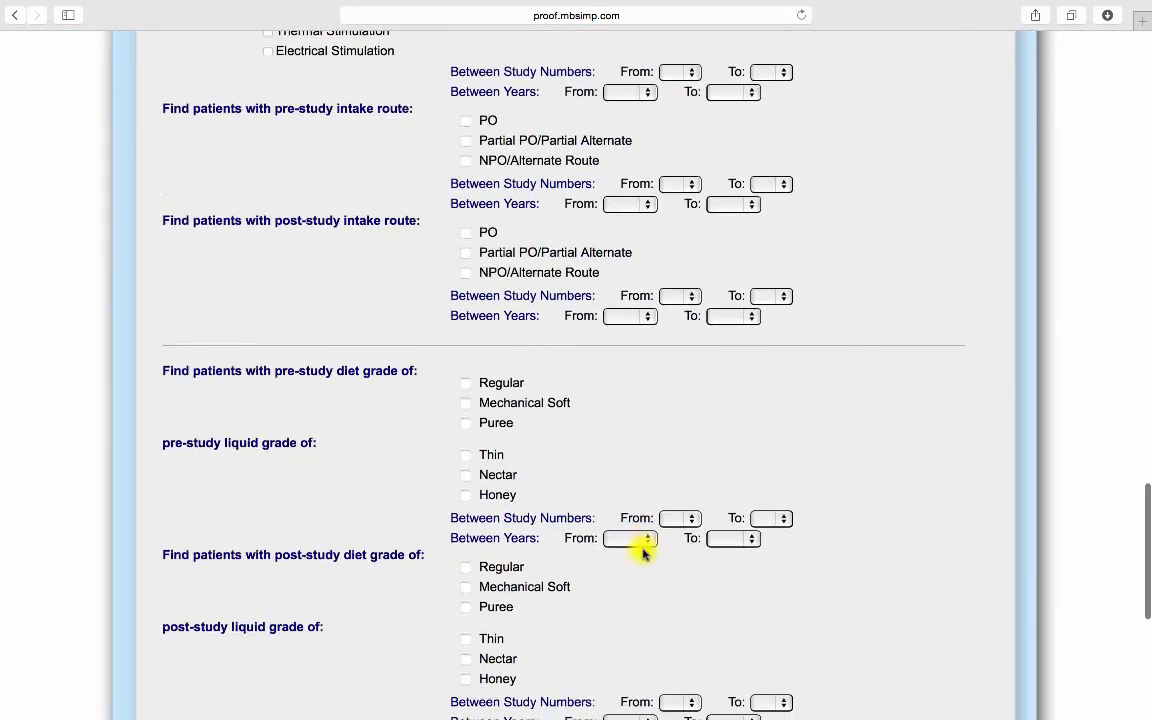
pyautogui.scroll(-3)
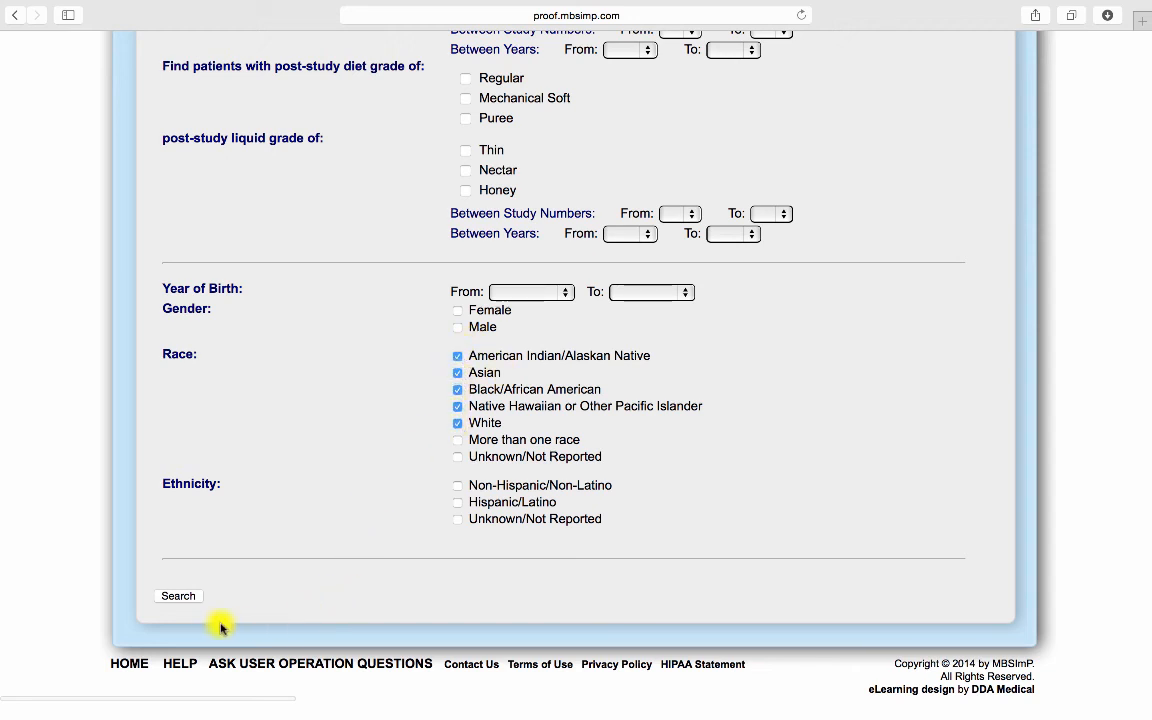
pyautogui.click(179, 596)
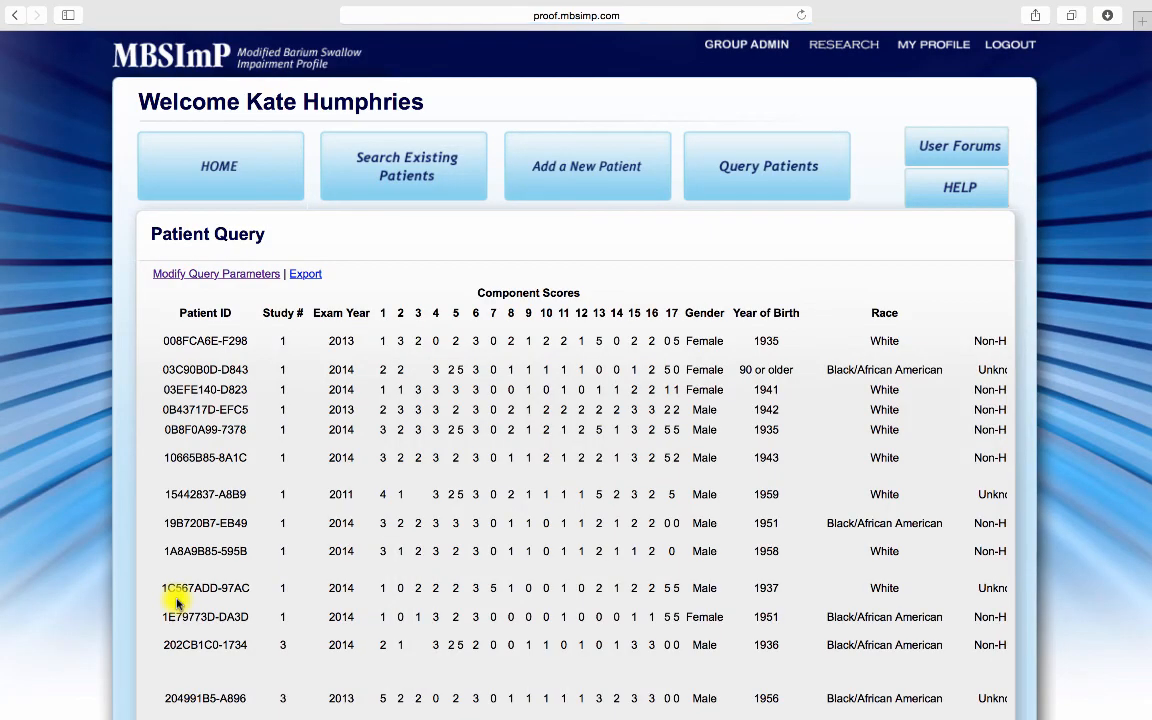
# Step: Export the CVA query results table to an Excel spreadsheet
pyautogui.scroll(-3)
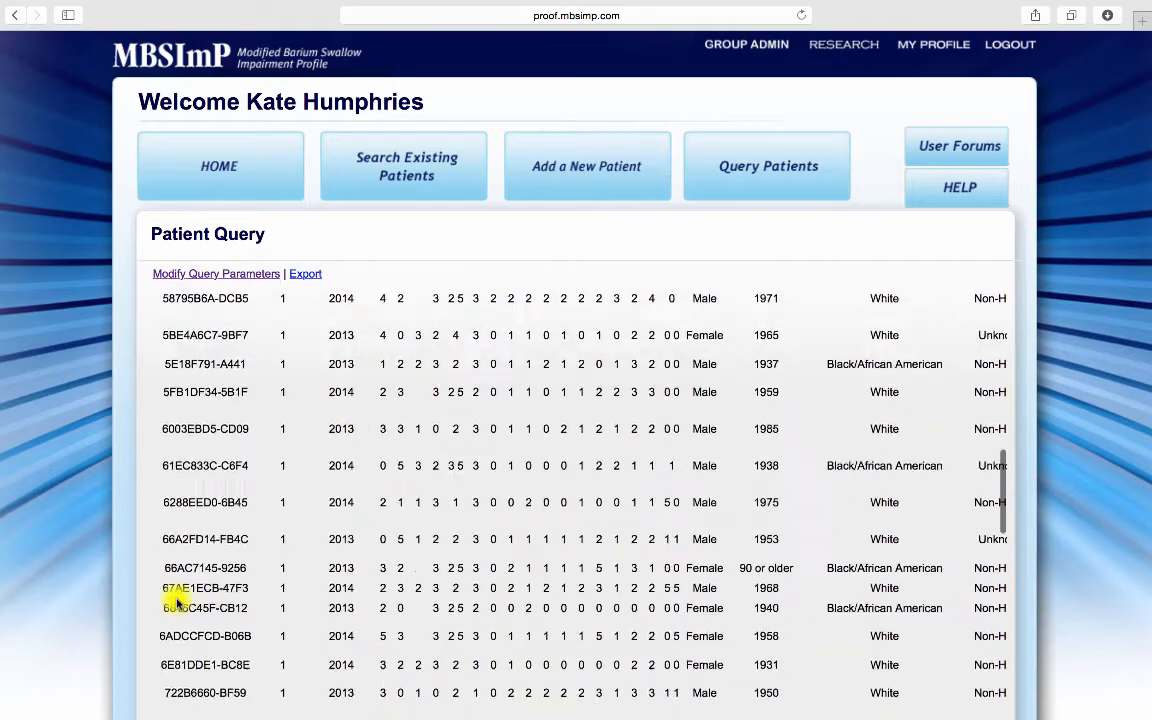
pyautogui.scroll(-3)
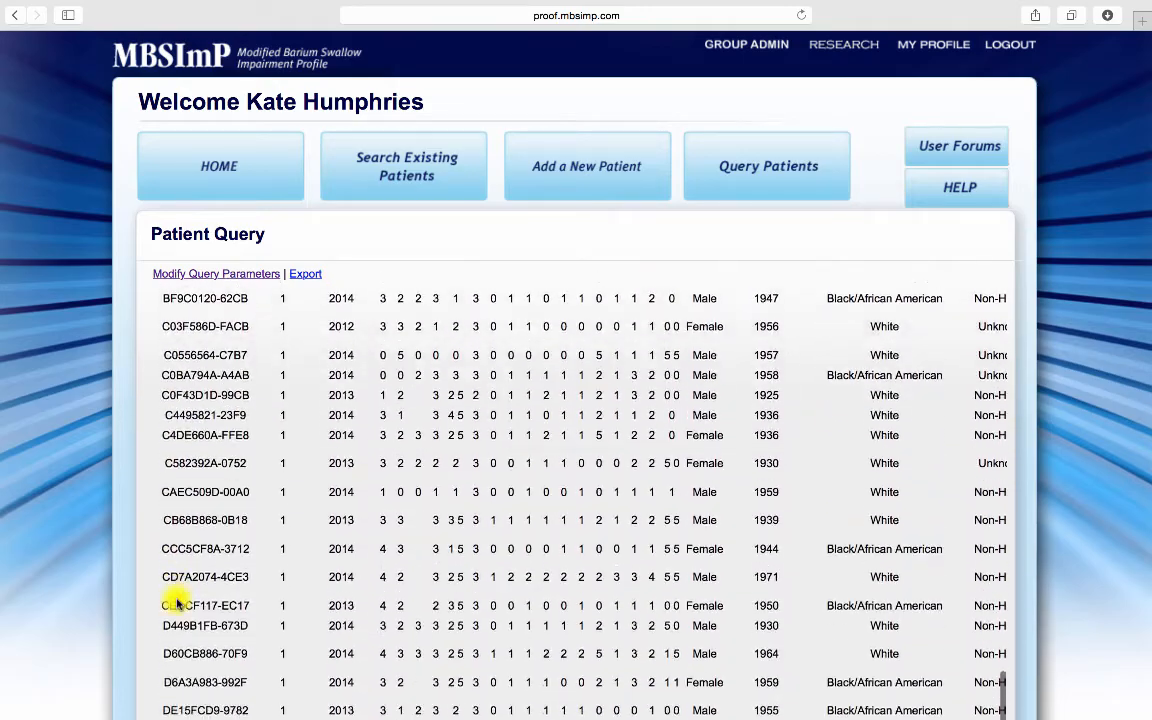
pyautogui.scroll(-3)
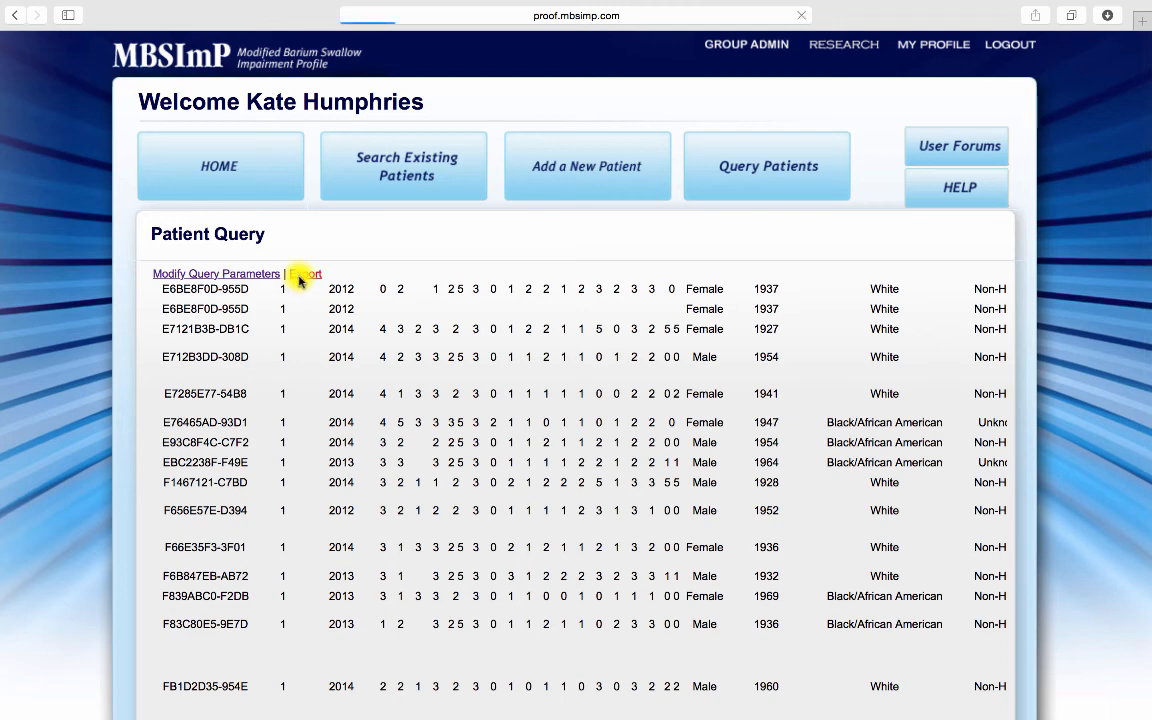
pyautogui.click(305, 273)
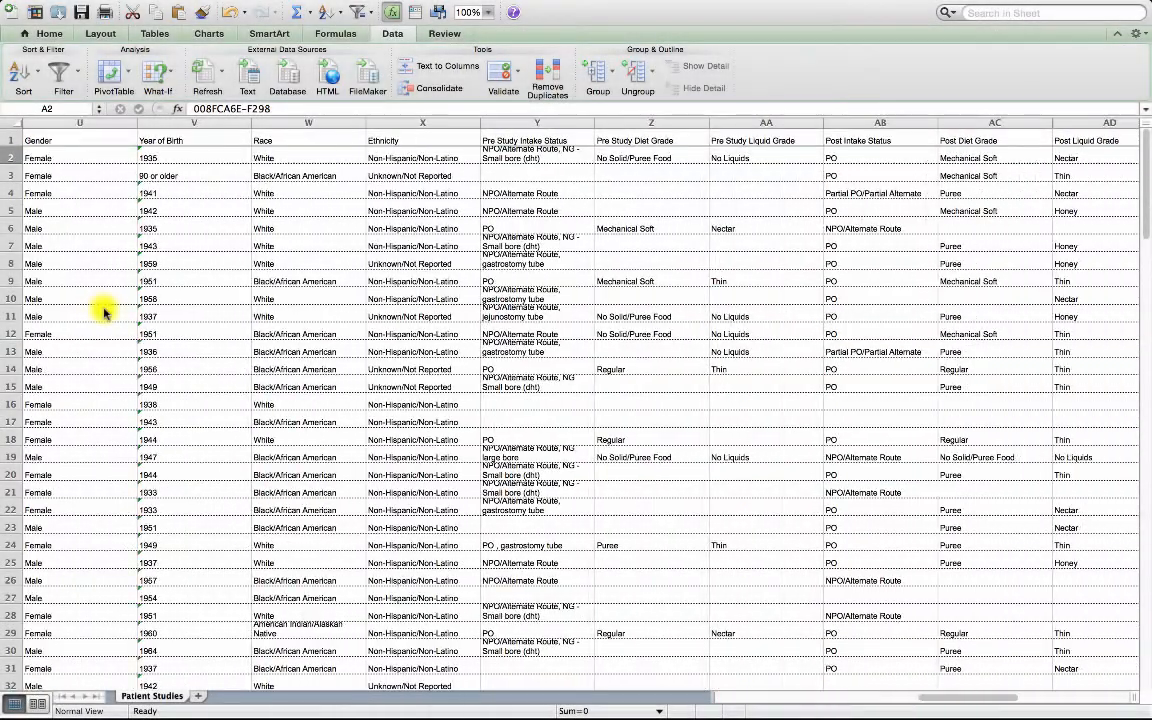
# Step: Select the Race column in the Patient Studies sheet and sort the data by race
pyautogui.hscroll(3)
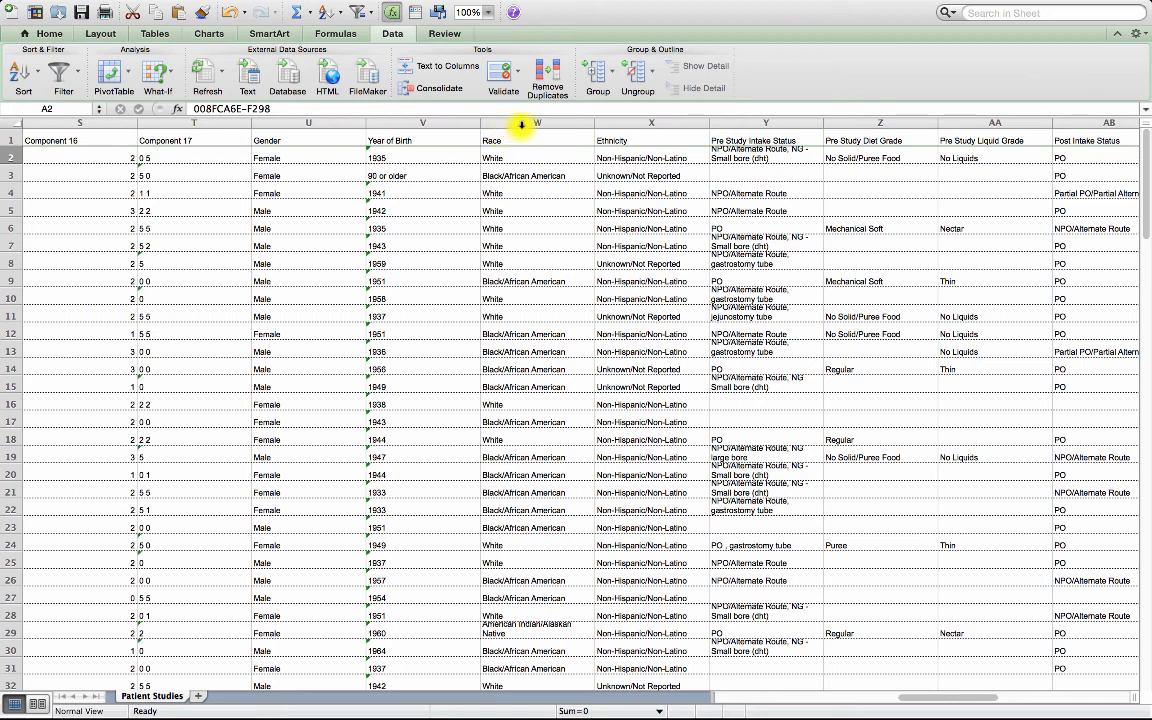
pyautogui.click(532, 140)
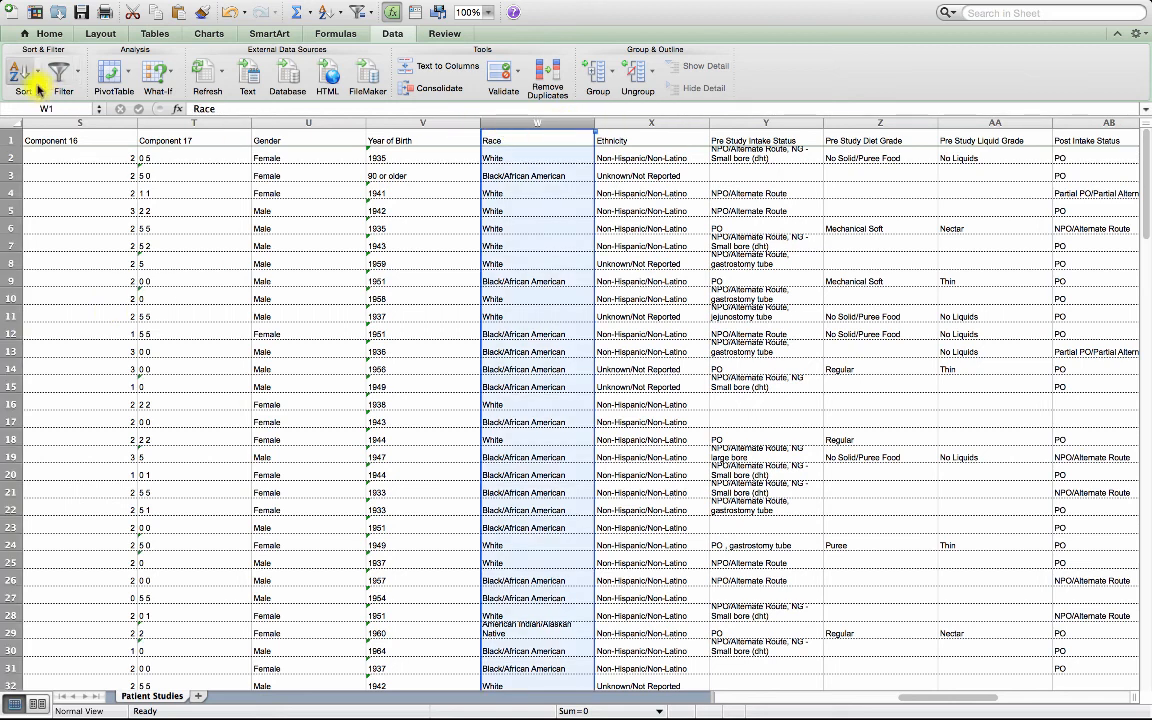
pyautogui.click(22, 78)
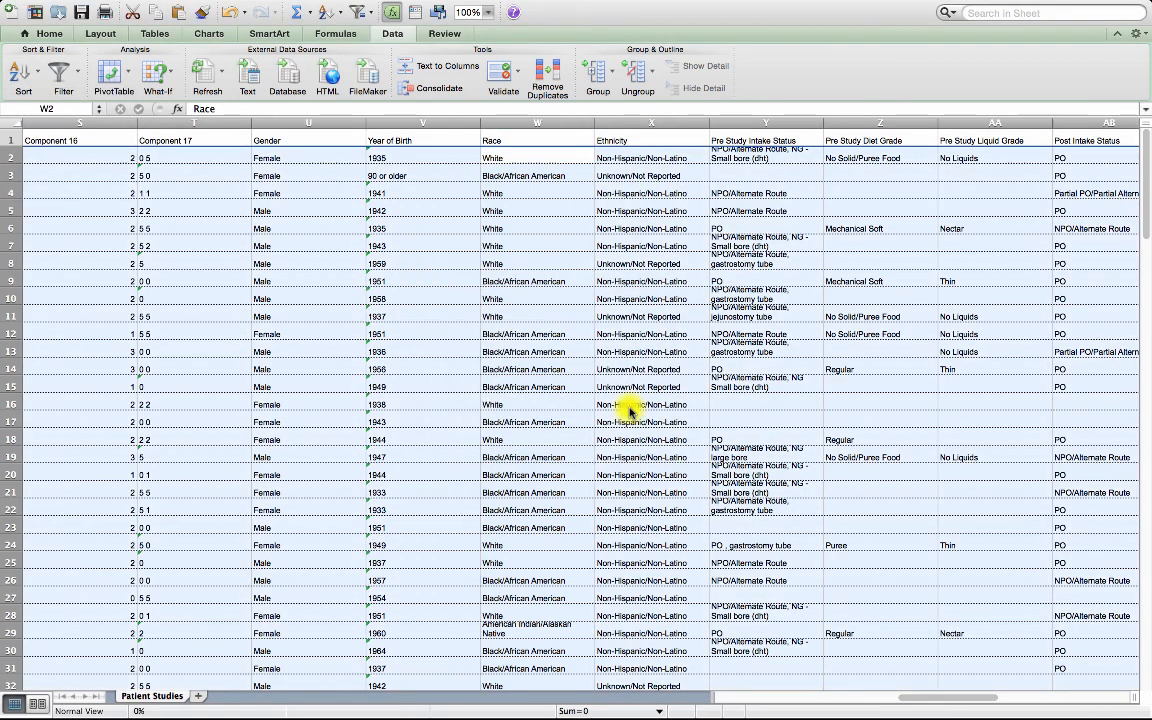
pyautogui.scroll(-3)
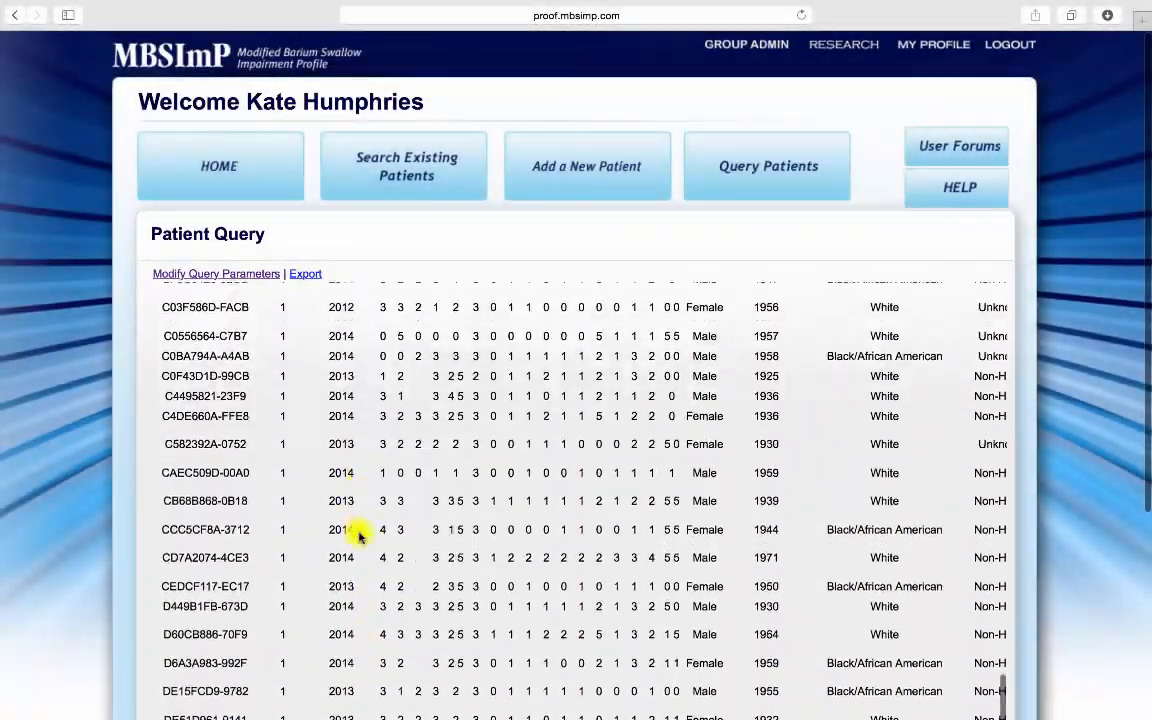
# Step: Pass through User Forums and return to the MBSImP home page
pyautogui.scroll(-3)
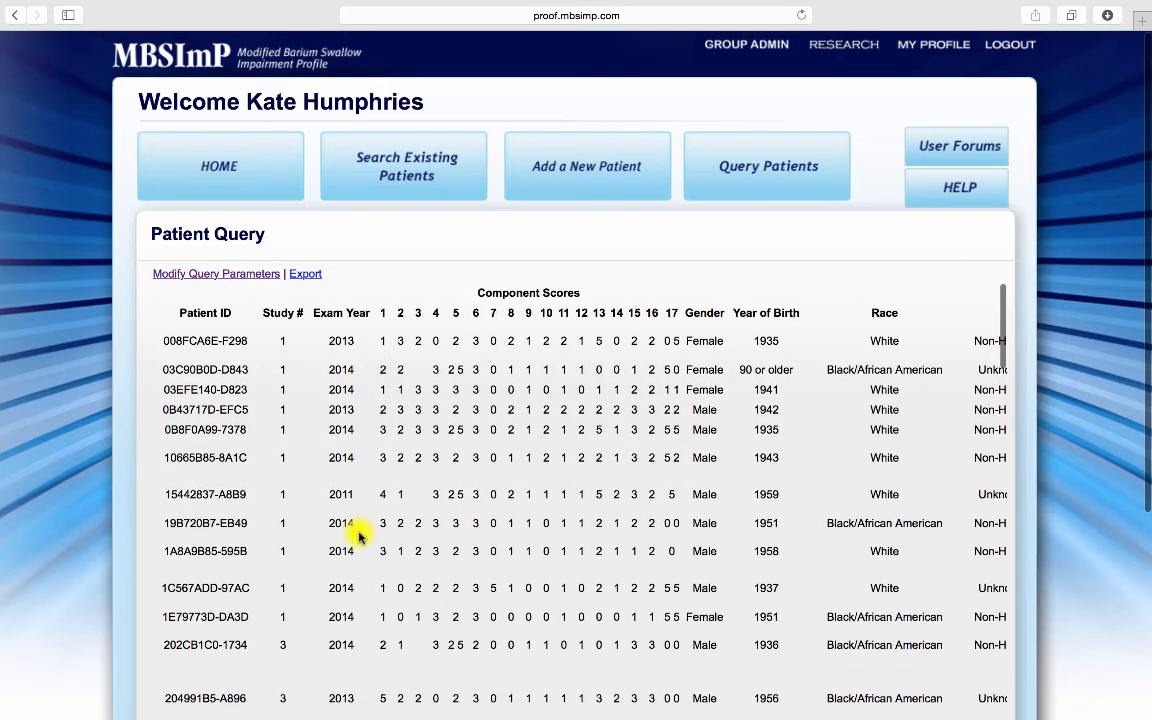
pyautogui.click(956, 146)
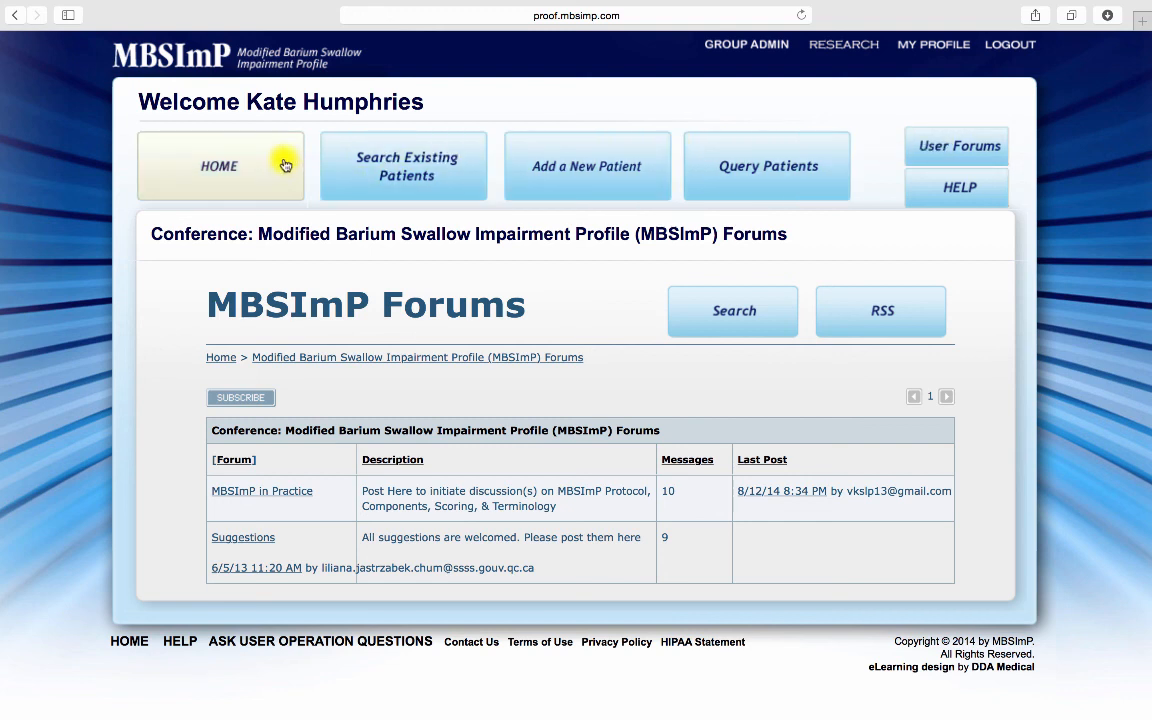
pyautogui.click(219, 165)
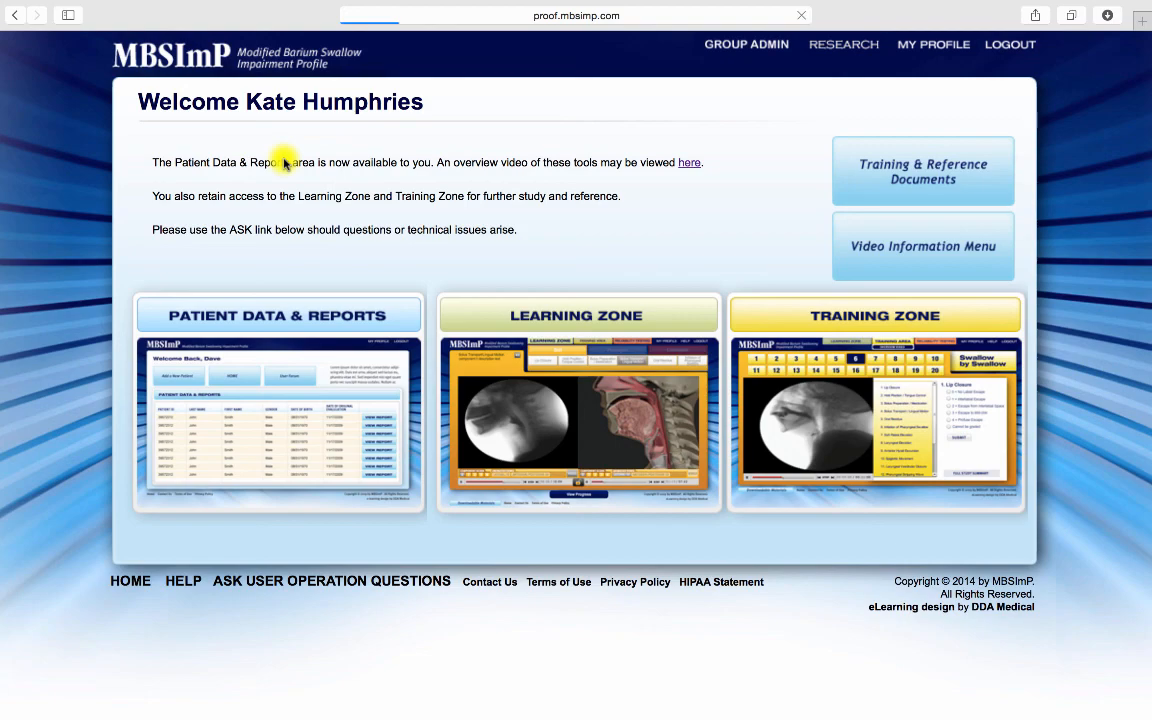